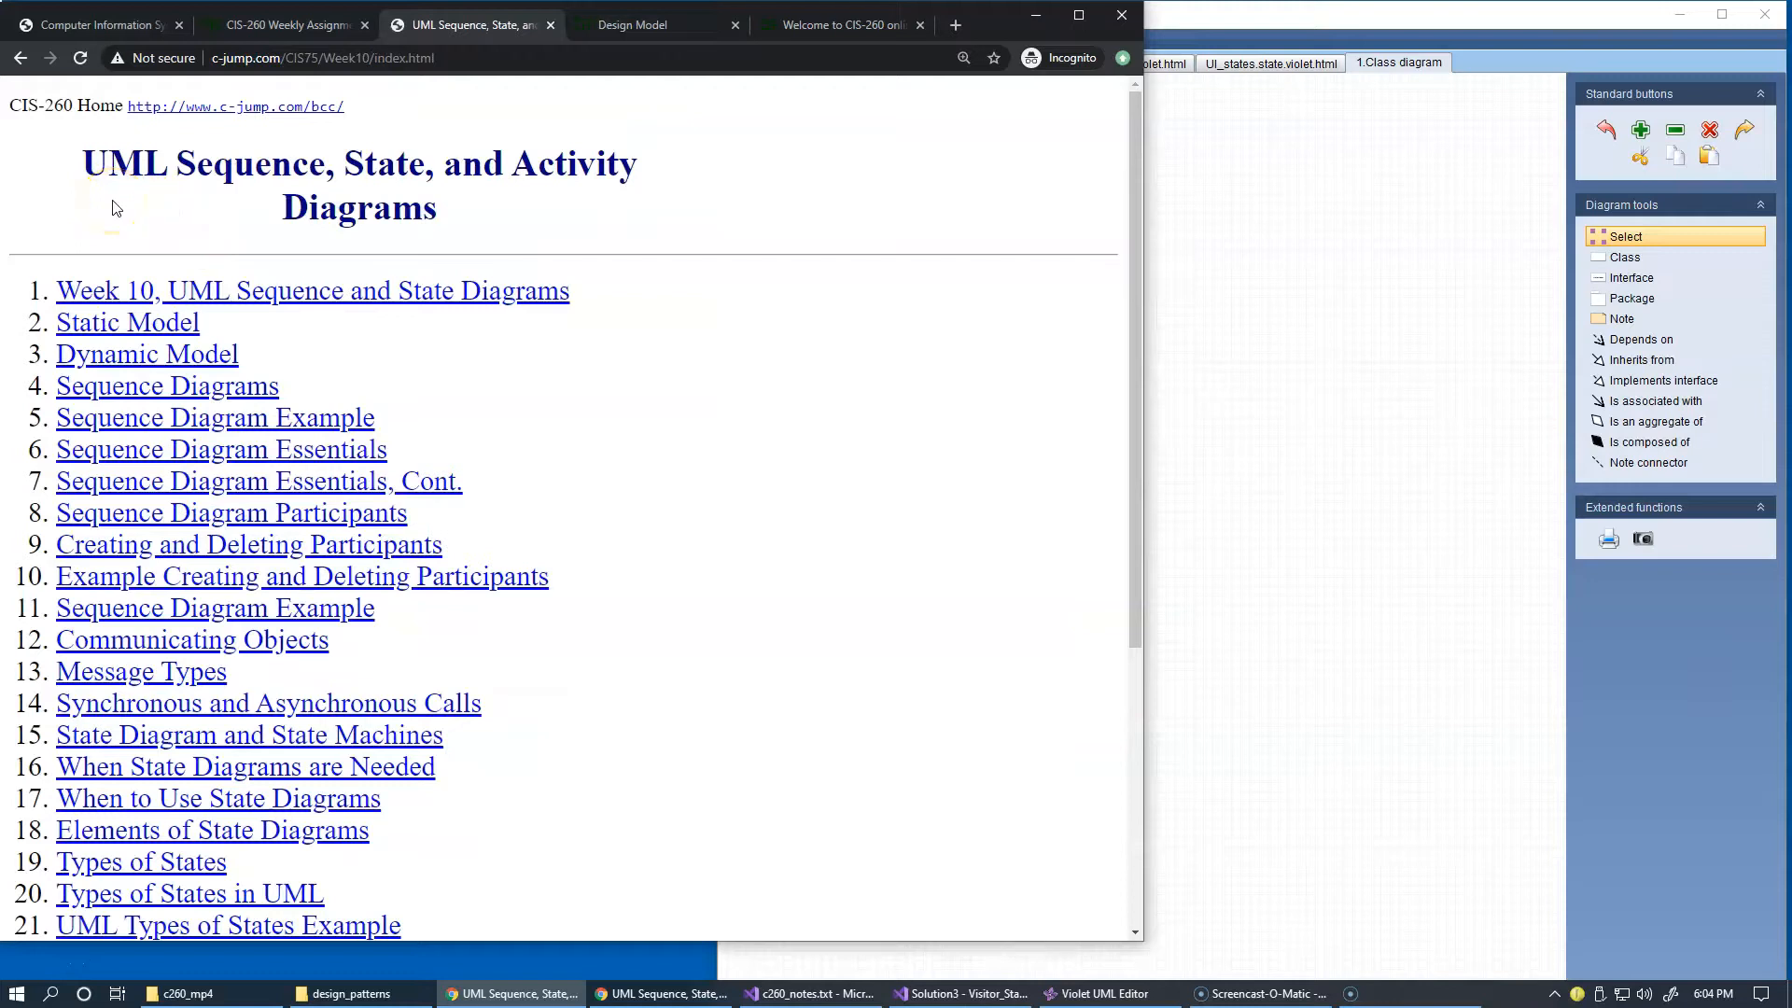
{"action": "mouse_move", "coordinate": [394, 292]}
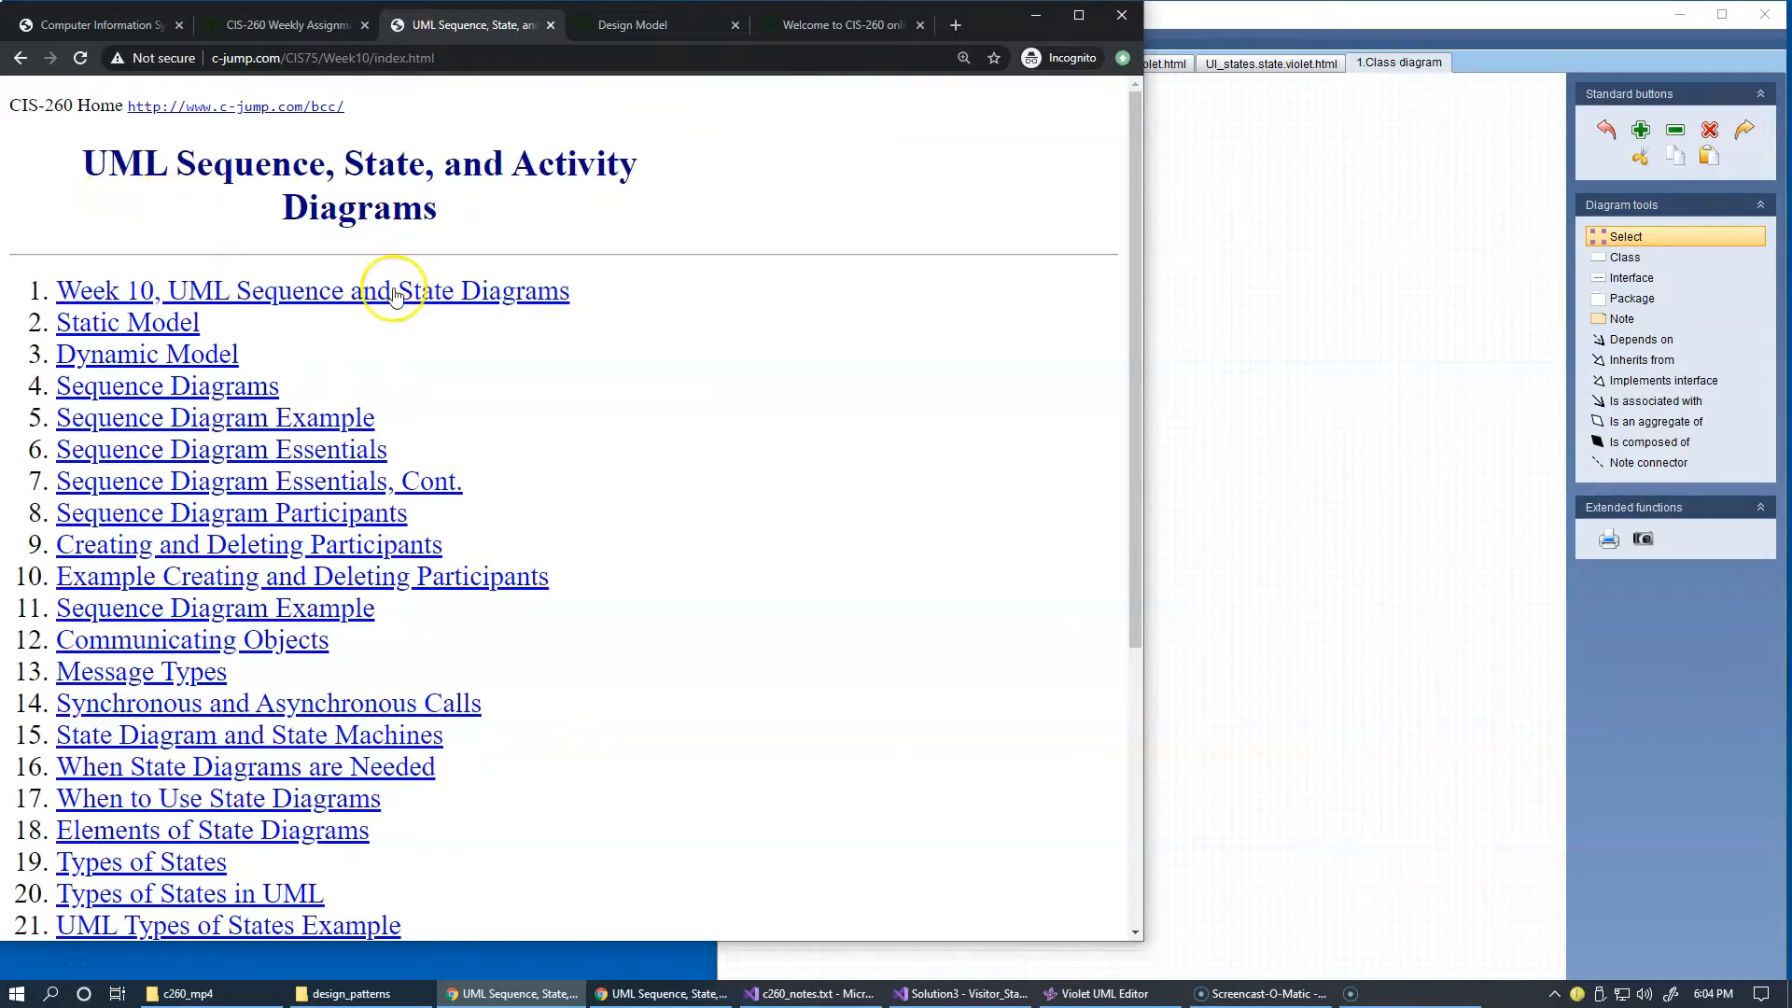
Open the '28. Activity Diagrams' topic page from the course index.
{"action": "scroll", "scroll_direction": "down", "scroll_amount": 3}
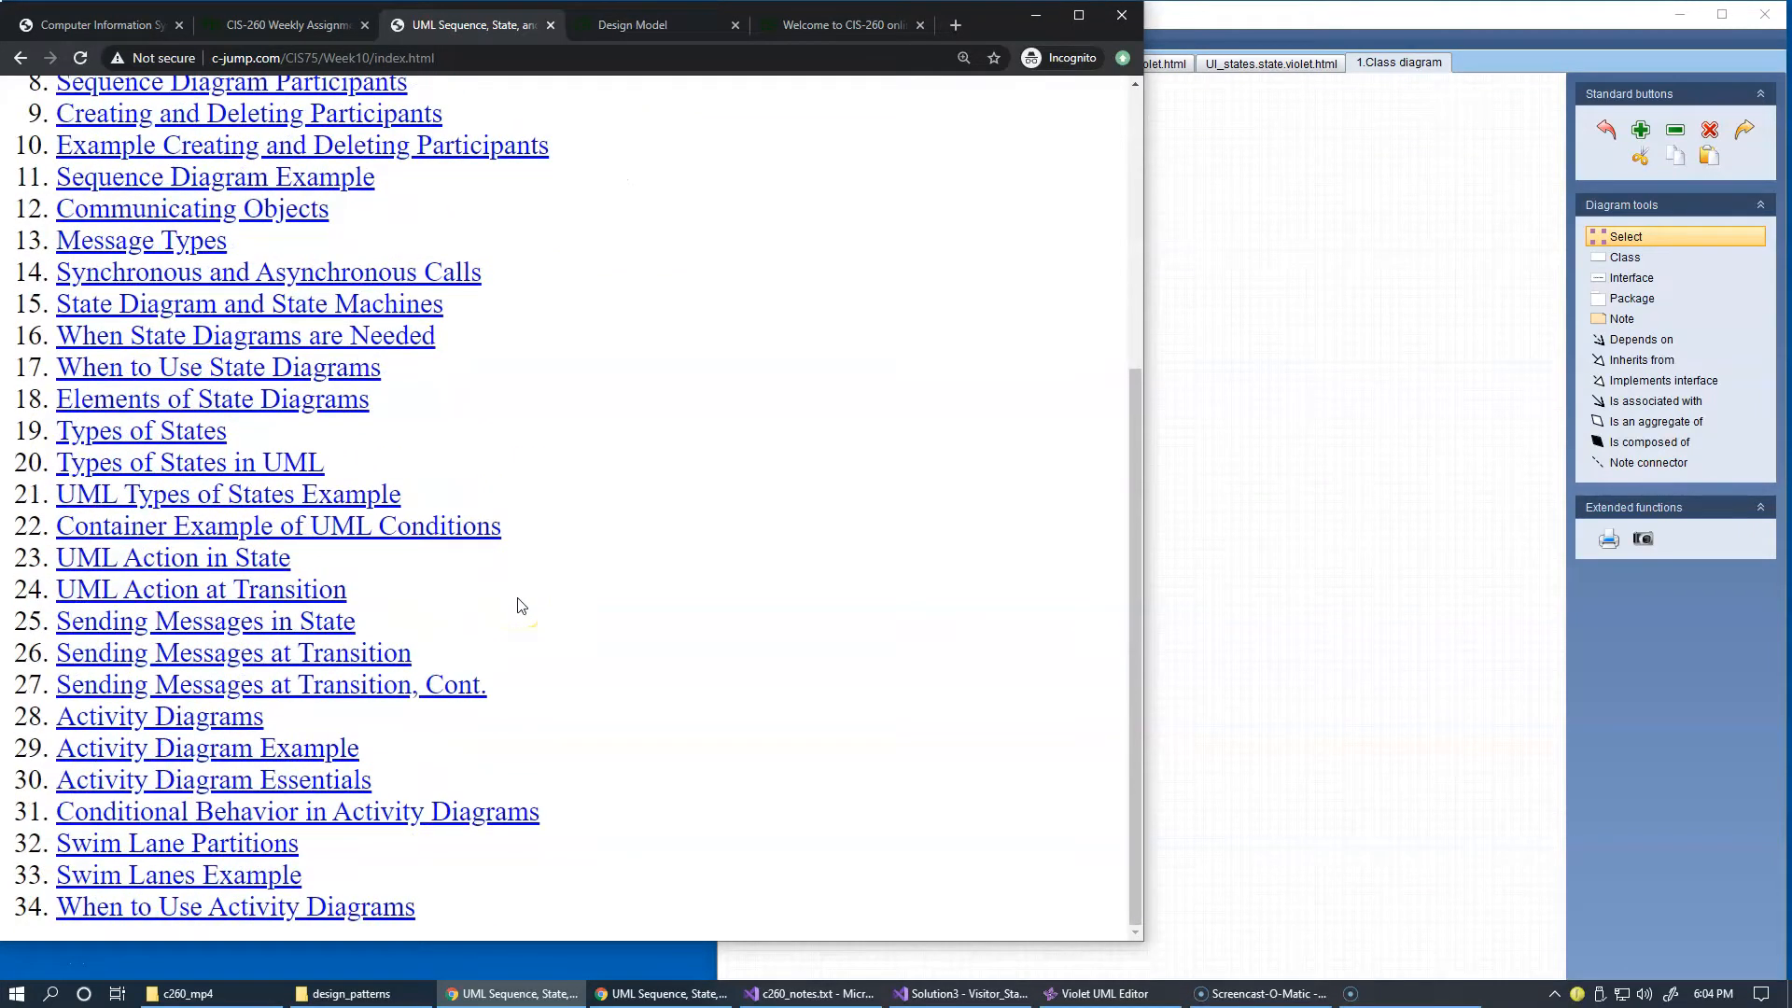
{"action": "mouse_move", "coordinate": [134, 721]}
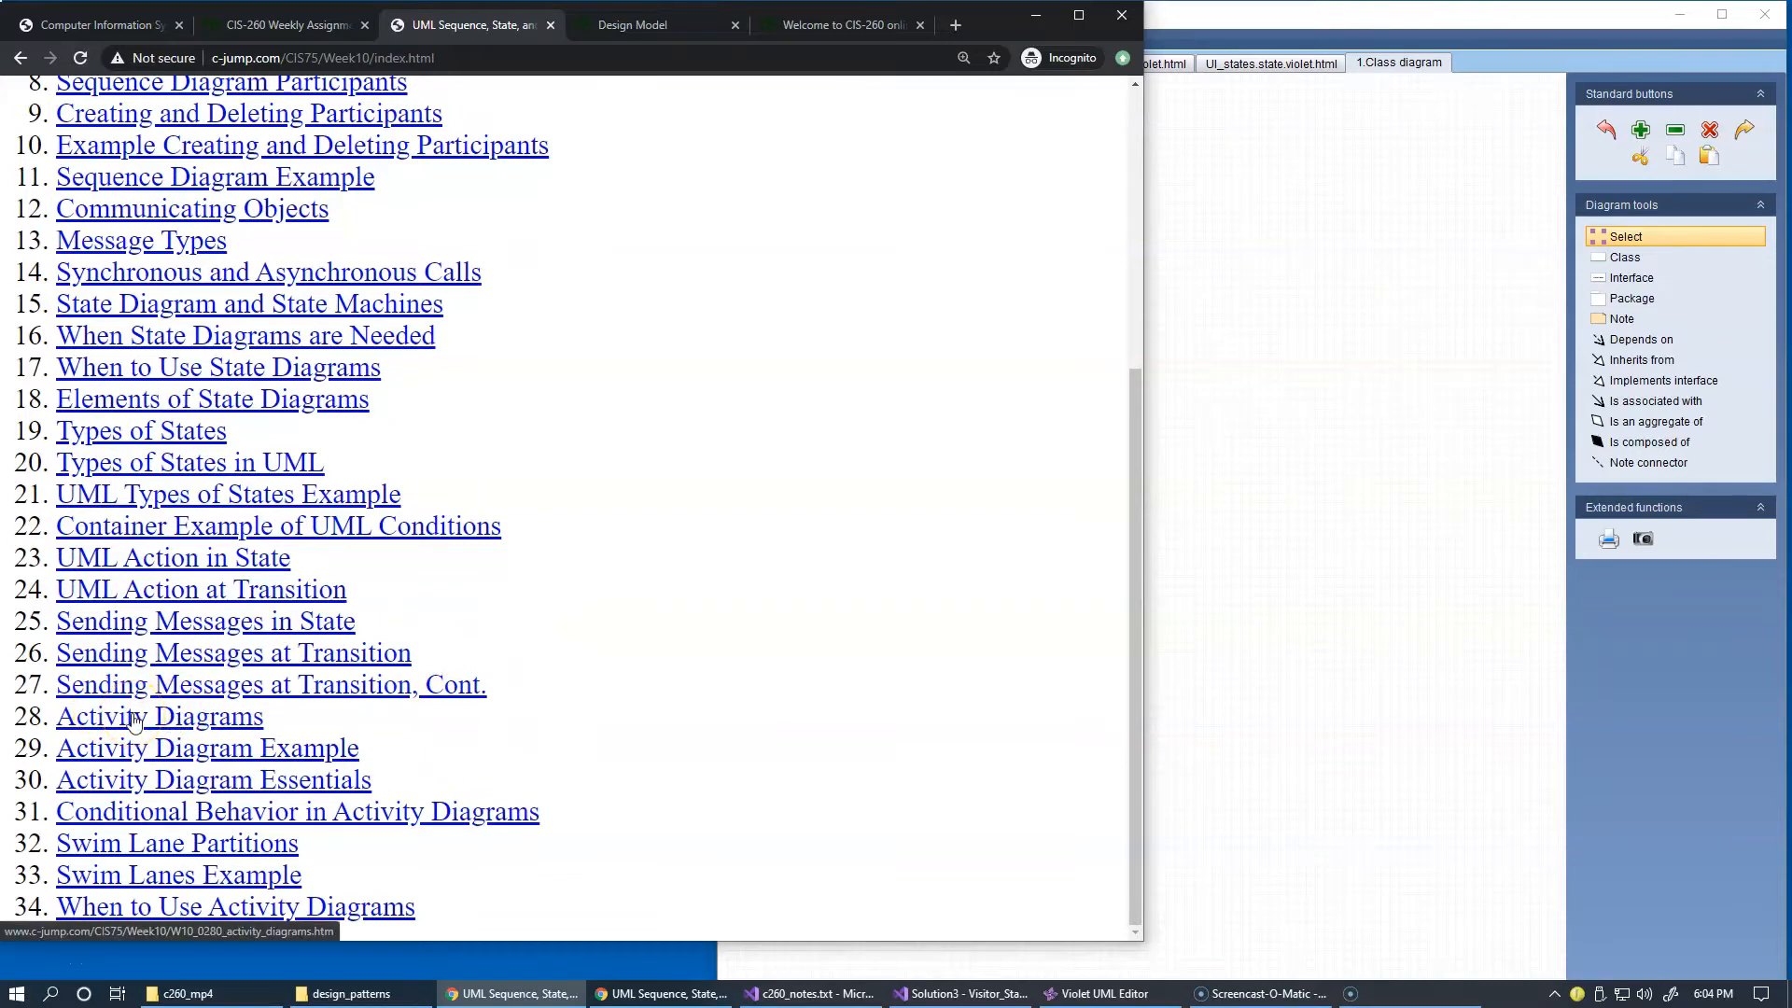
{"action": "left_click", "coordinate": [159, 716]}
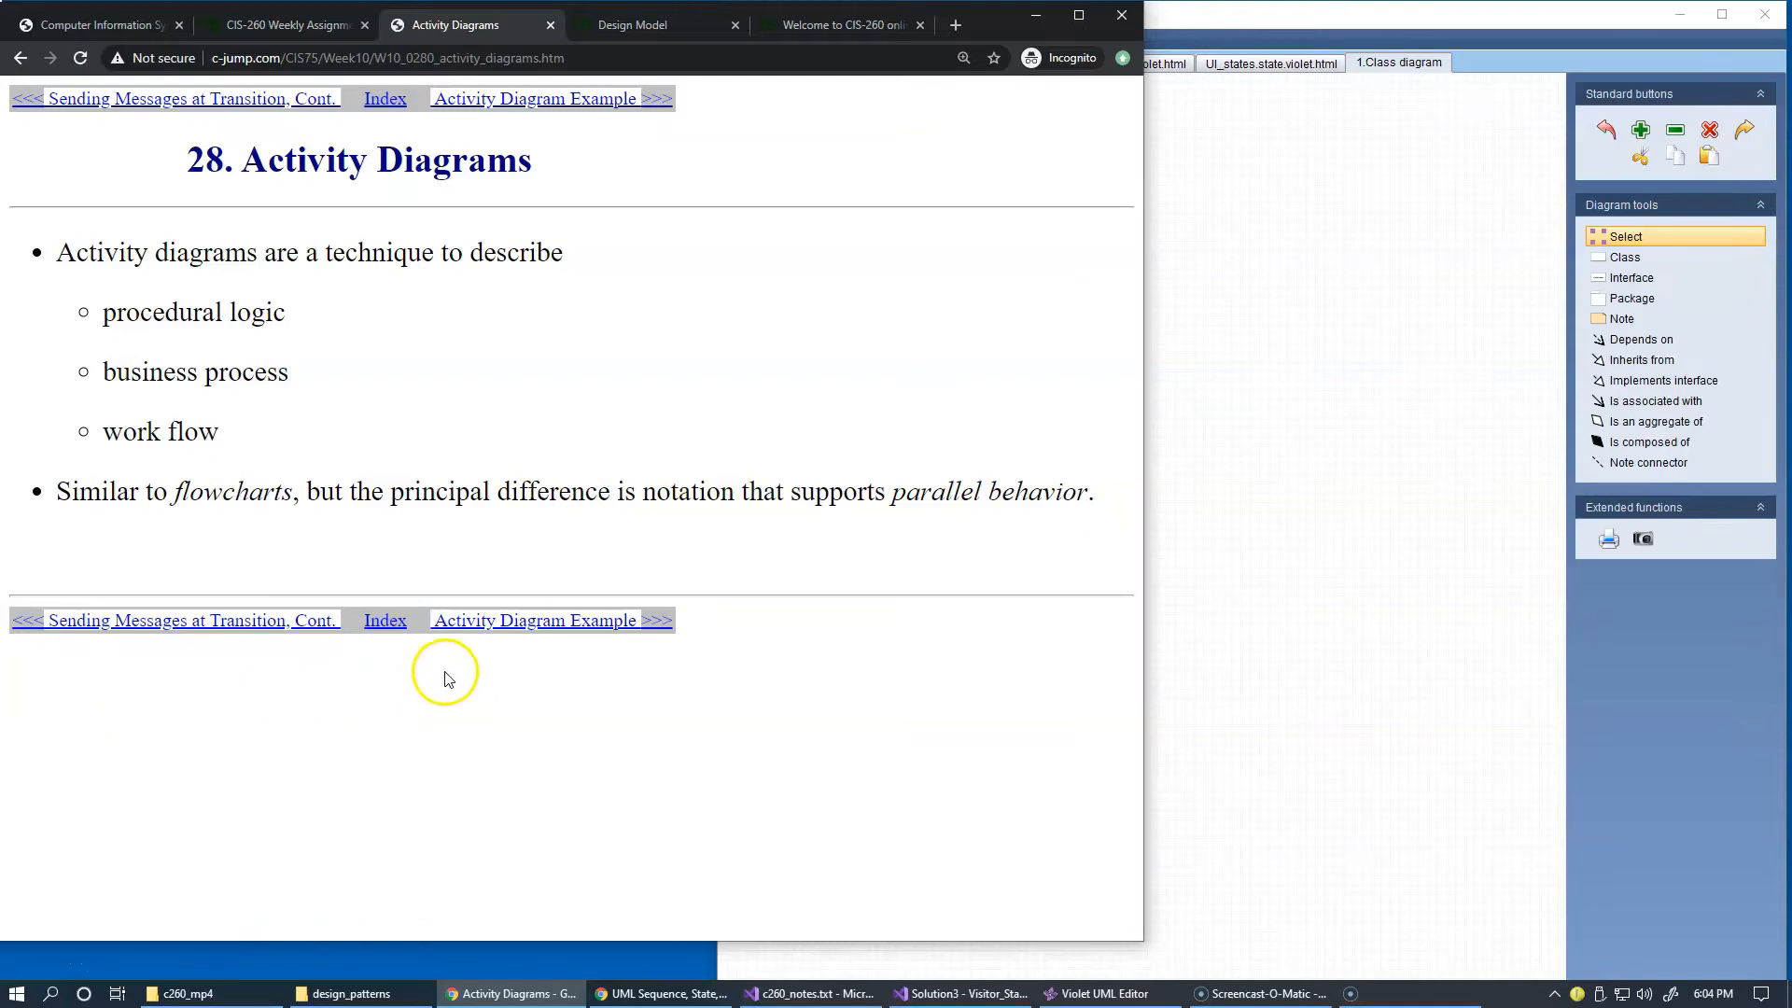
{"action": "mouse_move", "coordinate": [446, 364]}
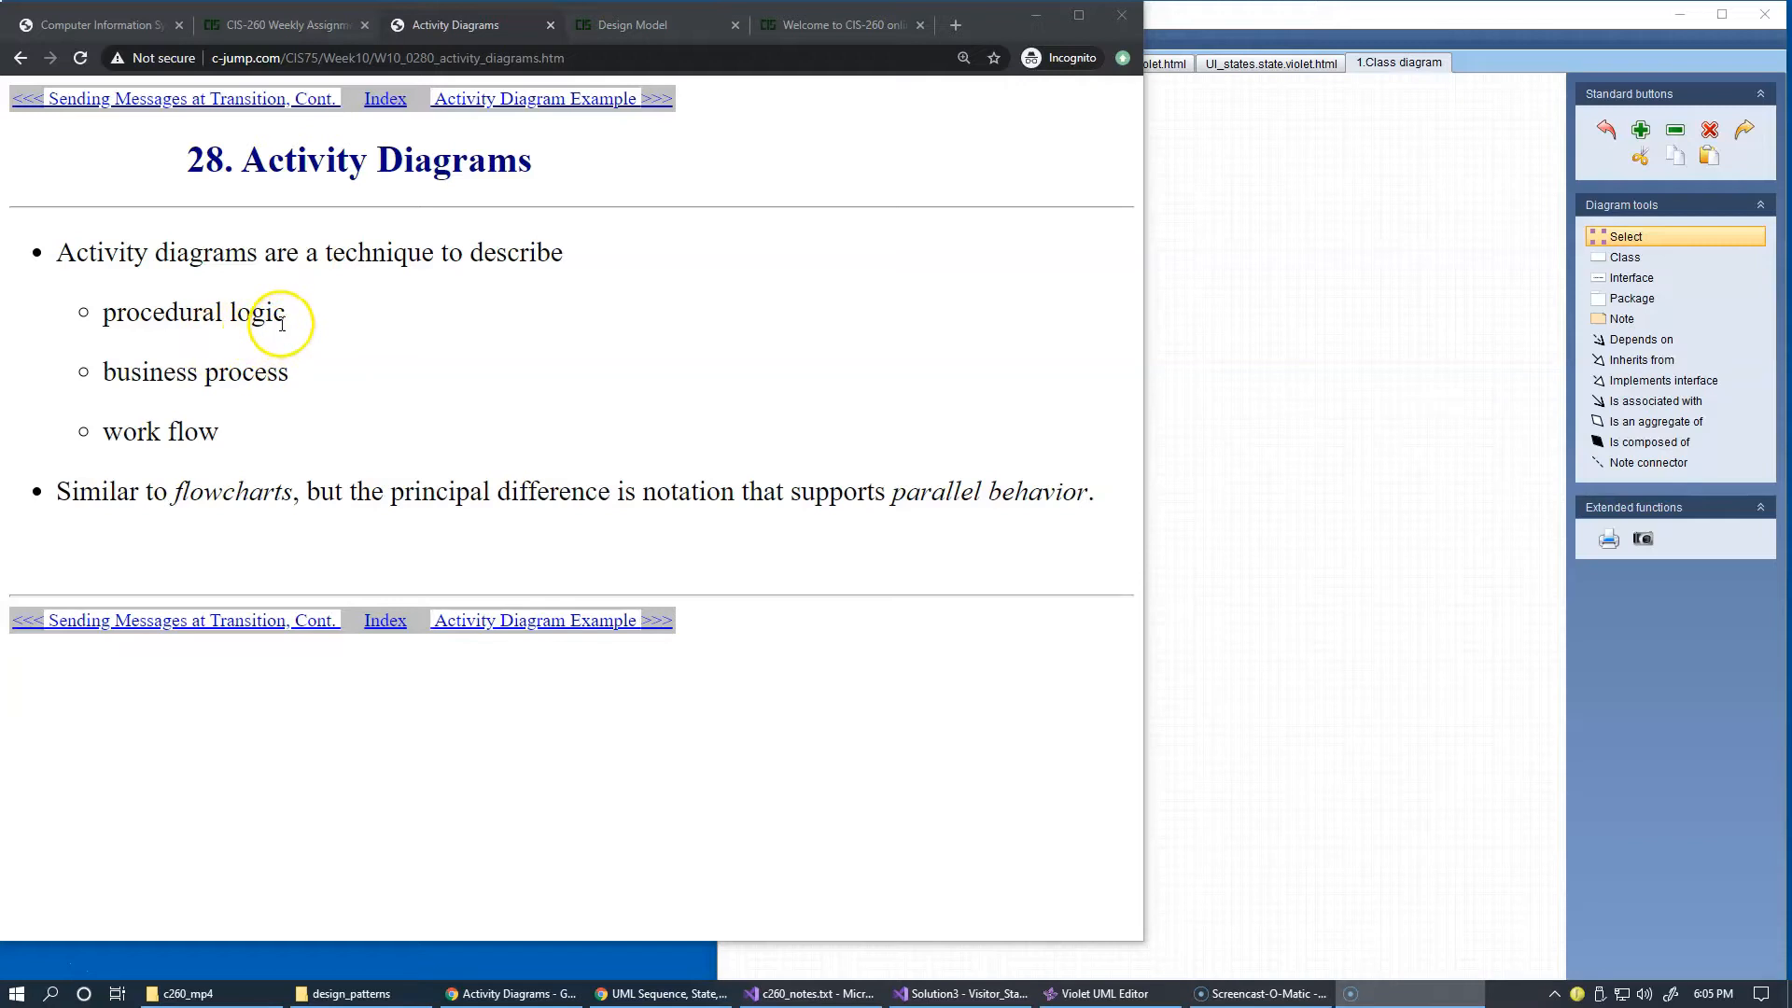
{"action": "mouse_move", "coordinate": [364, 390]}
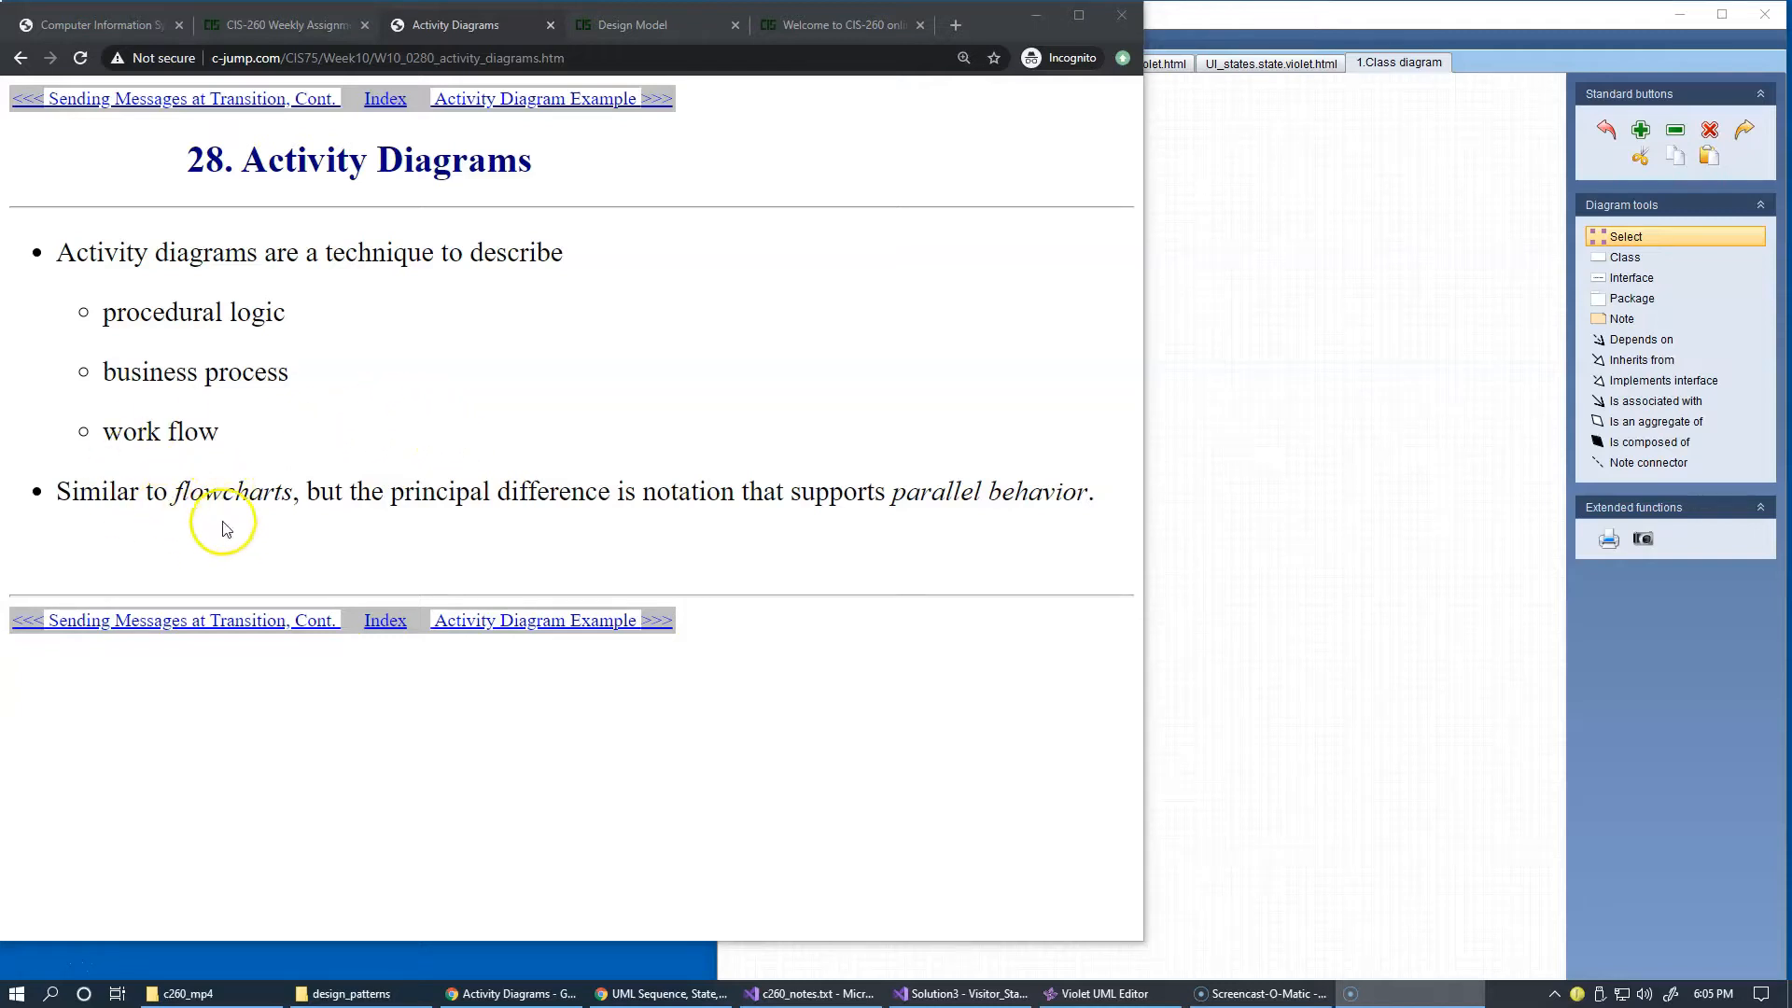
{"action": "mouse_move", "coordinate": [241, 517]}
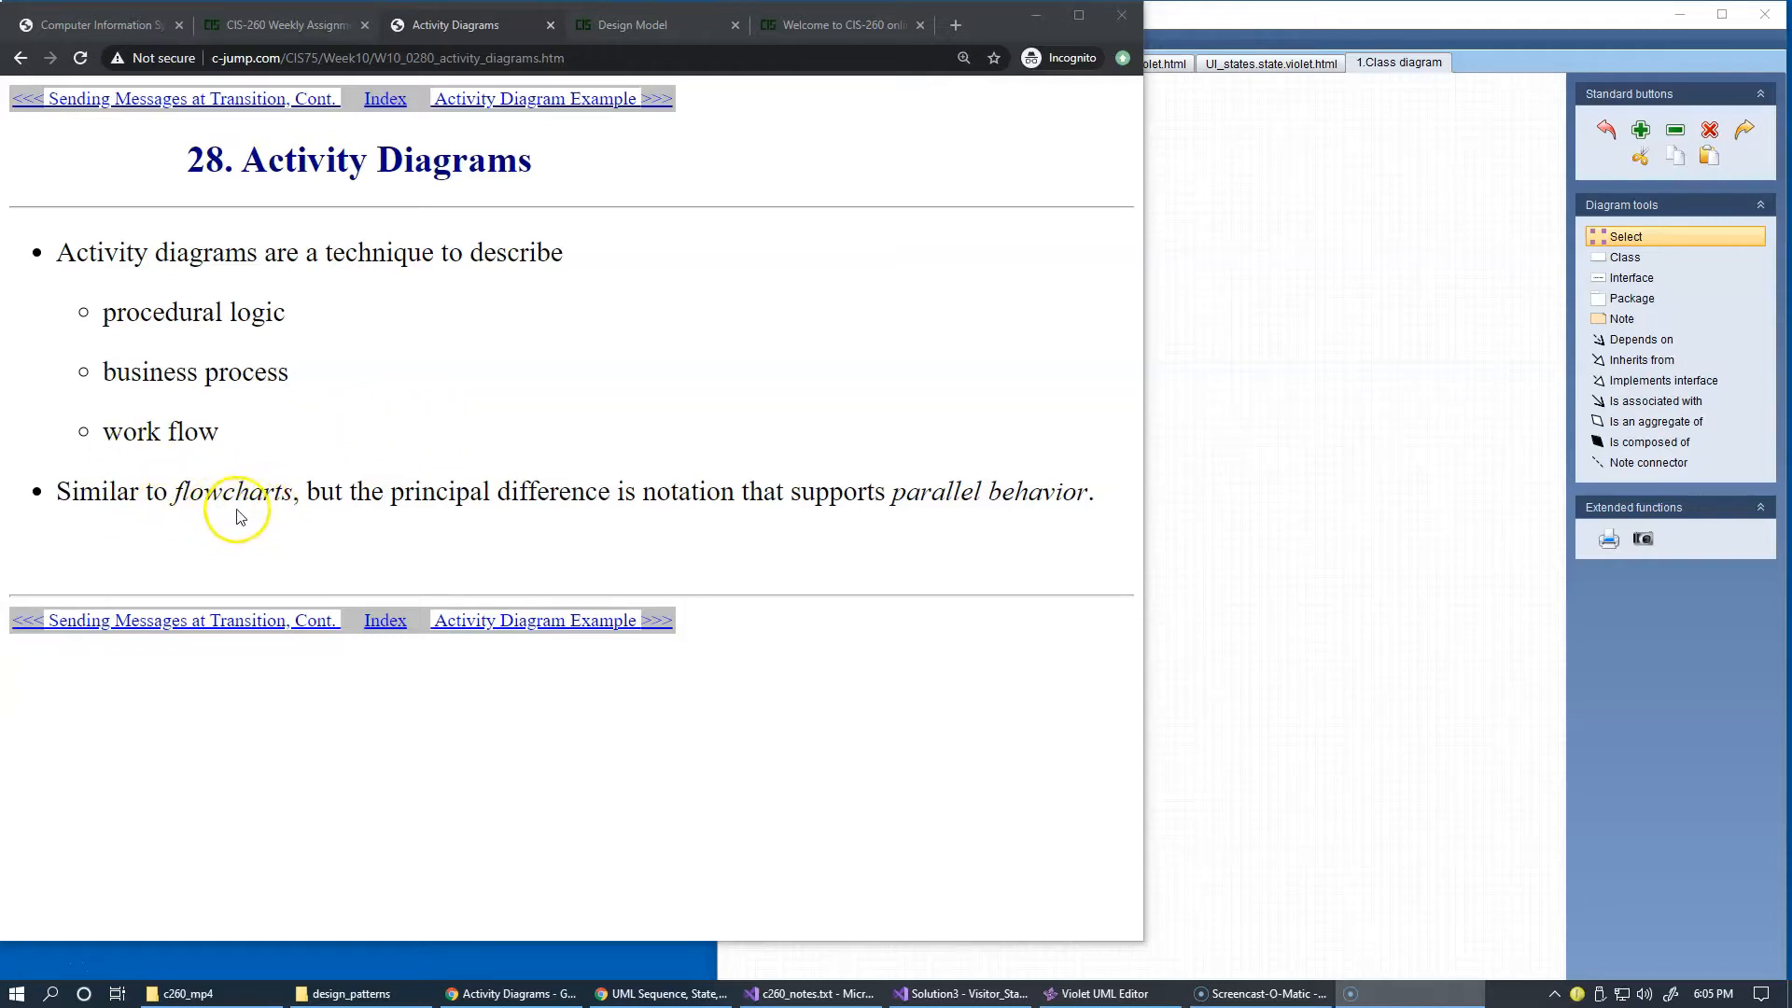
{"action": "mouse_move", "coordinate": [262, 517]}
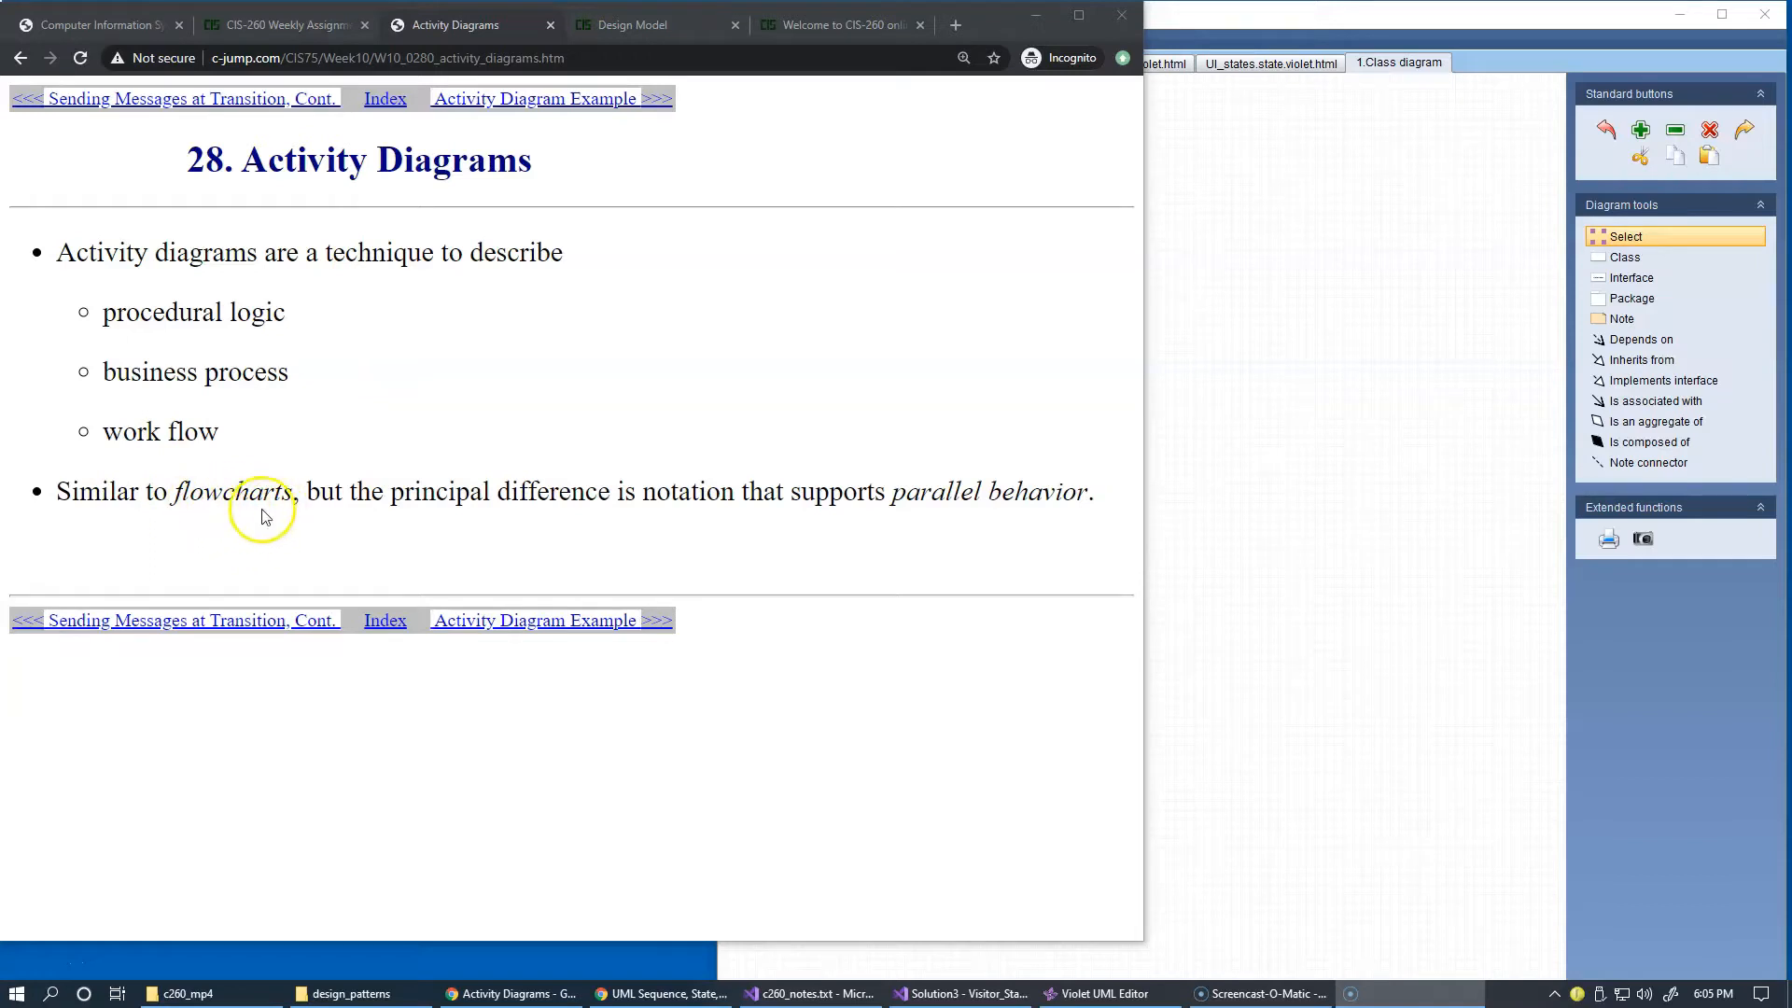
{"action": "mouse_move", "coordinate": [263, 515]}
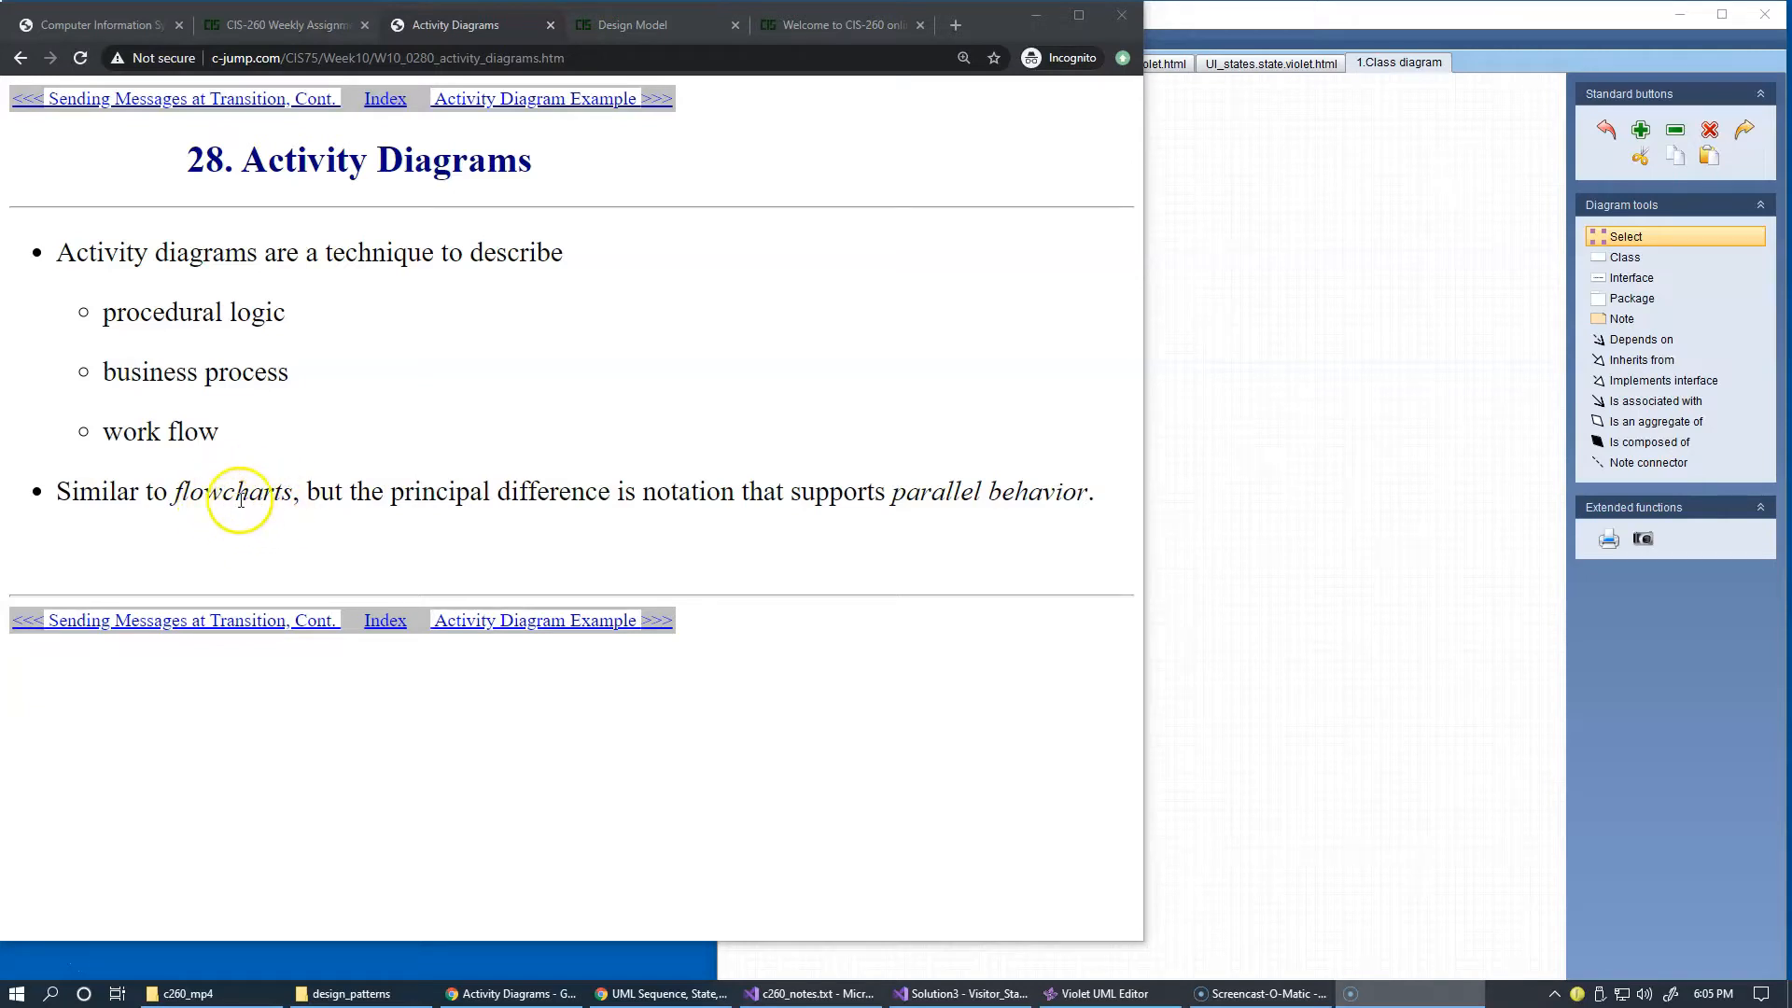
{"action": "mouse_move", "coordinate": [783, 573]}
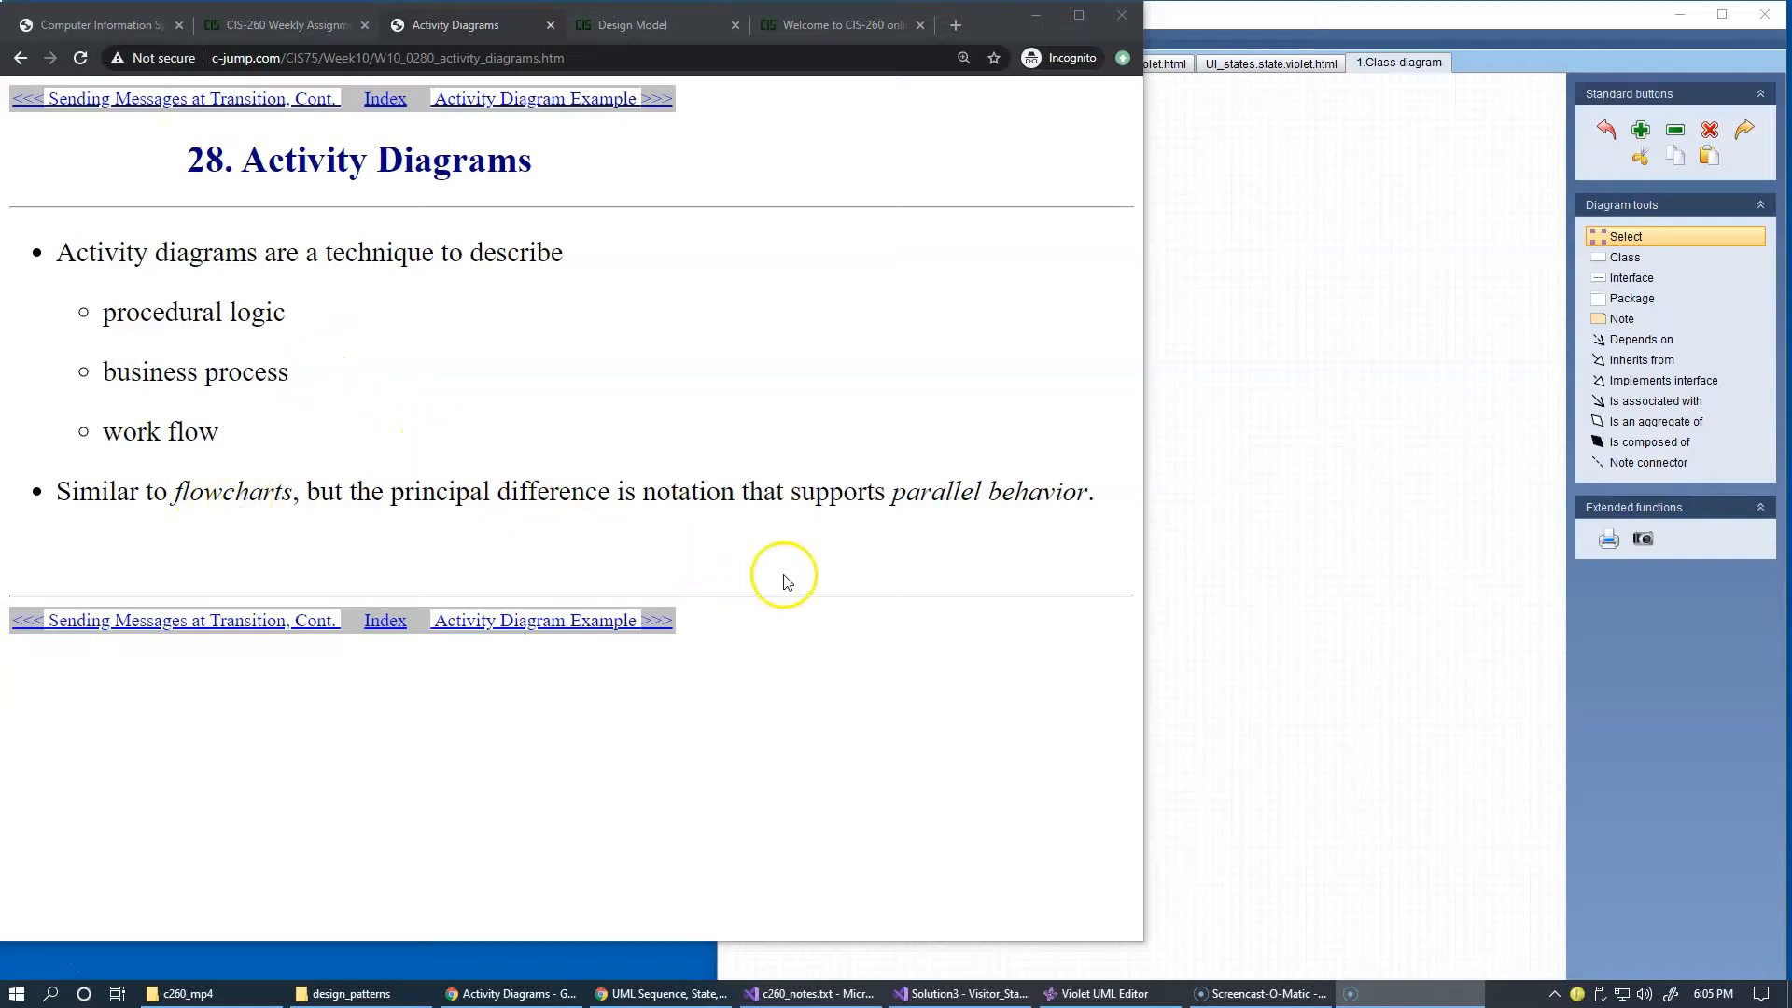
{"action": "mouse_move", "coordinate": [874, 467]}
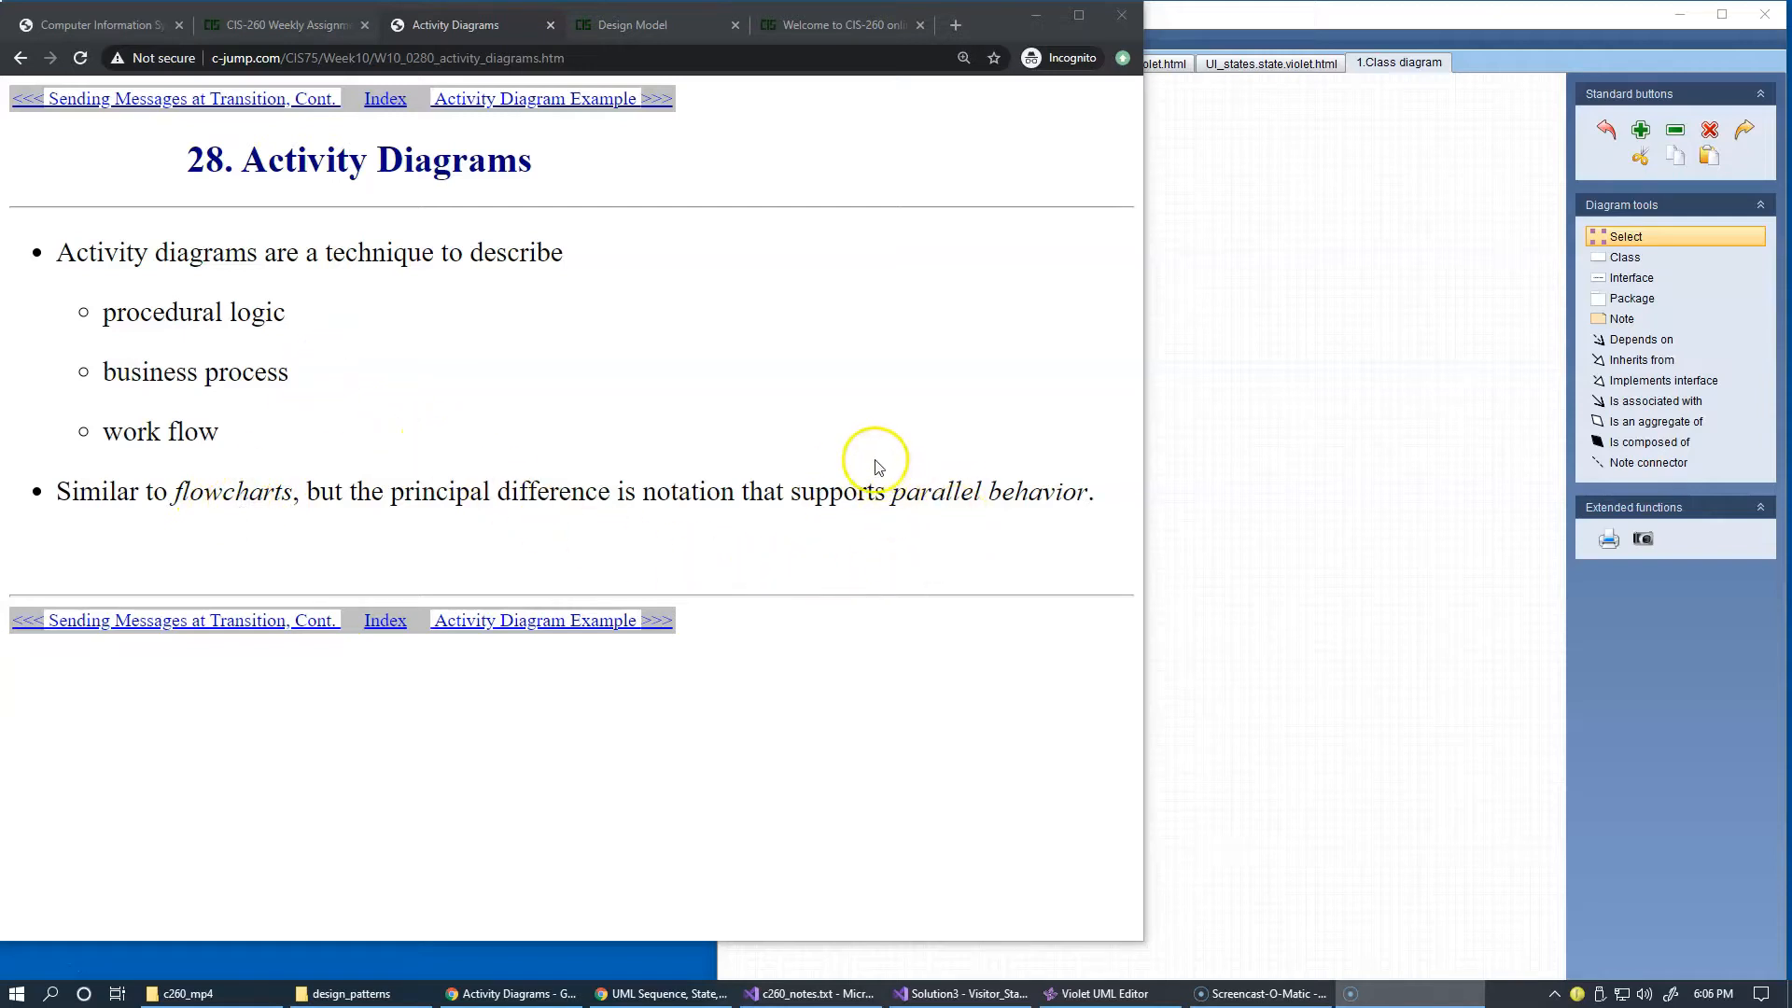
{"action": "mouse_move", "coordinate": [612, 168]}
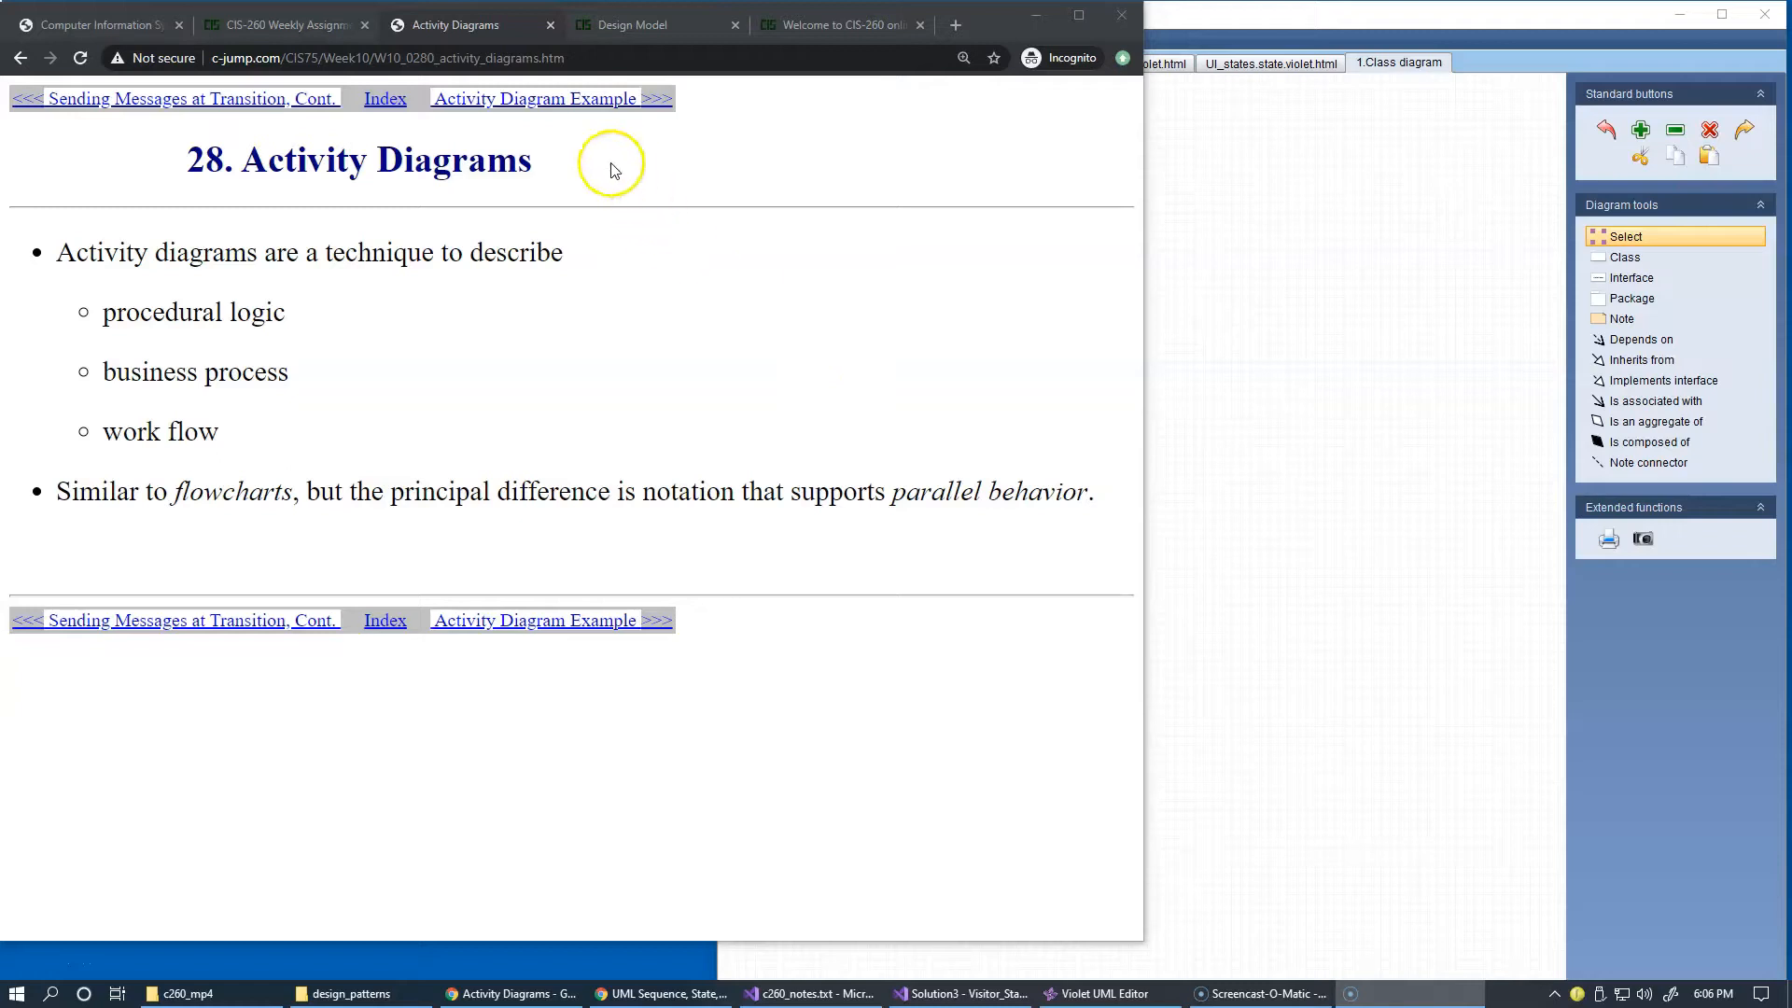
Go to the '29. Activity Diagram Example' page and bring the whole Process Order diagram into view.
{"action": "left_click", "coordinate": [536, 99]}
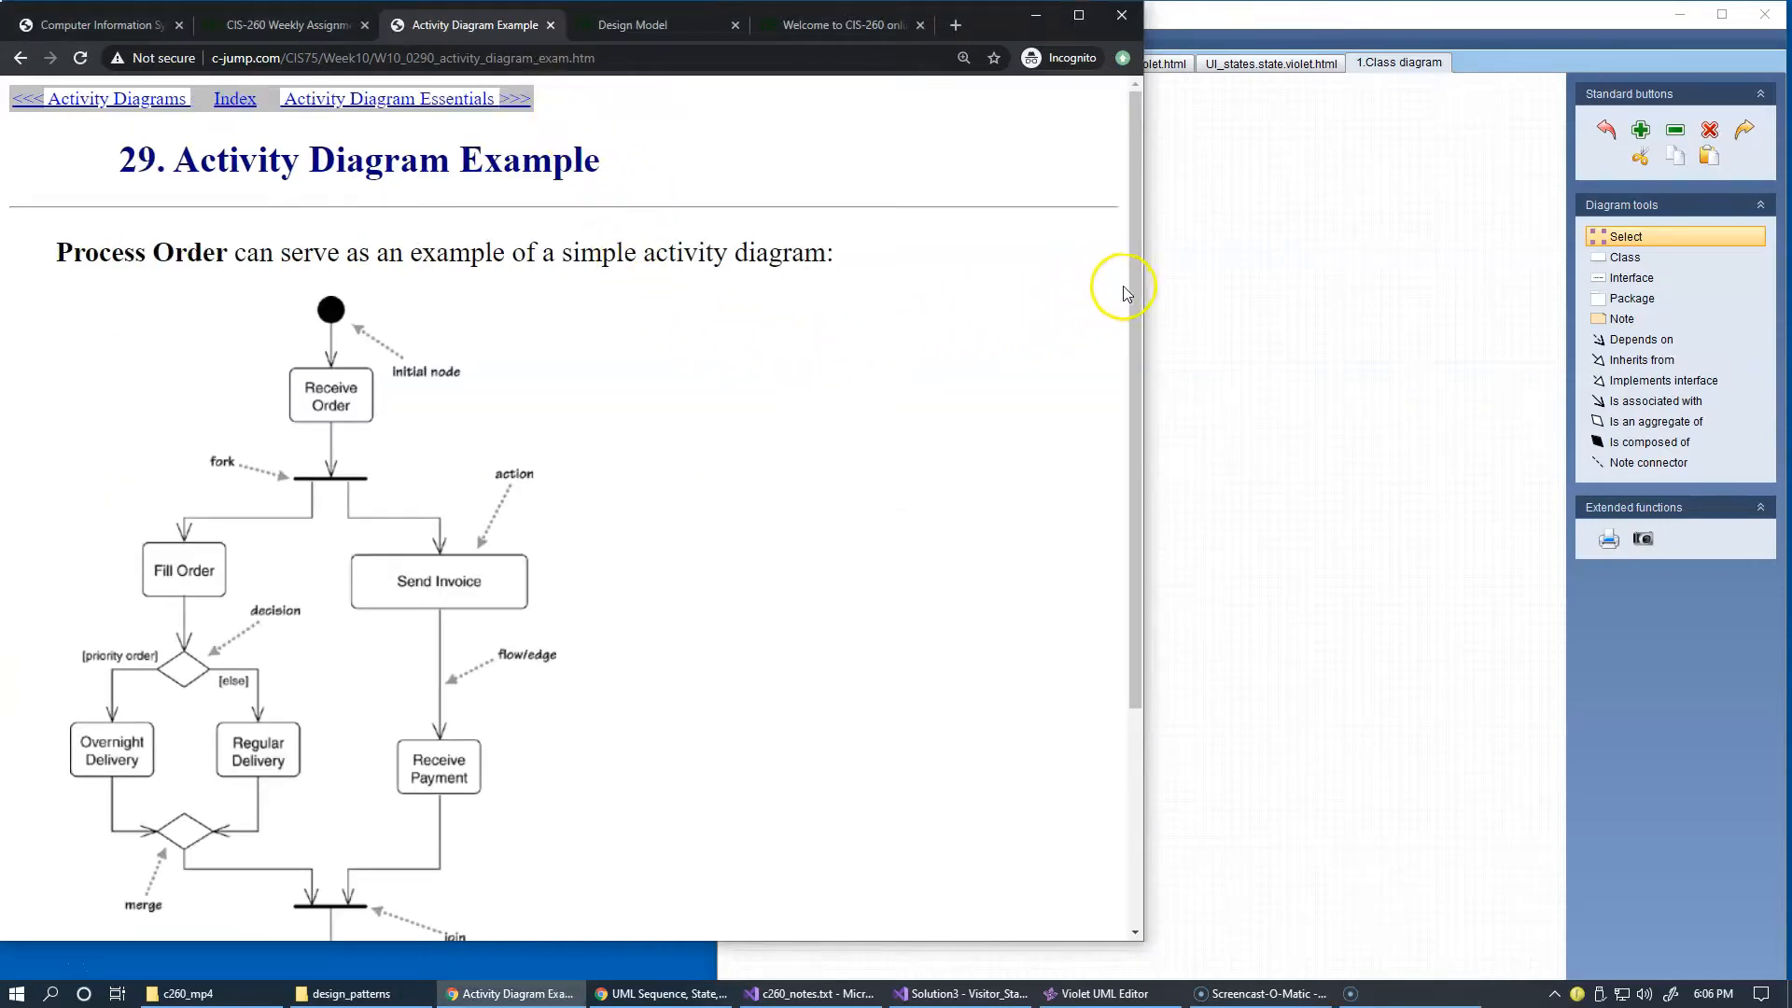
{"action": "scroll", "scroll_direction": "down", "scroll_amount": 3}
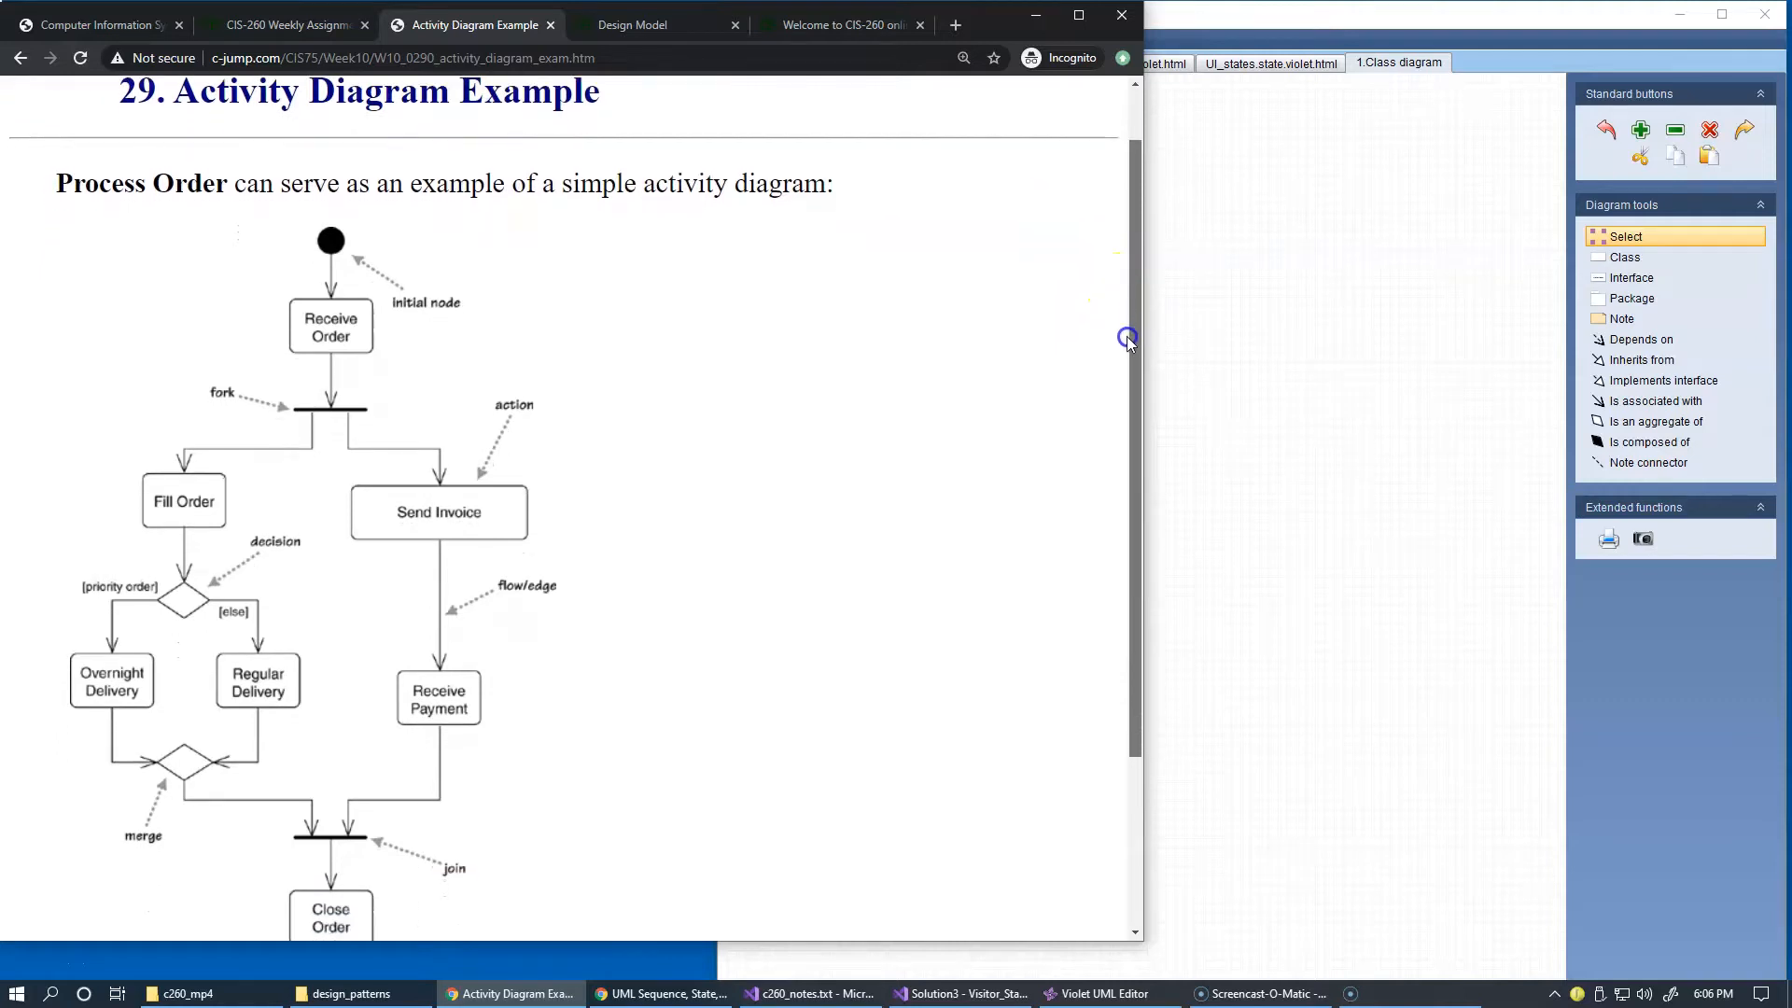
{"action": "scroll", "scroll_direction": "down", "scroll_amount": 3}
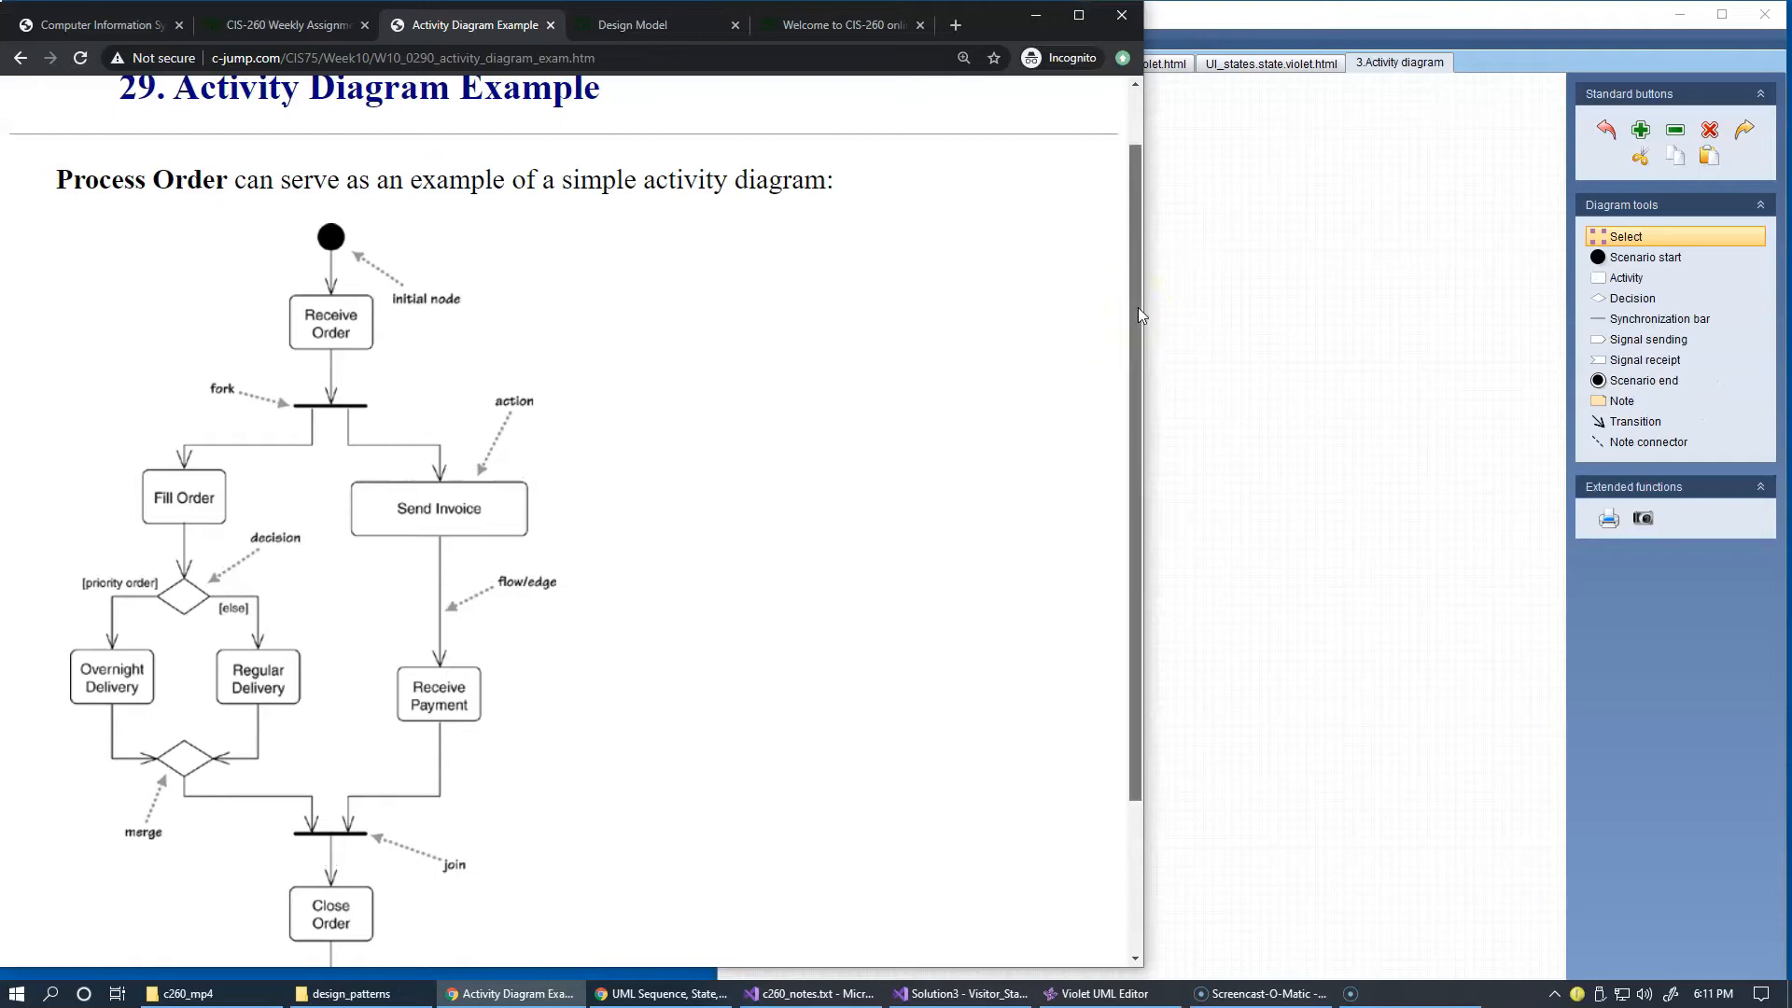
{"action": "scroll", "scroll_direction": "down", "scroll_amount": 3}
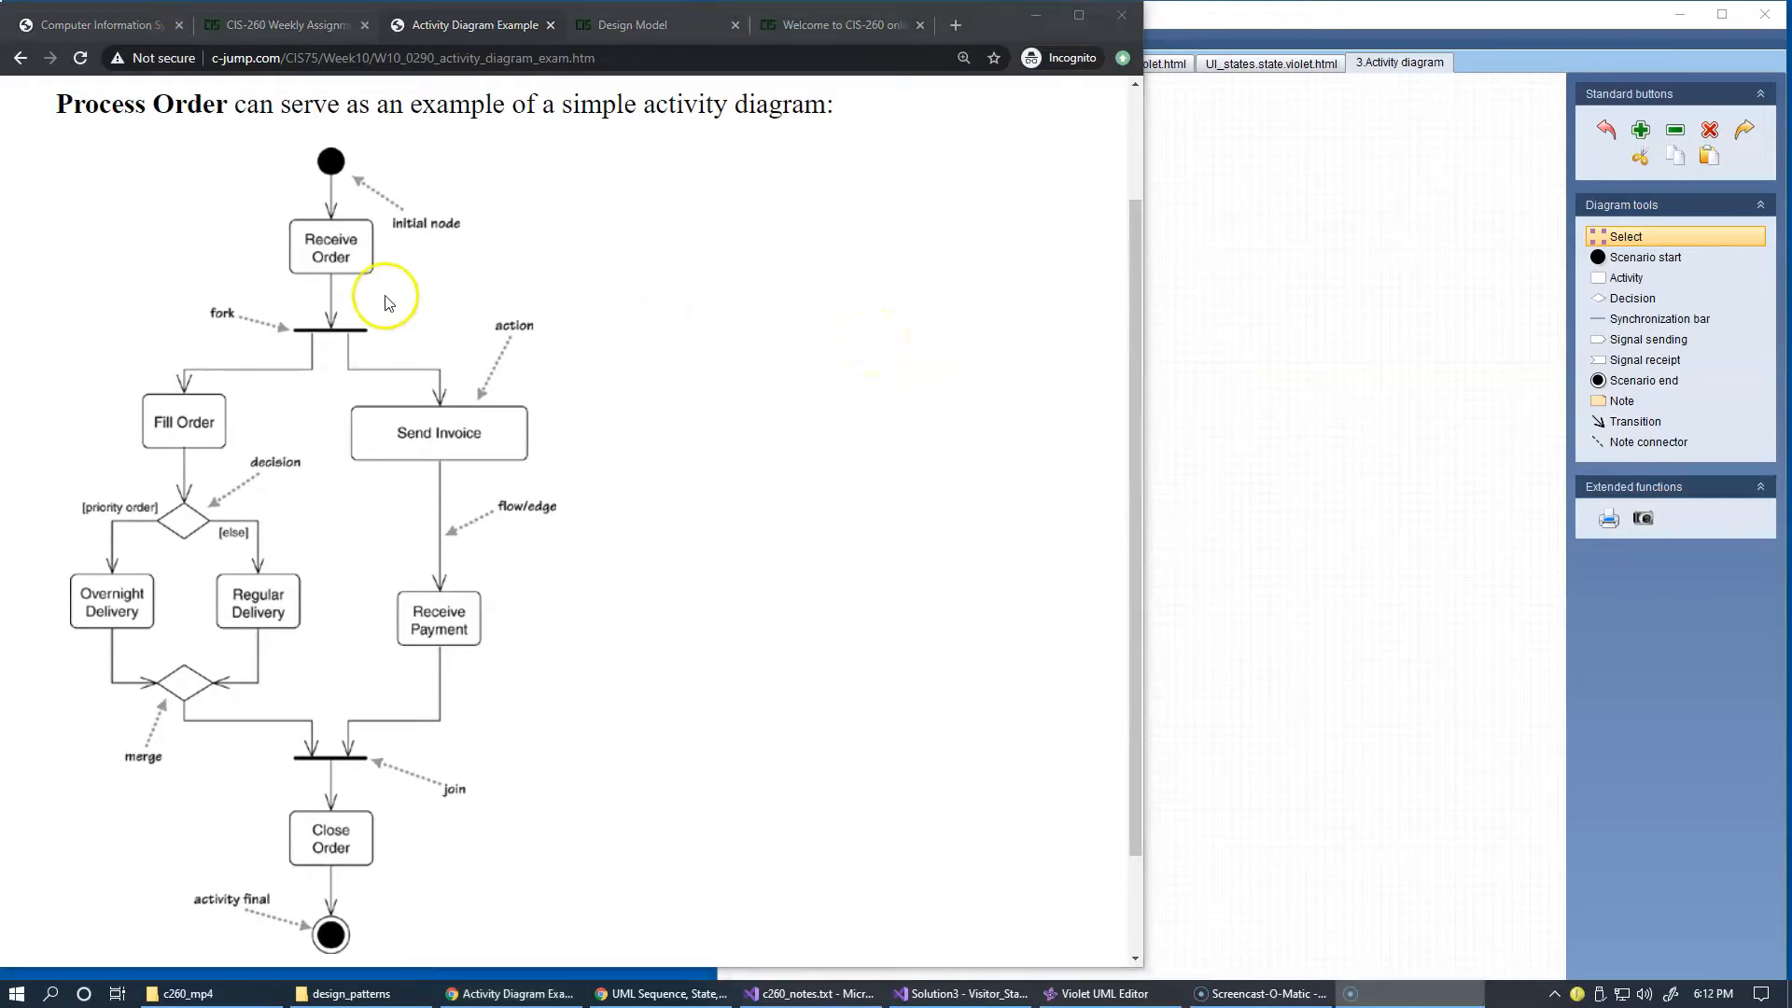
{"action": "mouse_move", "coordinate": [385, 303]}
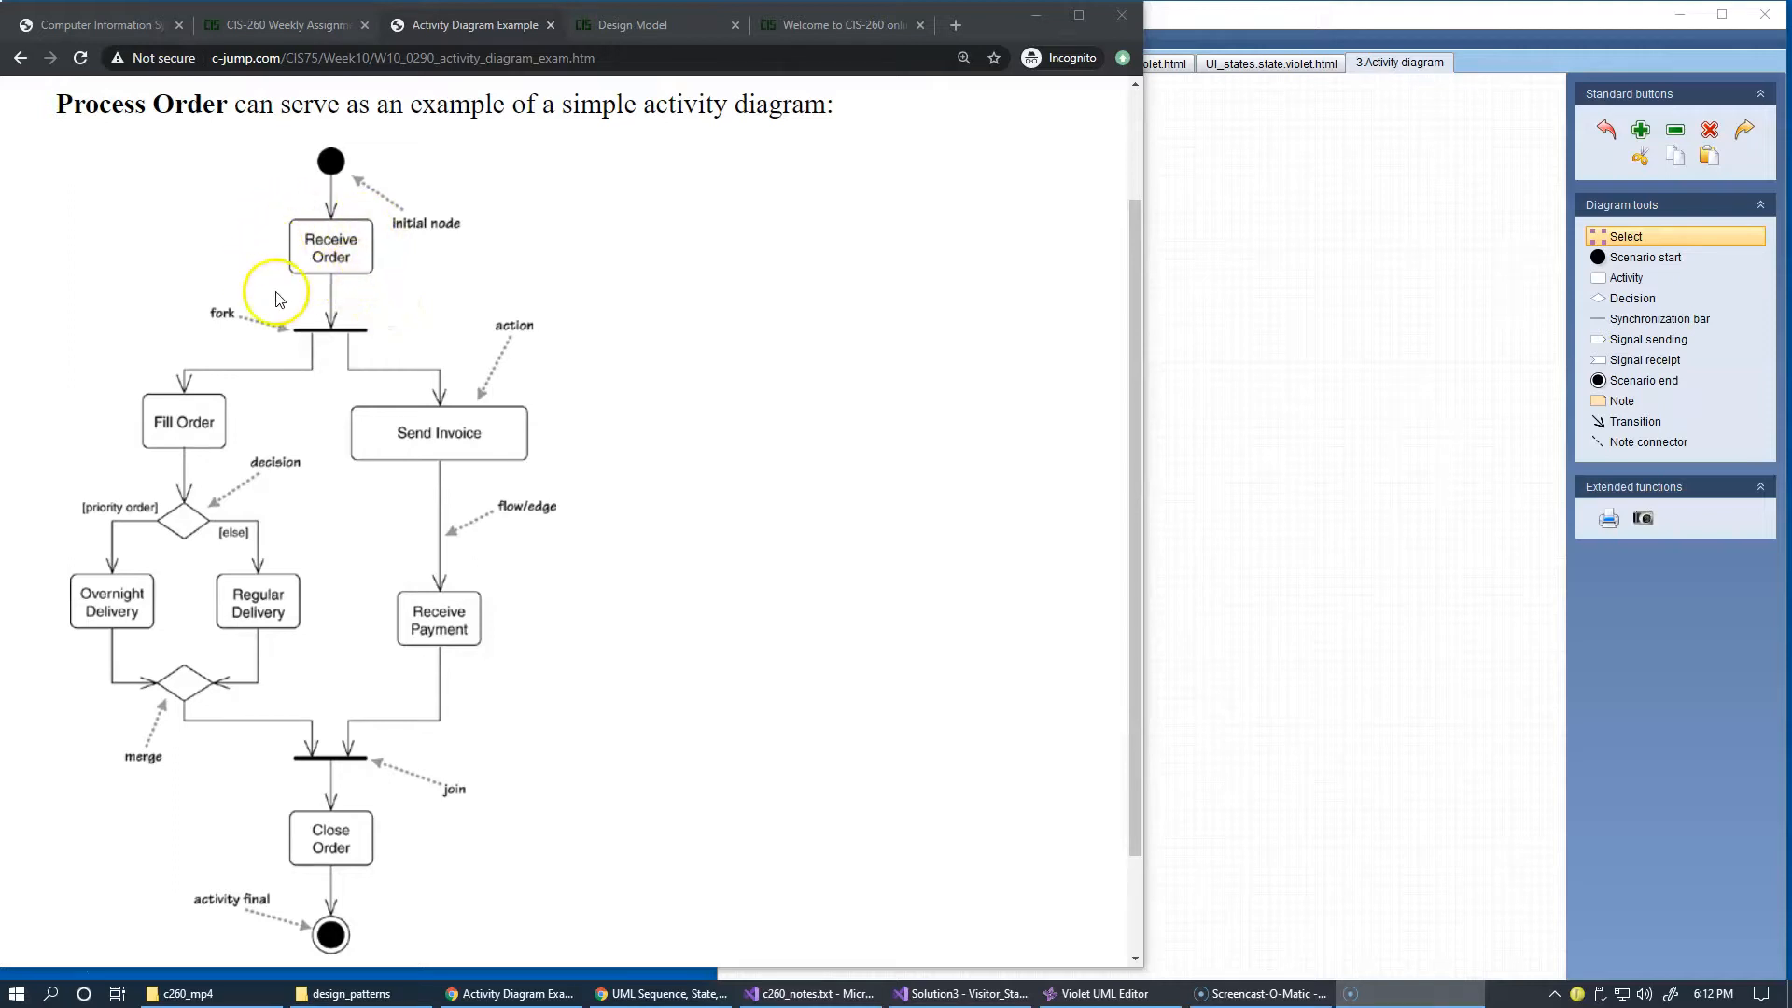
{"action": "mouse_move", "coordinate": [517, 478]}
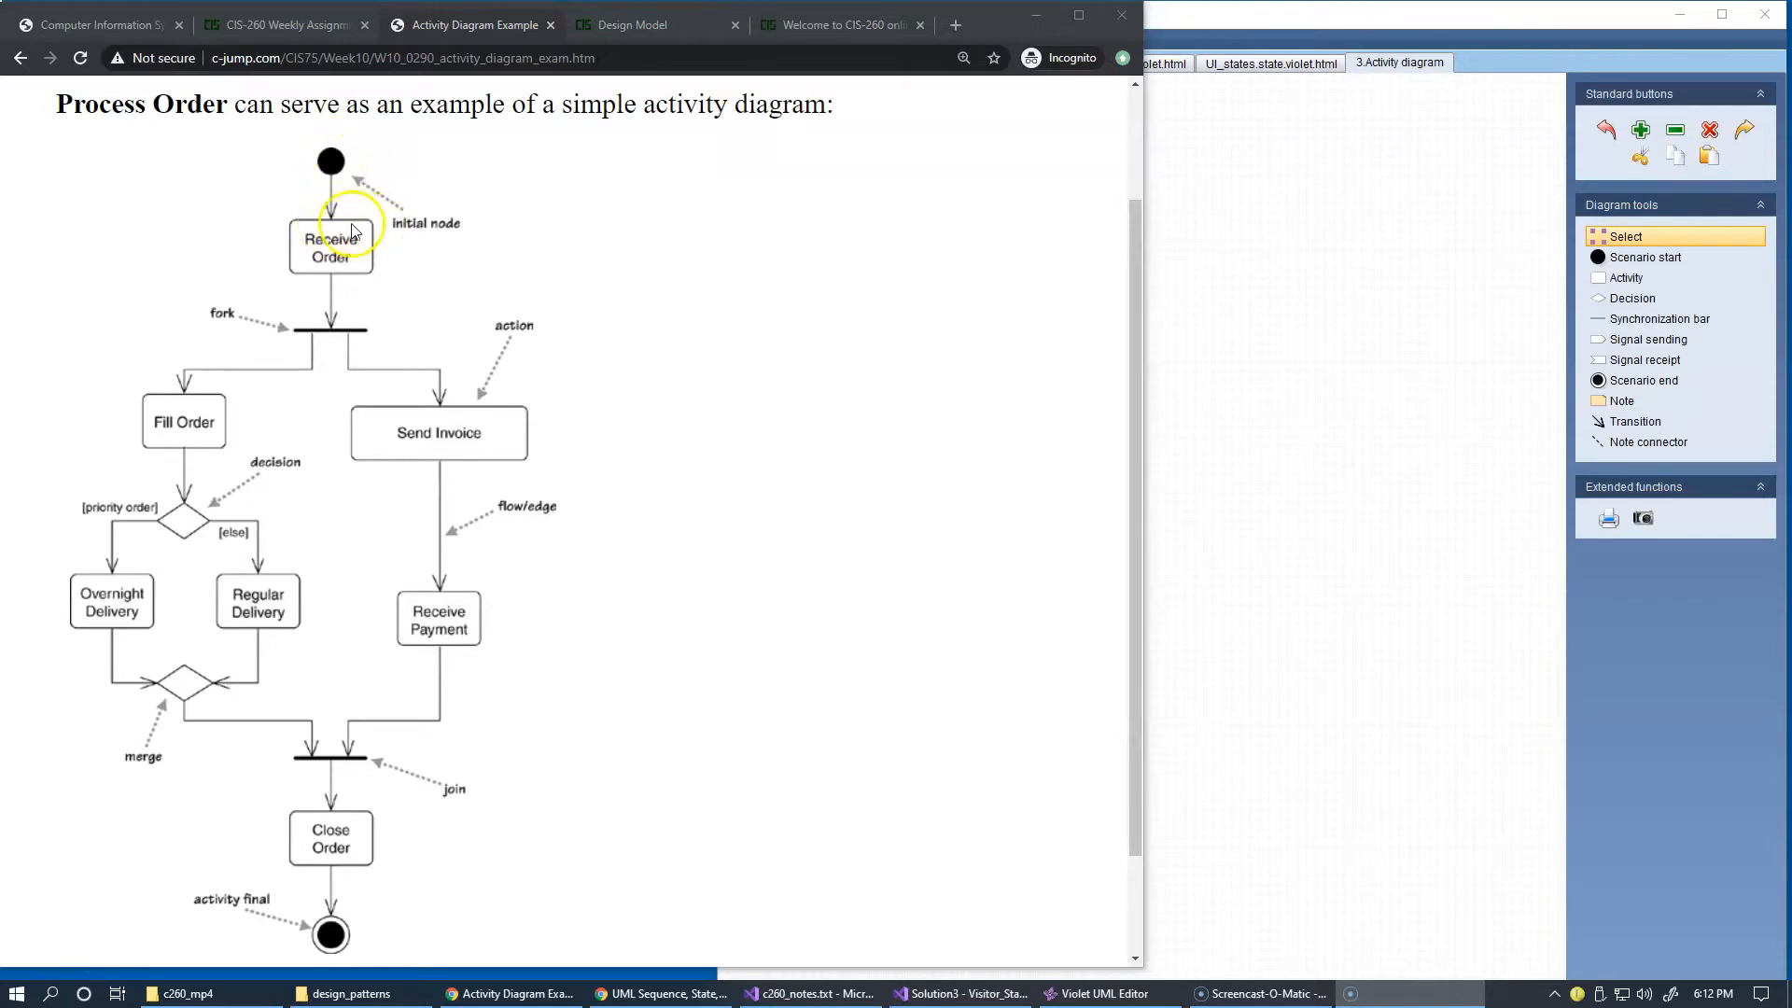
{"action": "mouse_move", "coordinate": [364, 277]}
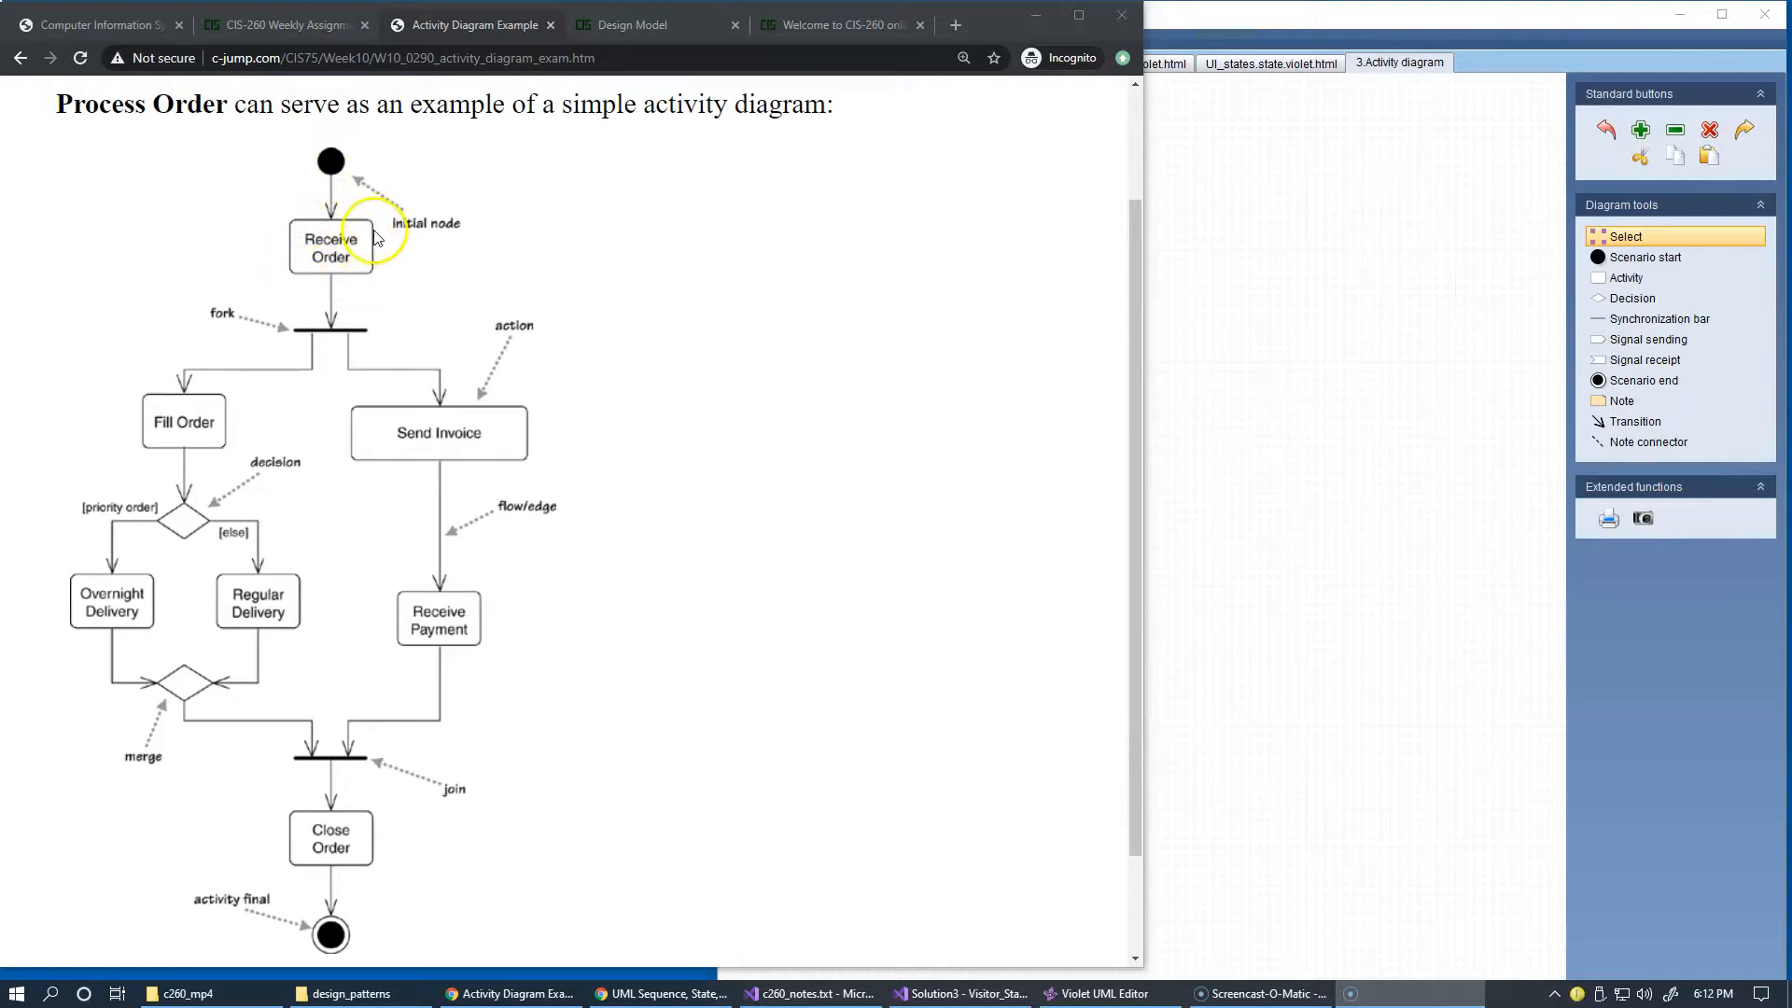
{"action": "mouse_move", "coordinate": [355, 280]}
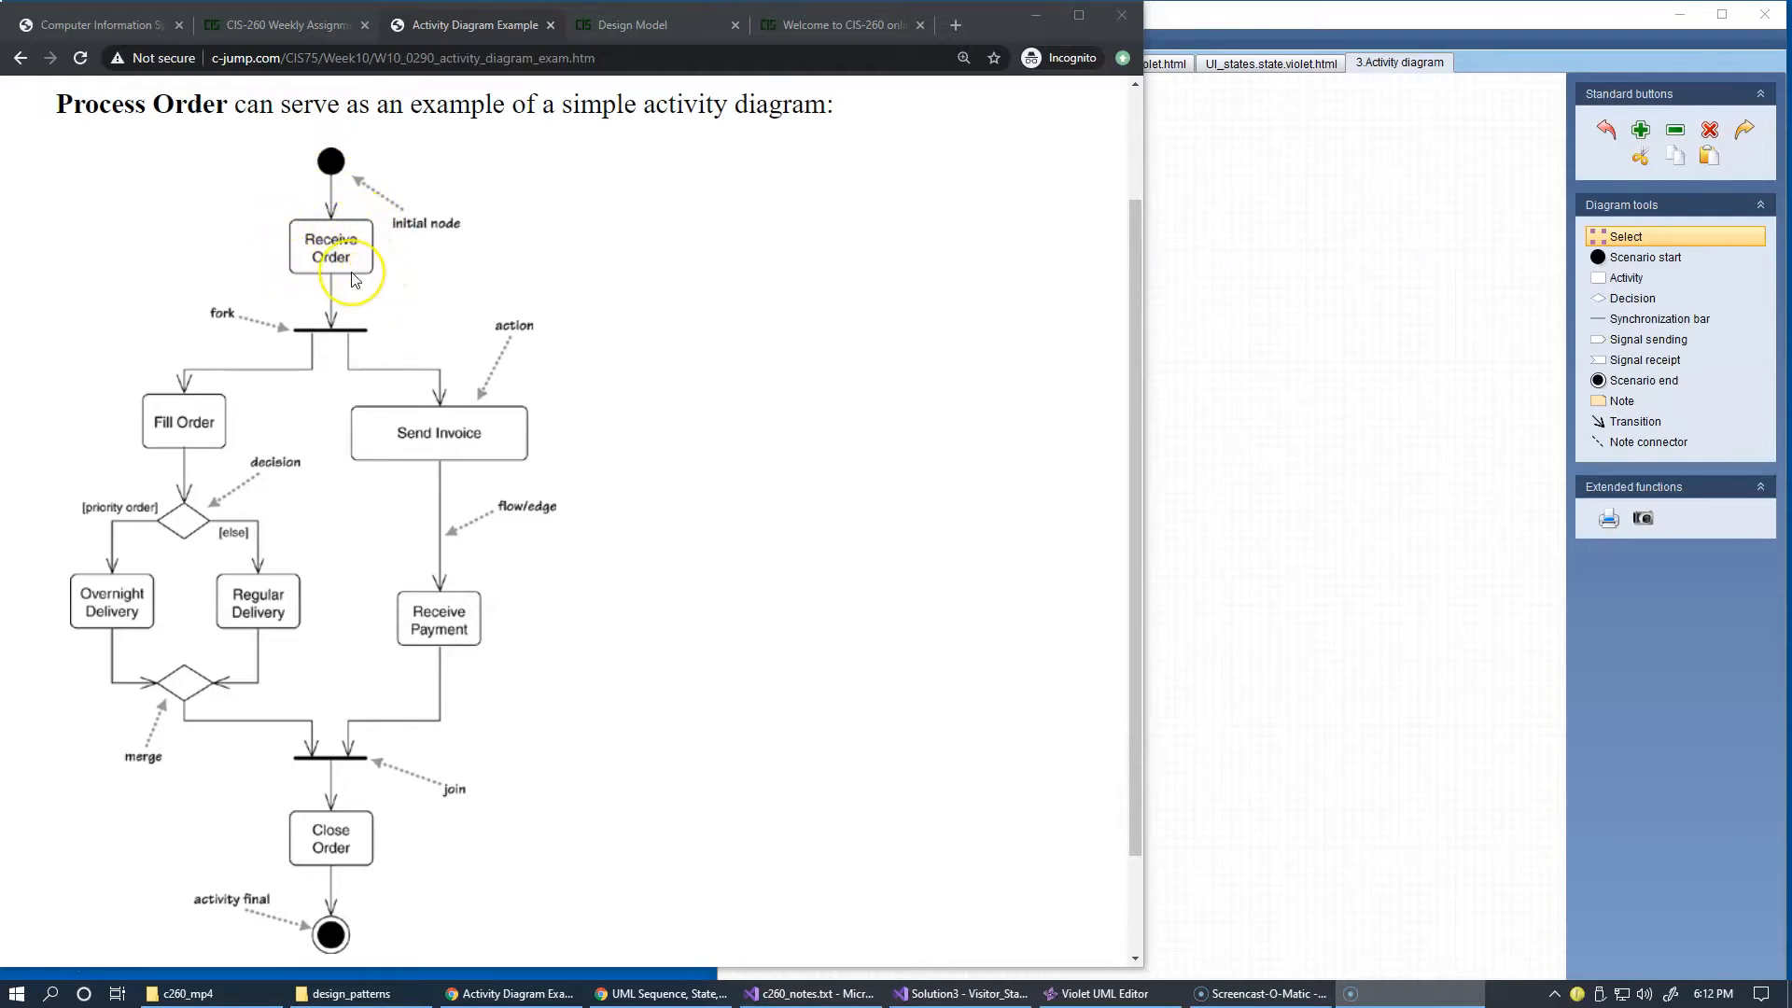
{"action": "mouse_move", "coordinate": [333, 284]}
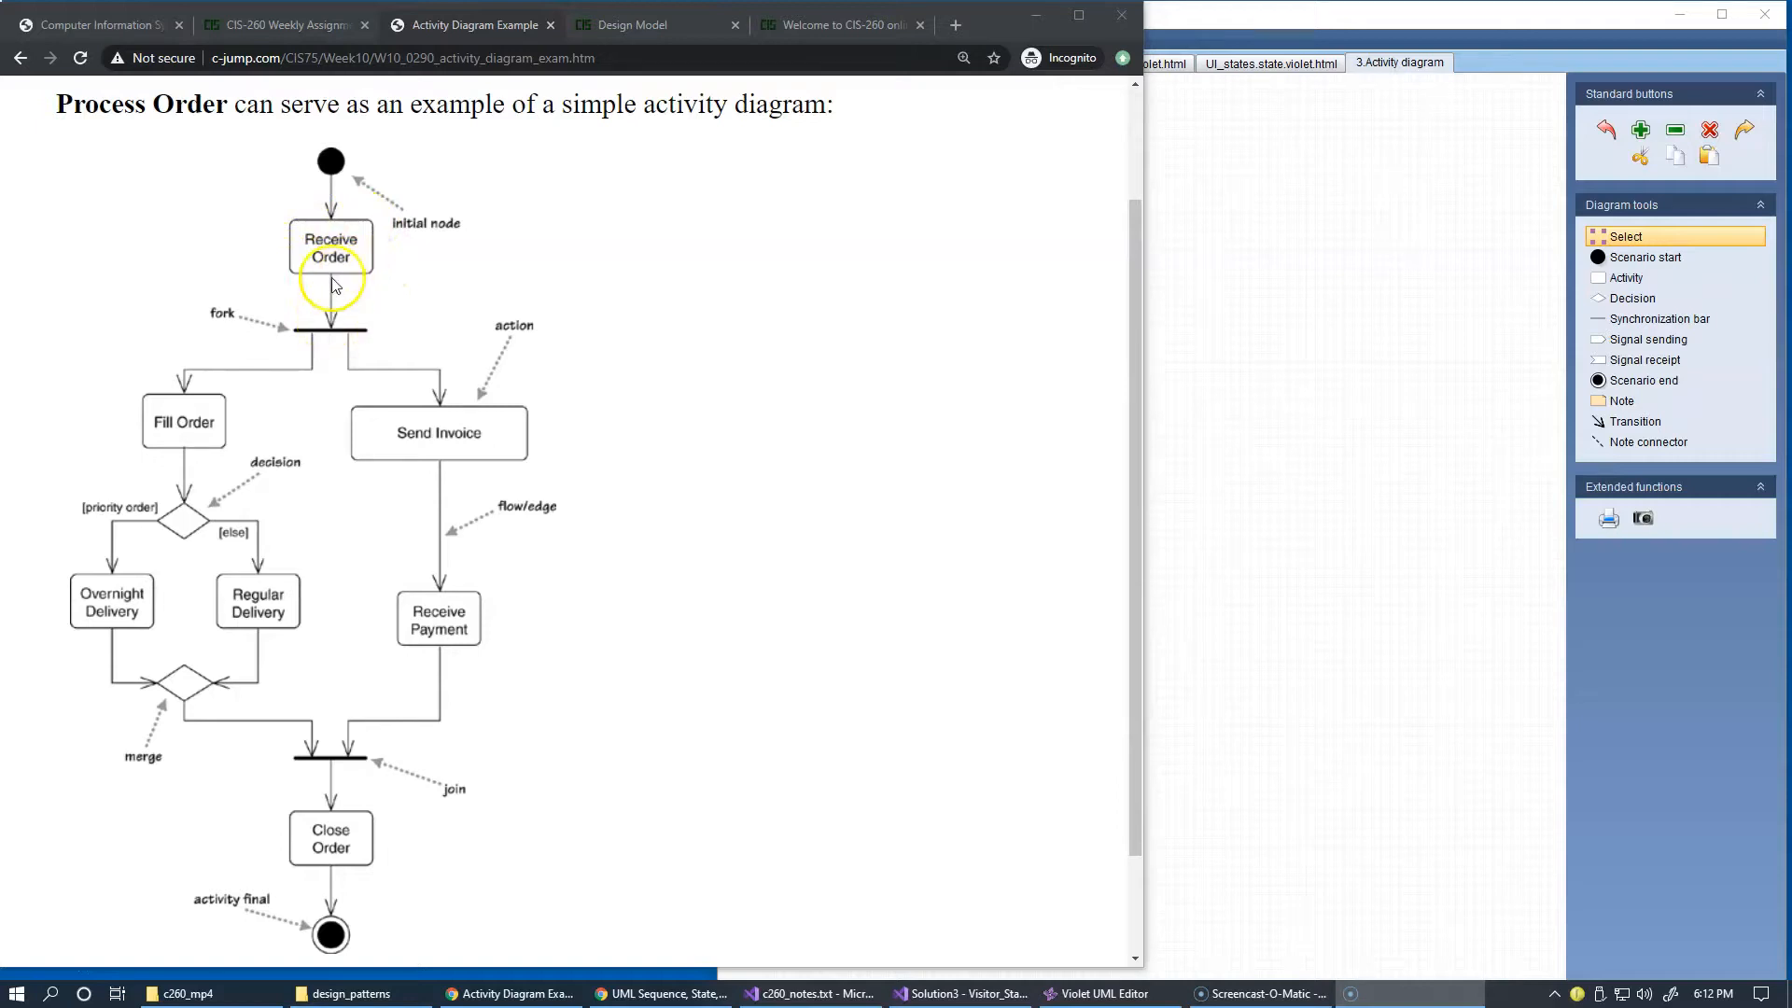
{"action": "mouse_move", "coordinate": [361, 343]}
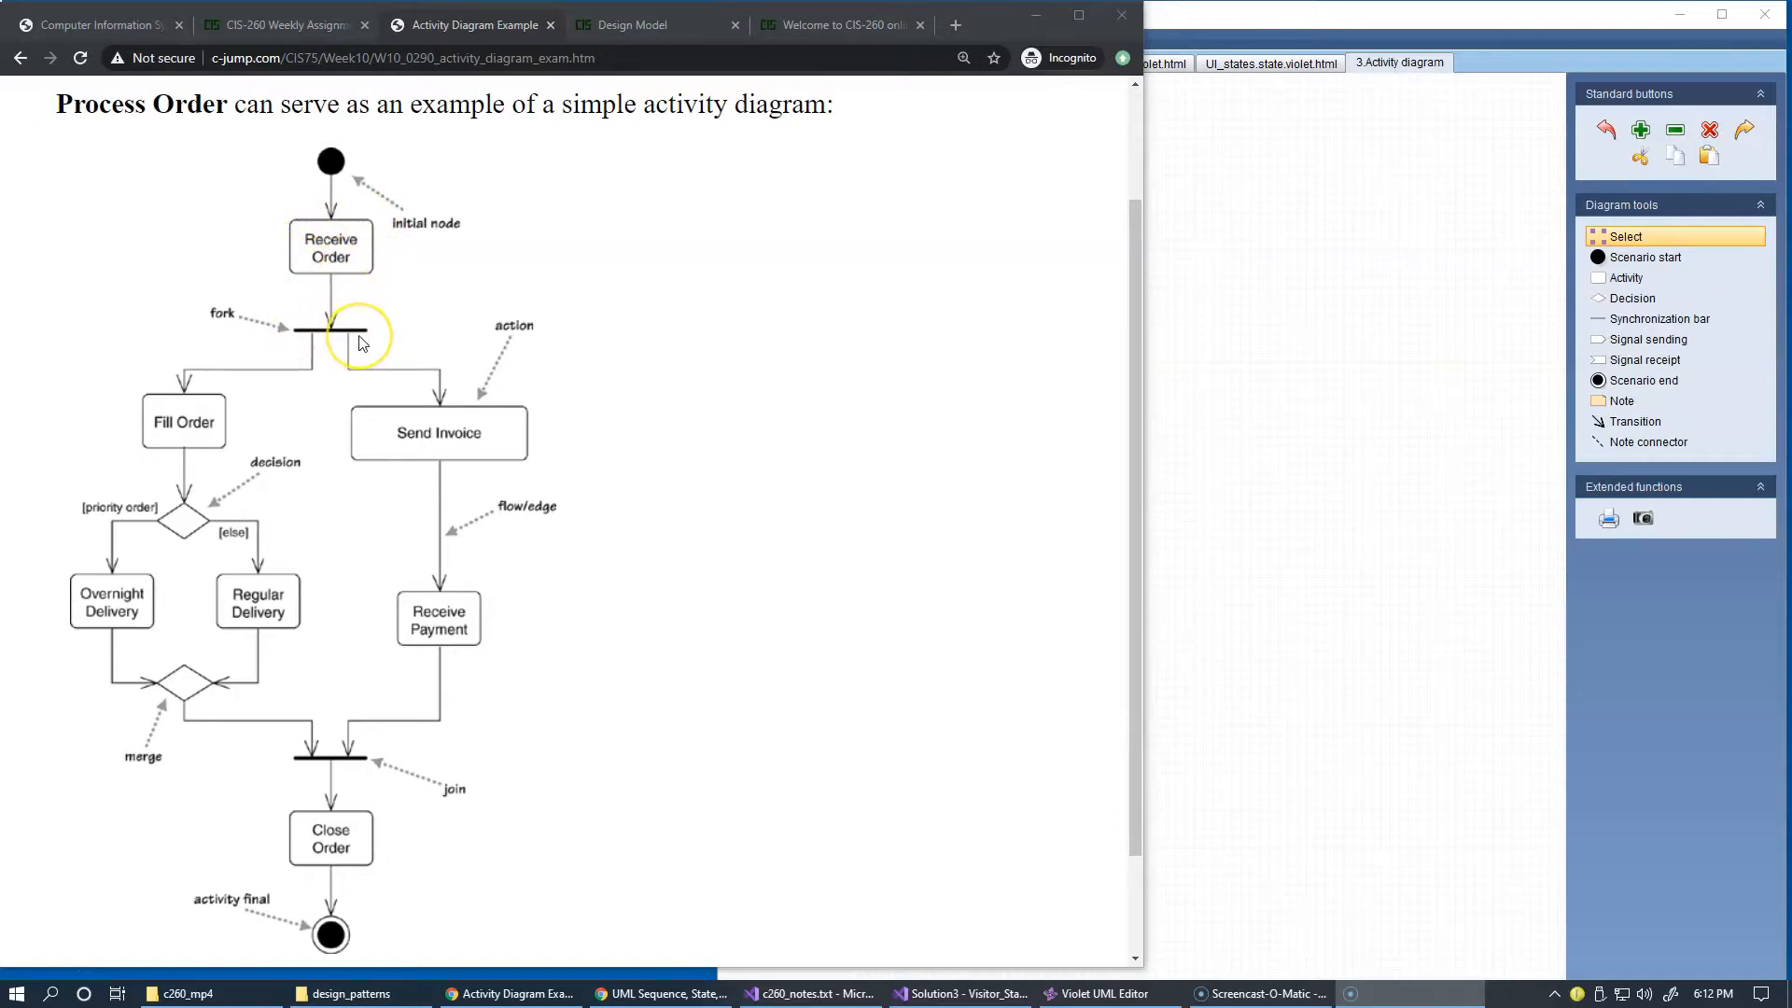
{"action": "mouse_move", "coordinate": [334, 333]}
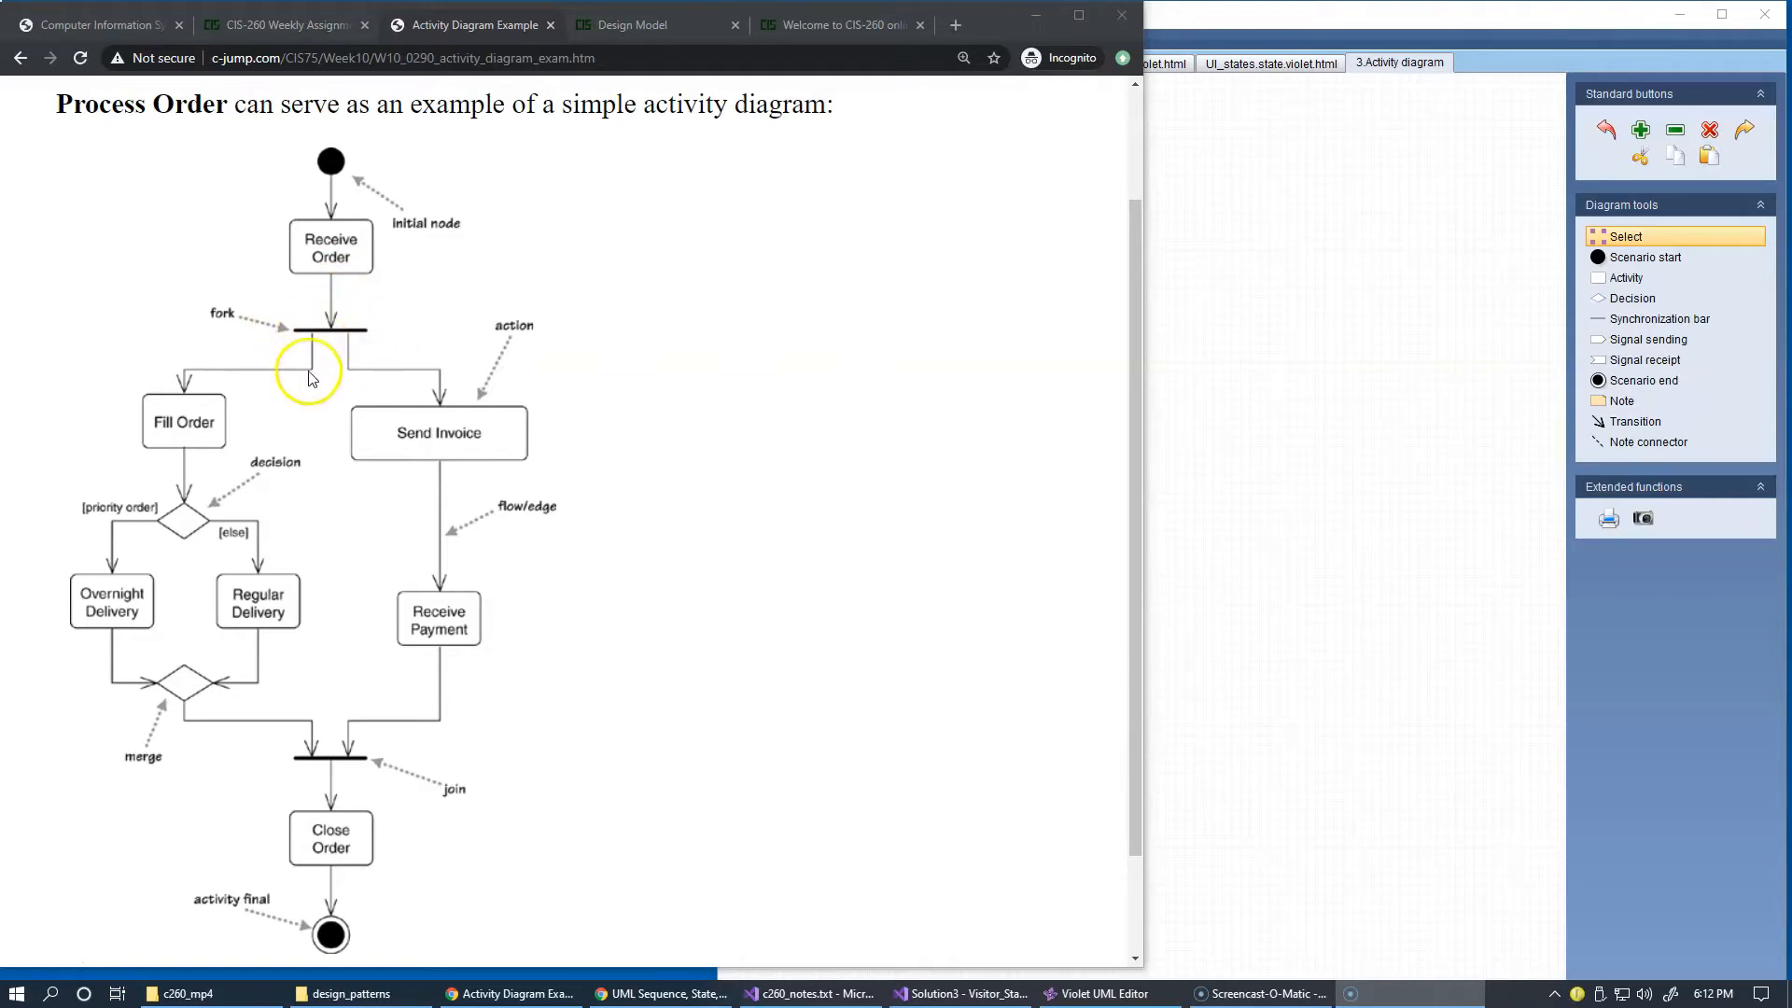
{"action": "mouse_move", "coordinate": [343, 379]}
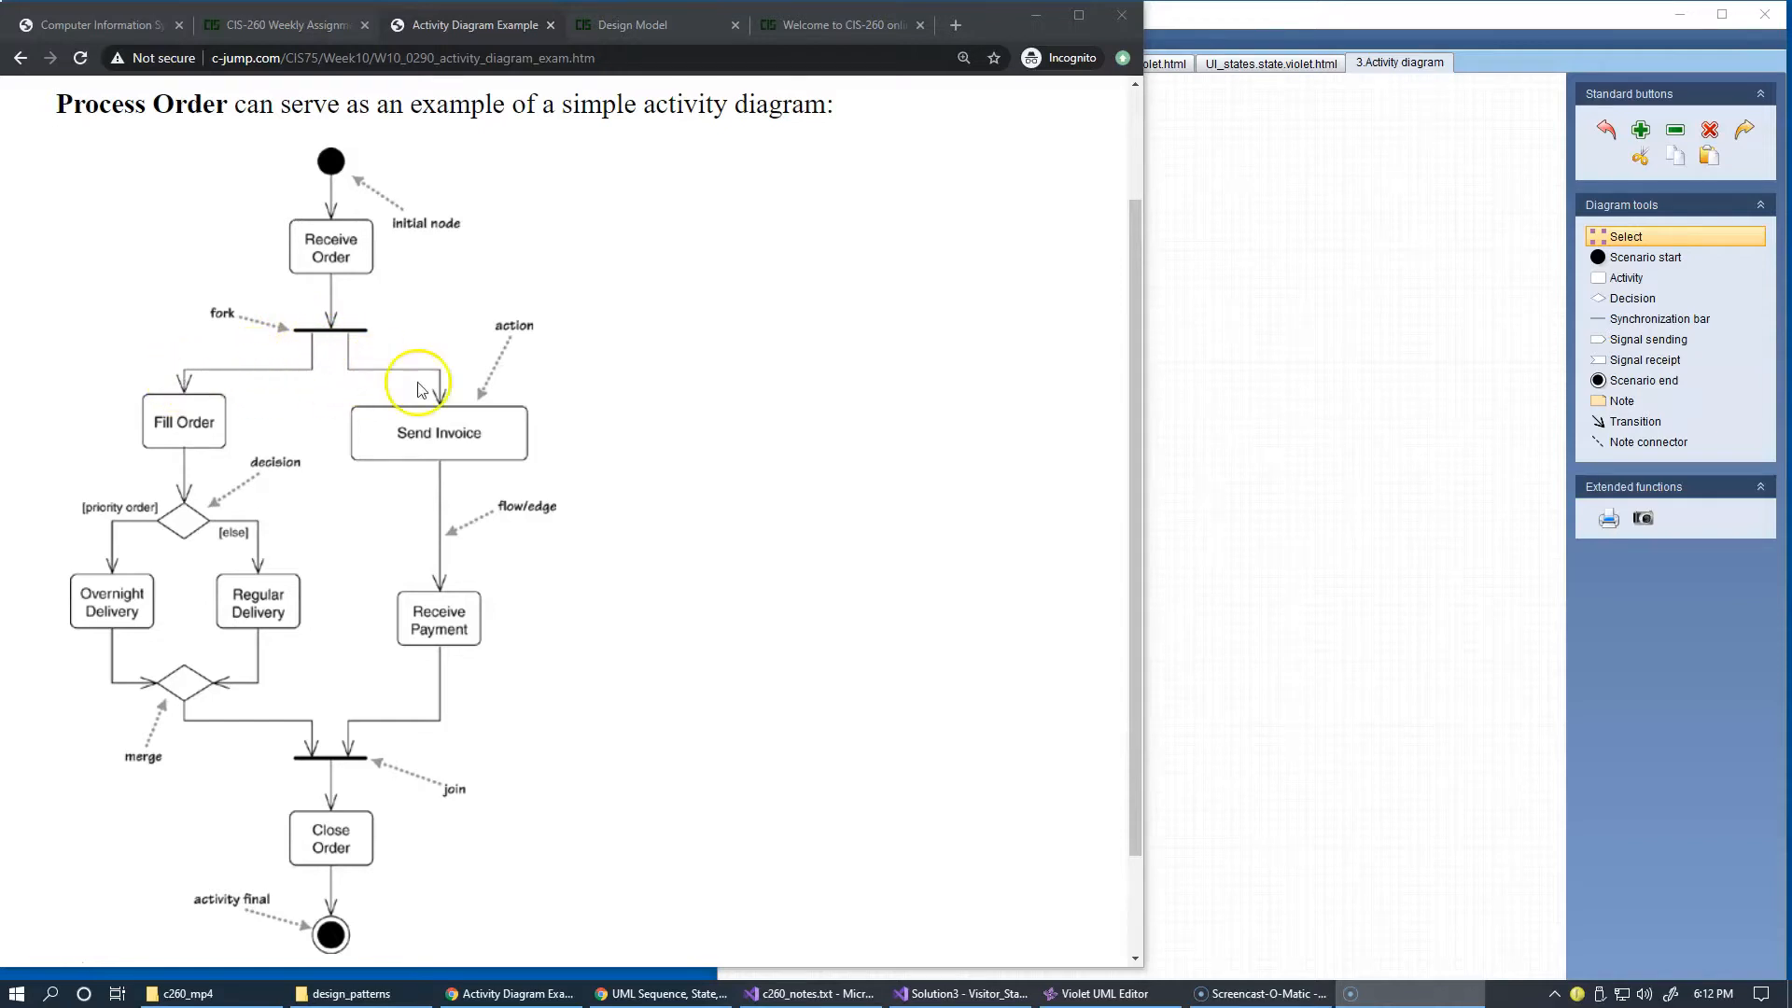
{"action": "mouse_move", "coordinate": [549, 385]}
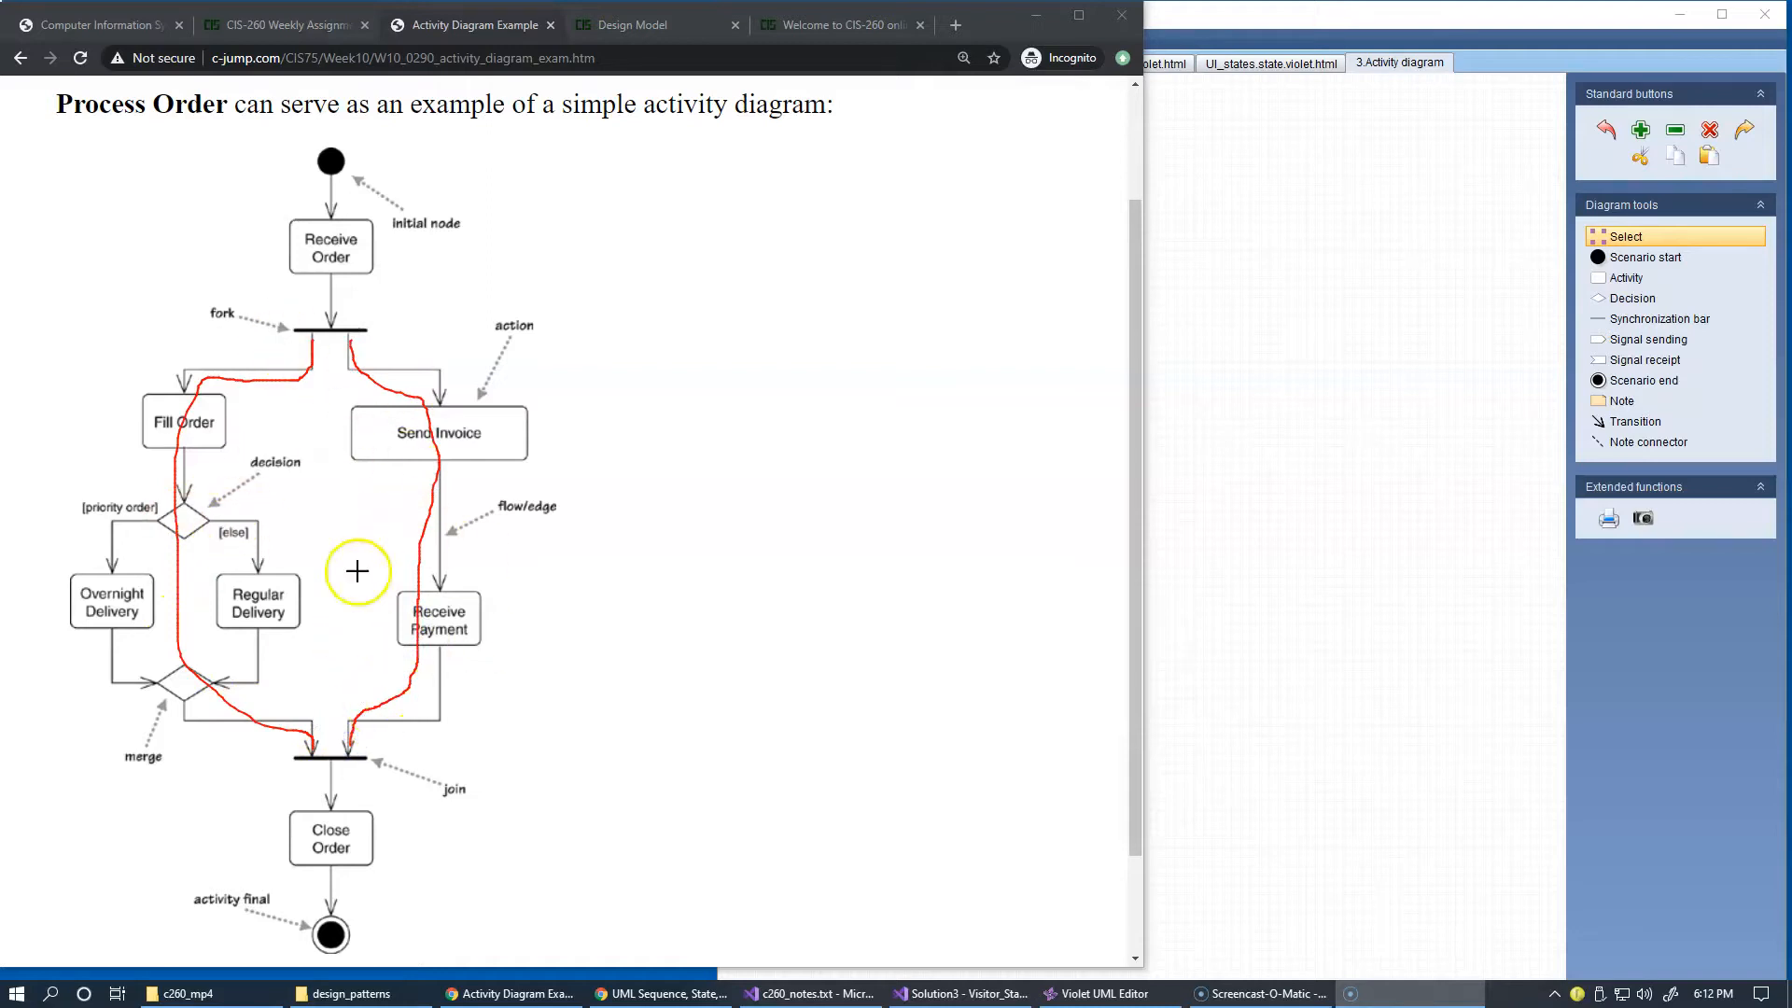
{"action": "mouse_move", "coordinate": [359, 333]}
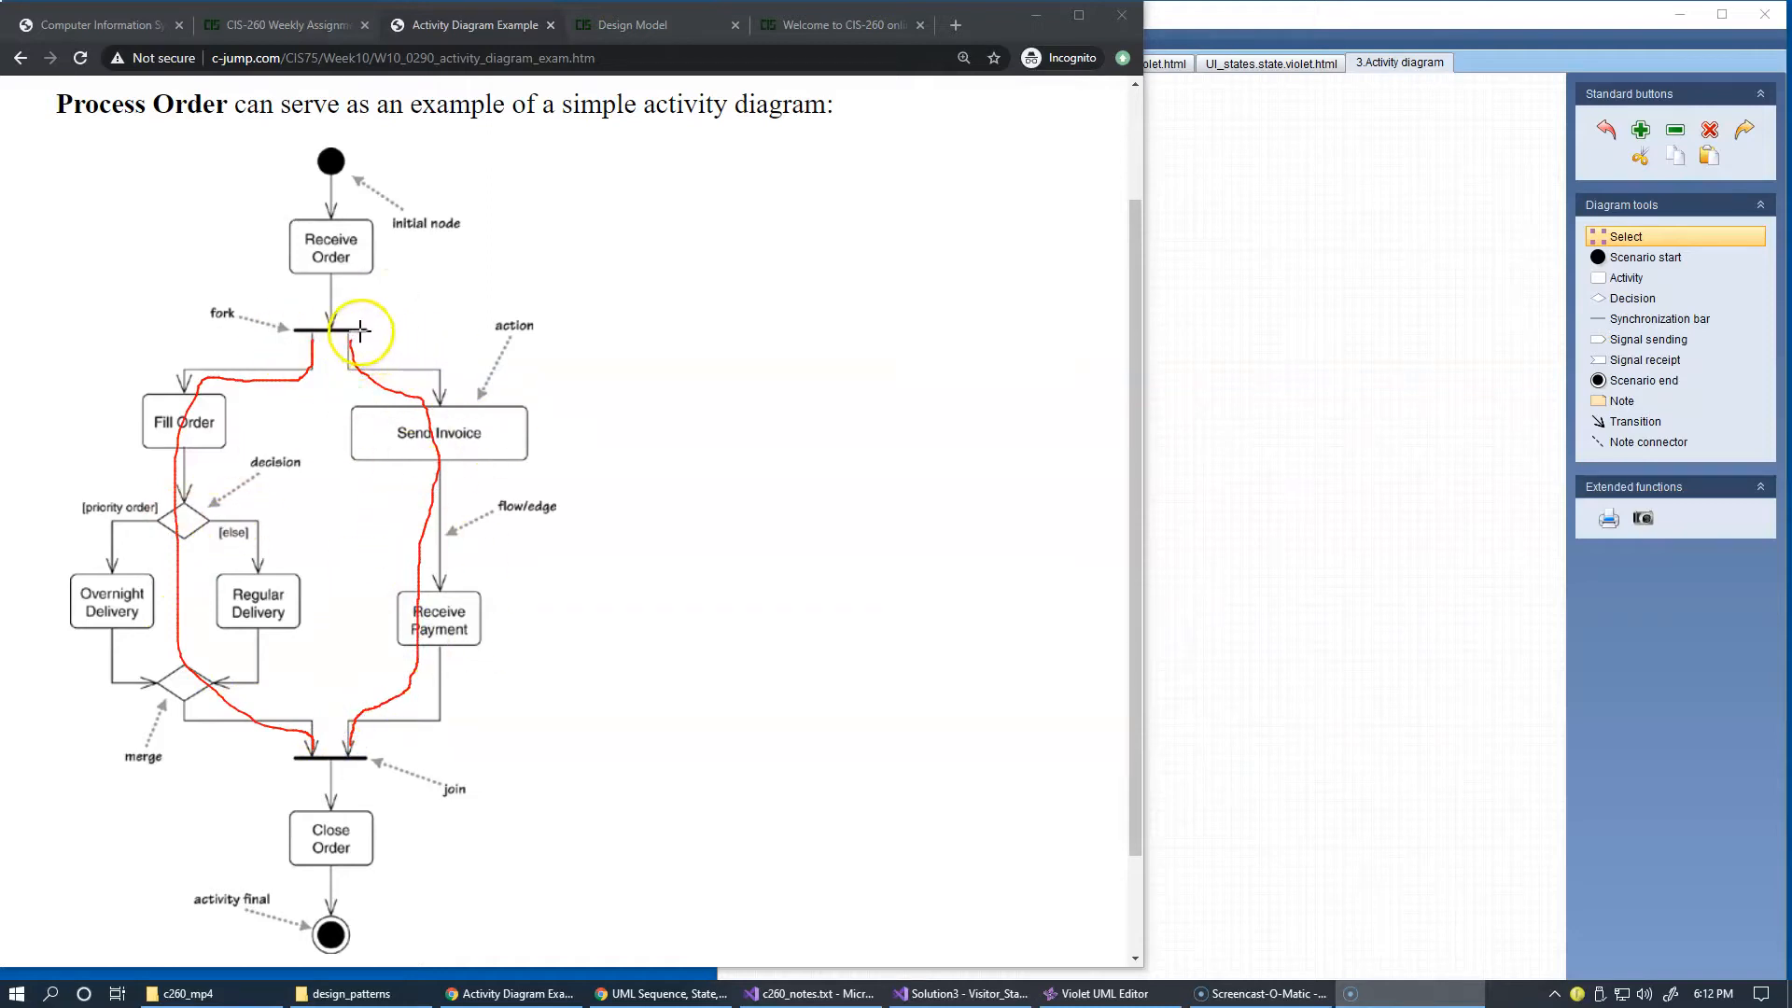
{"action": "left_click_drag", "start_coordinate": [358, 330], "coordinate": [628, 676]}
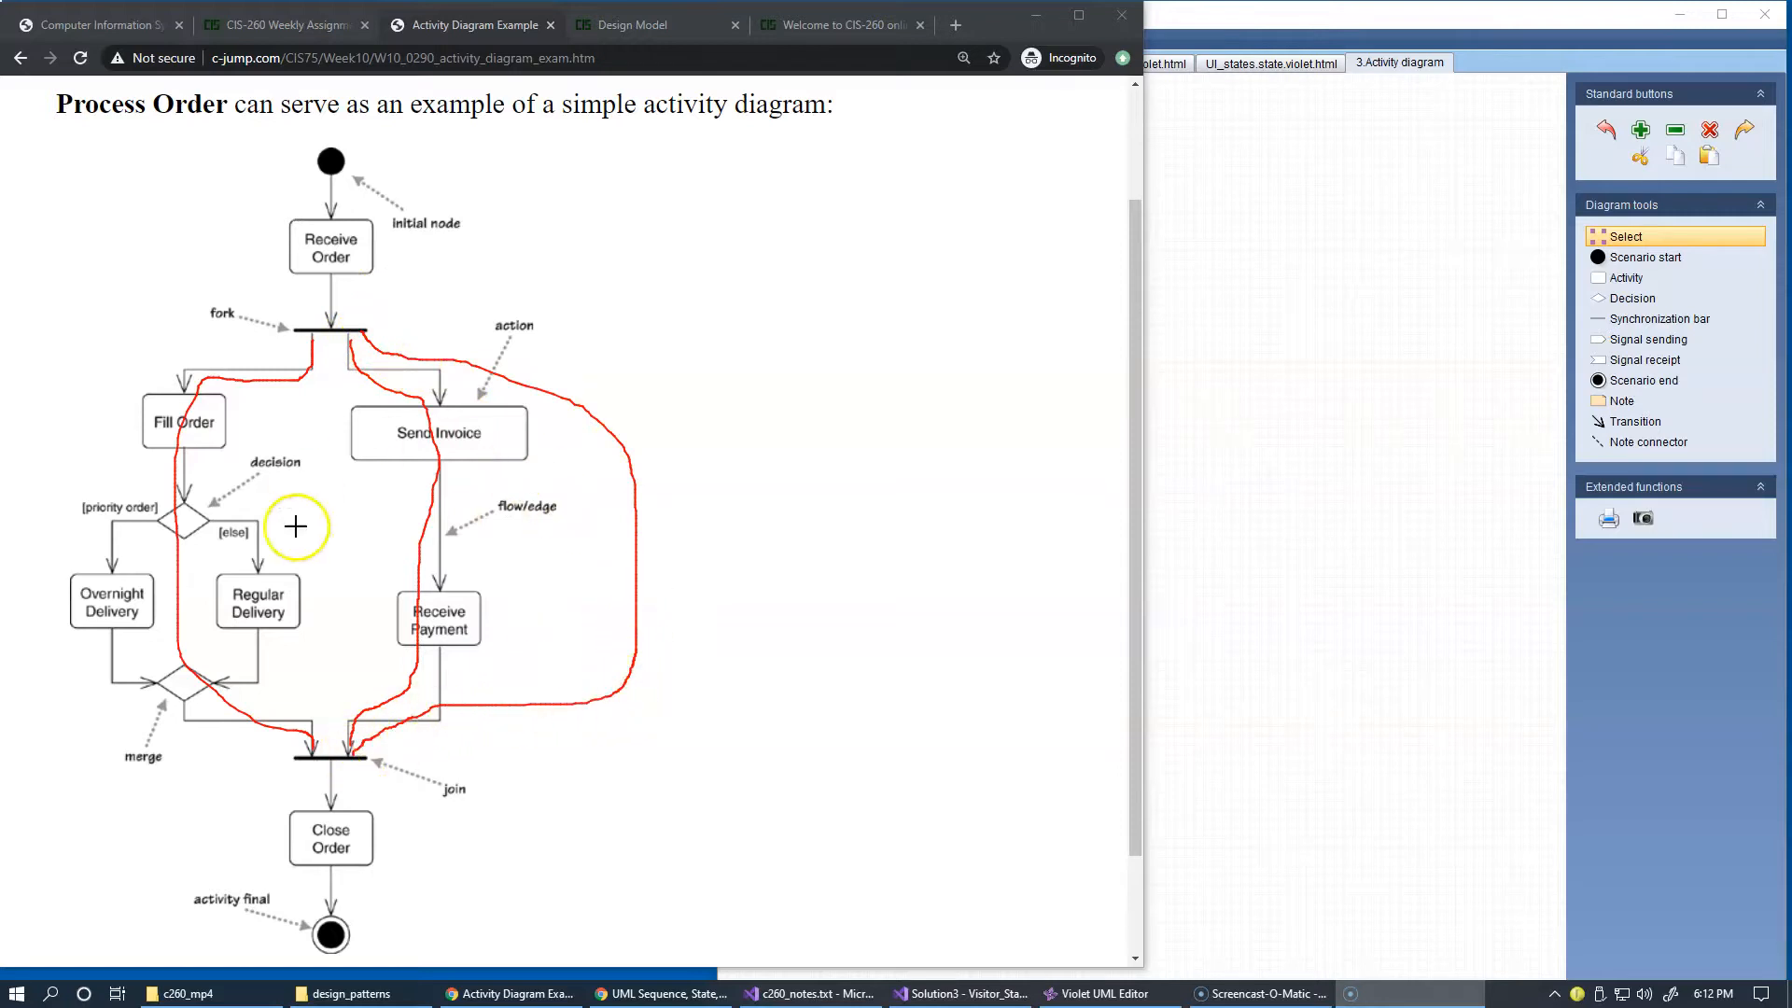
{"action": "mouse_move", "coordinate": [599, 529]}
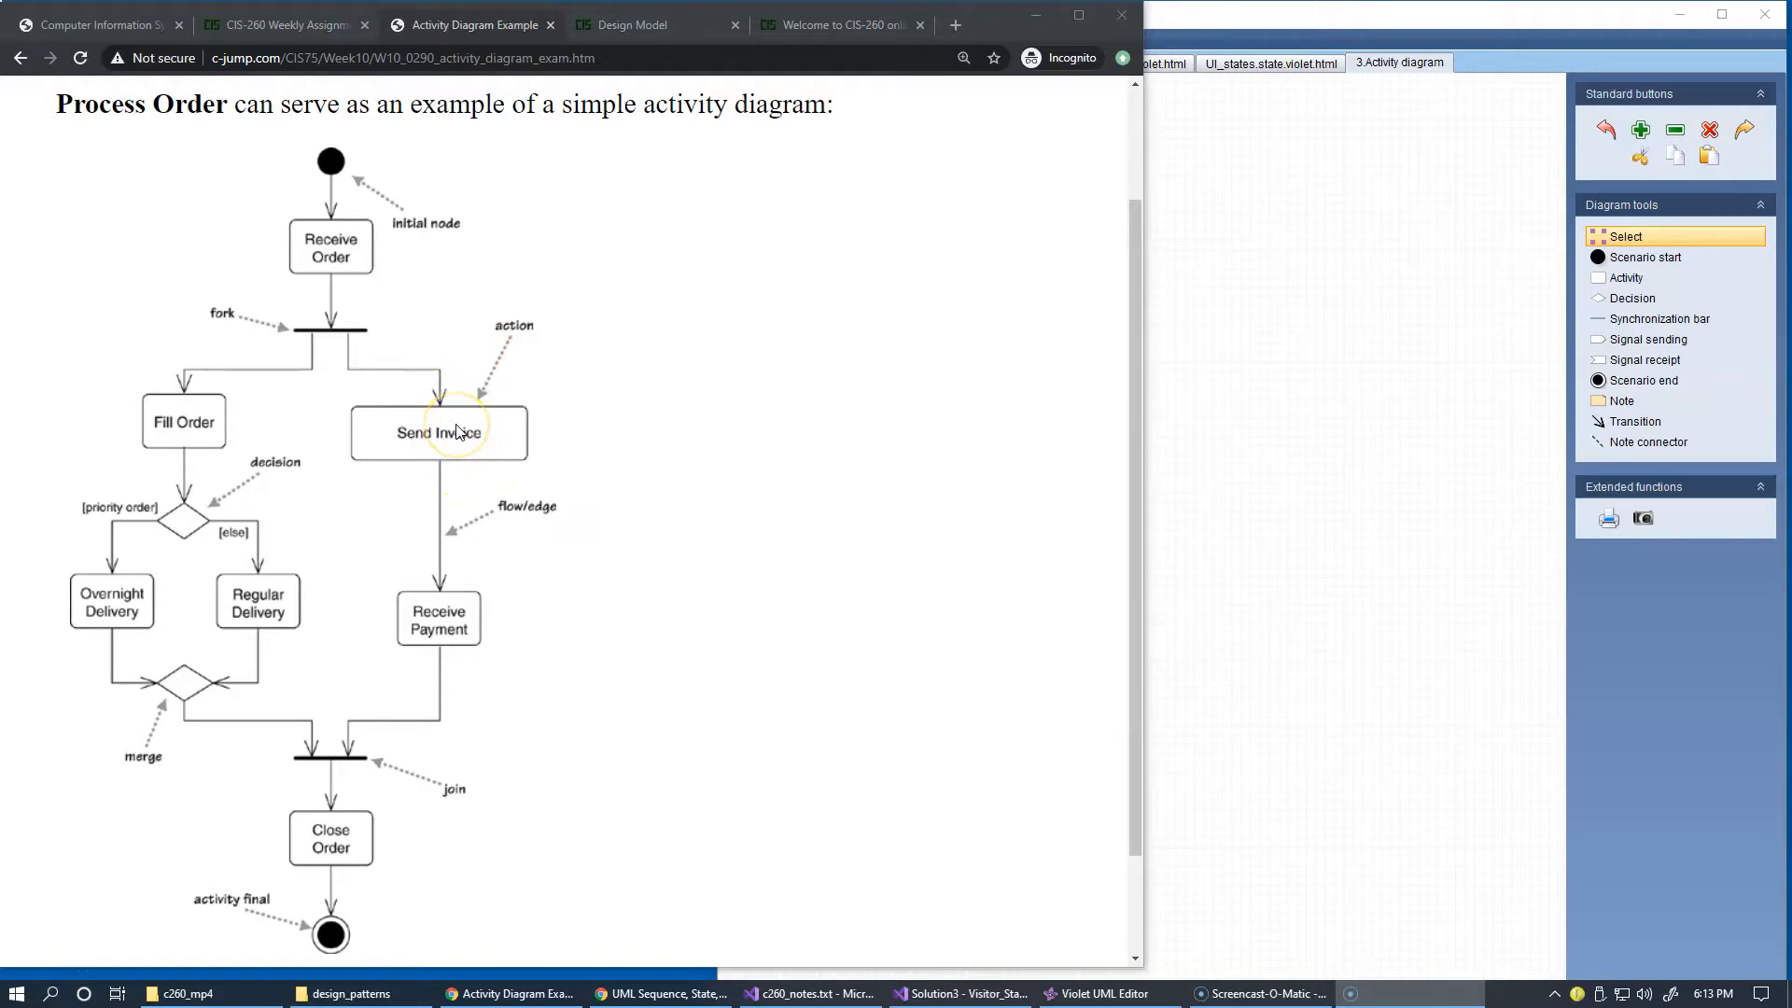
{"action": "mouse_move", "coordinate": [431, 375]}
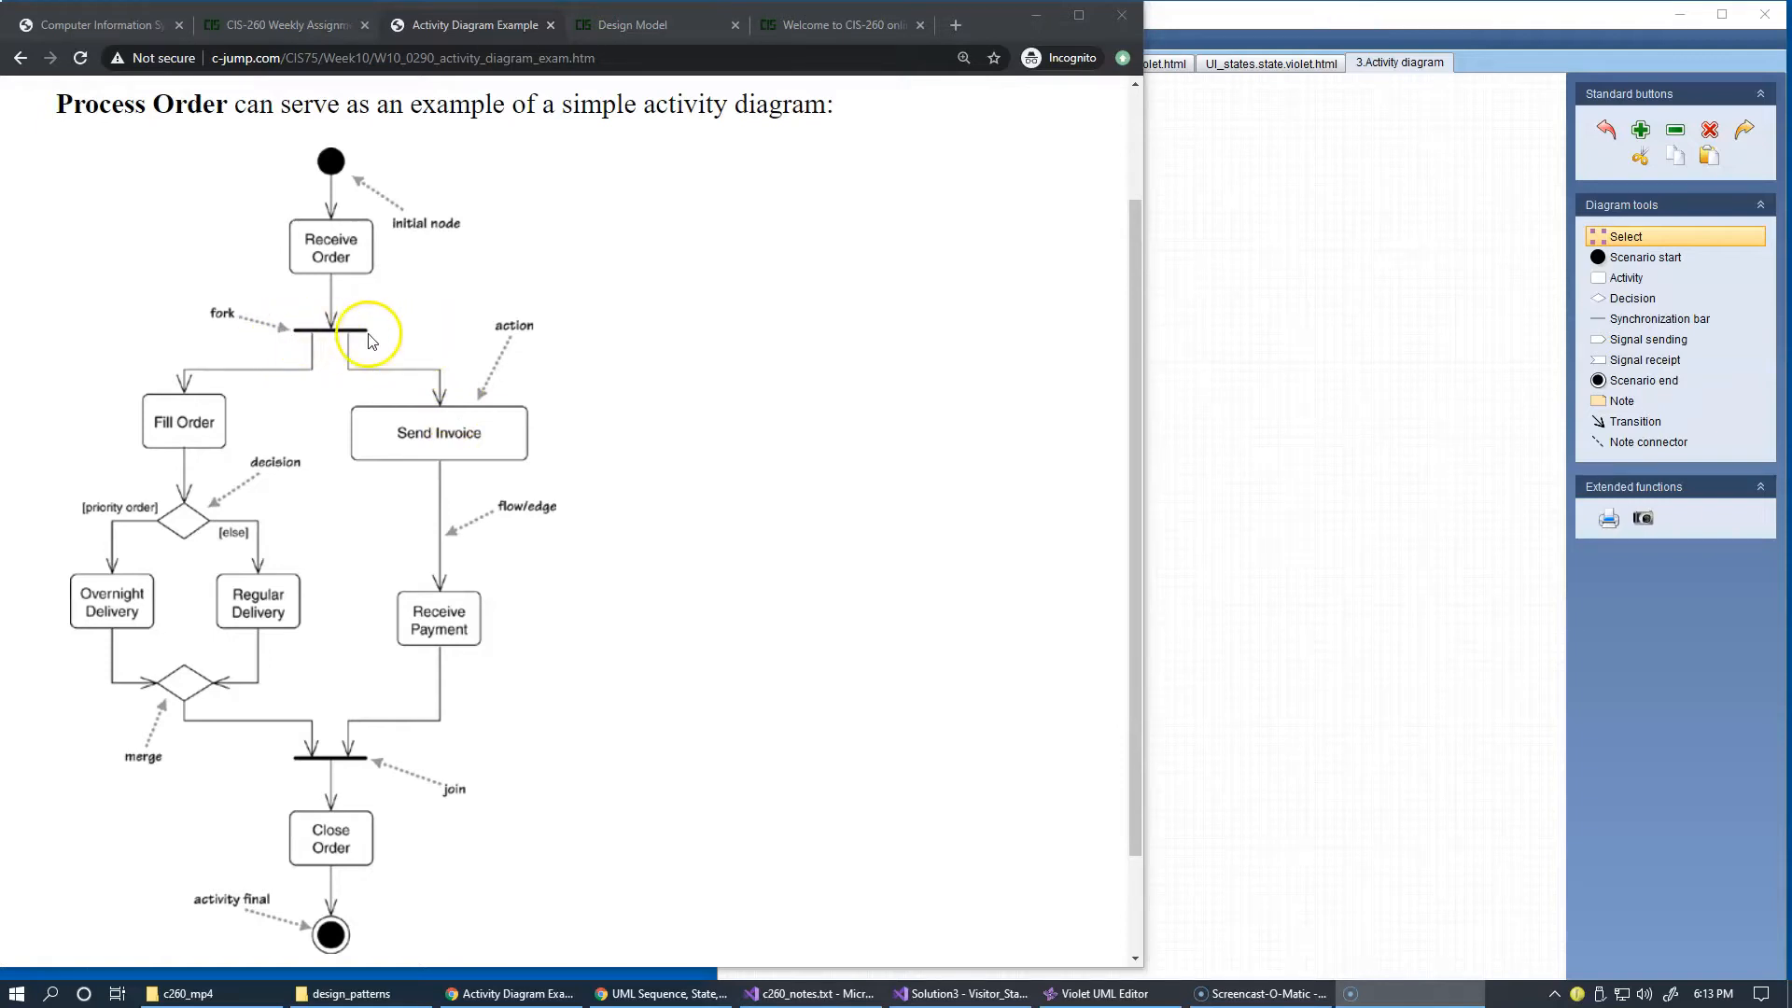
{"action": "mouse_move", "coordinate": [388, 438]}
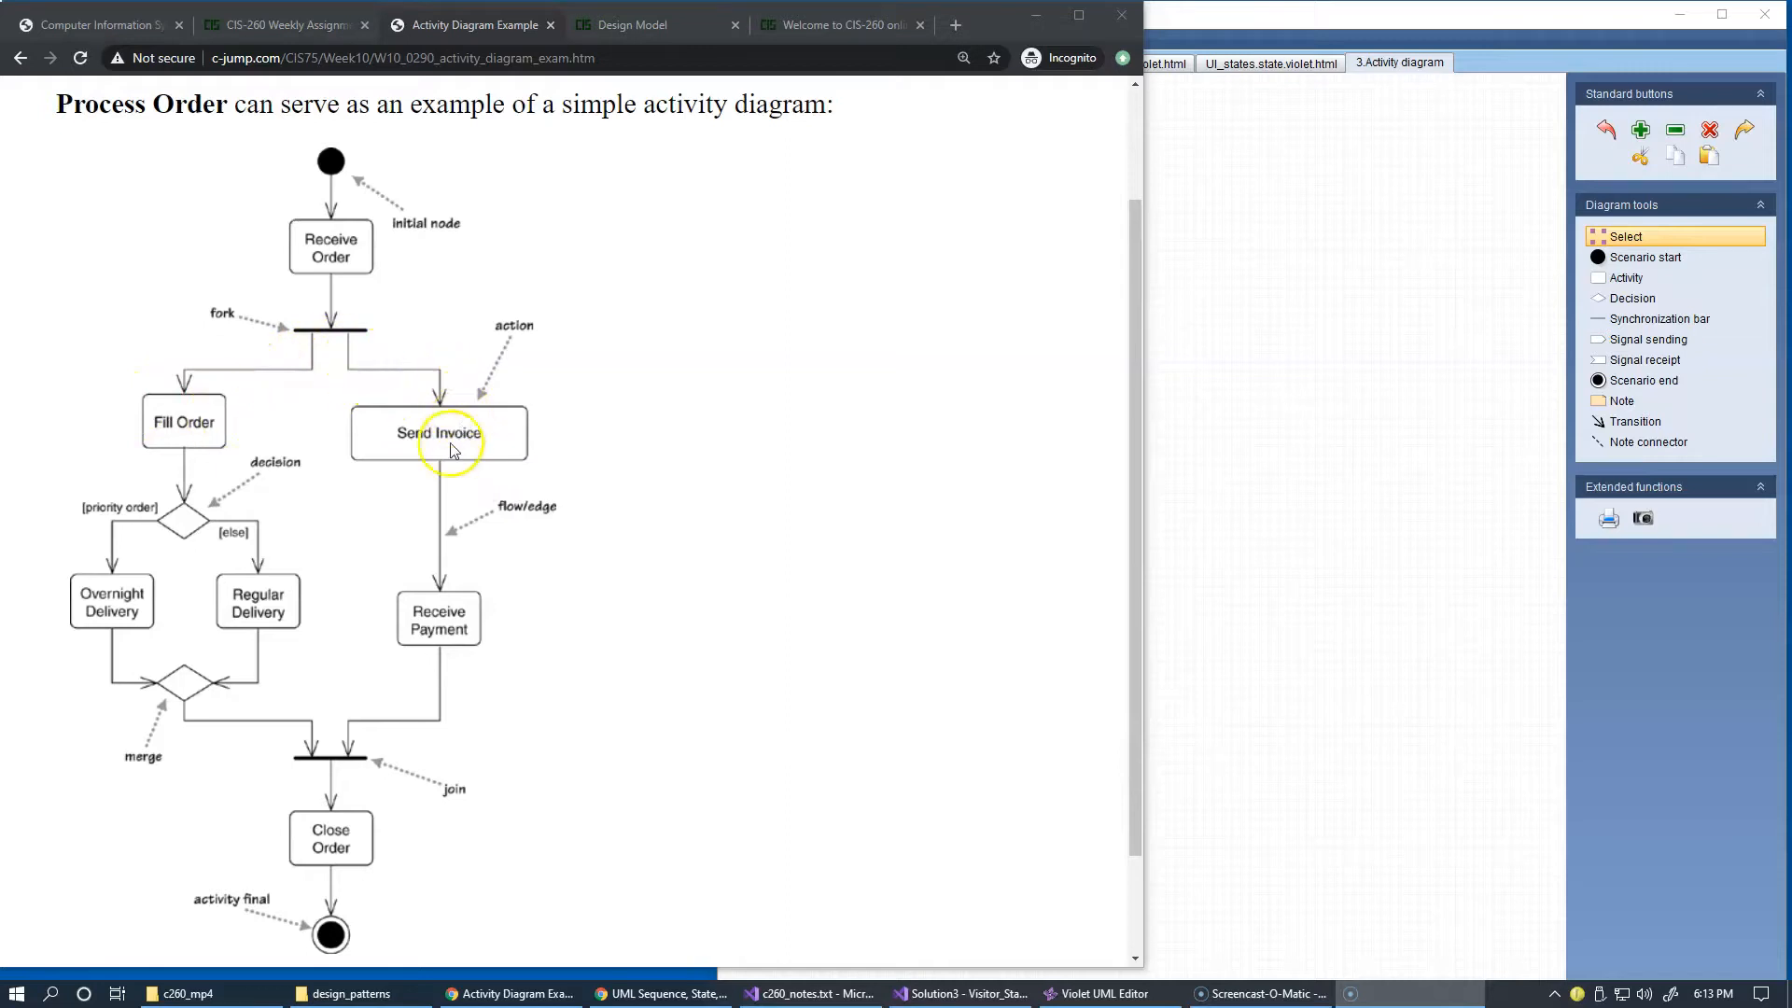
{"action": "mouse_move", "coordinate": [431, 768]}
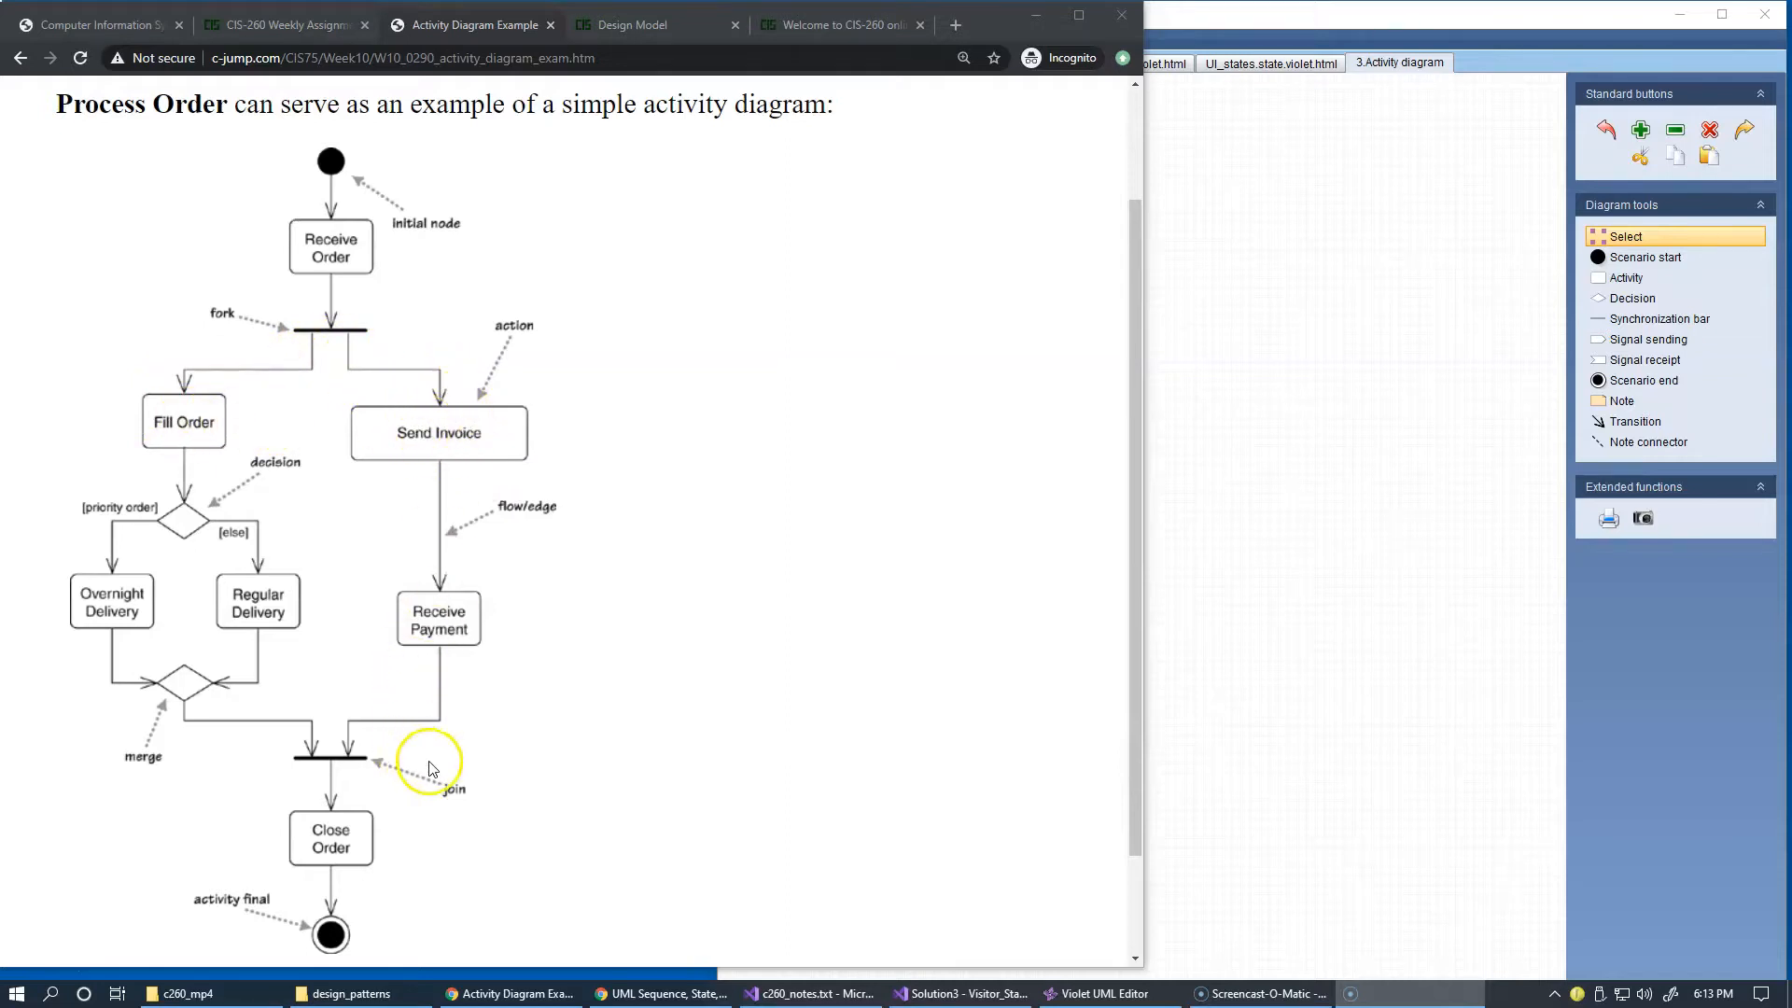
{"action": "mouse_move", "coordinate": [285, 724]}
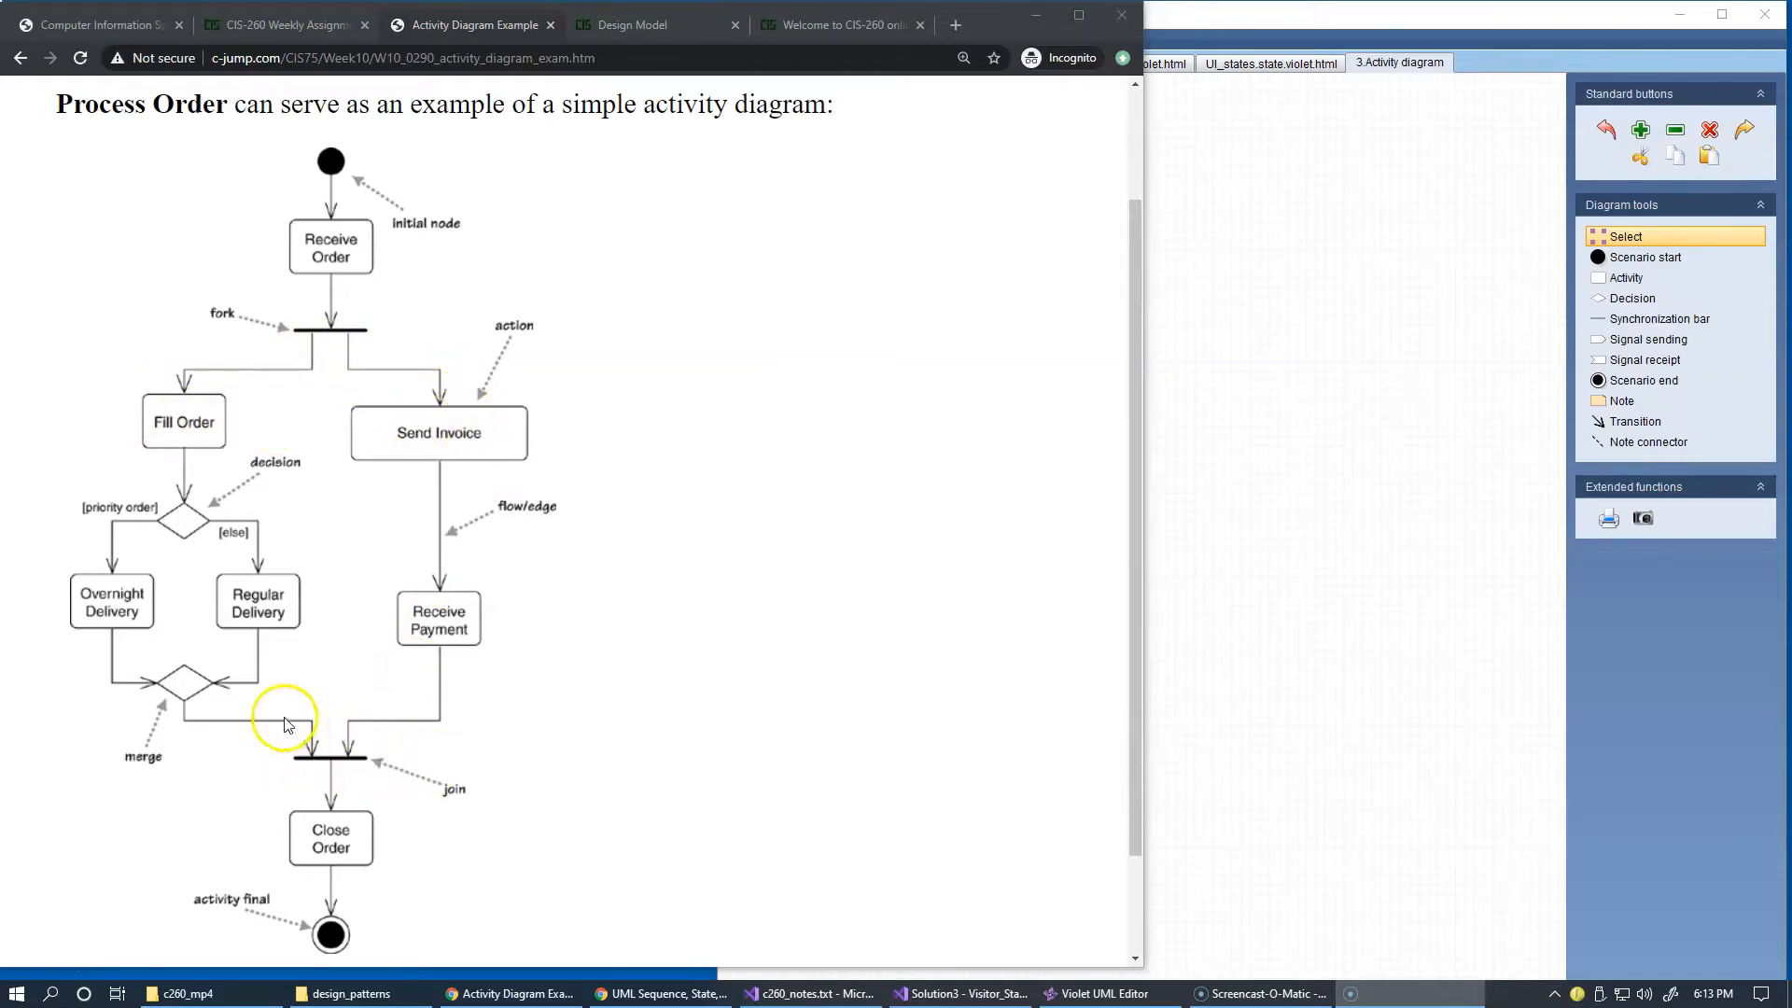
{"action": "mouse_move", "coordinate": [424, 717]}
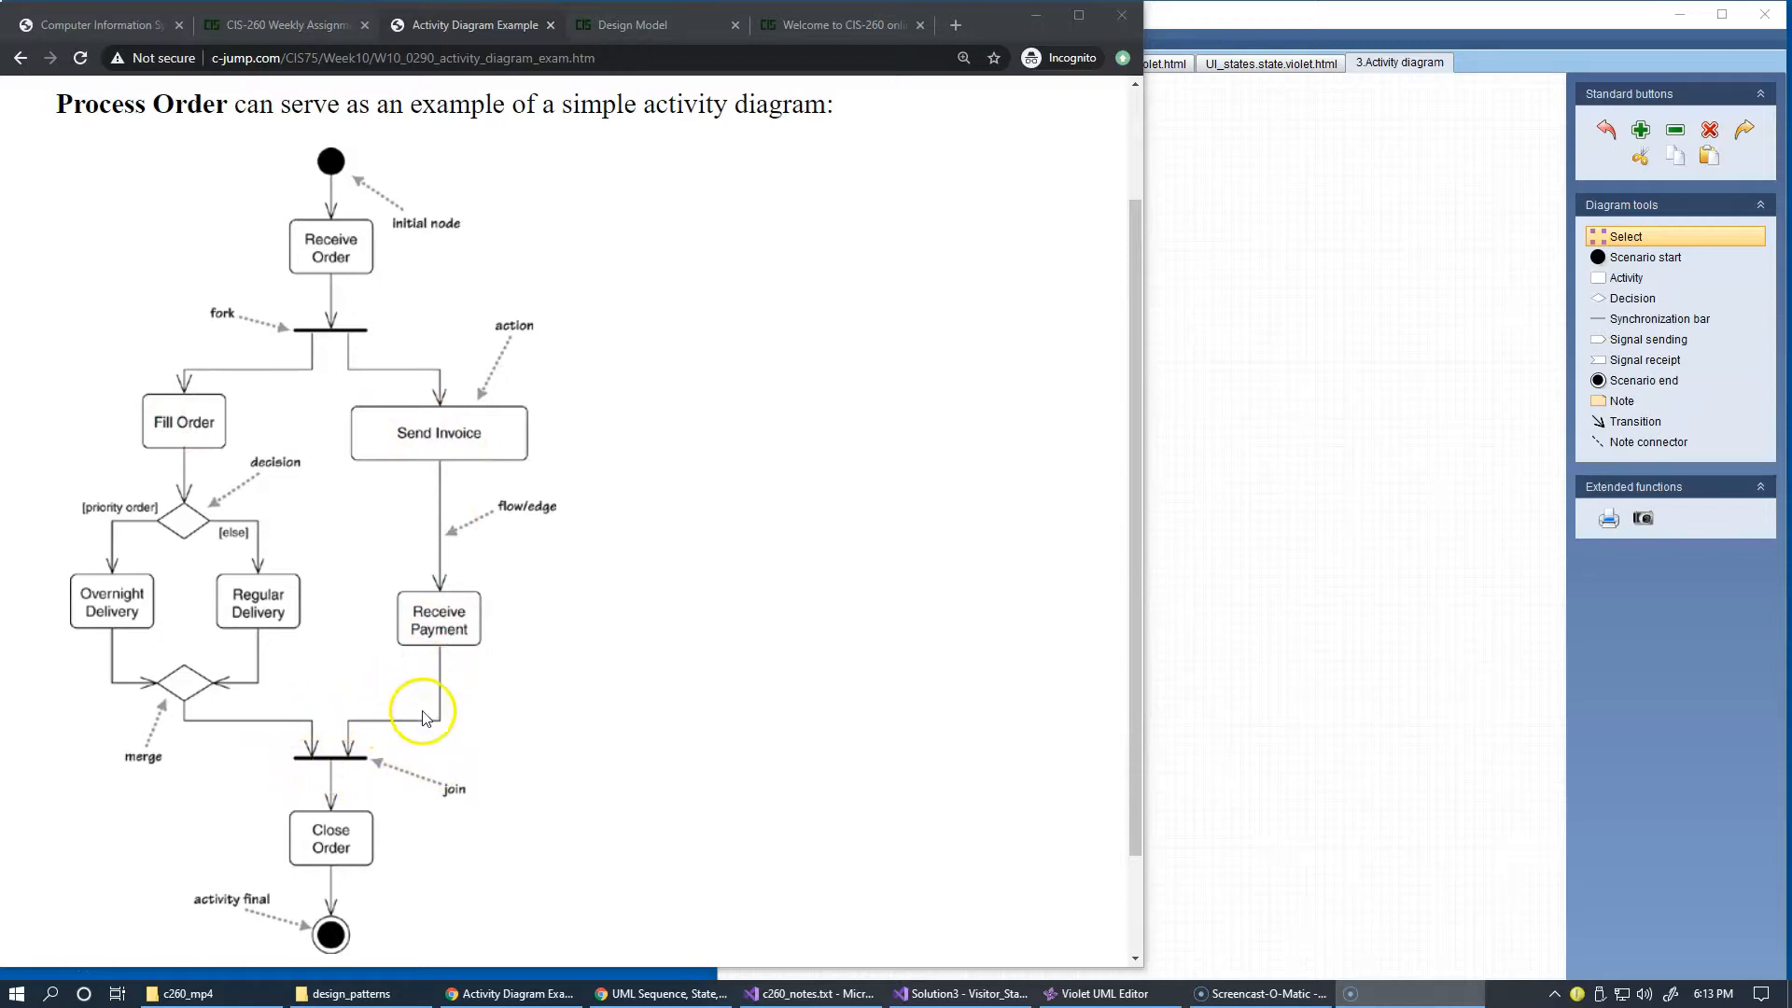
{"action": "mouse_move", "coordinate": [387, 765]}
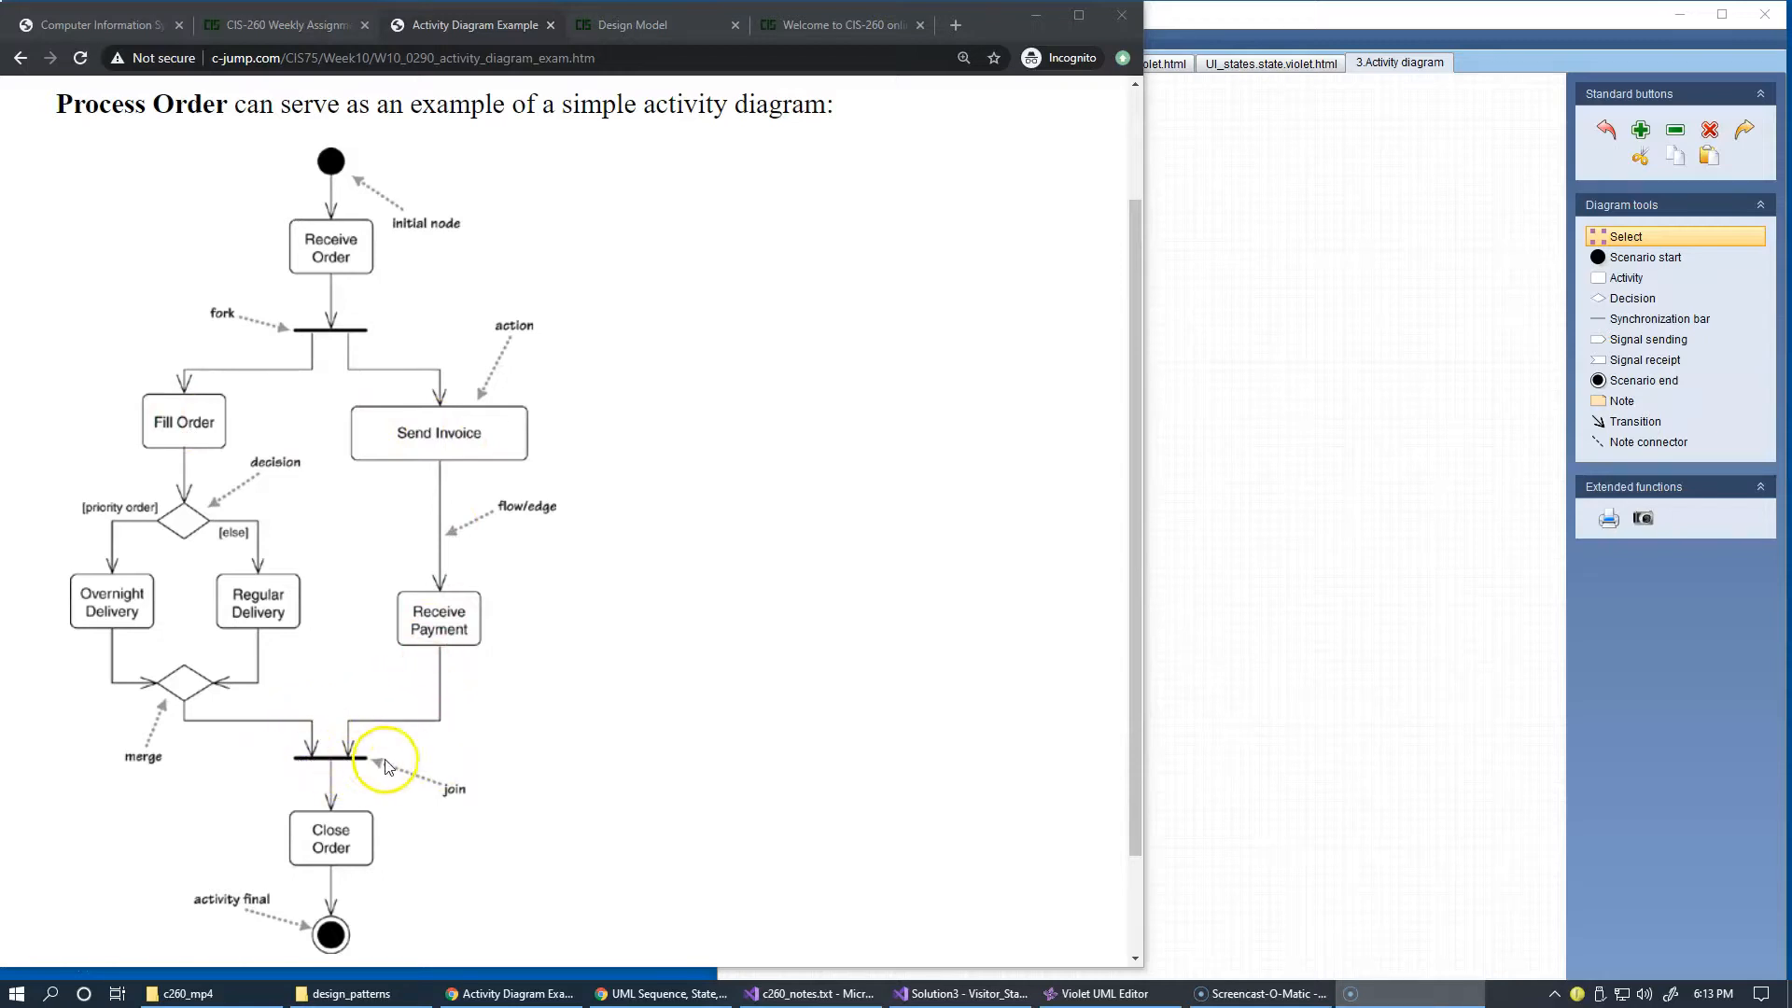
{"action": "mouse_move", "coordinate": [335, 766]}
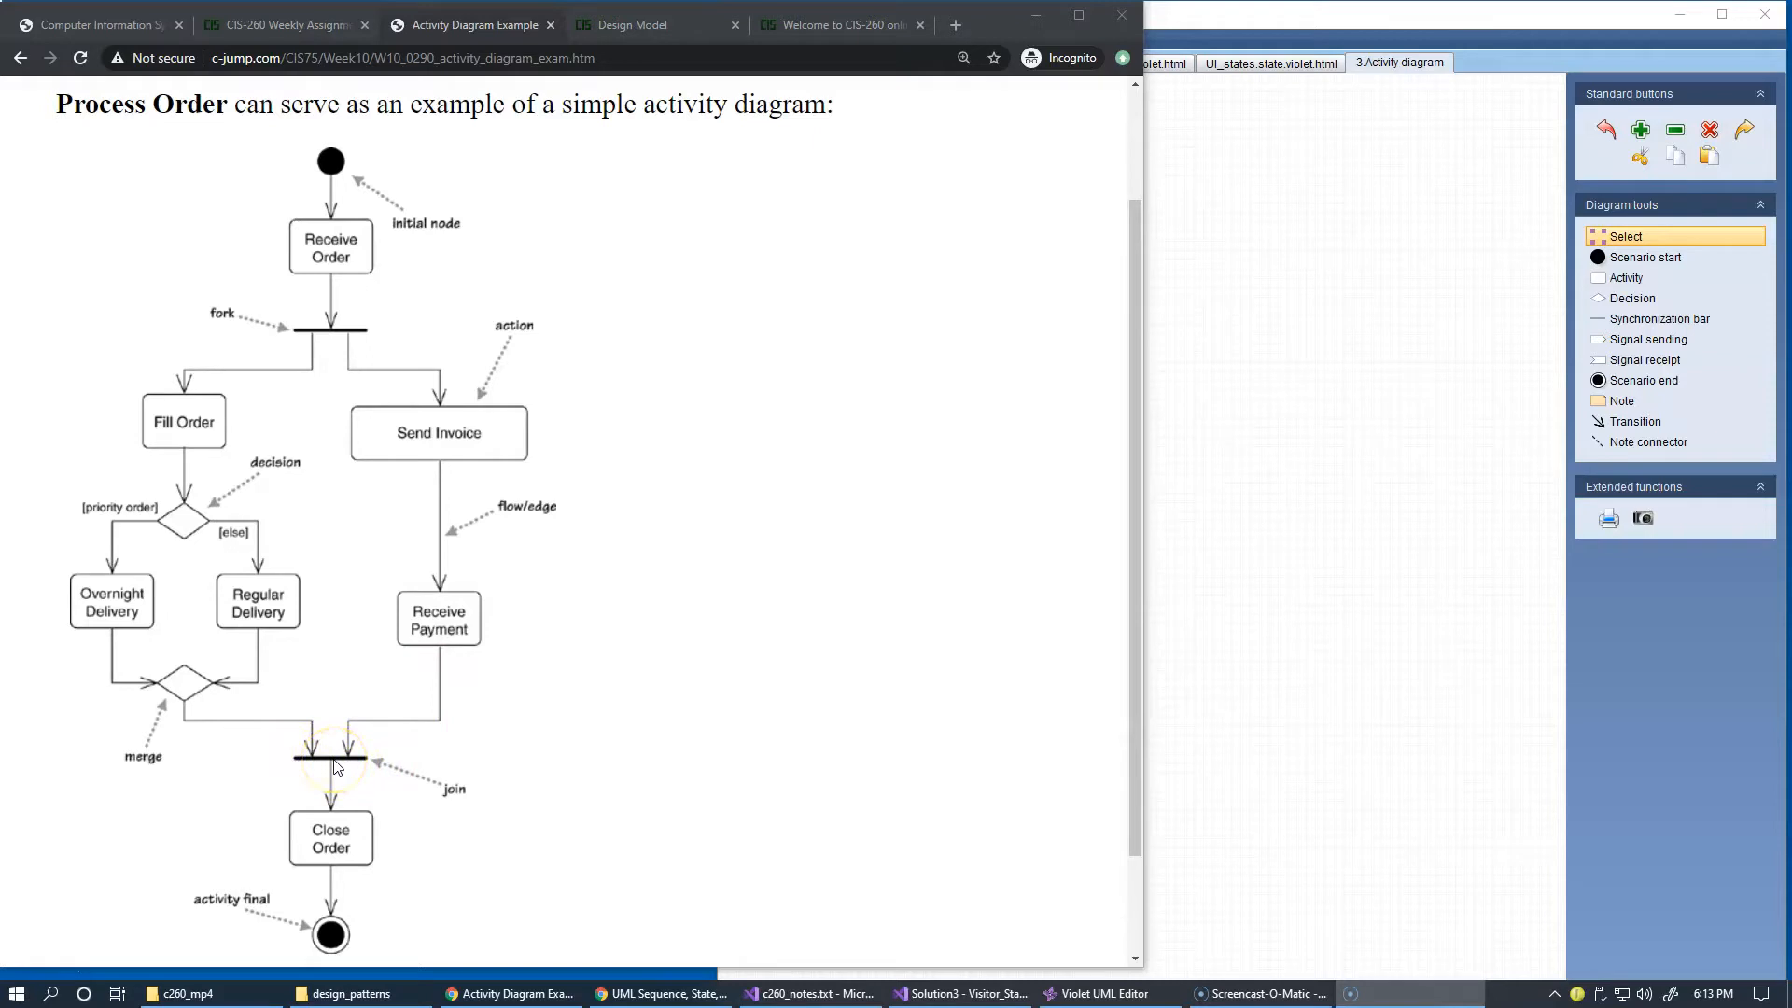
{"action": "mouse_move", "coordinate": [471, 506]}
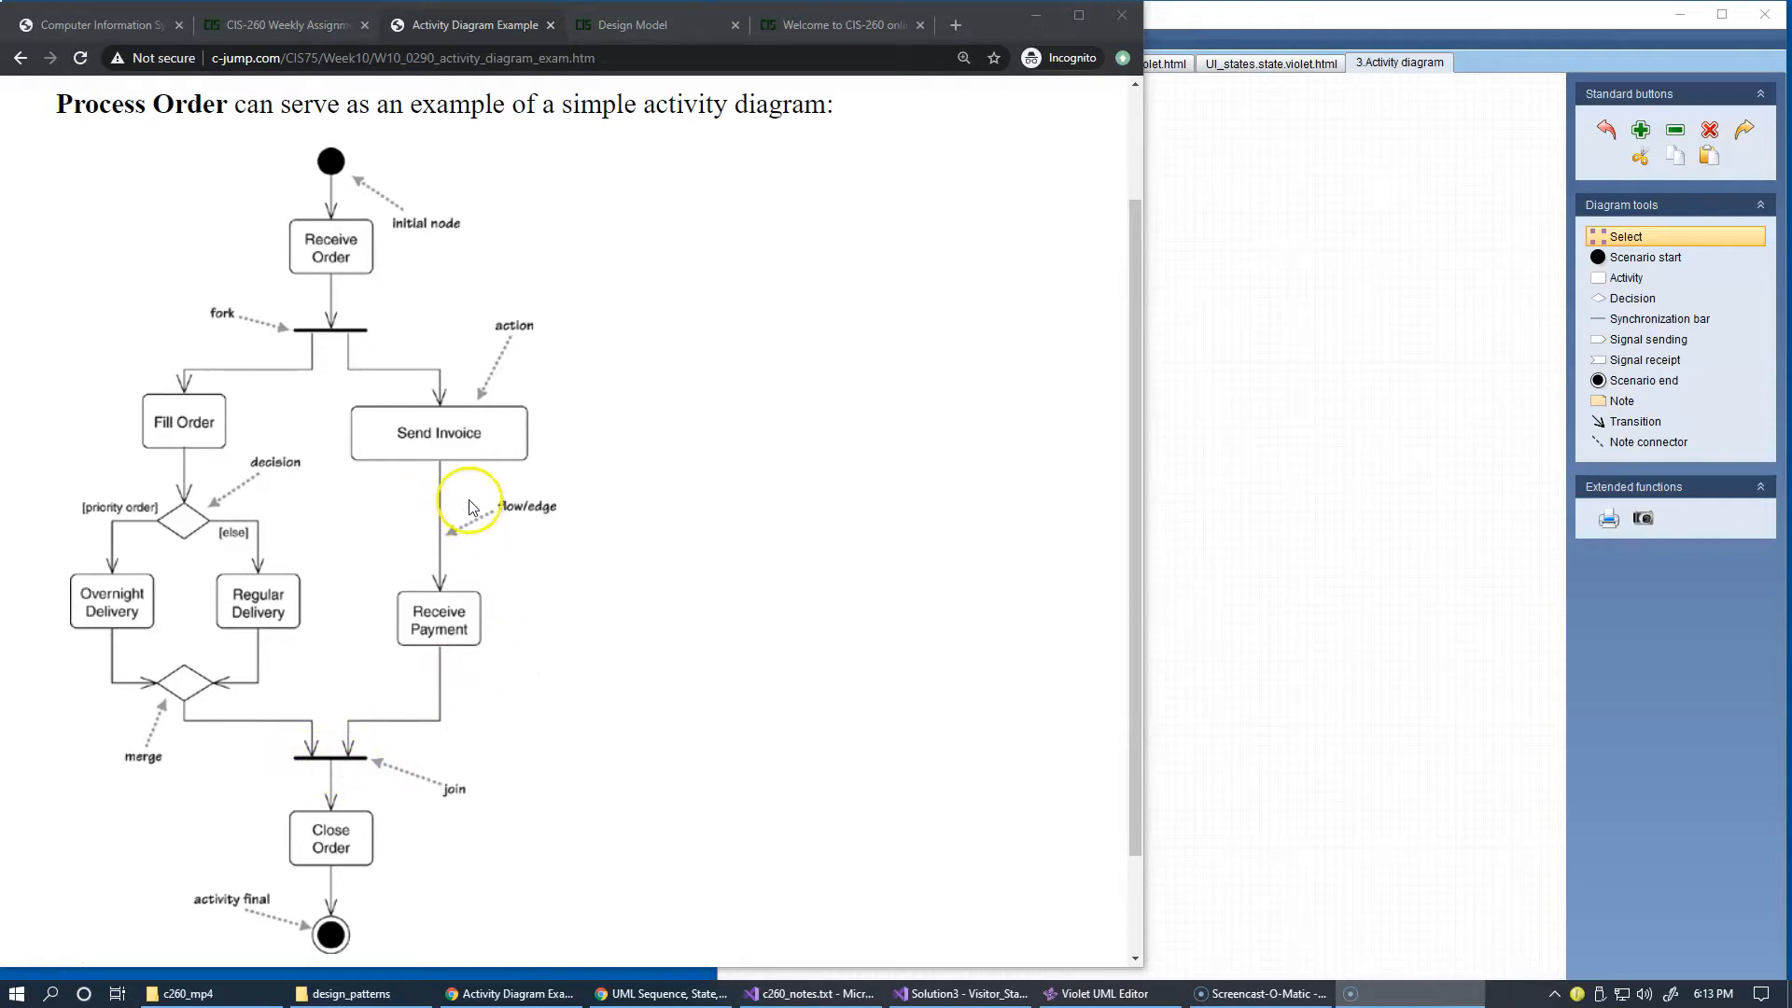
{"action": "mouse_move", "coordinate": [321, 486]}
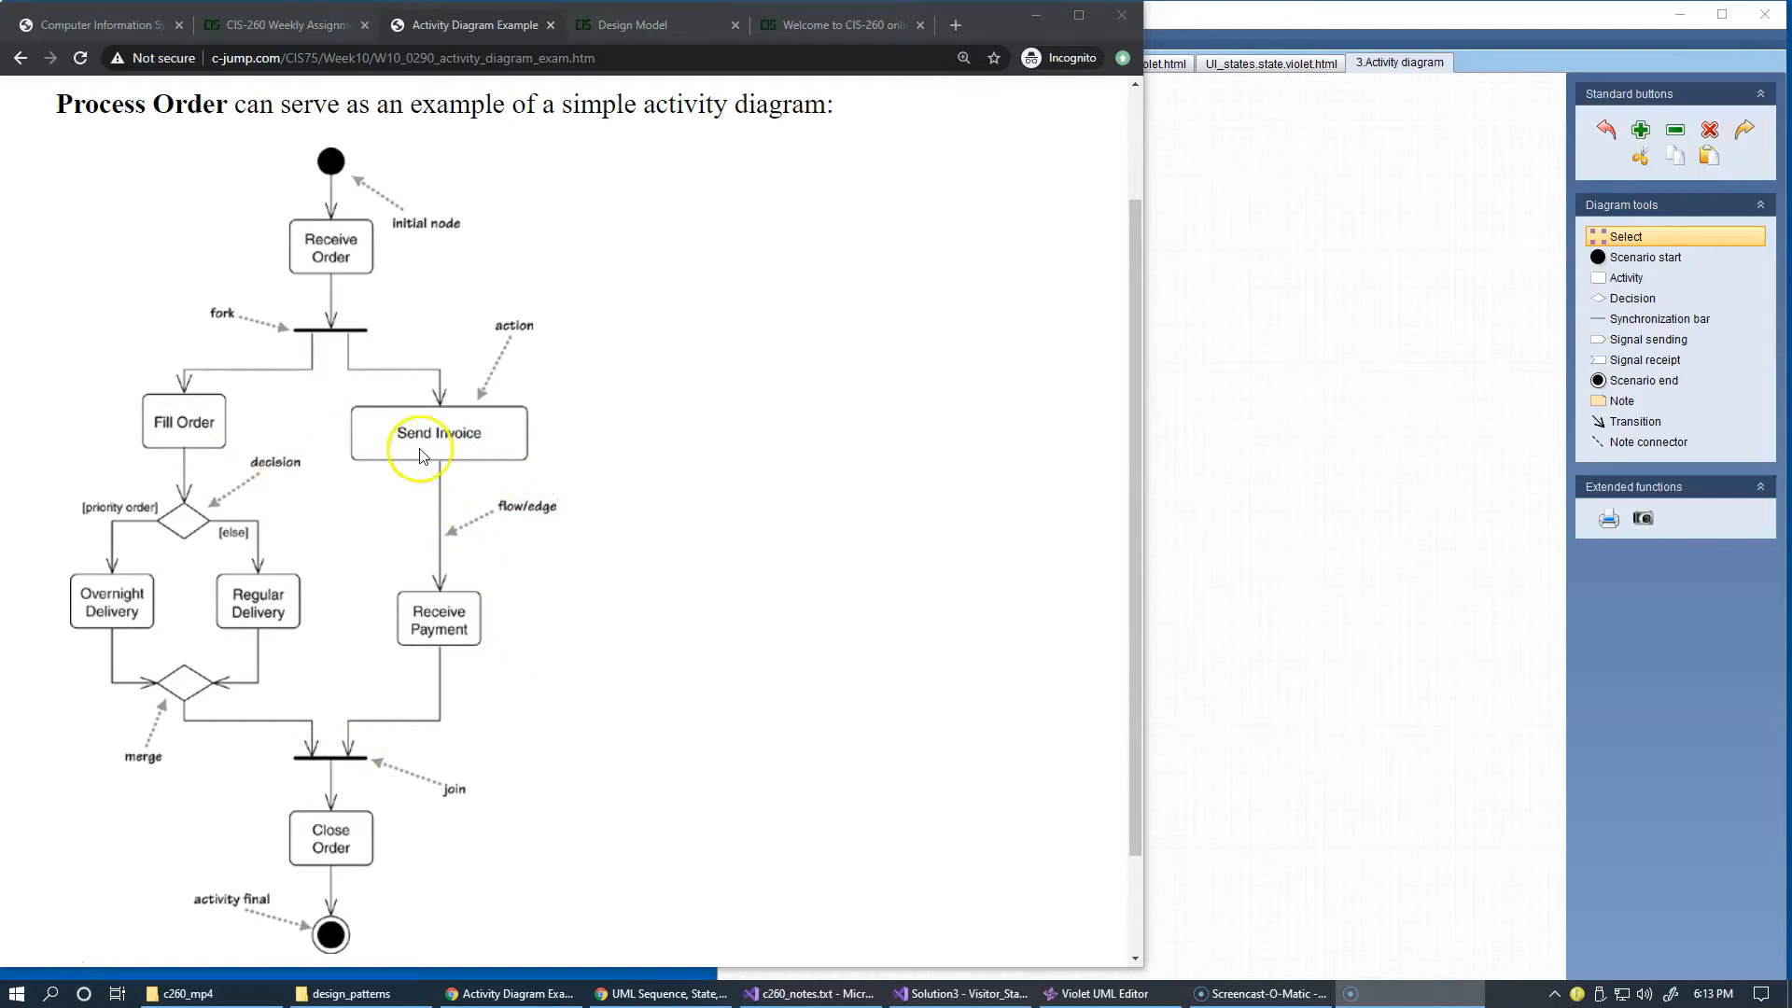
{"action": "mouse_move", "coordinate": [448, 554]}
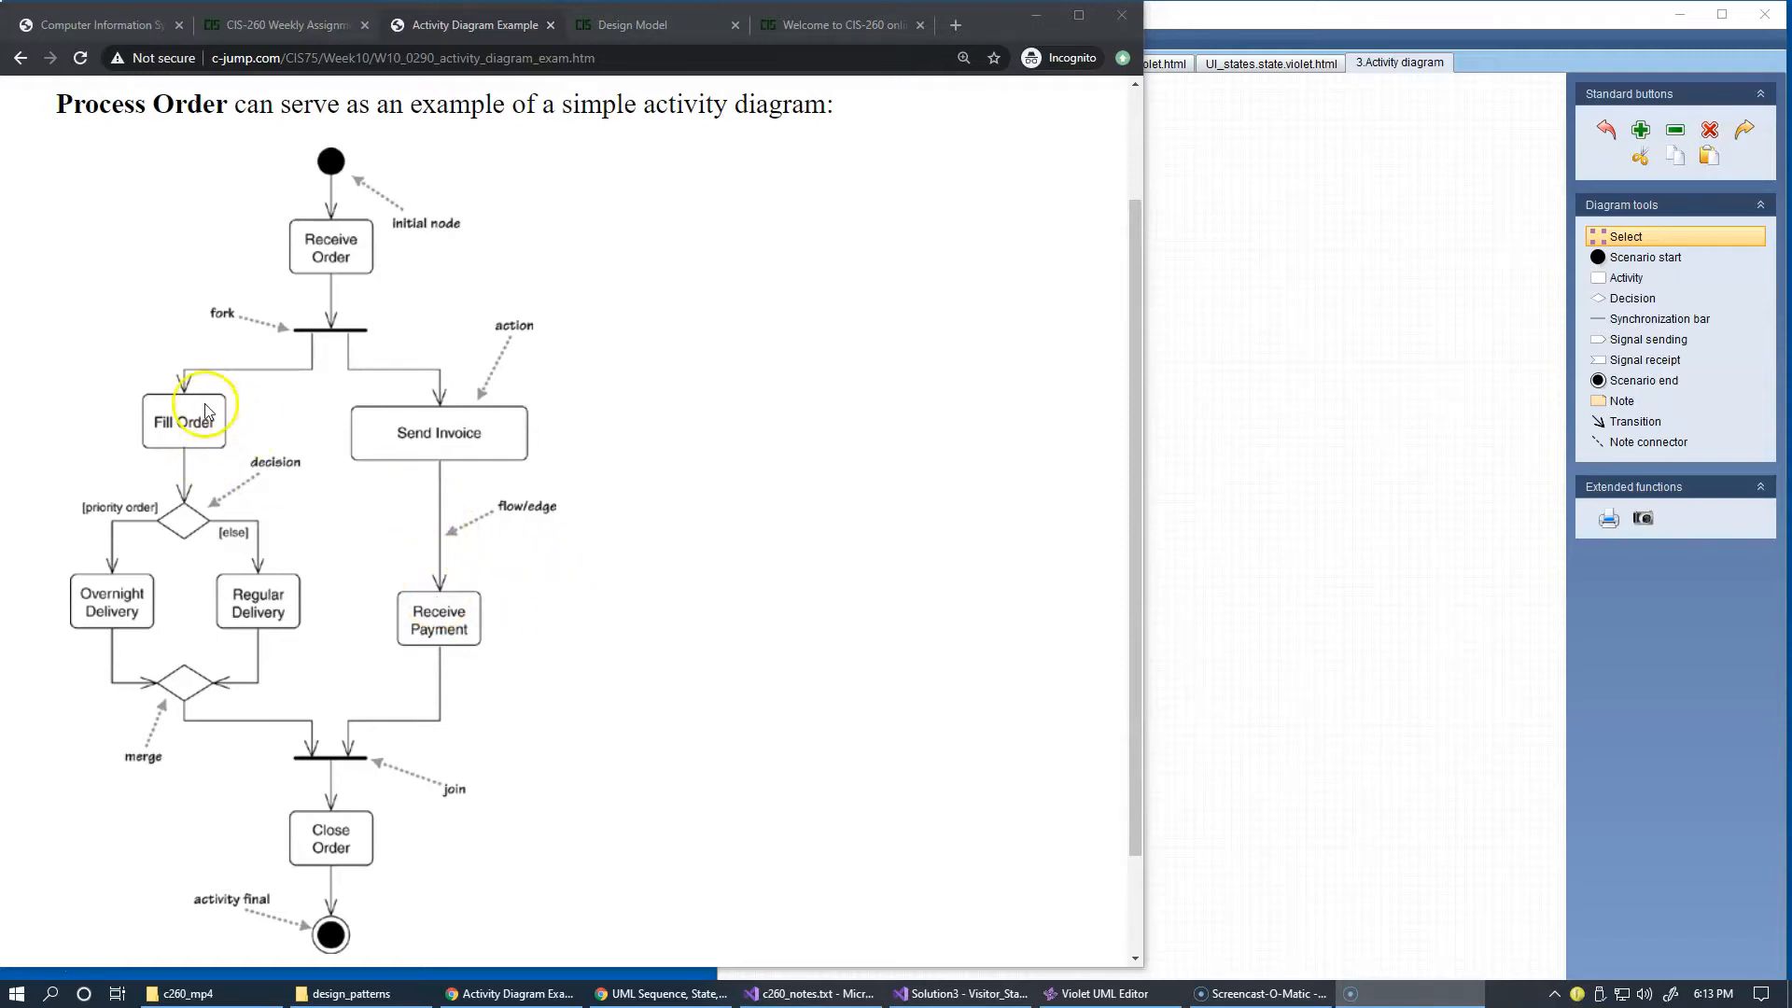
{"action": "mouse_move", "coordinate": [194, 691]}
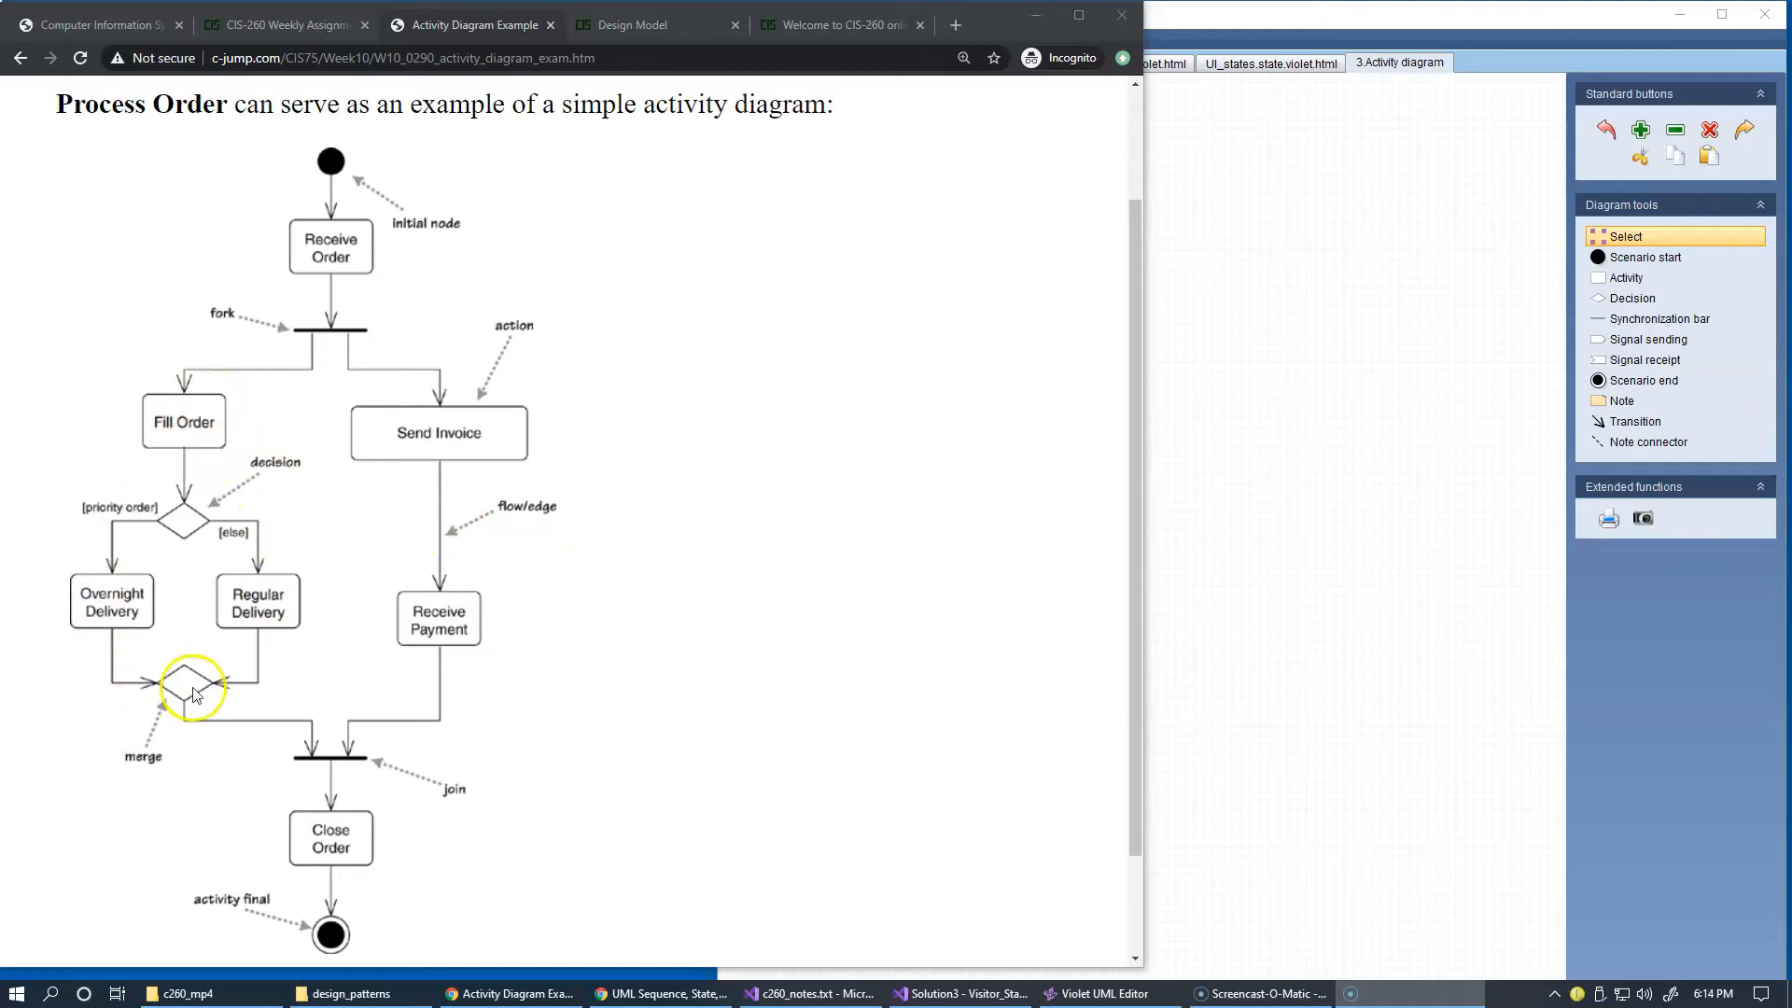
{"action": "mouse_move", "coordinate": [323, 394]}
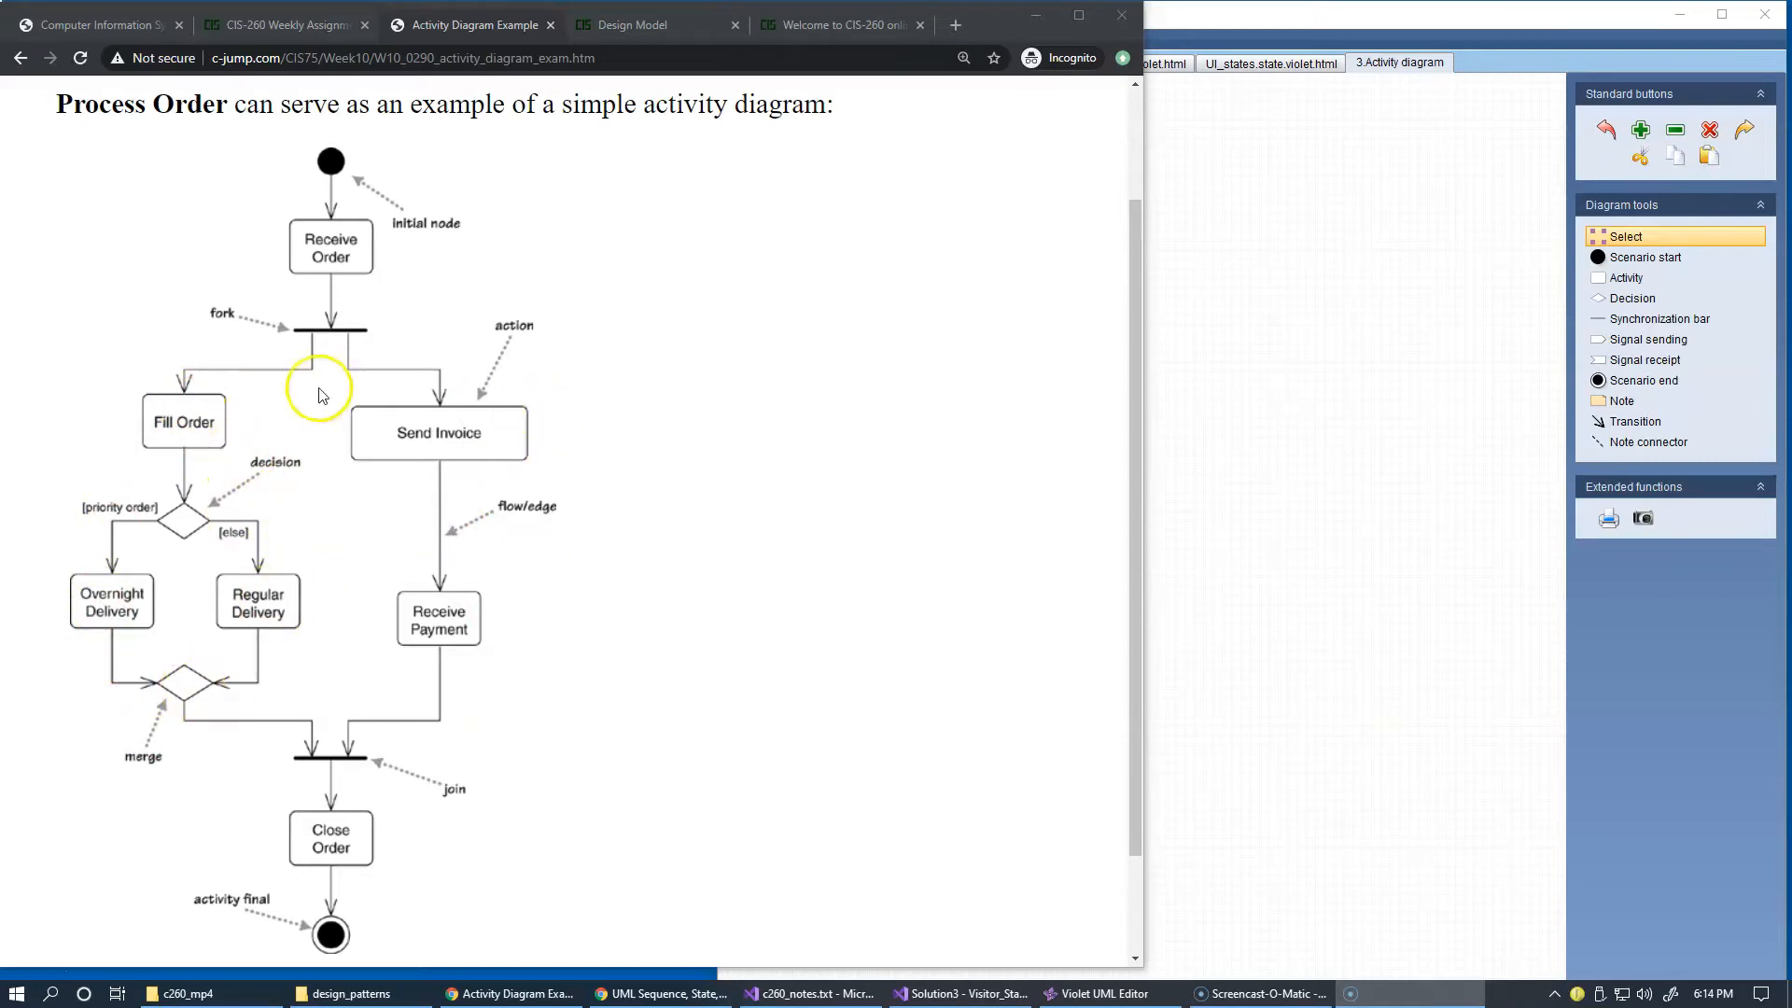
{"action": "mouse_move", "coordinate": [520, 456]}
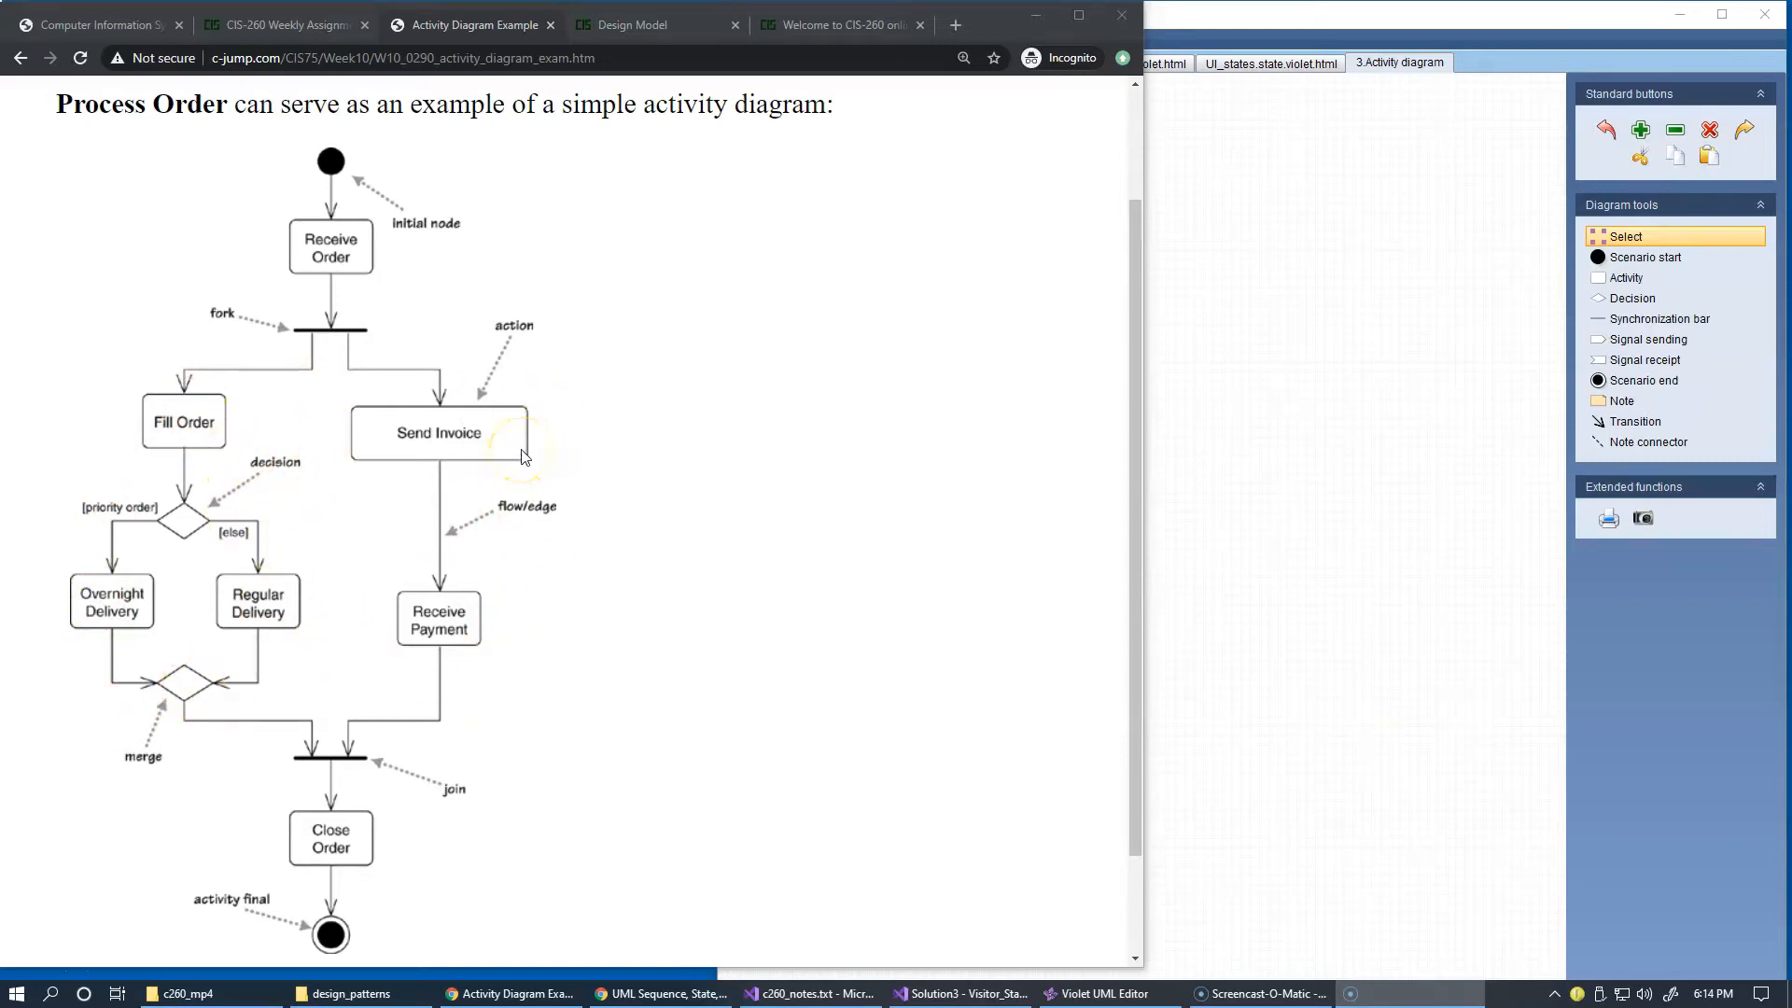
{"action": "mouse_move", "coordinate": [474, 512]}
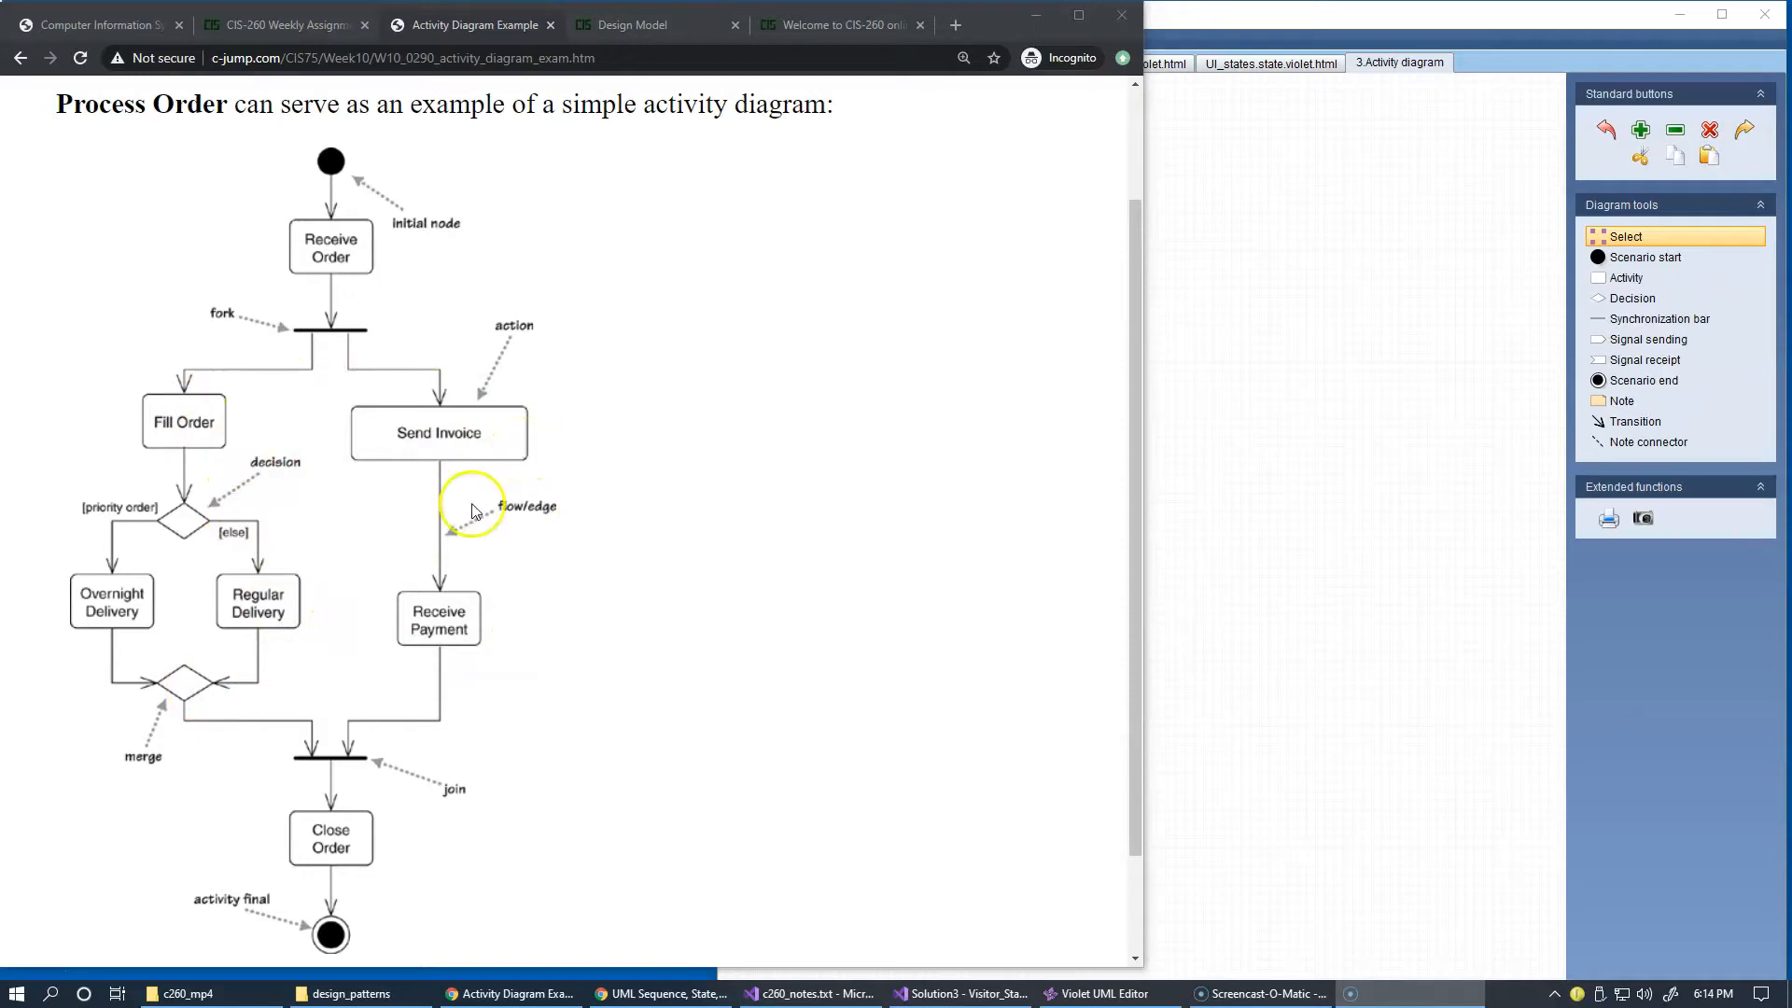
{"action": "mouse_move", "coordinate": [450, 613]}
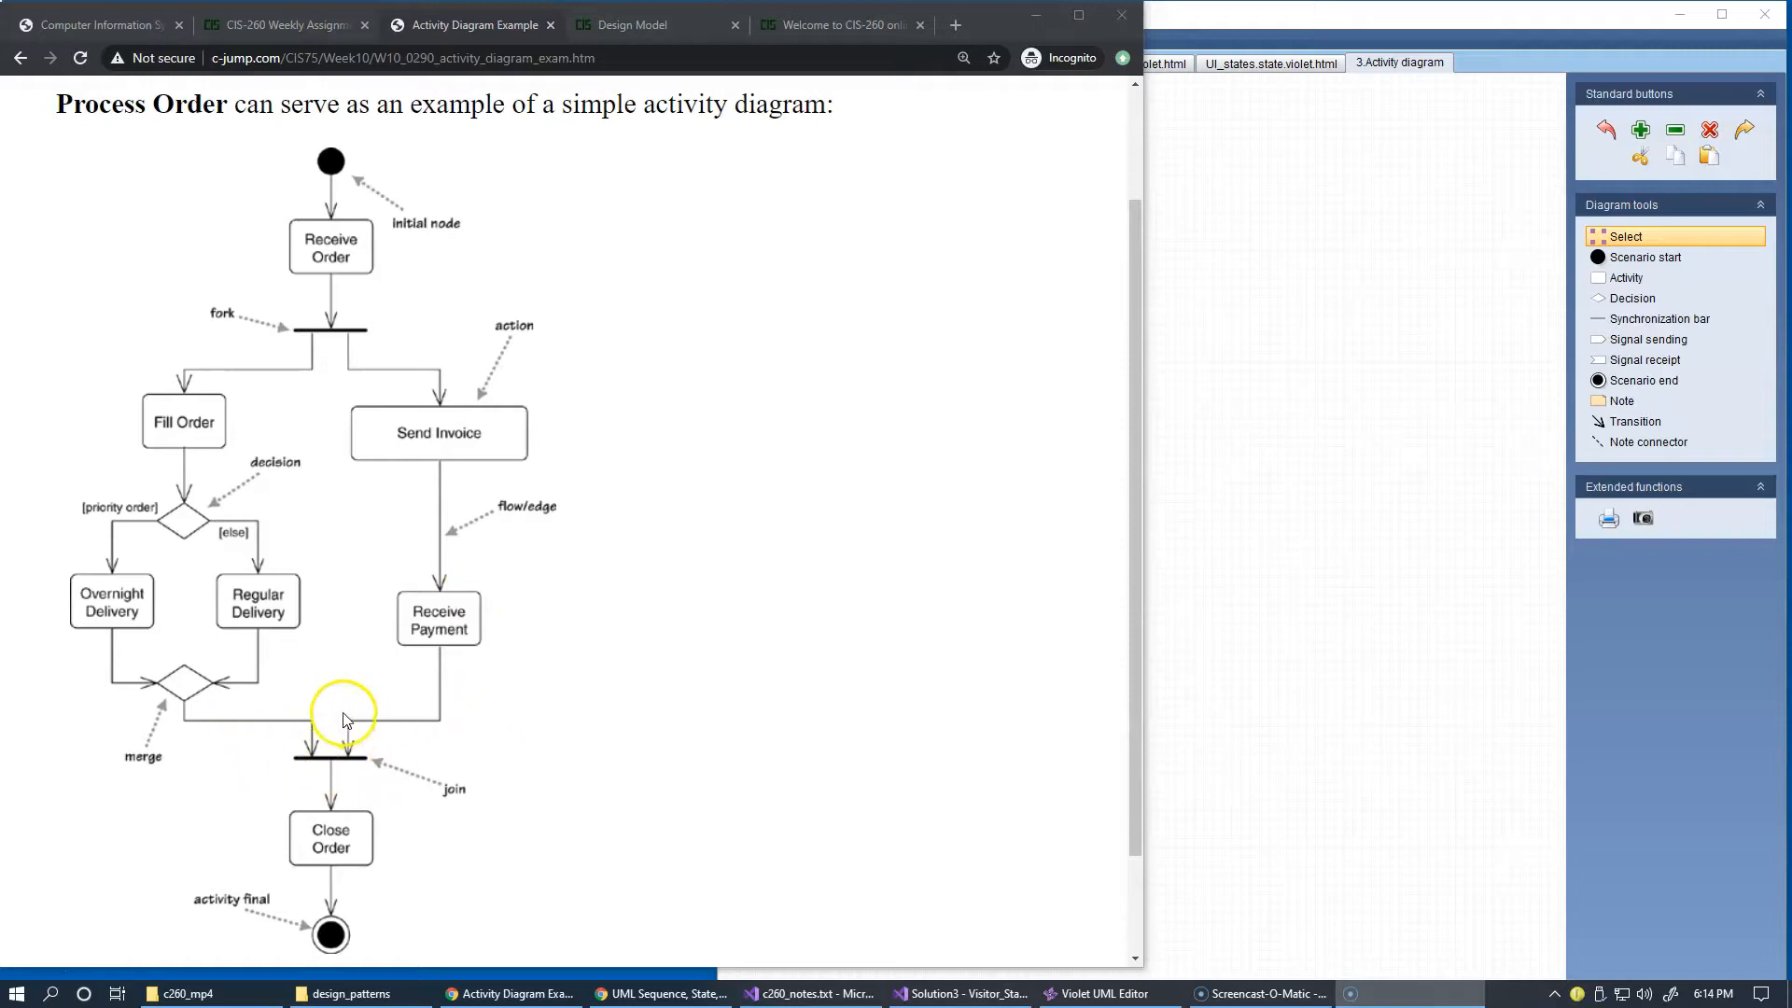
{"action": "mouse_move", "coordinate": [356, 775]}
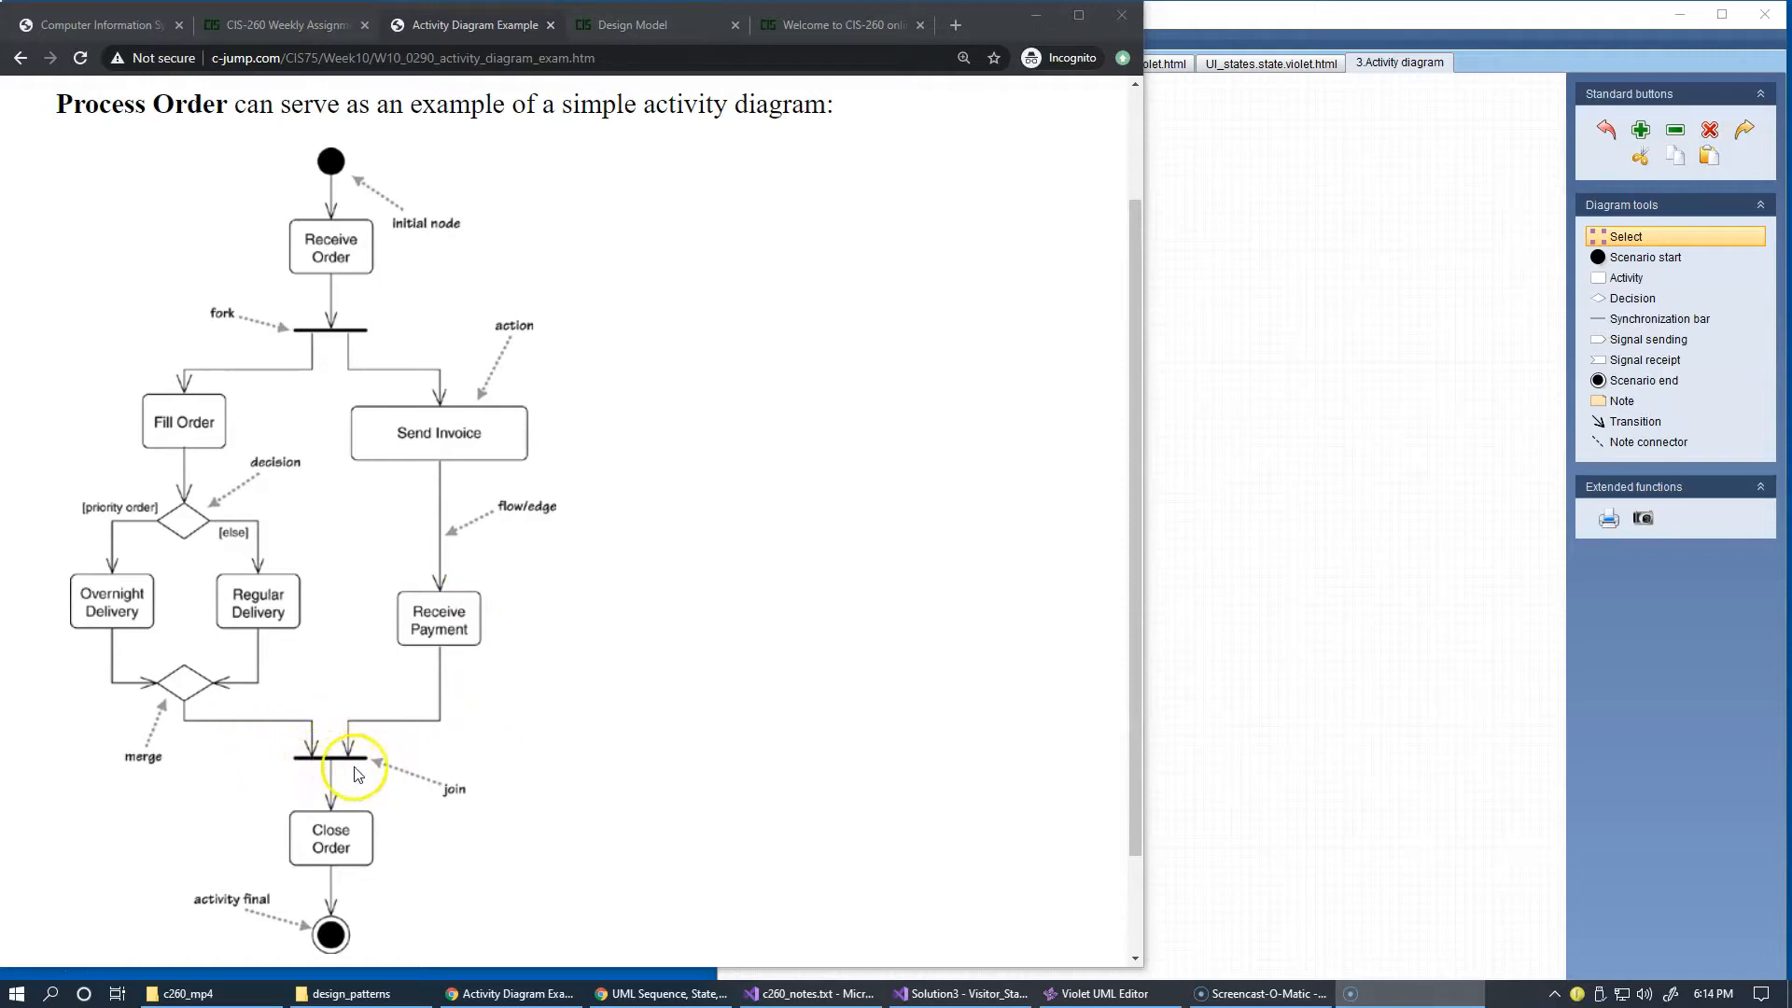
{"action": "mouse_move", "coordinate": [372, 777]}
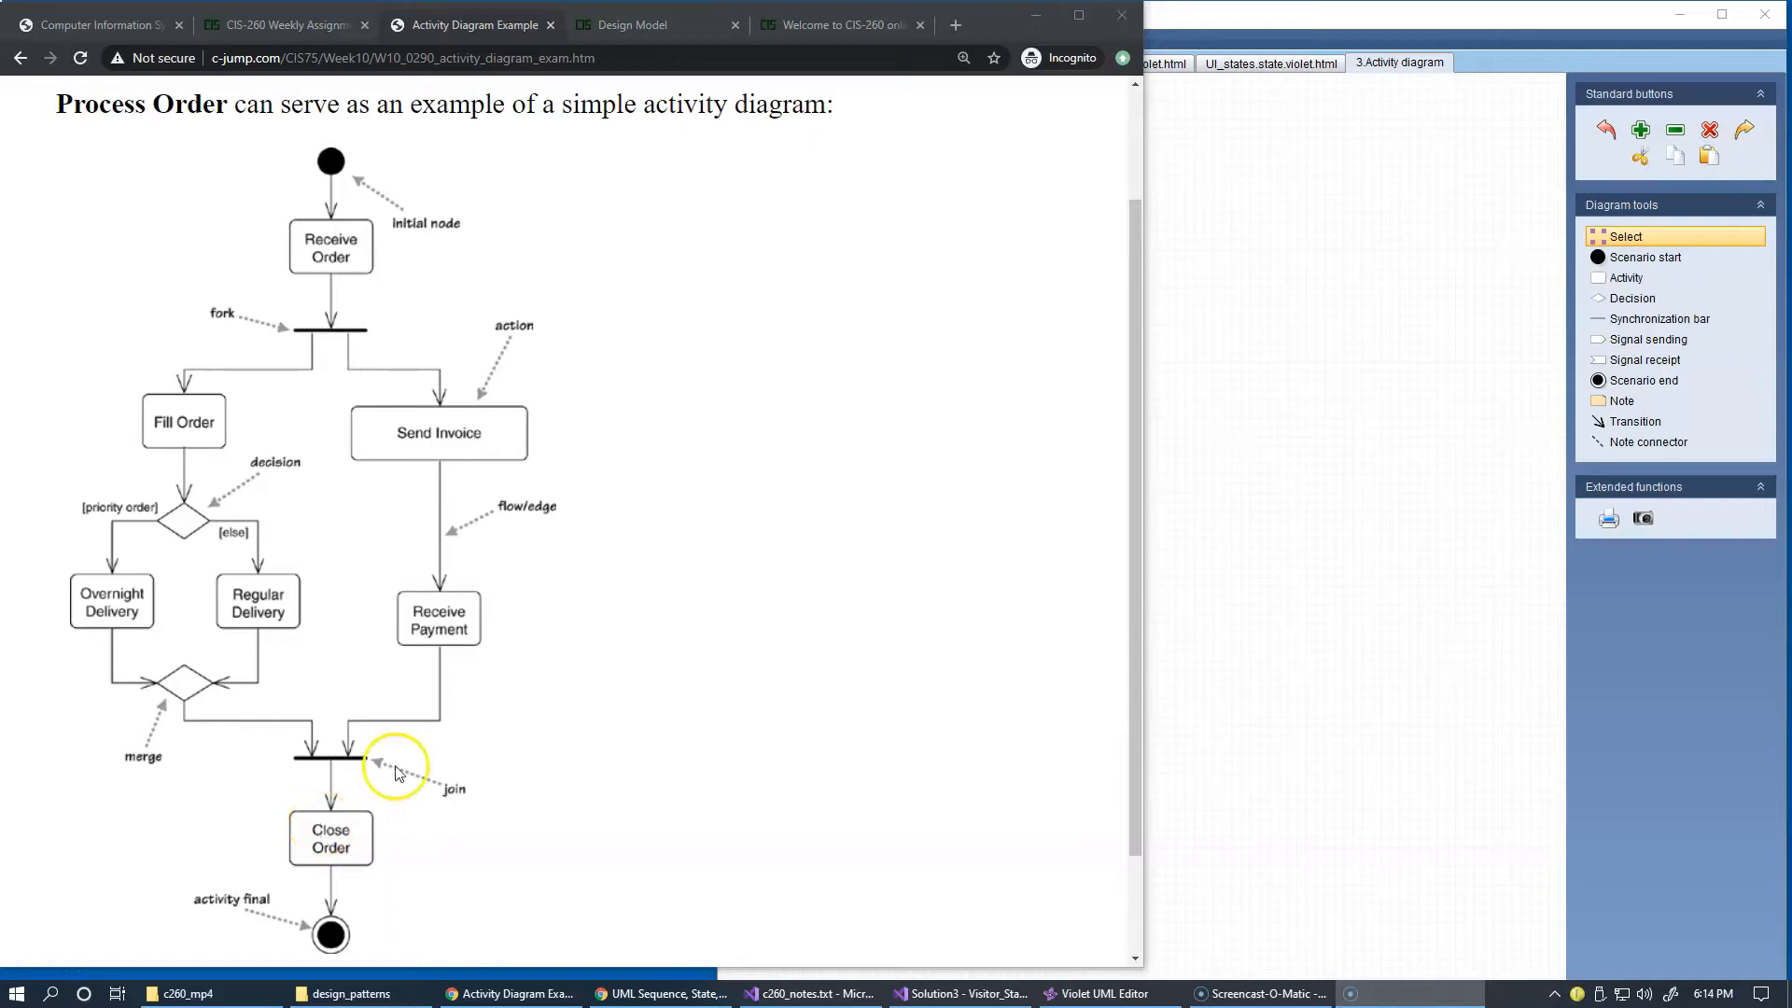
{"action": "mouse_move", "coordinate": [275, 771]}
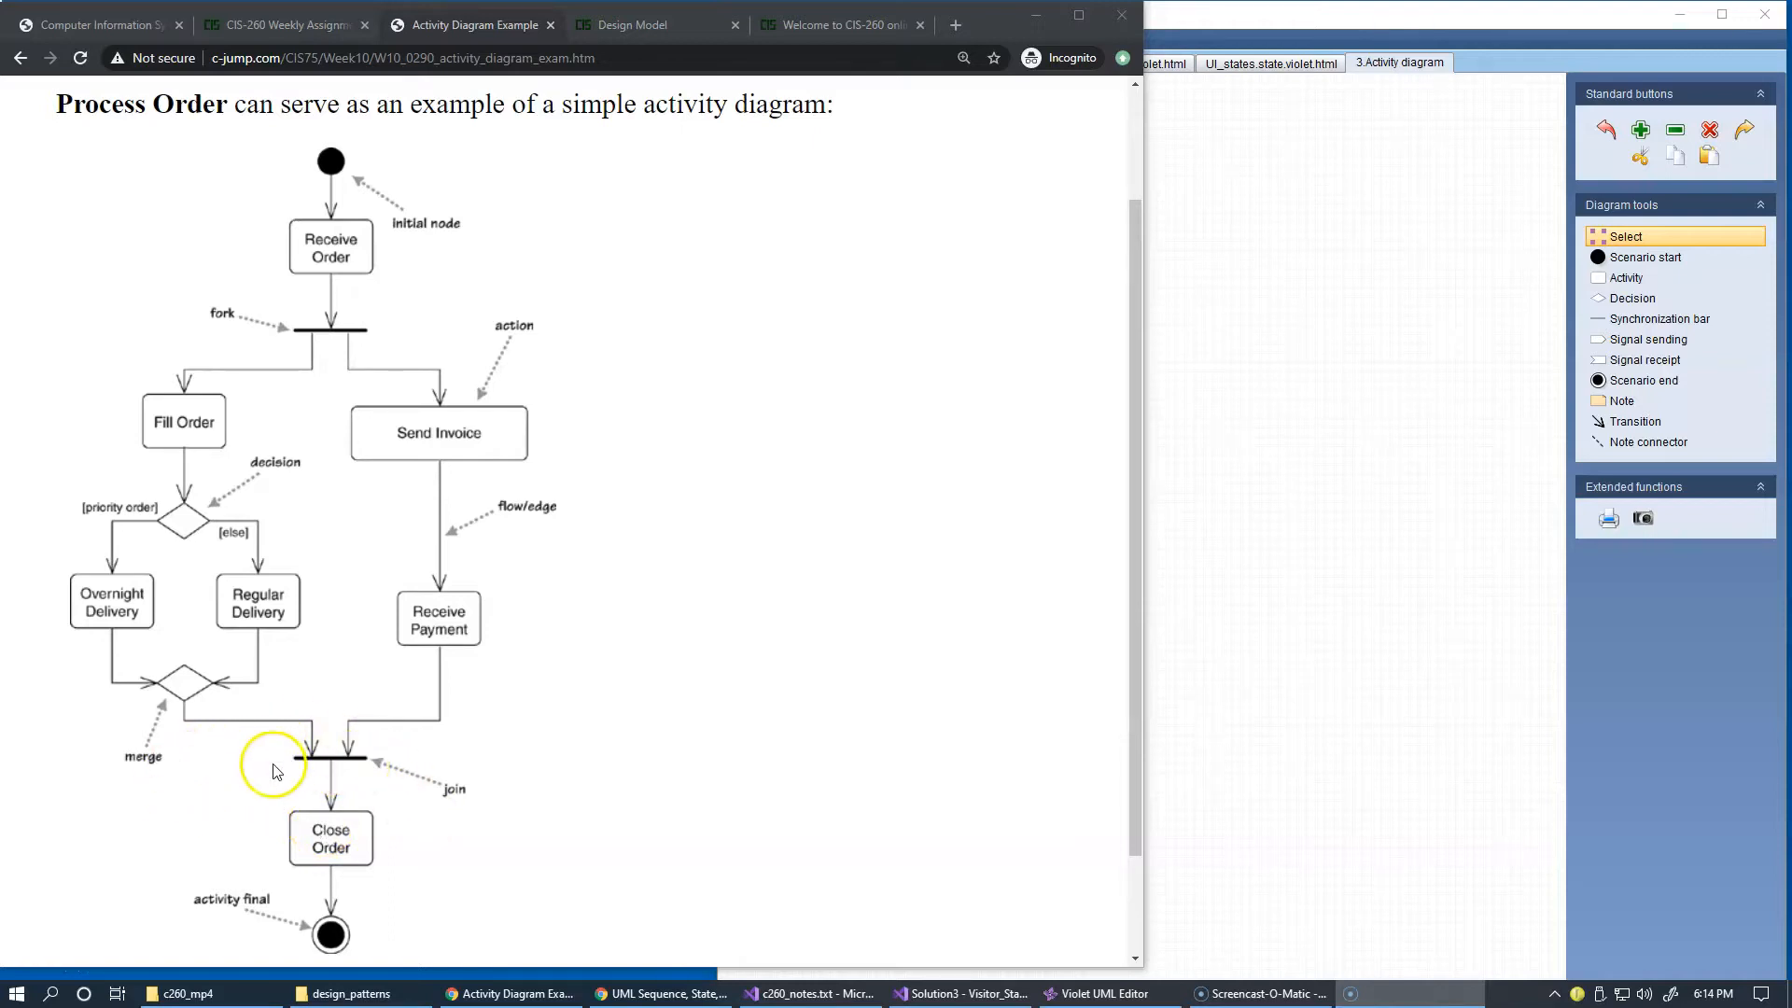
{"action": "mouse_move", "coordinate": [295, 768]}
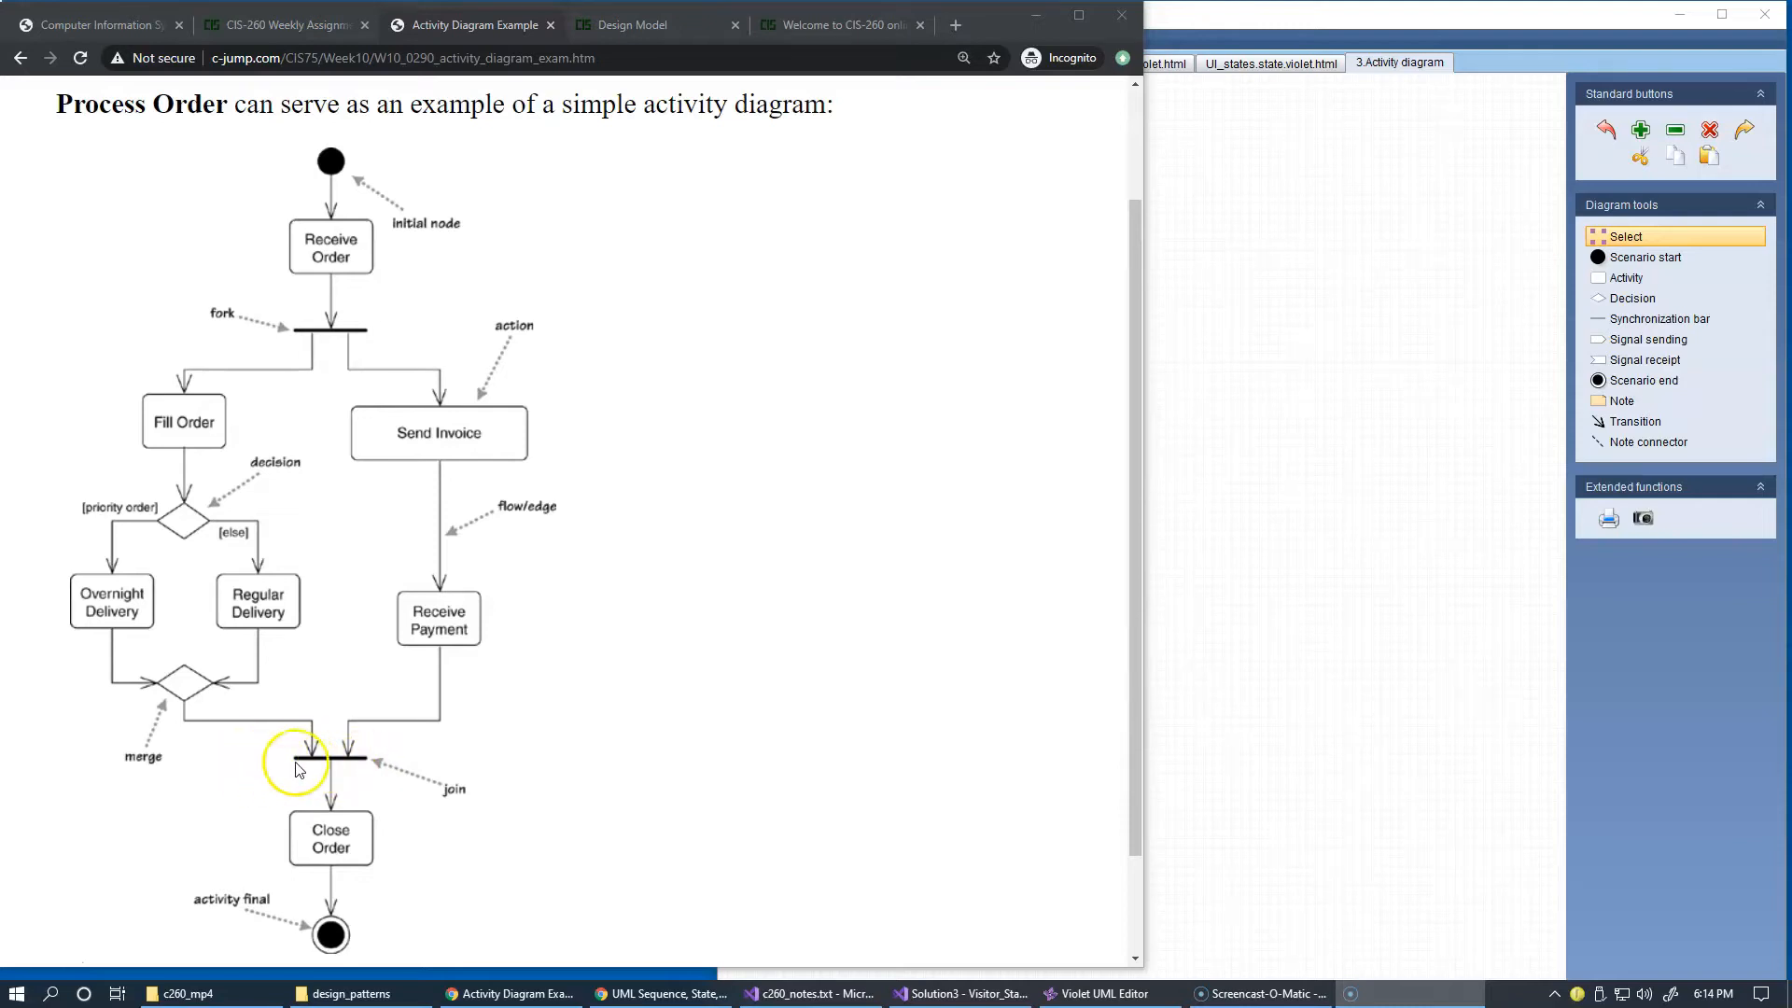
{"action": "mouse_move", "coordinate": [394, 775]}
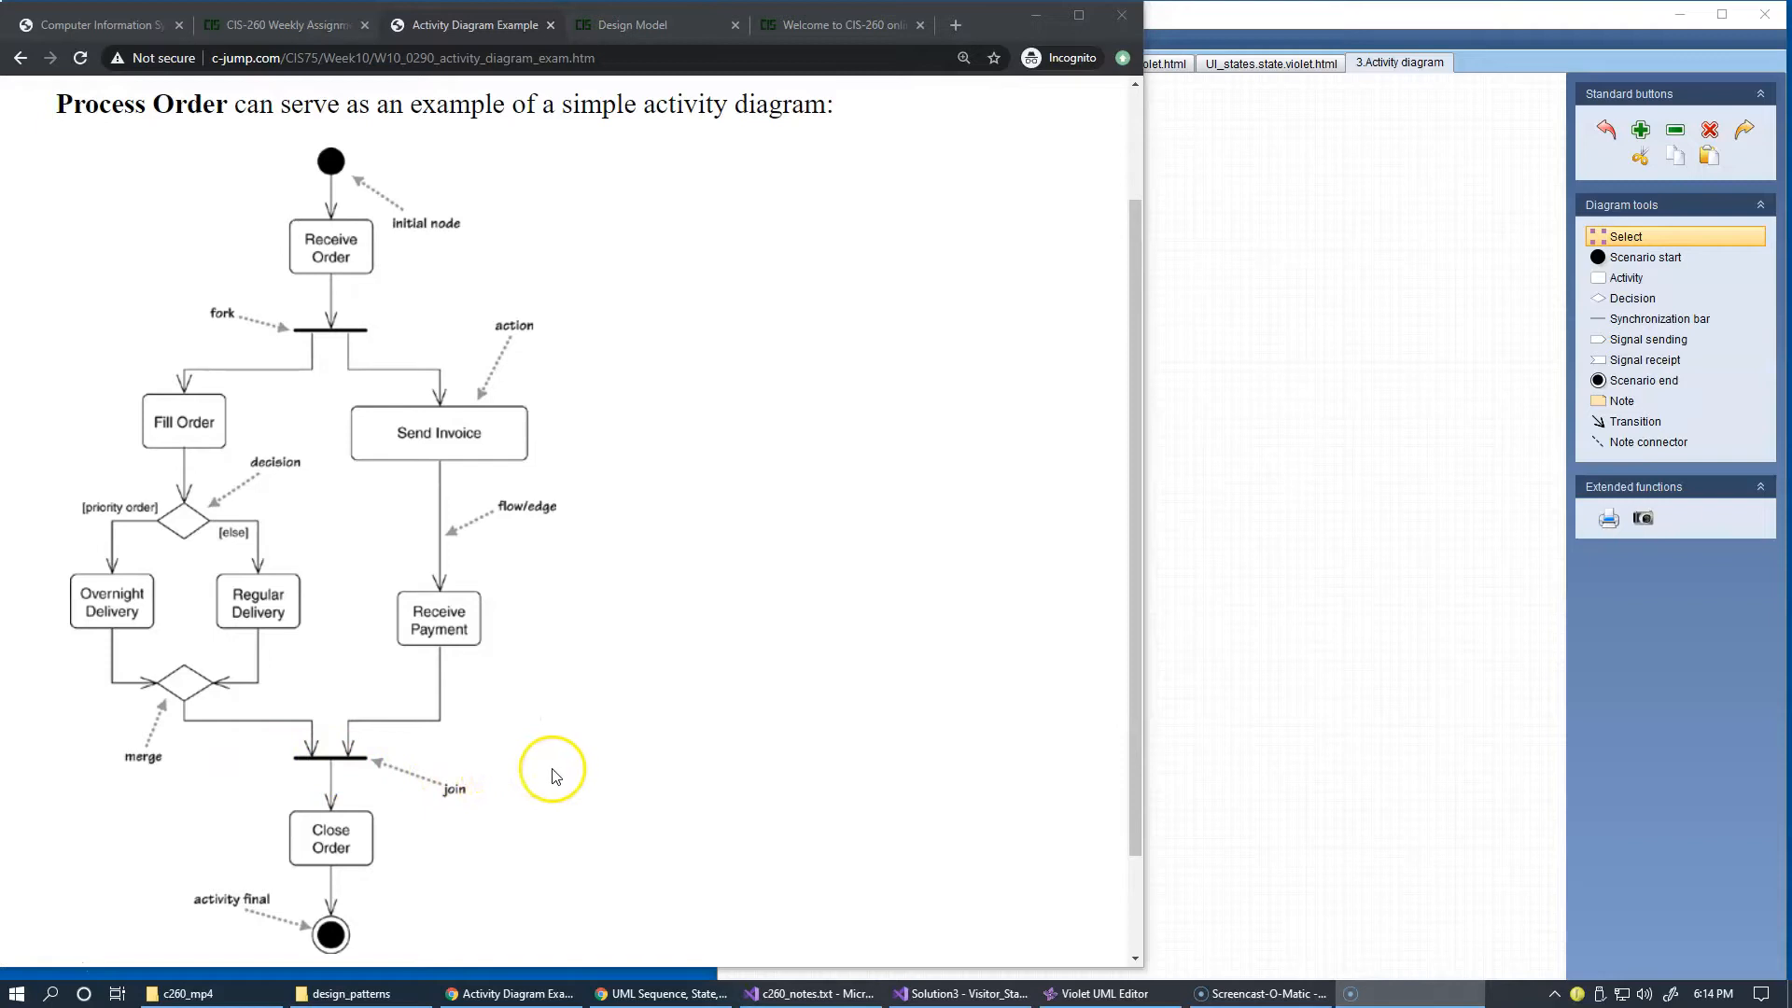
{"action": "mouse_move", "coordinate": [477, 749]}
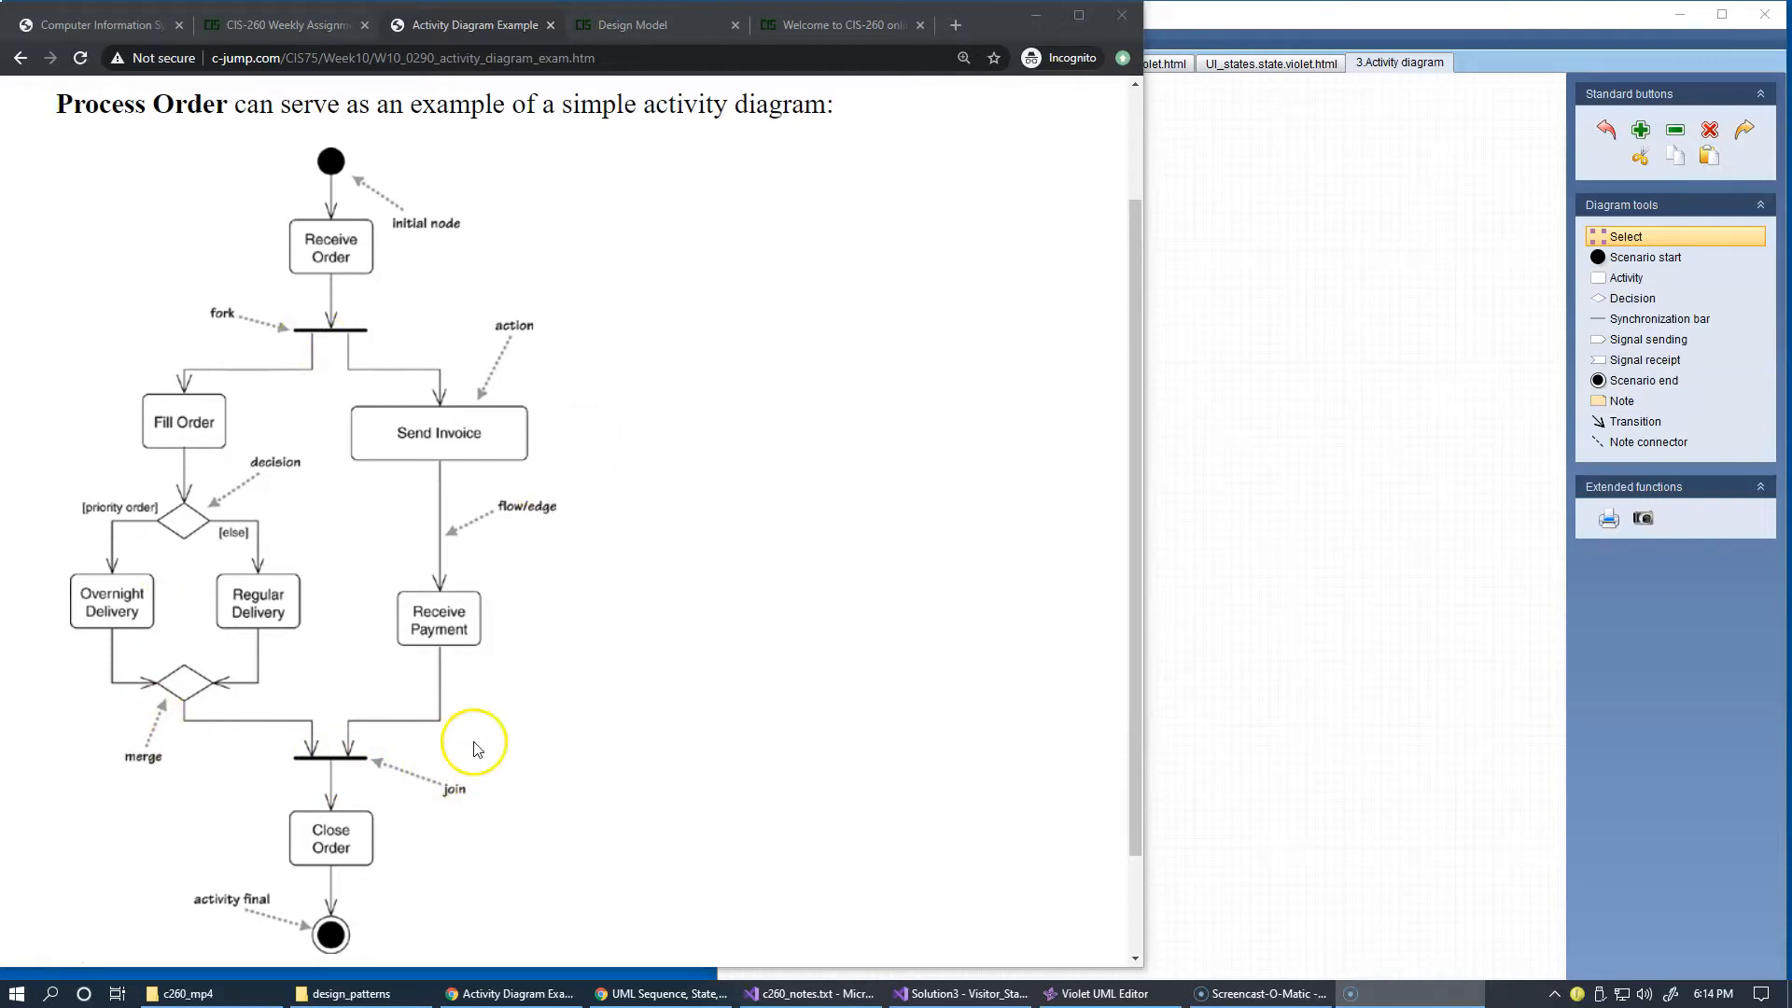
{"action": "mouse_move", "coordinate": [586, 666]}
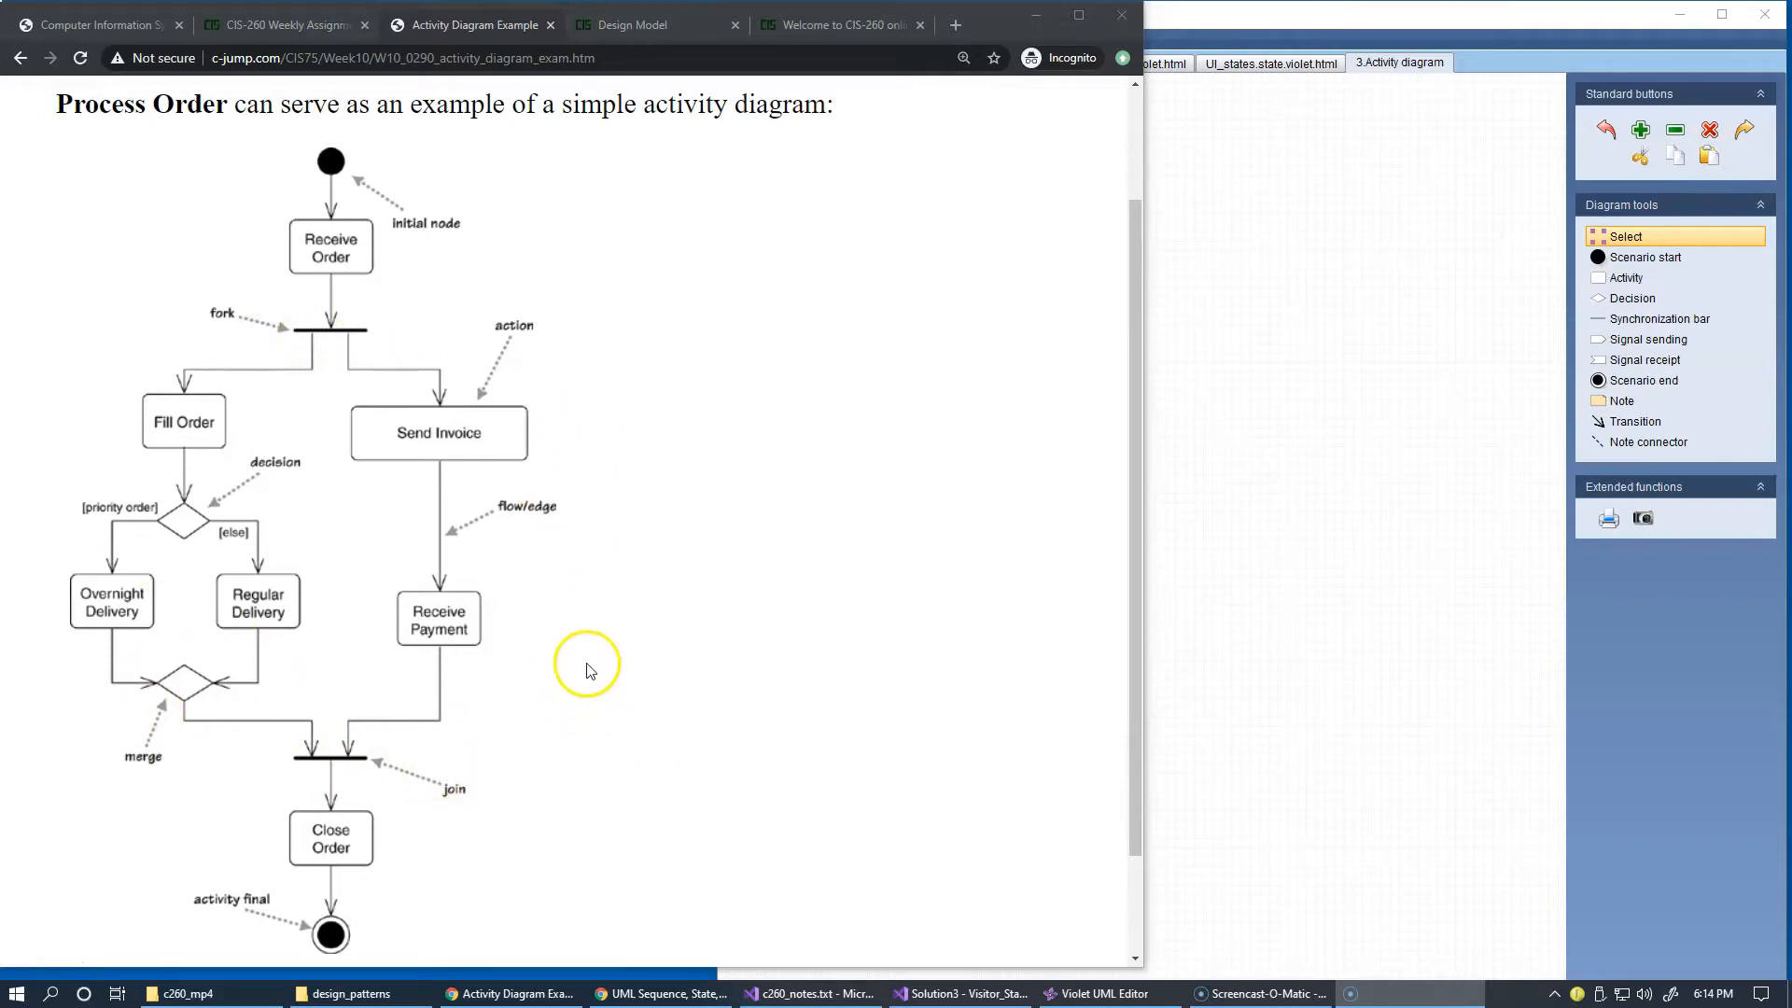
{"action": "mouse_move", "coordinate": [861, 612]}
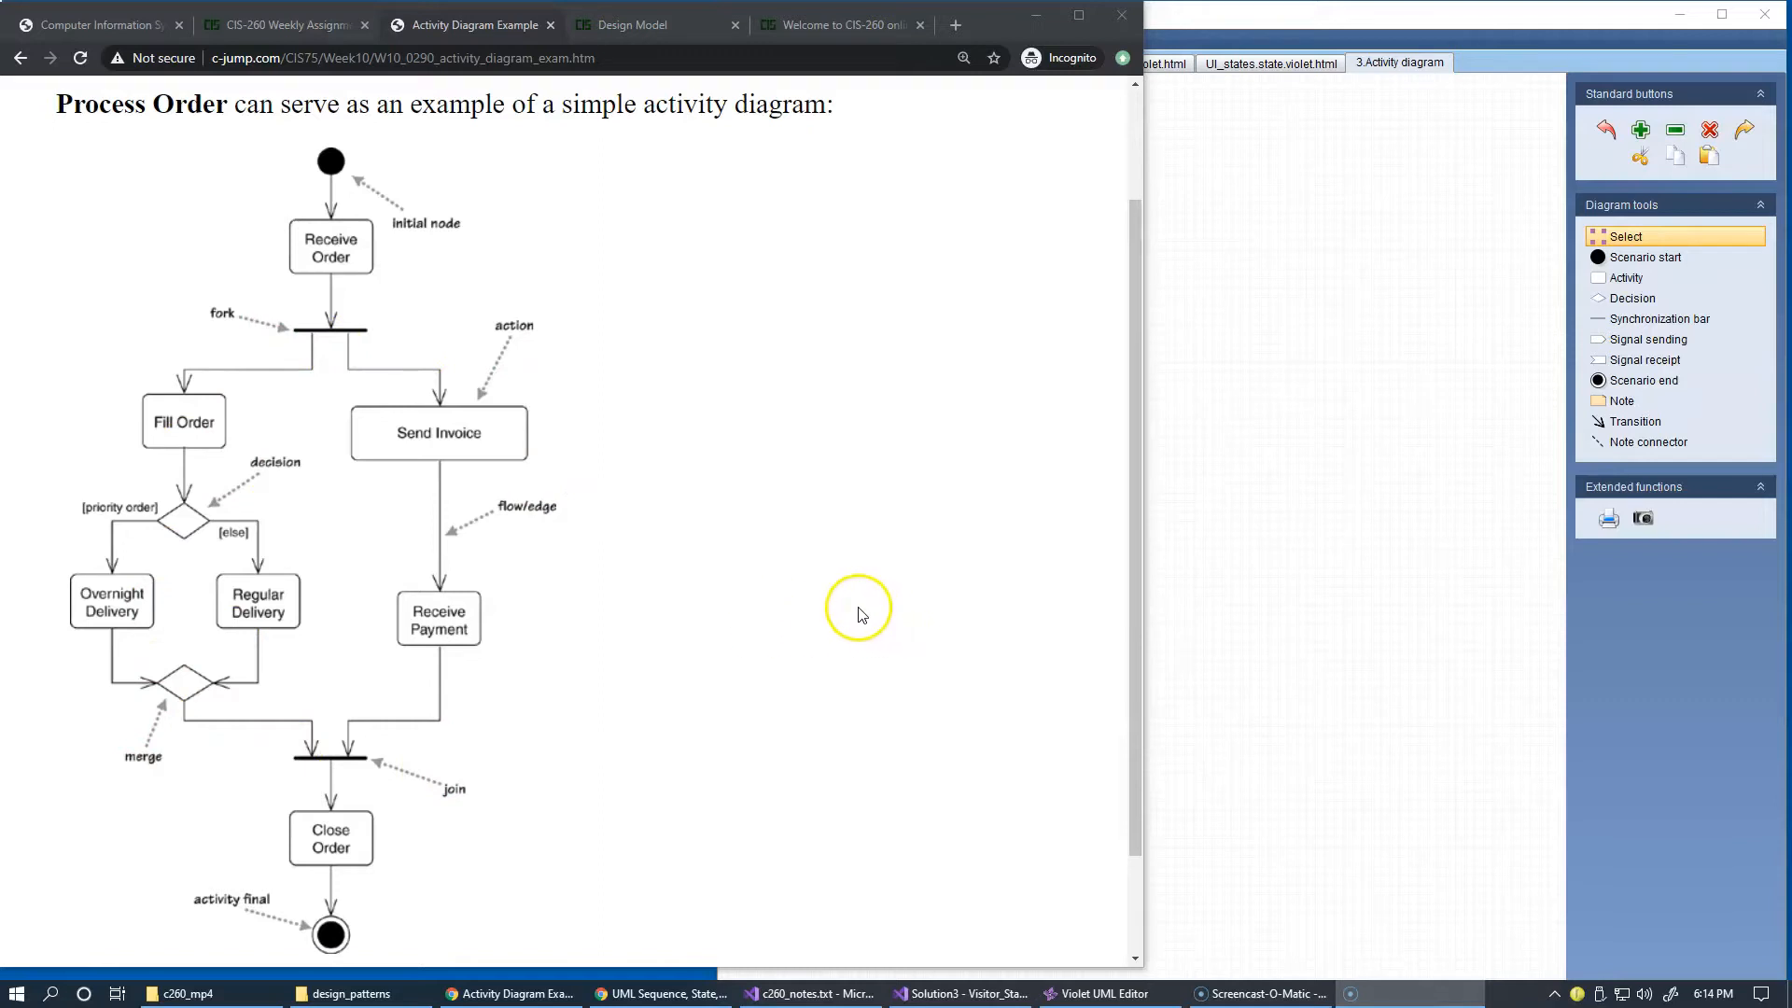
{"action": "mouse_move", "coordinate": [161, 532]}
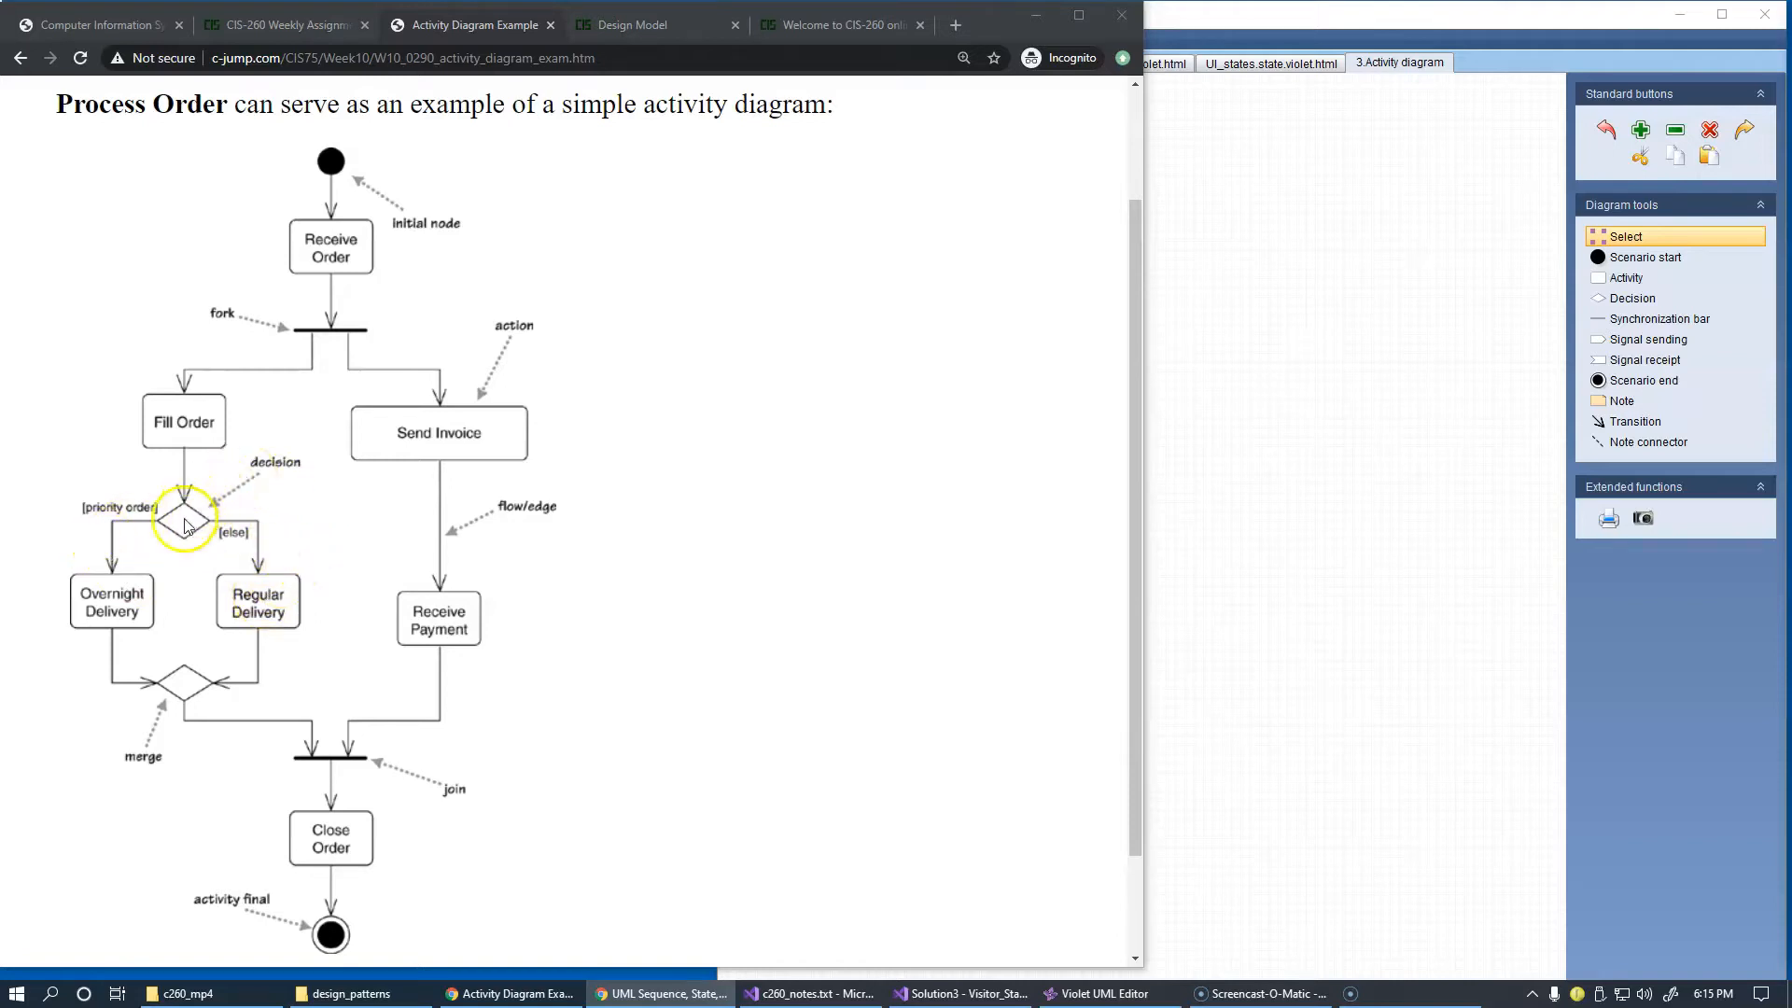
{"action": "mouse_move", "coordinate": [283, 538]}
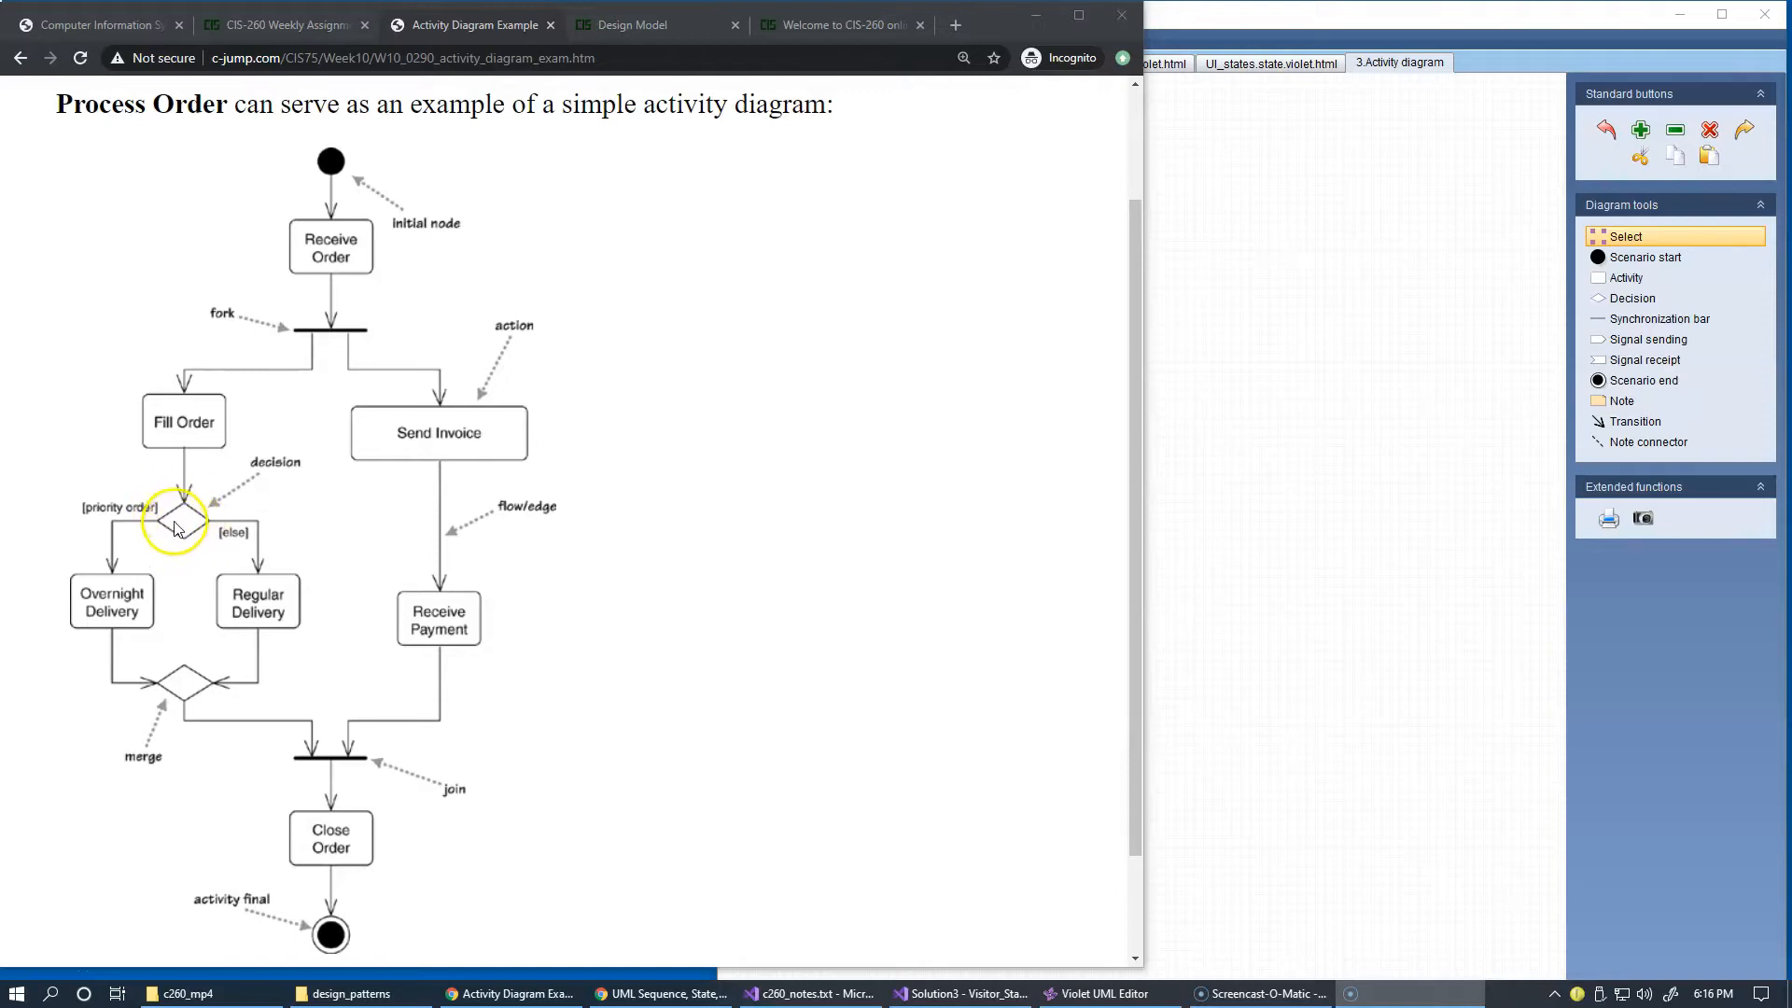
{"action": "mouse_move", "coordinate": [181, 529]}
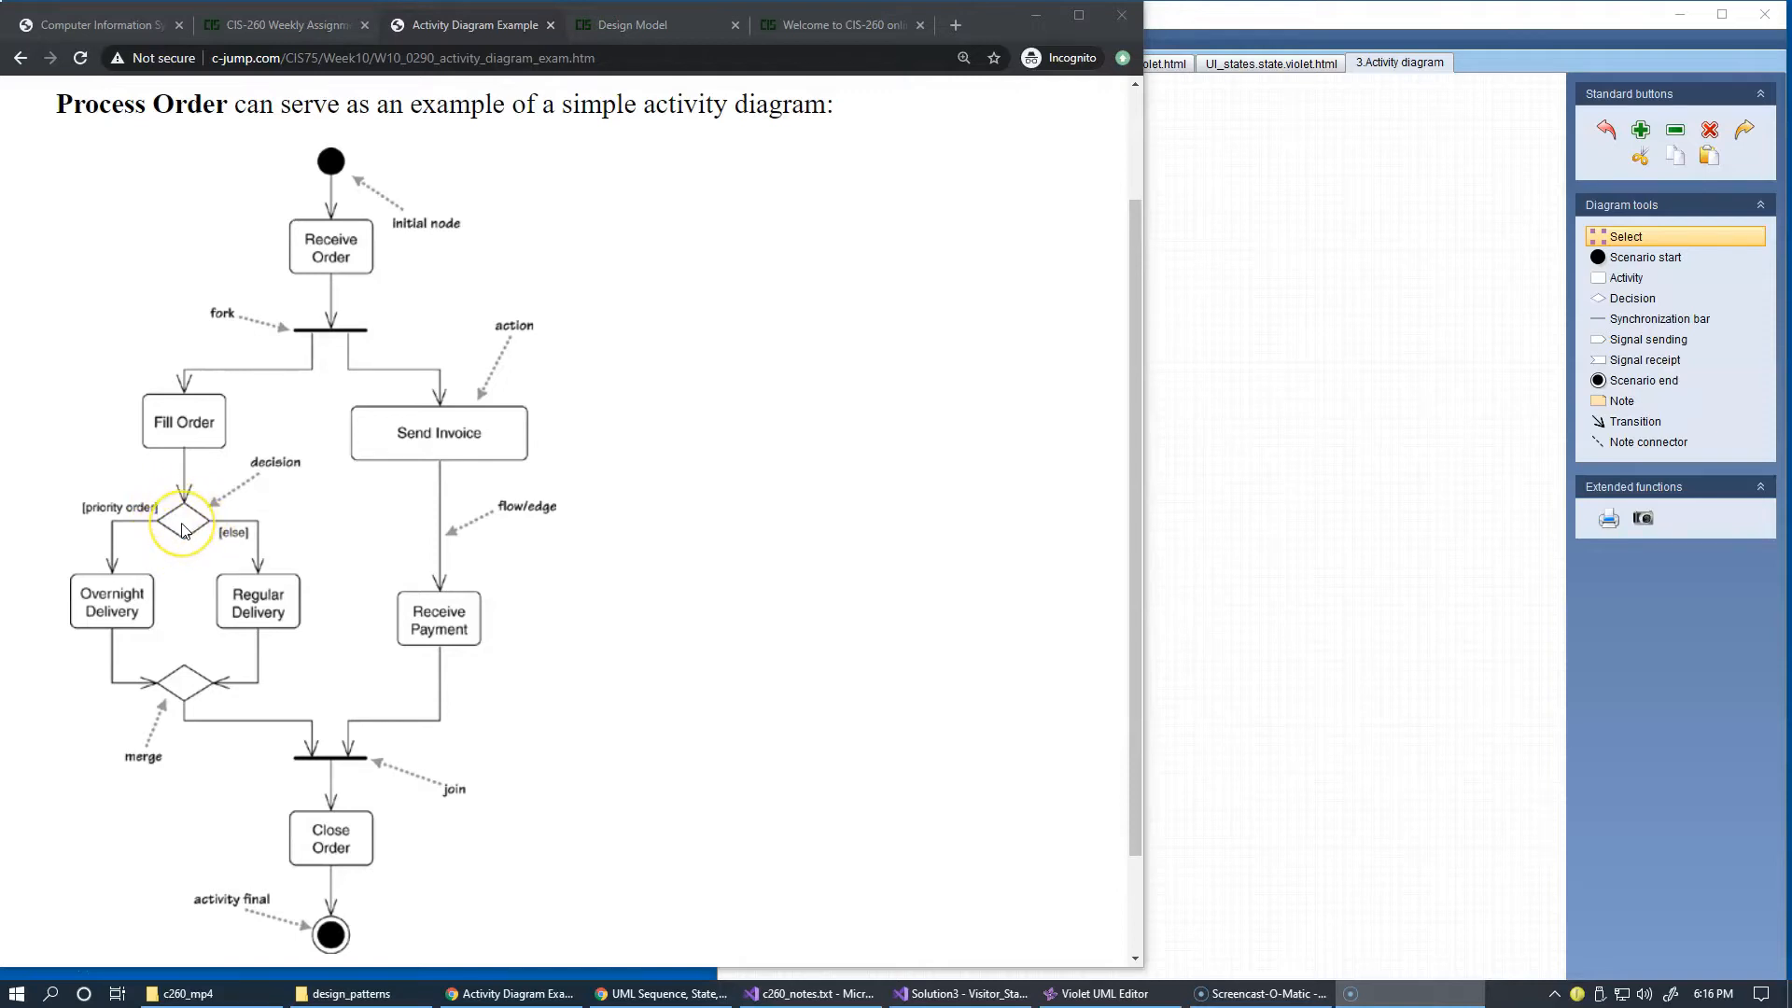
{"action": "mouse_move", "coordinate": [172, 543]}
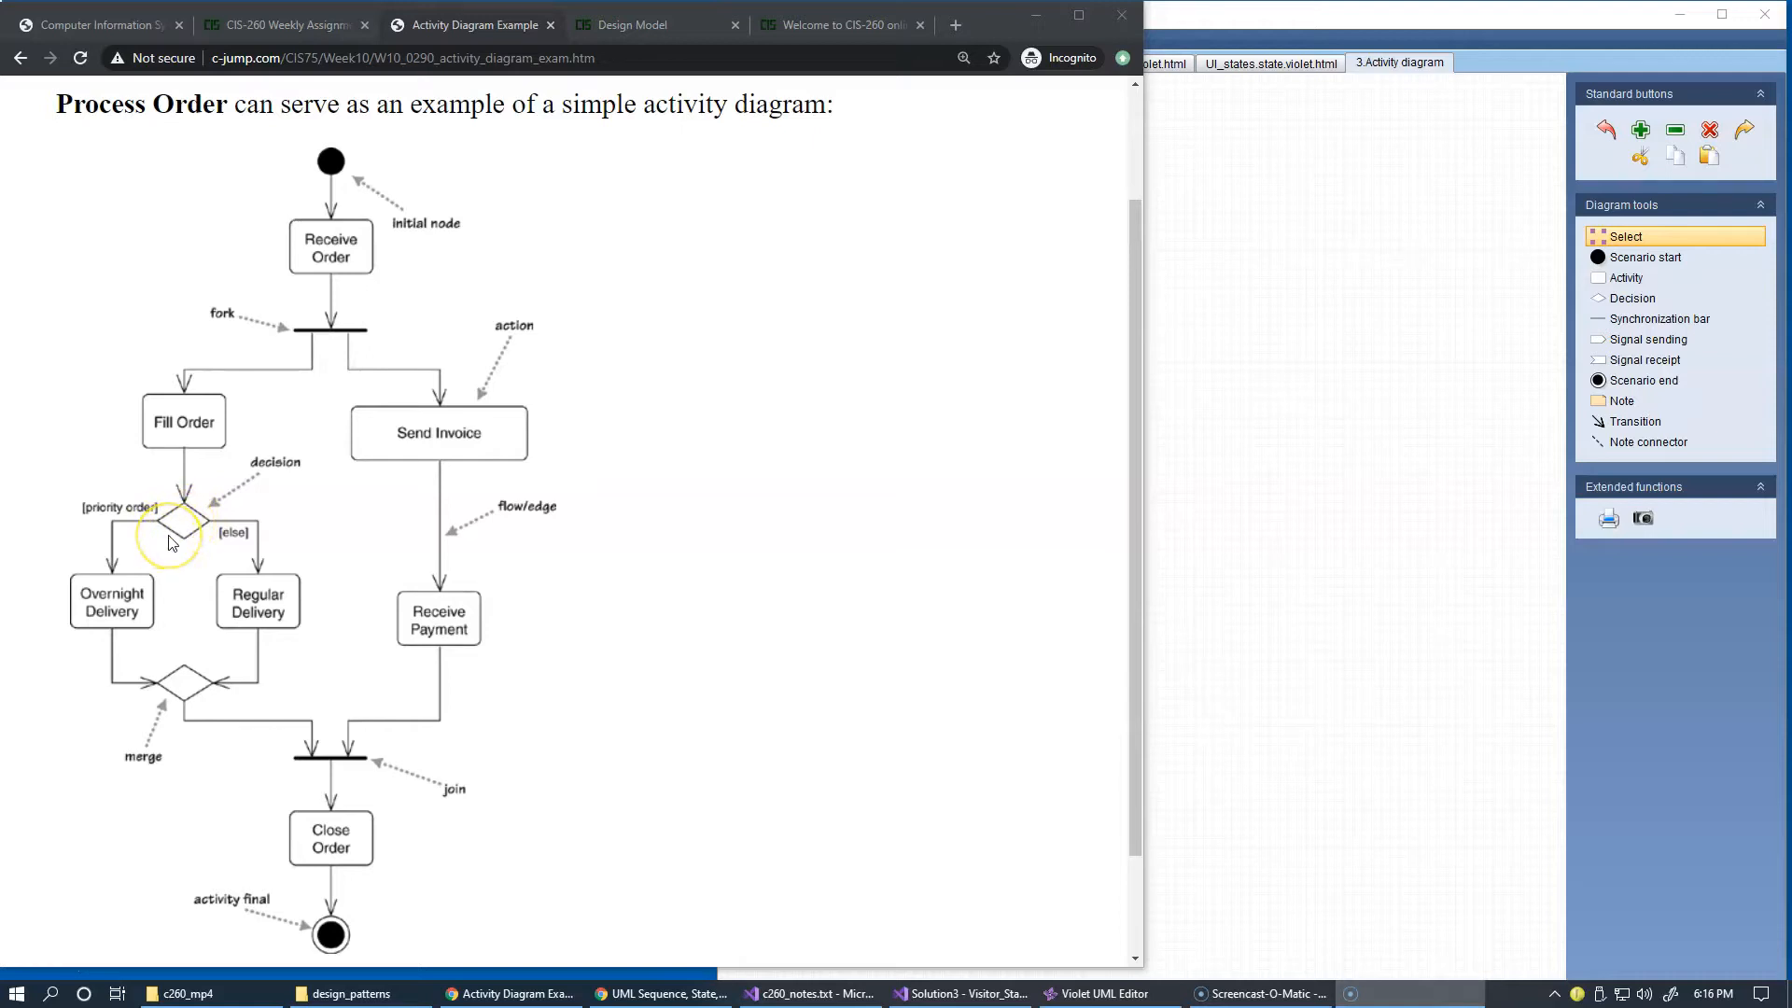
{"action": "mouse_move", "coordinate": [232, 527]}
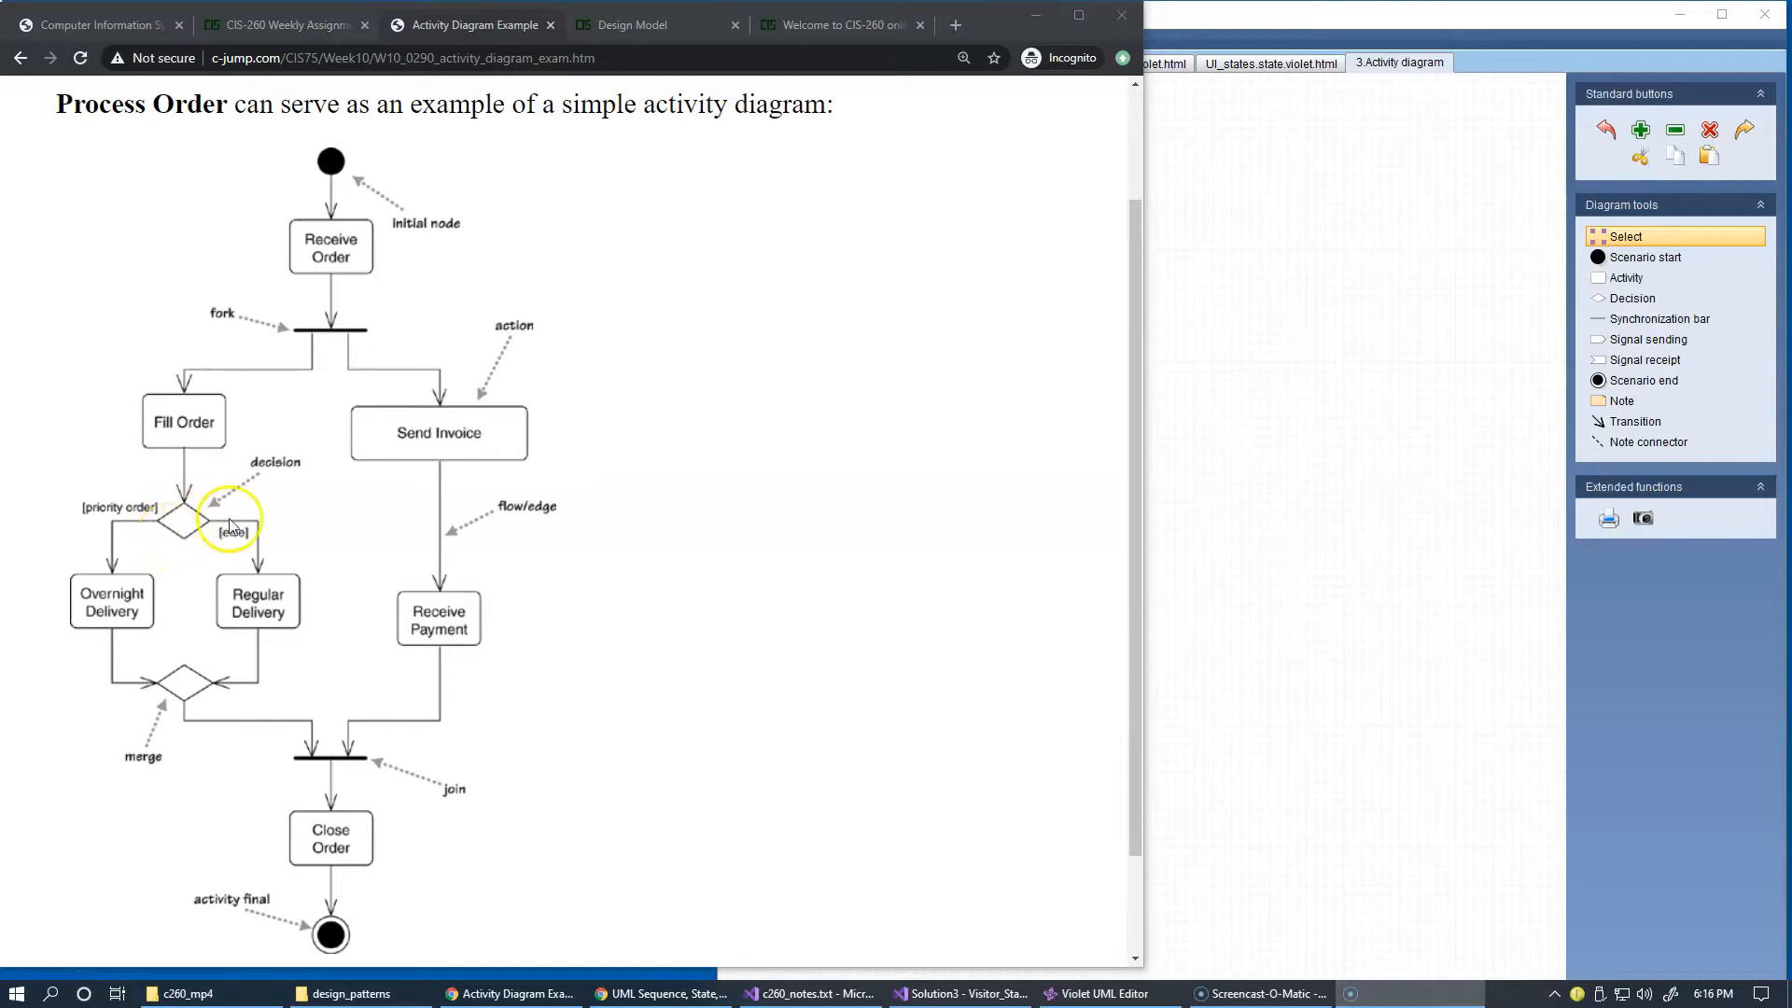
{"action": "mouse_move", "coordinate": [246, 588]}
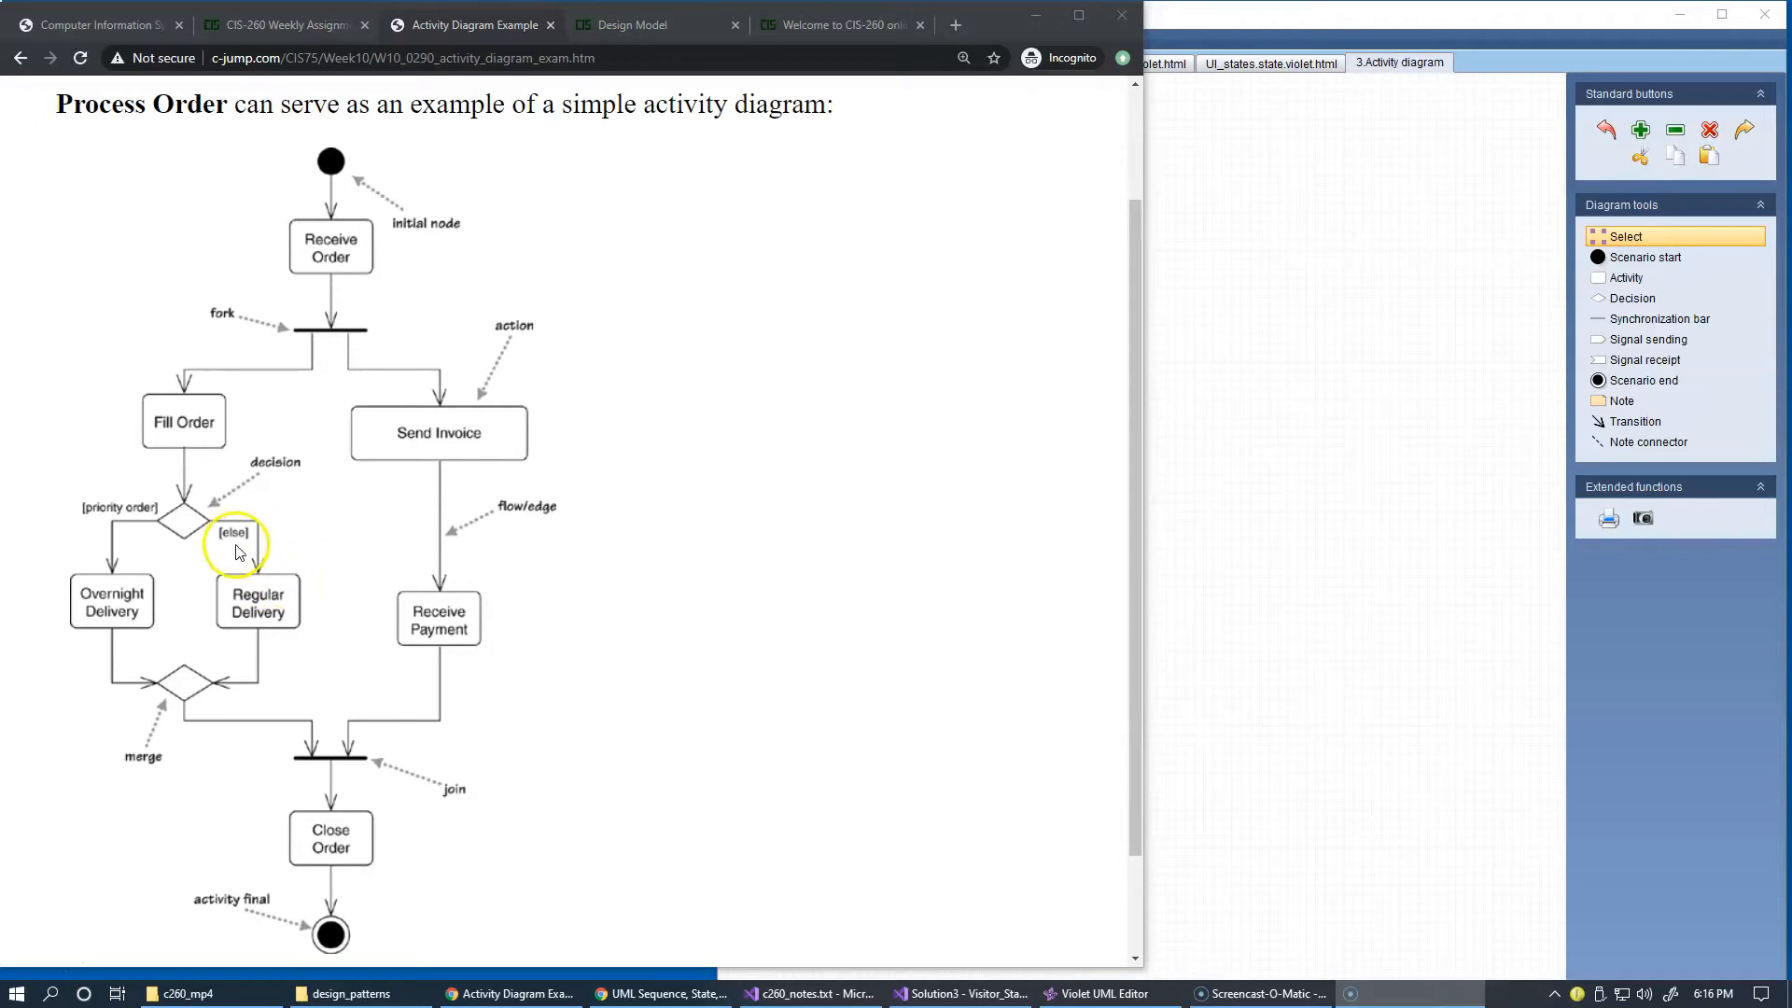
{"action": "mouse_move", "coordinate": [215, 517]}
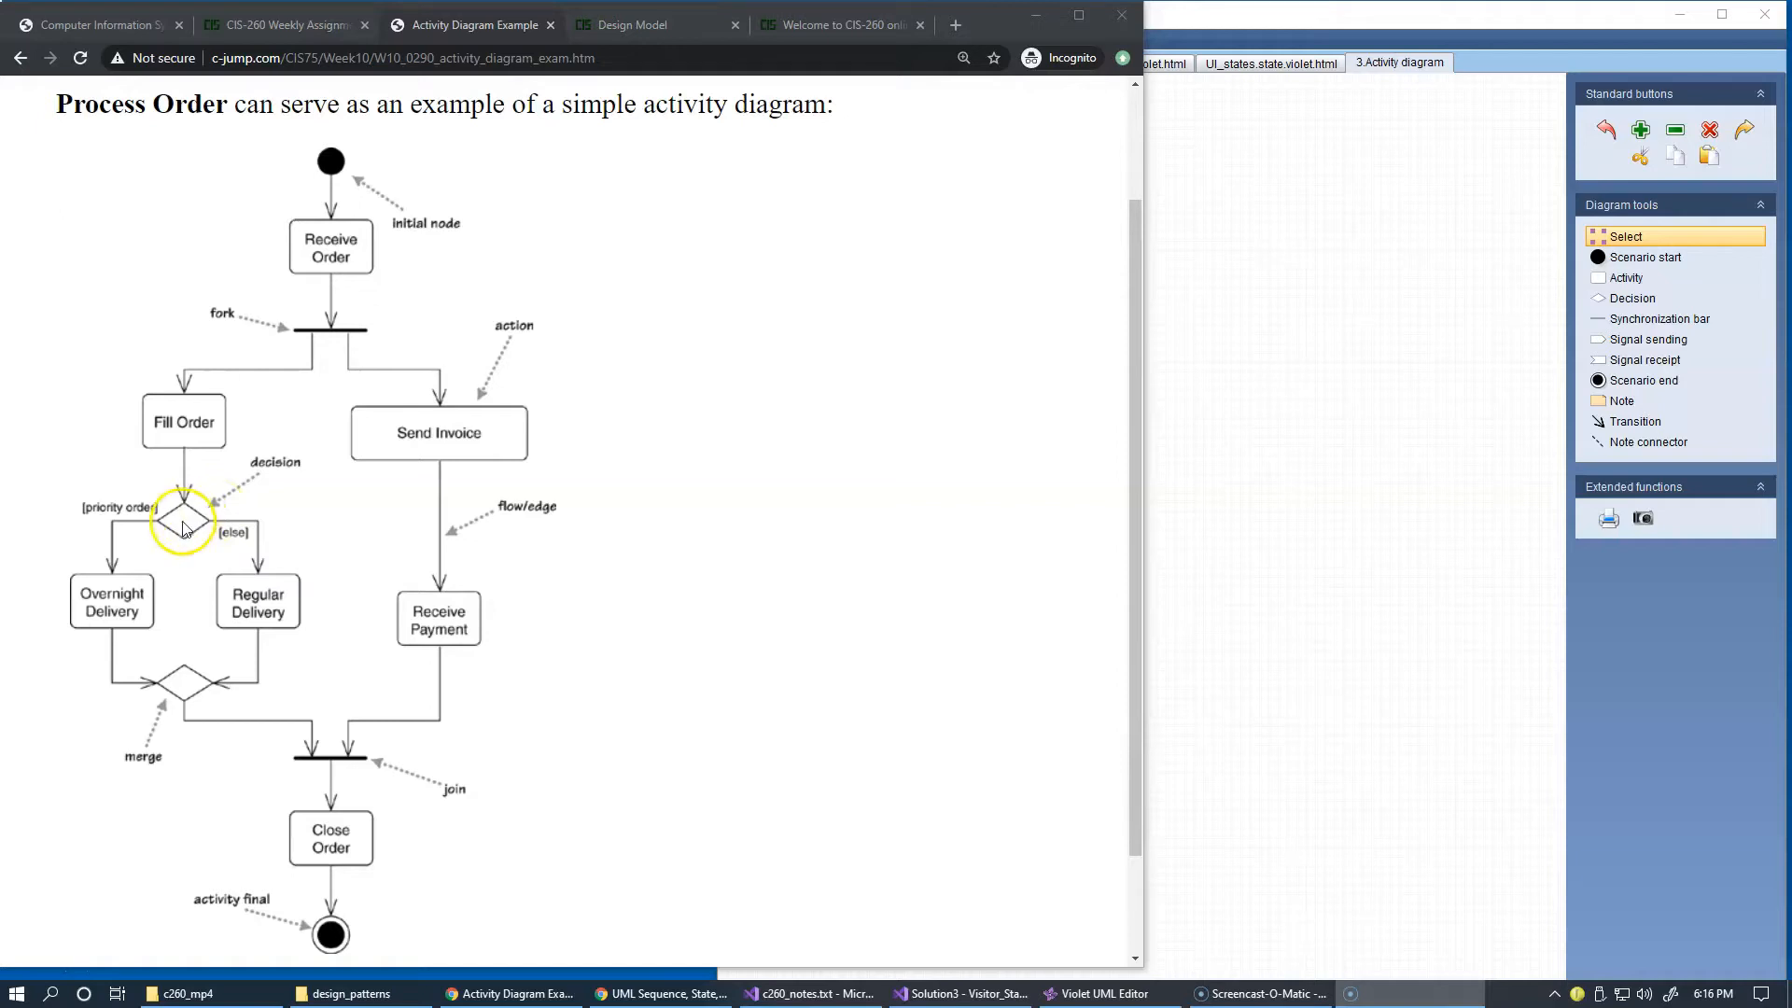
{"action": "mouse_move", "coordinate": [194, 529]}
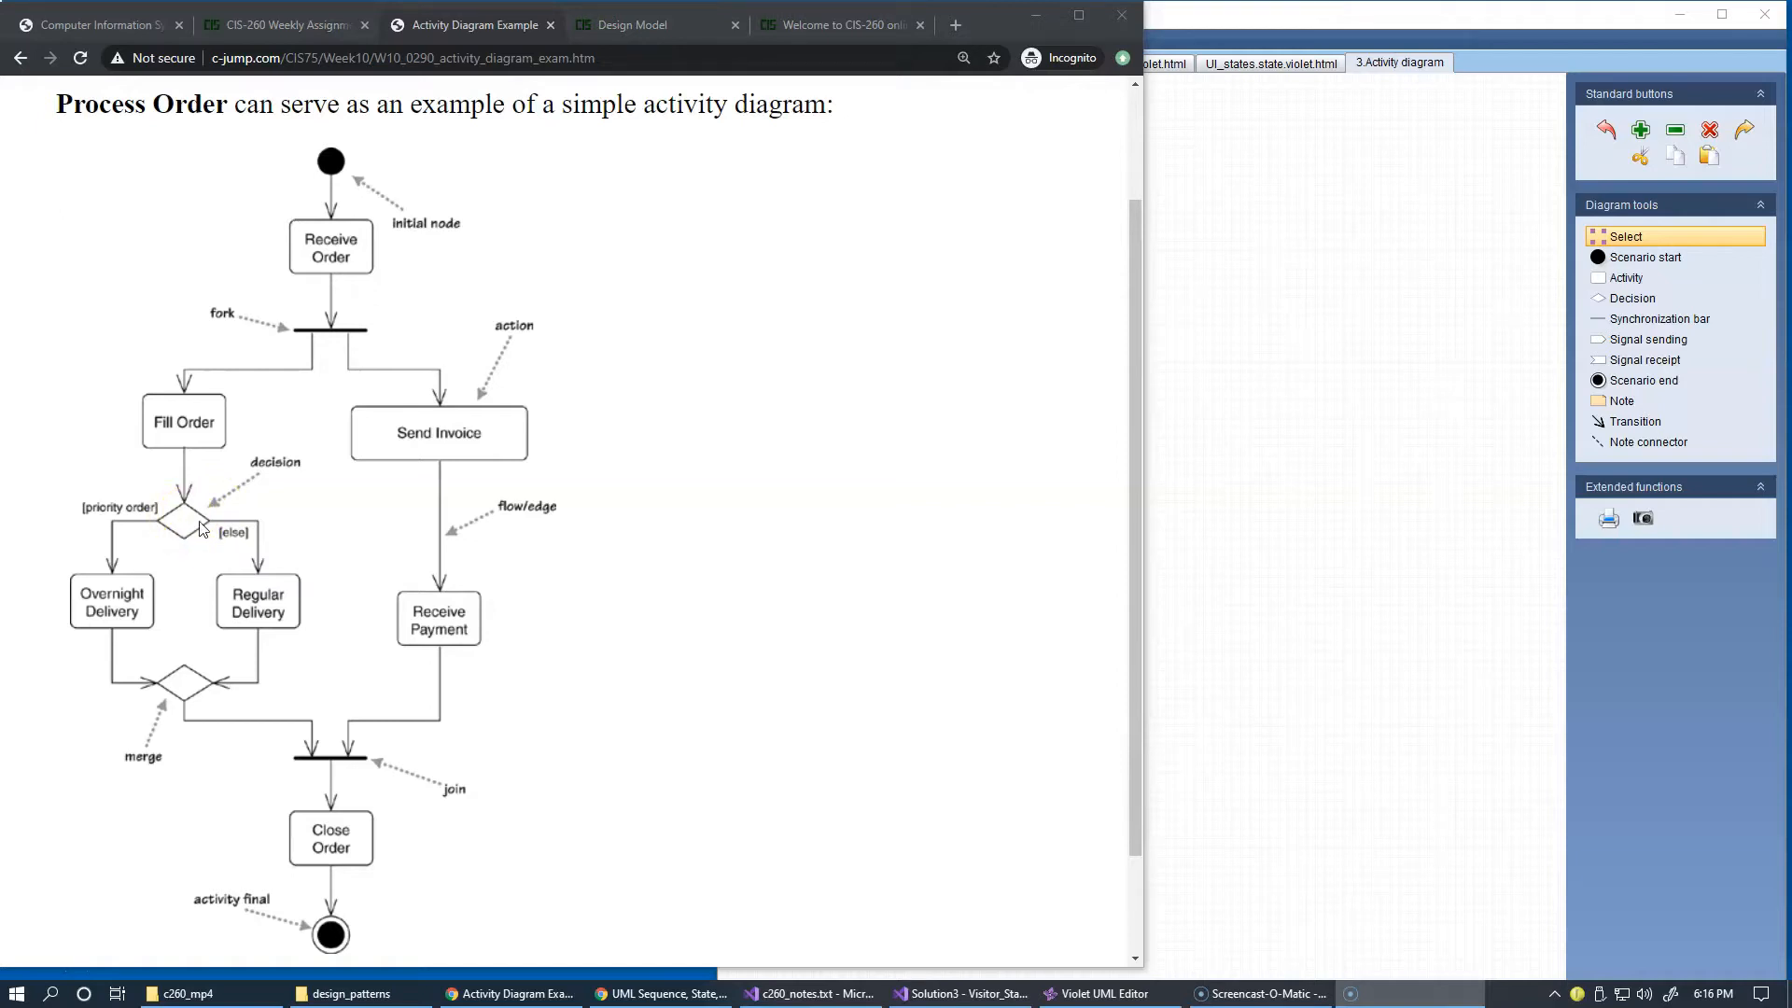
{"action": "mouse_move", "coordinate": [189, 532]}
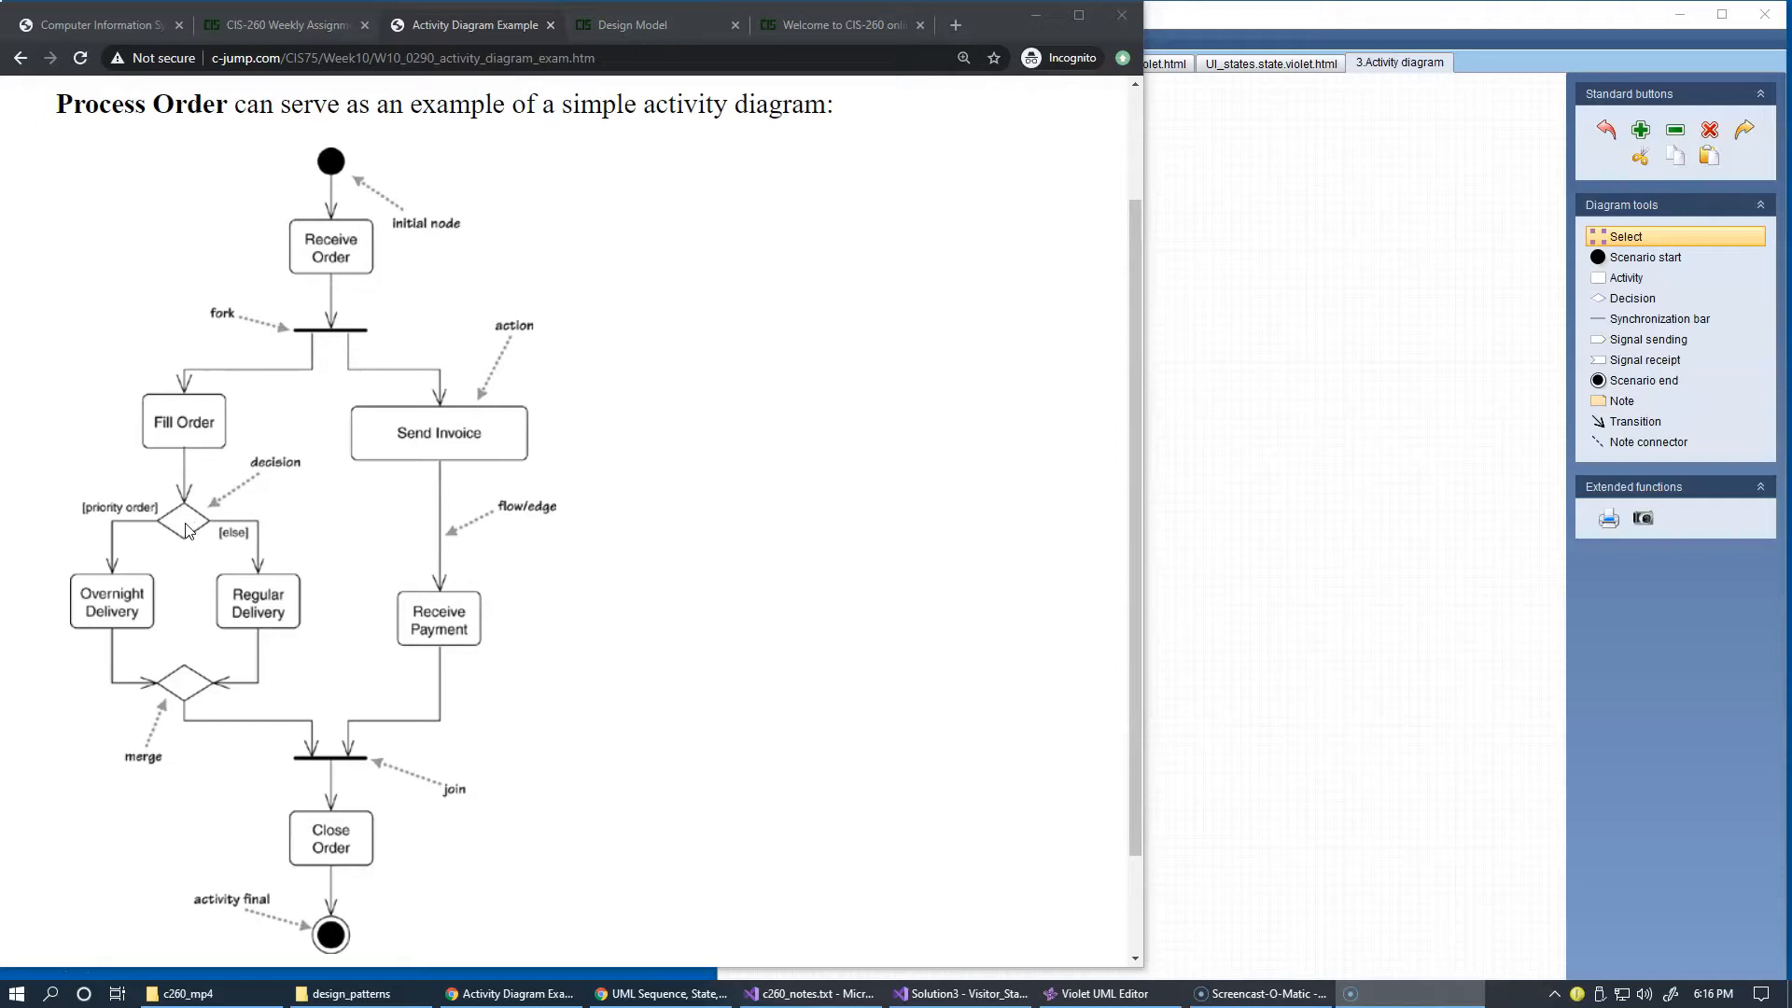
{"action": "mouse_move", "coordinate": [187, 529]}
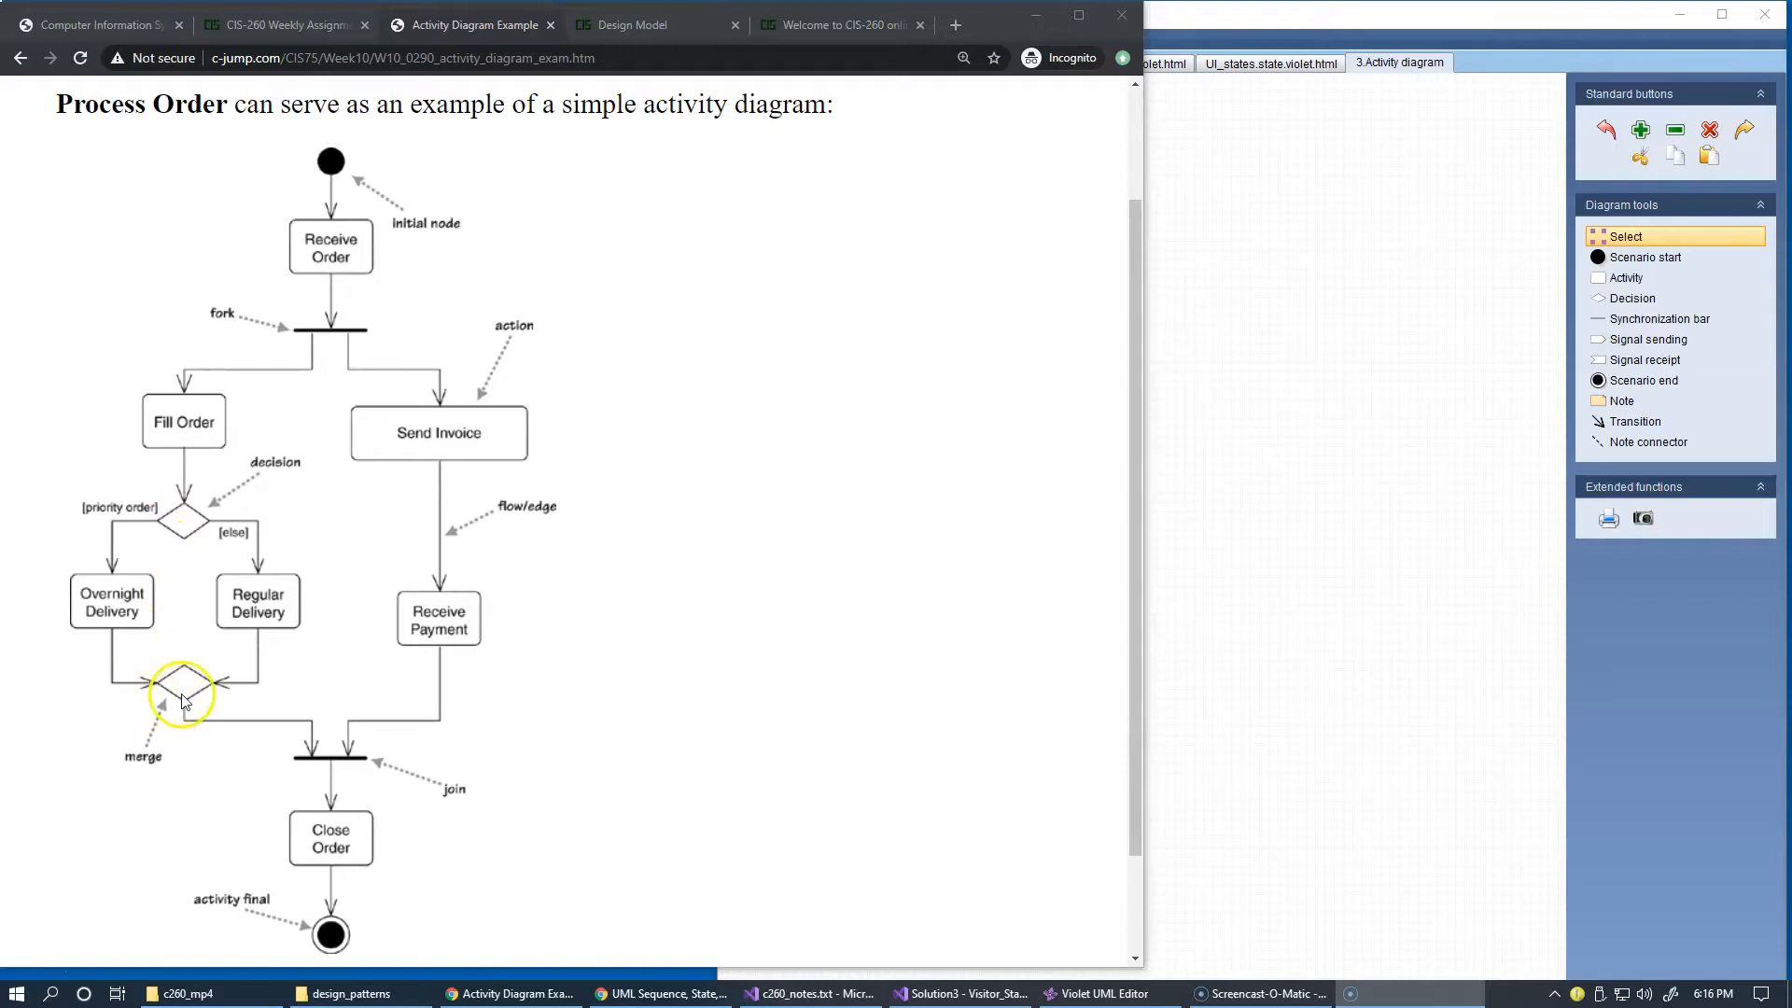
{"action": "mouse_move", "coordinate": [547, 698]}
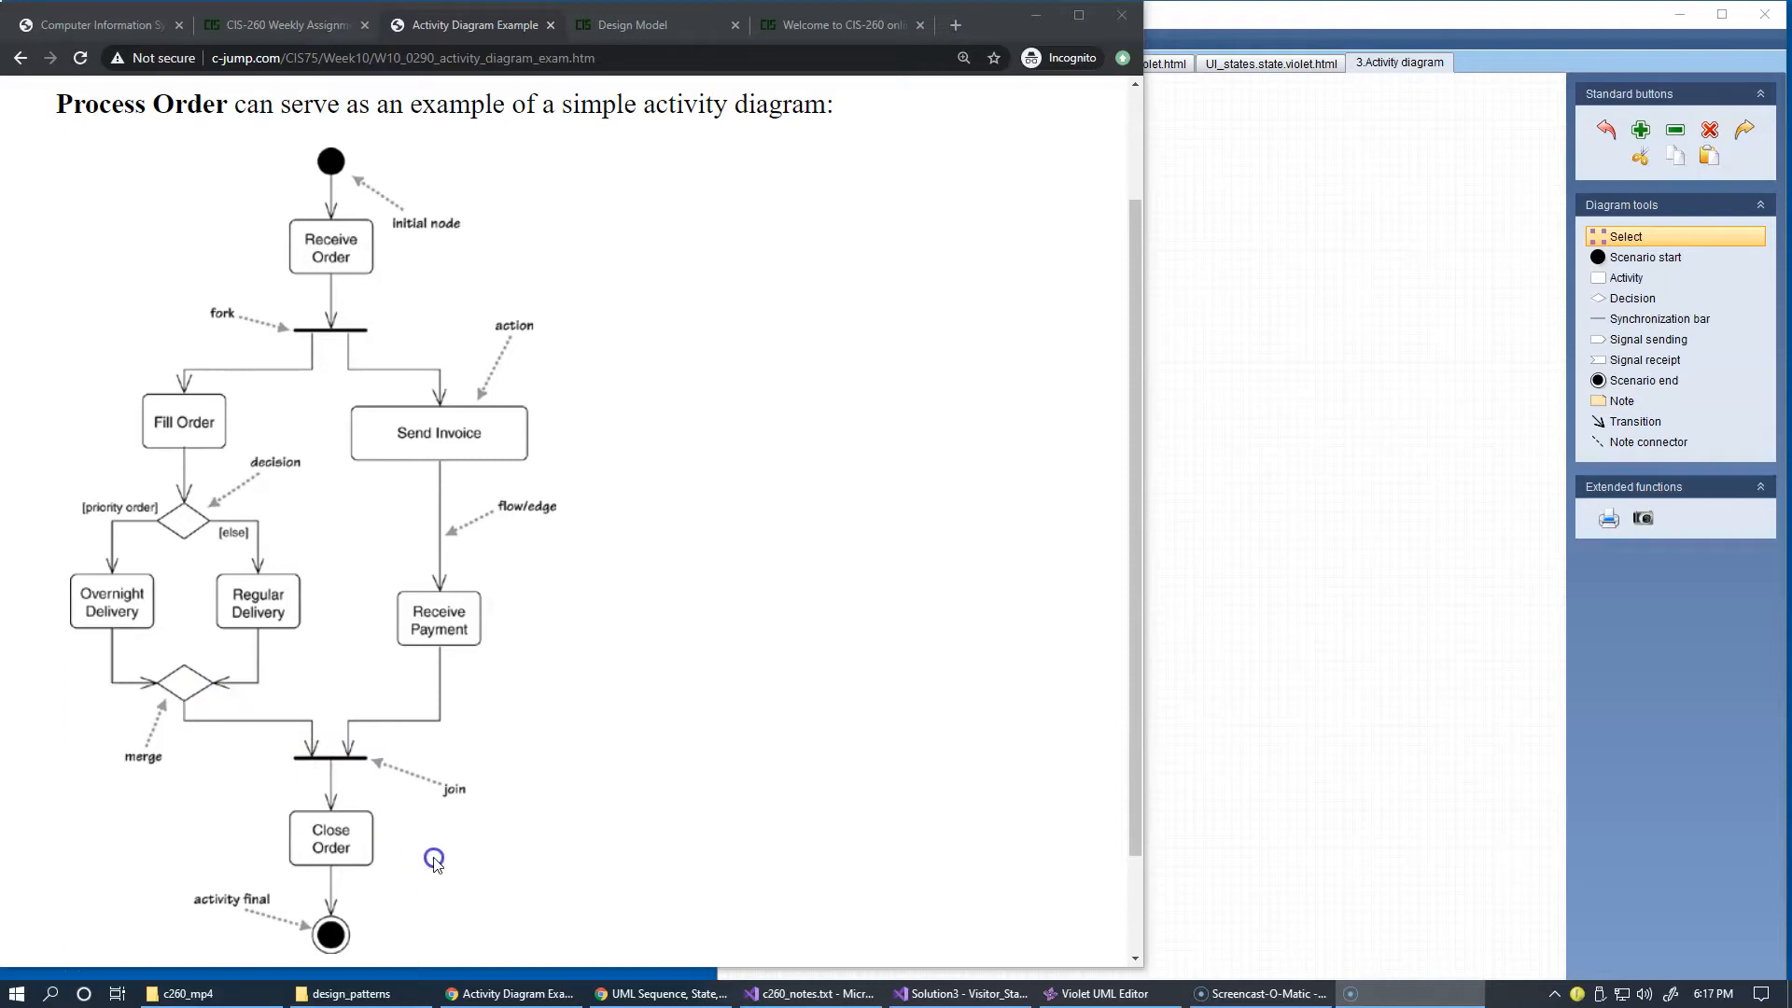
{"action": "mouse_move", "coordinate": [157, 685]}
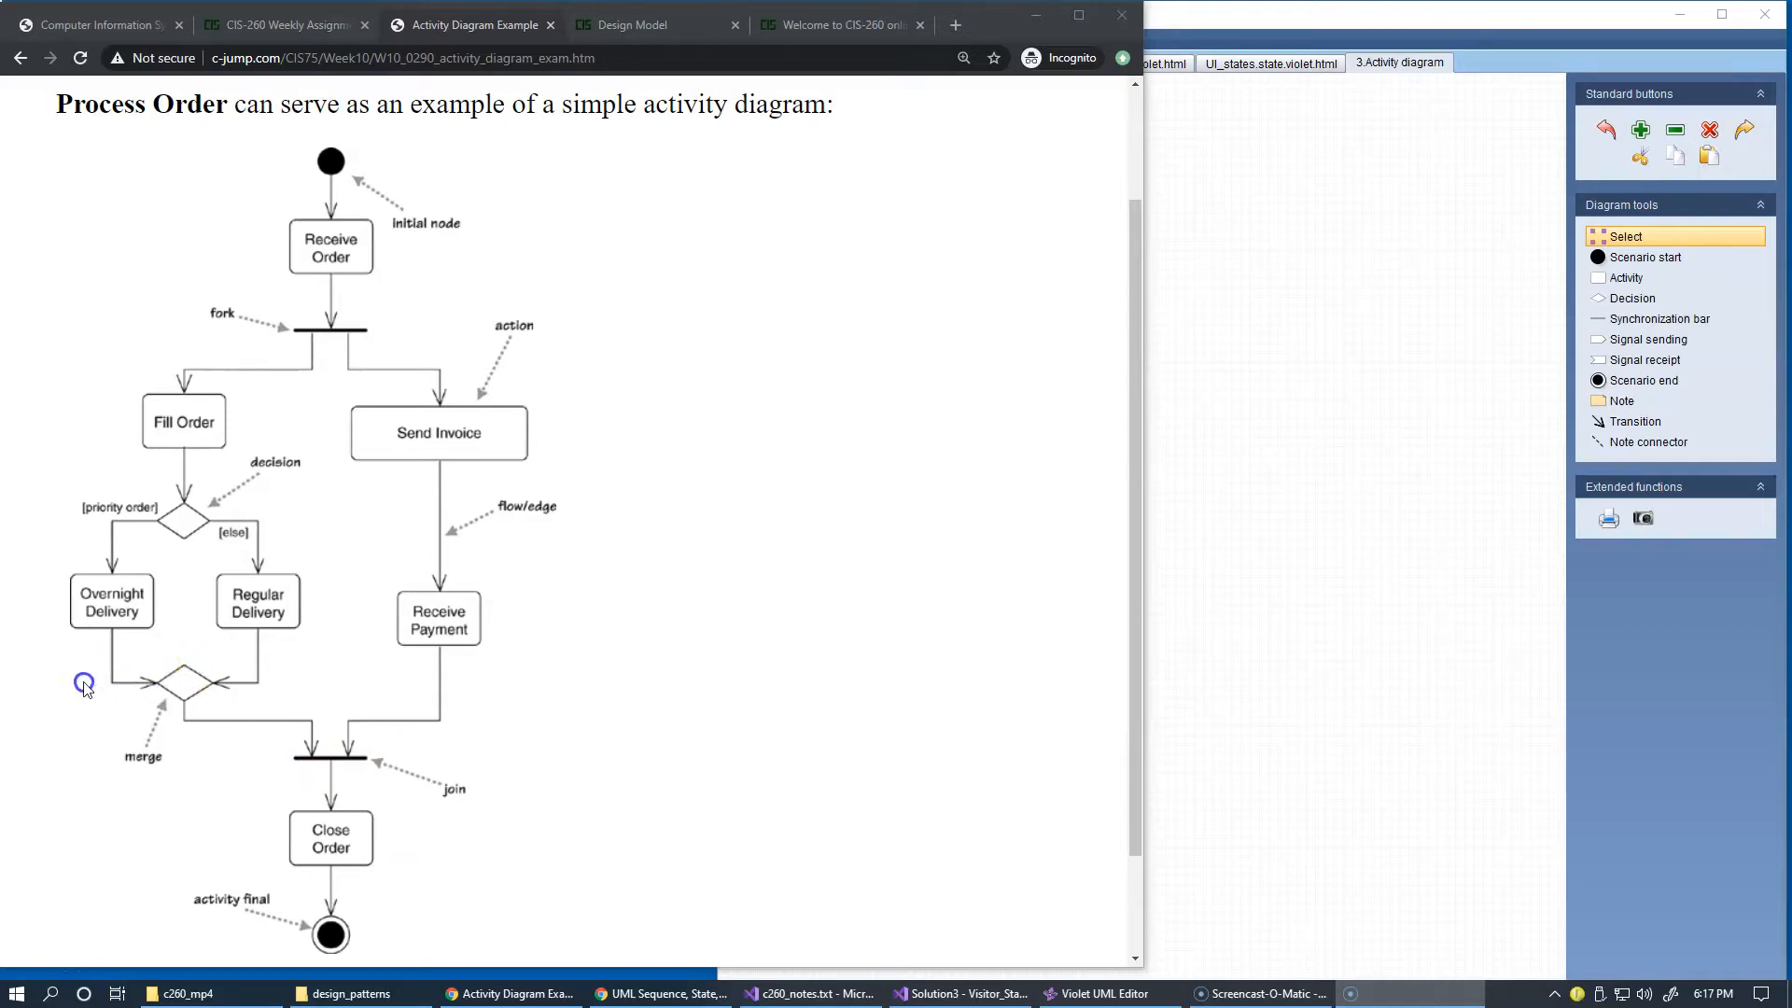
{"action": "mouse_move", "coordinate": [192, 529]}
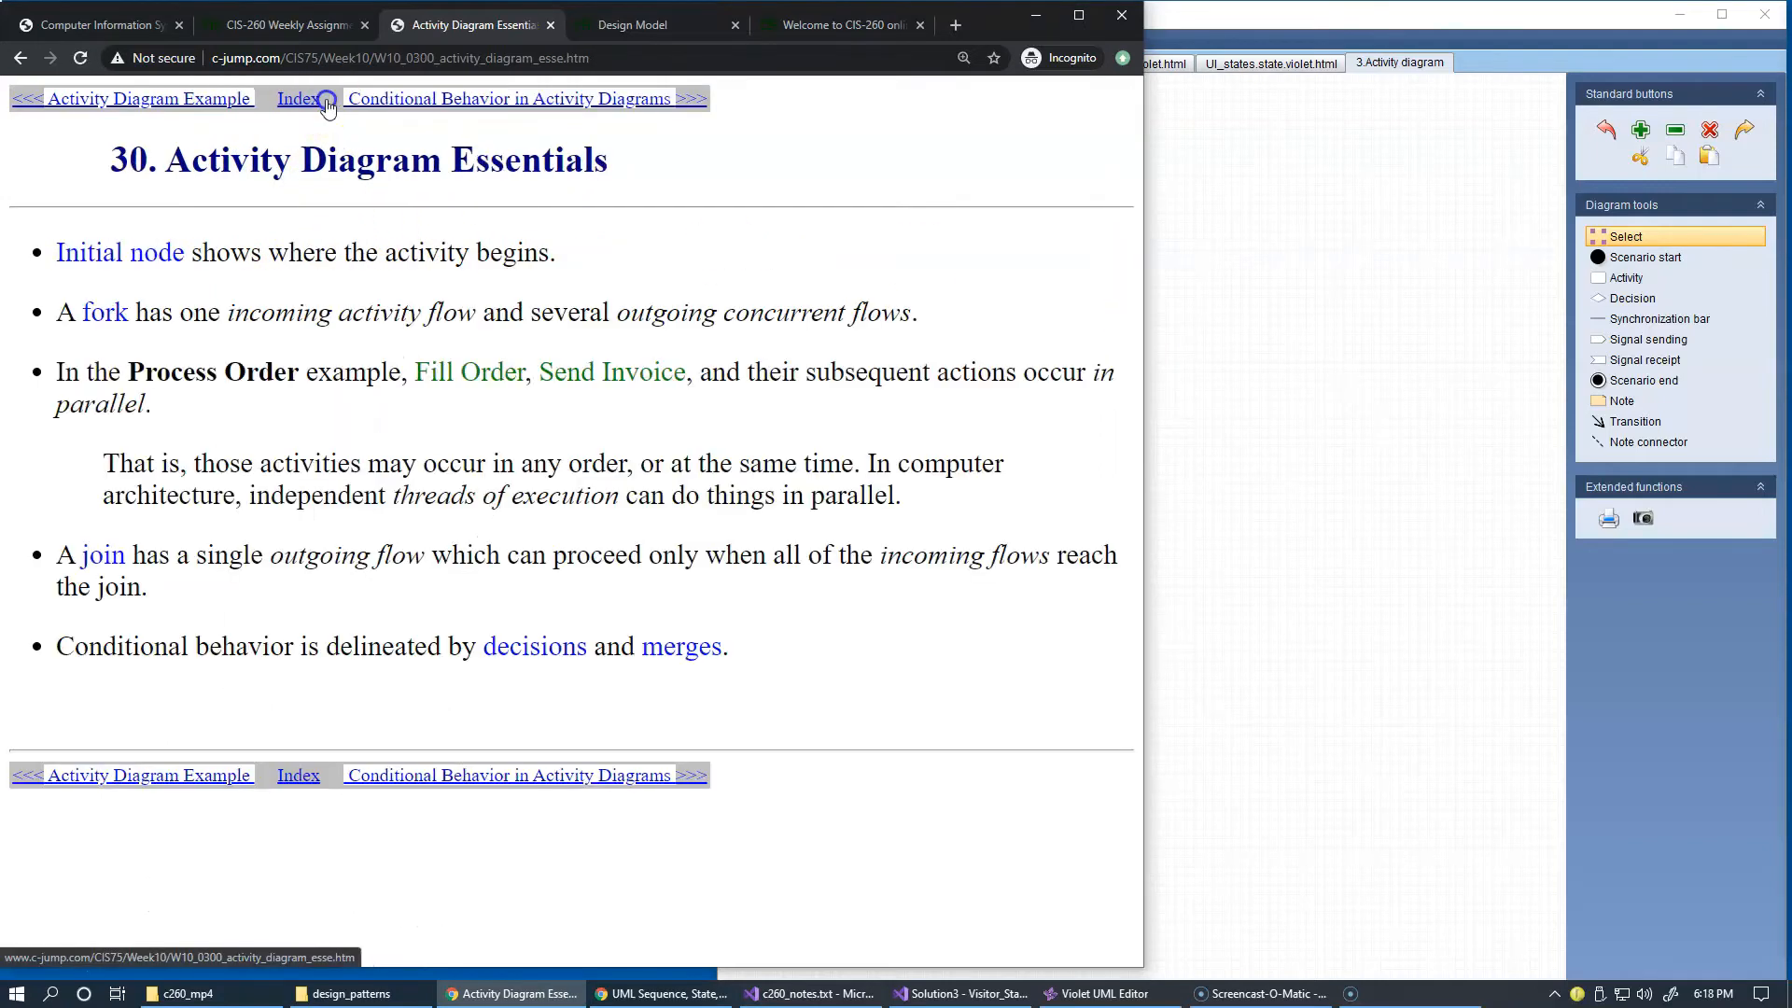
{"action": "mouse_move", "coordinate": [295, 273]}
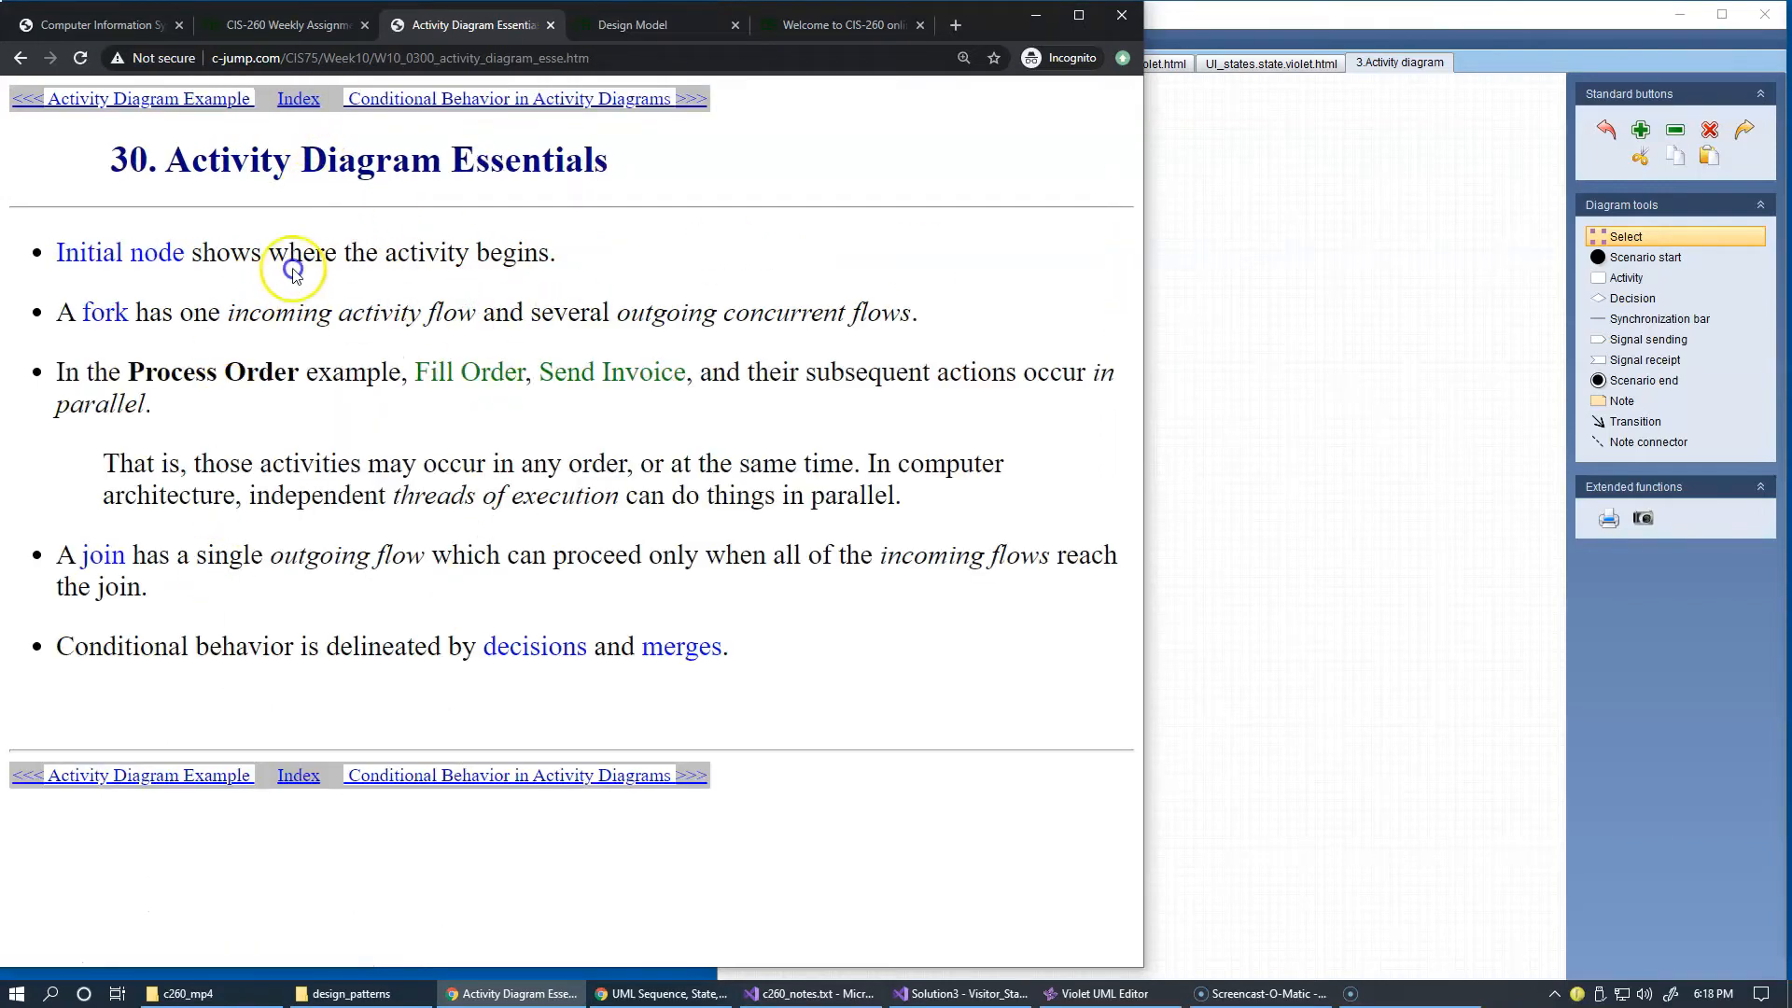
{"action": "mouse_move", "coordinate": [521, 123]}
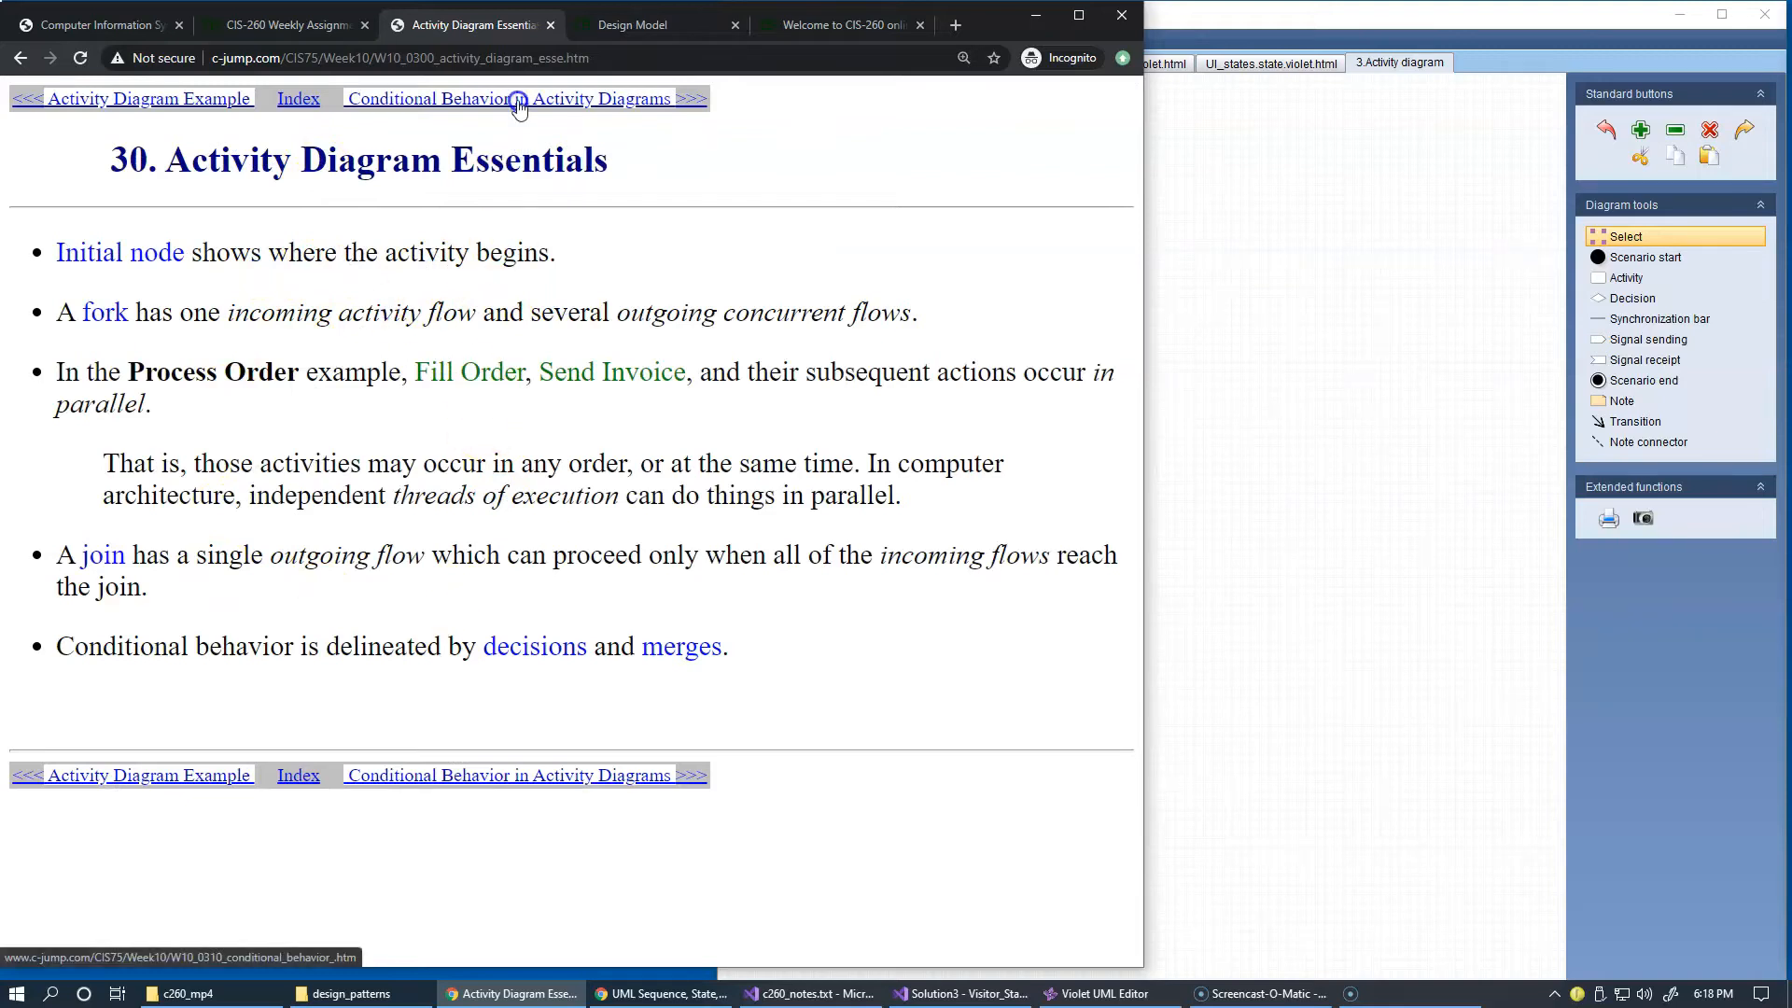
Step forward through the conditional behavior notes to the '32. Swim Lane Partitions' page.
{"action": "left_click", "coordinate": [508, 99]}
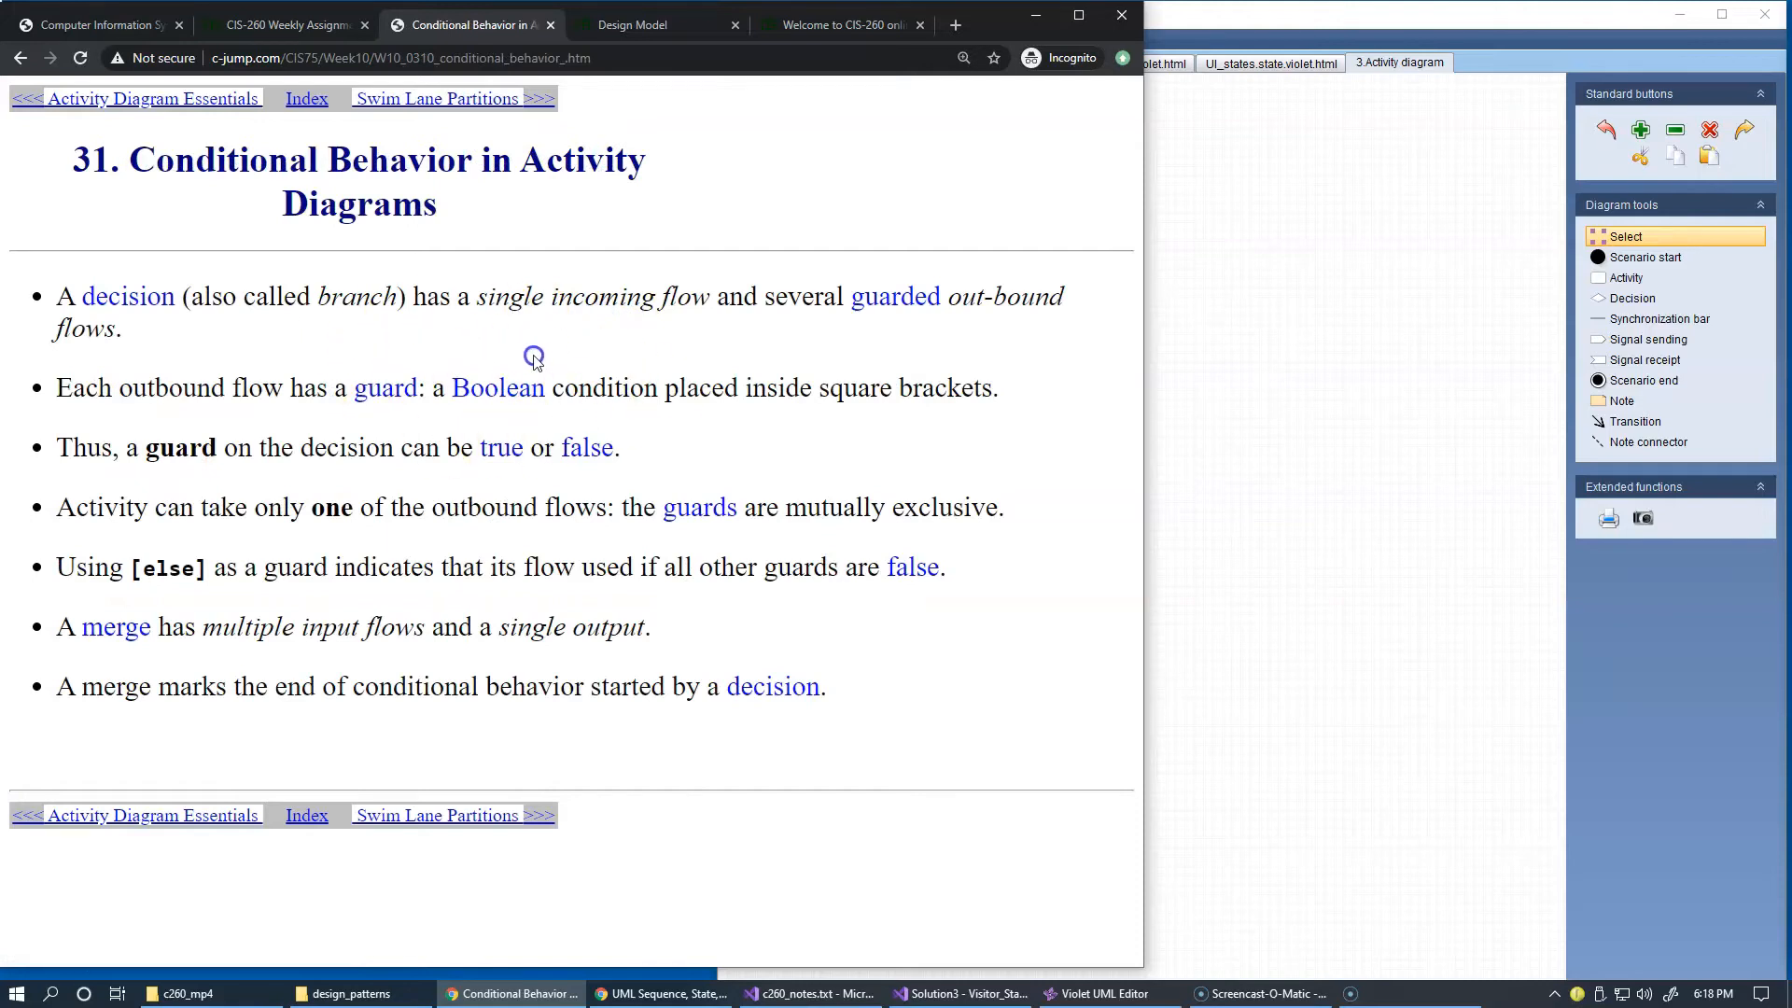
{"action": "mouse_move", "coordinate": [444, 118]}
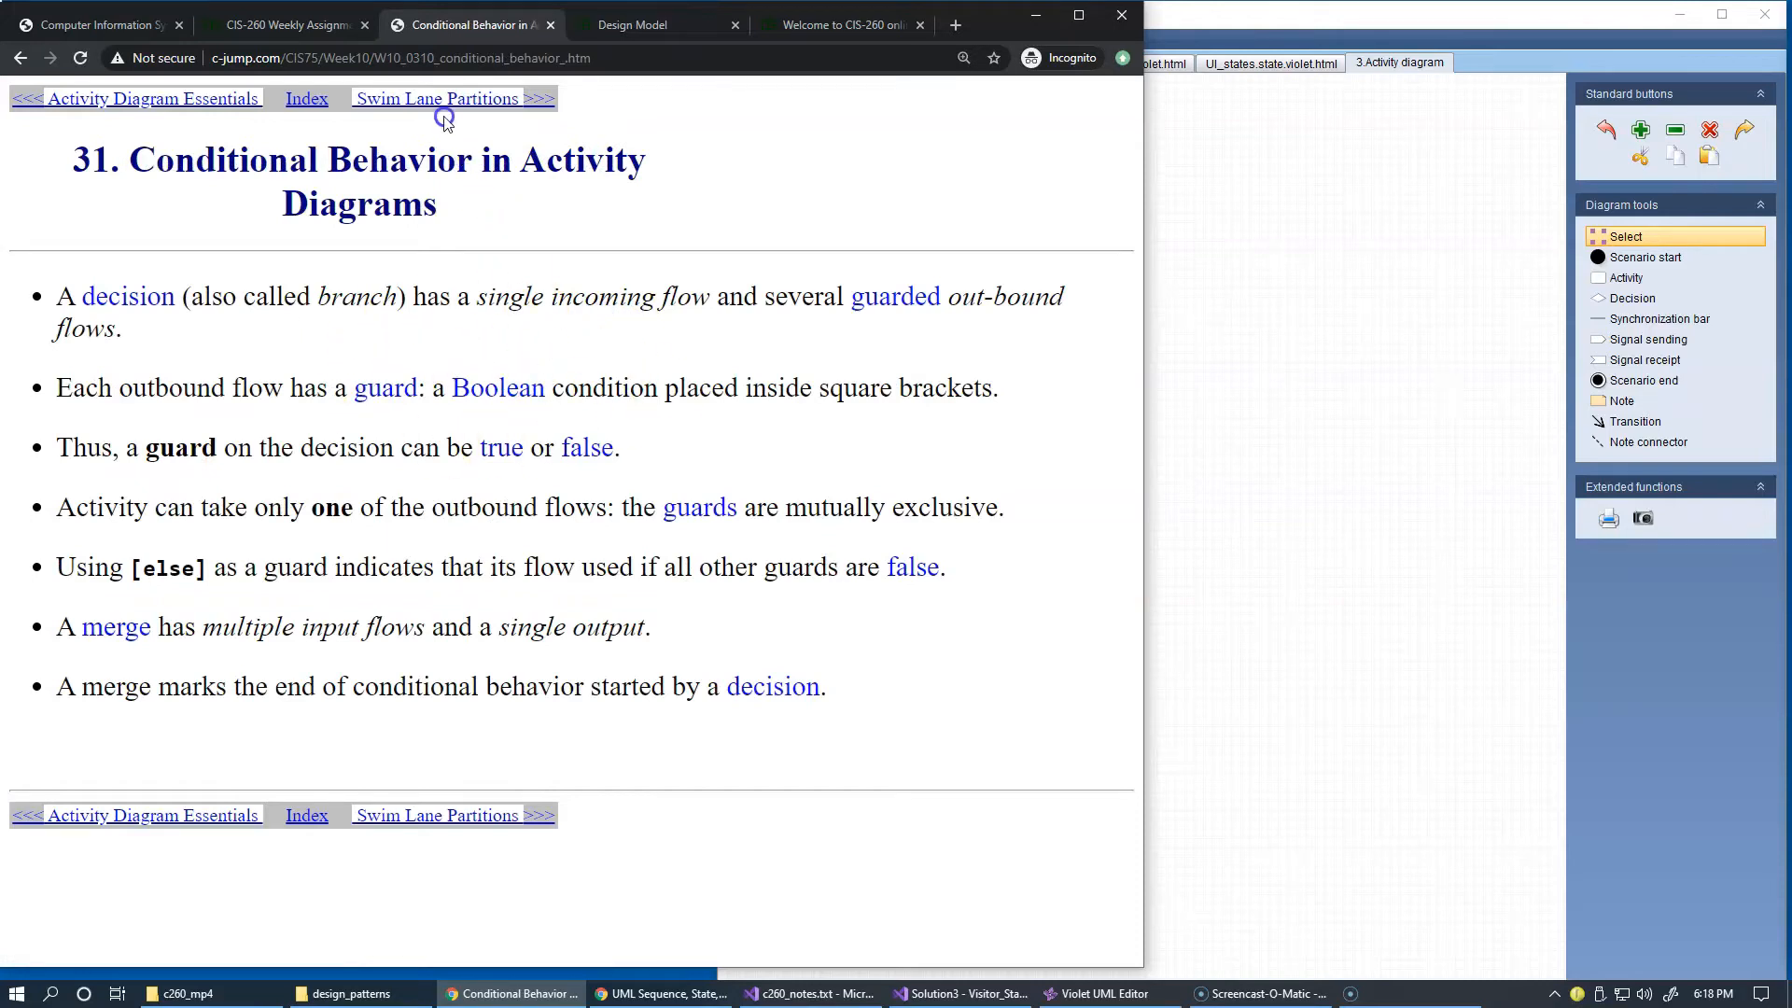
{"action": "left_click", "coordinate": [436, 98]}
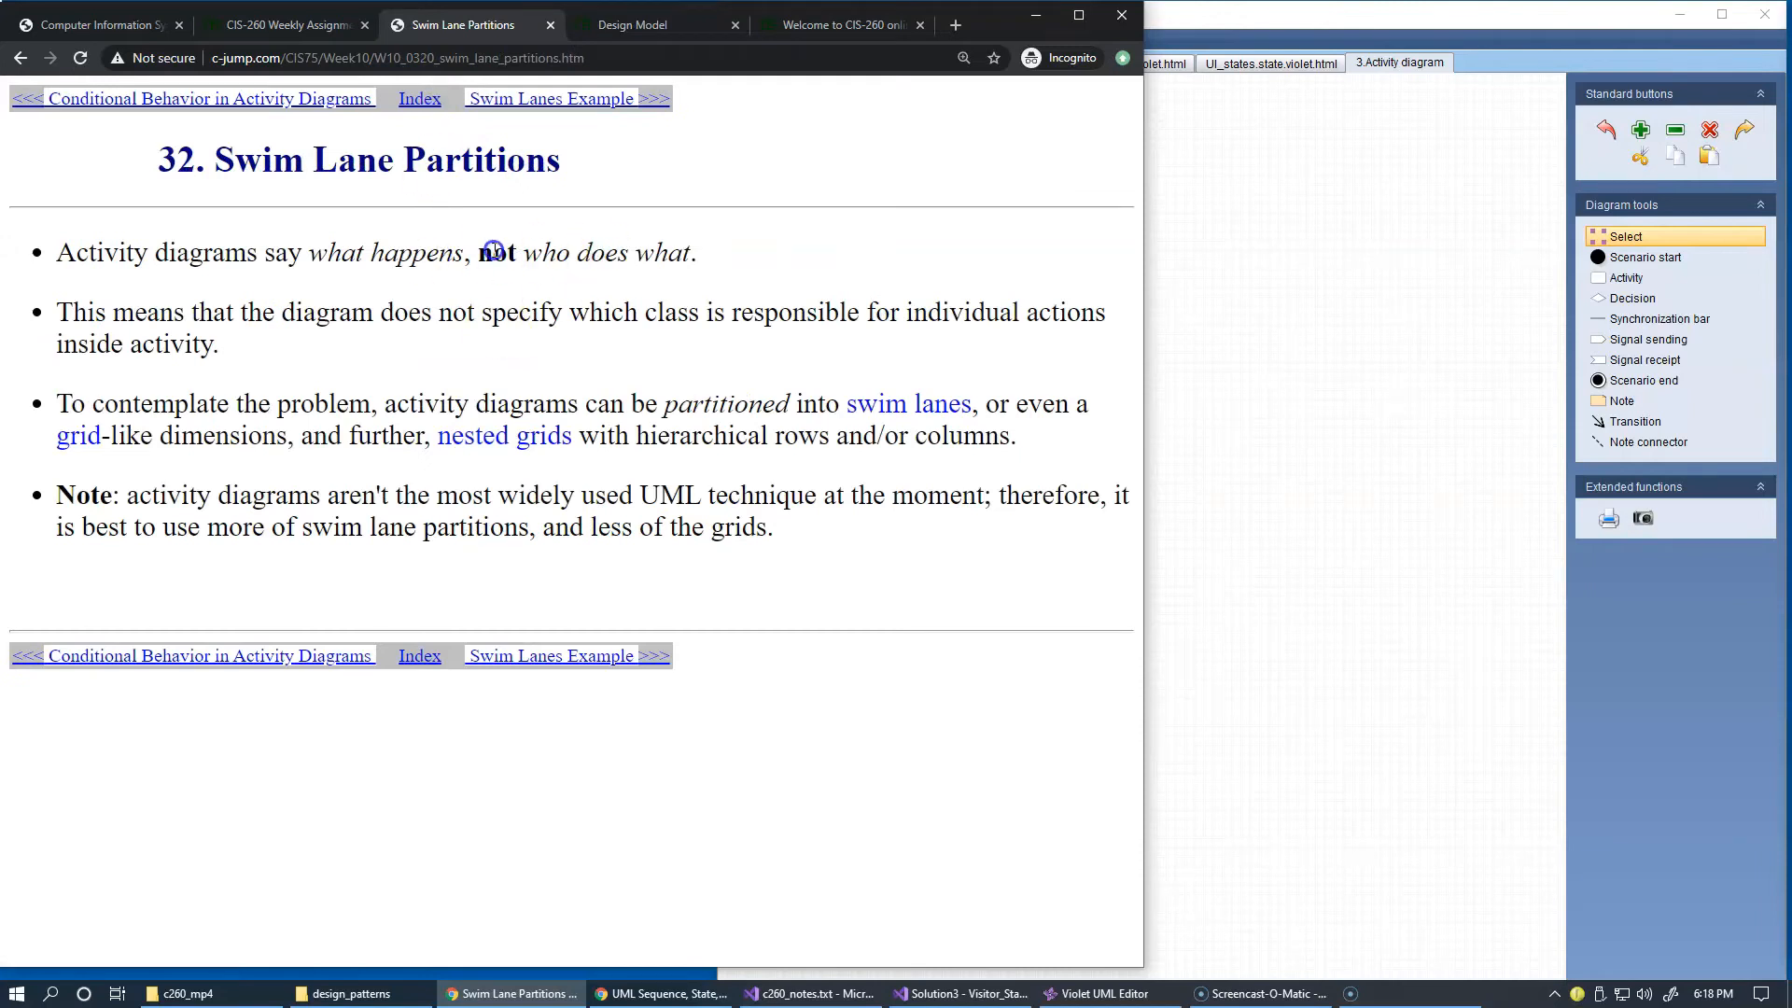
{"action": "mouse_move", "coordinate": [529, 278]}
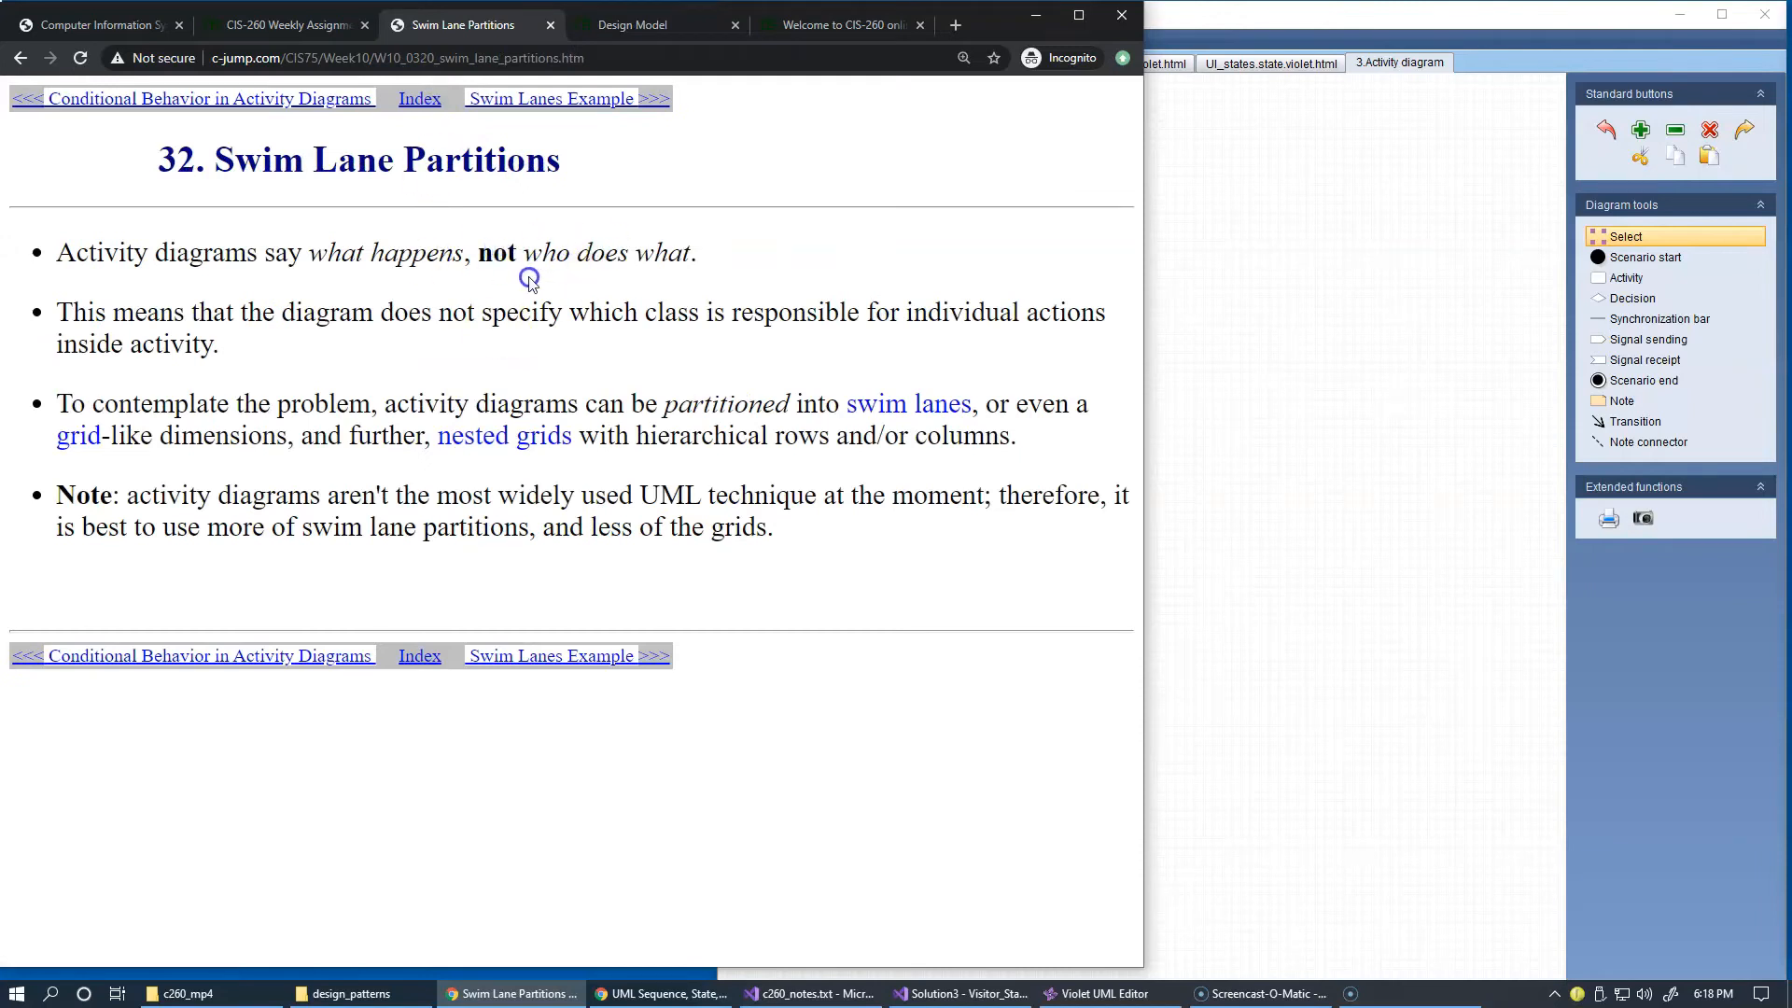
{"action": "mouse_move", "coordinate": [544, 252]}
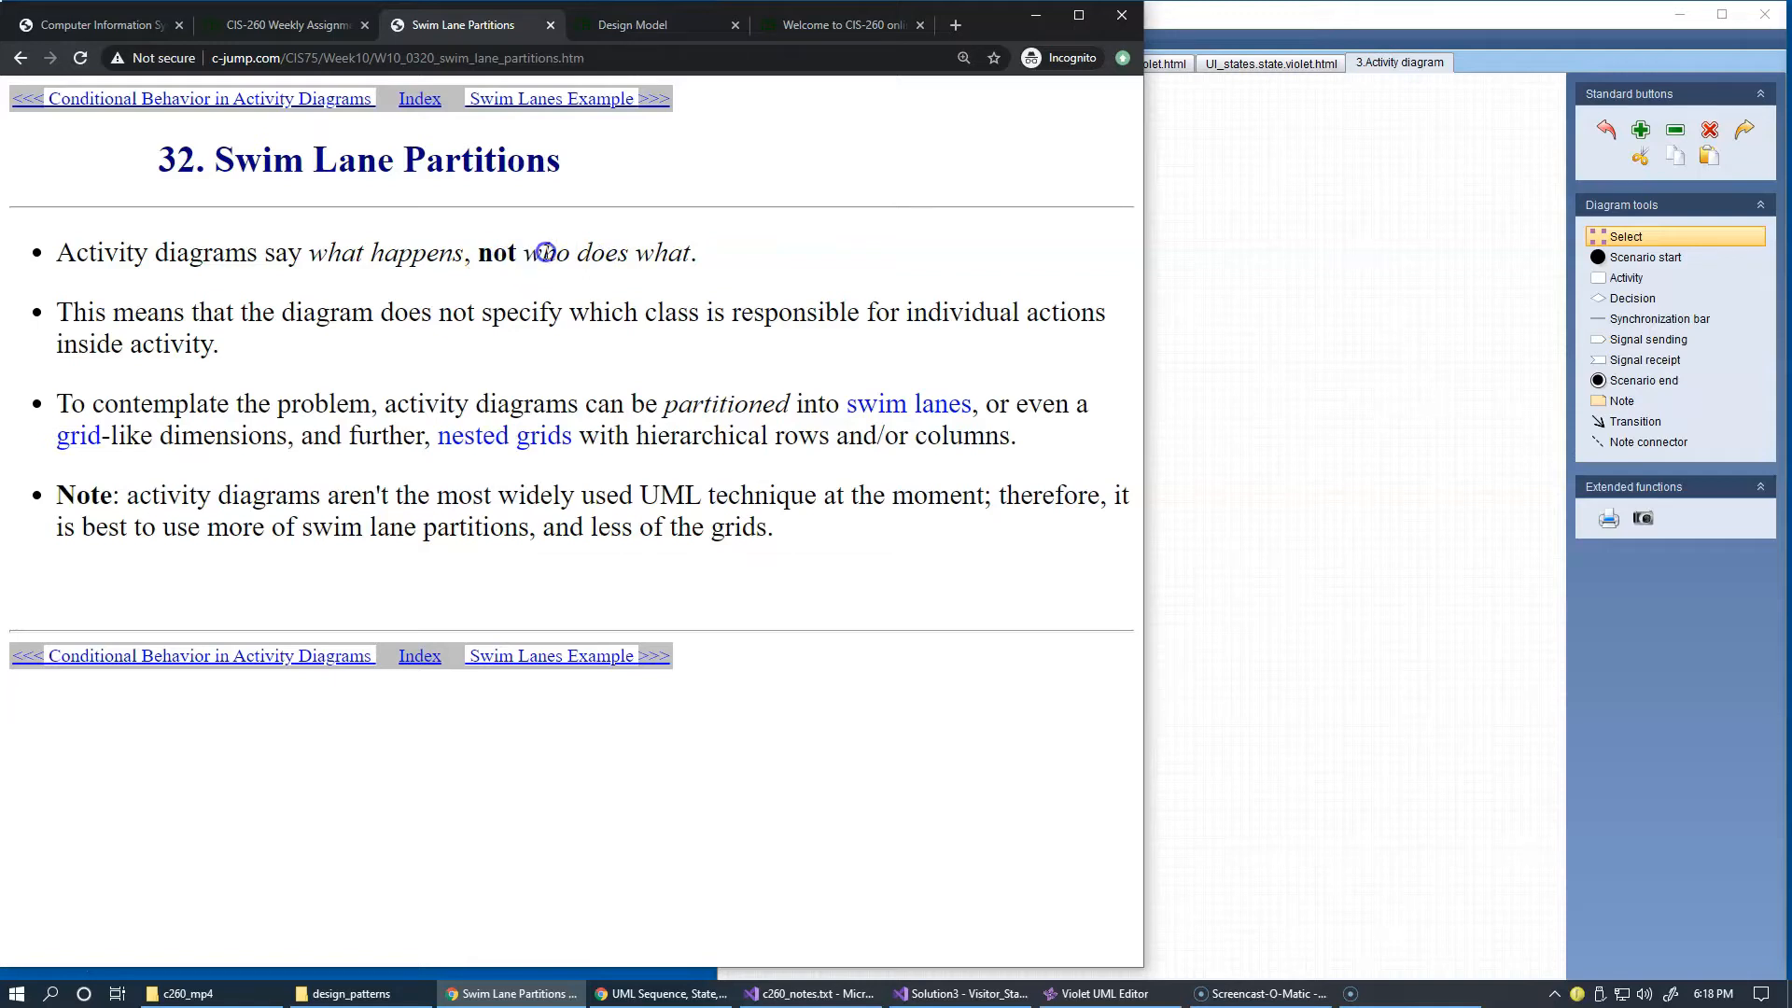
{"action": "mouse_move", "coordinate": [426, 241]}
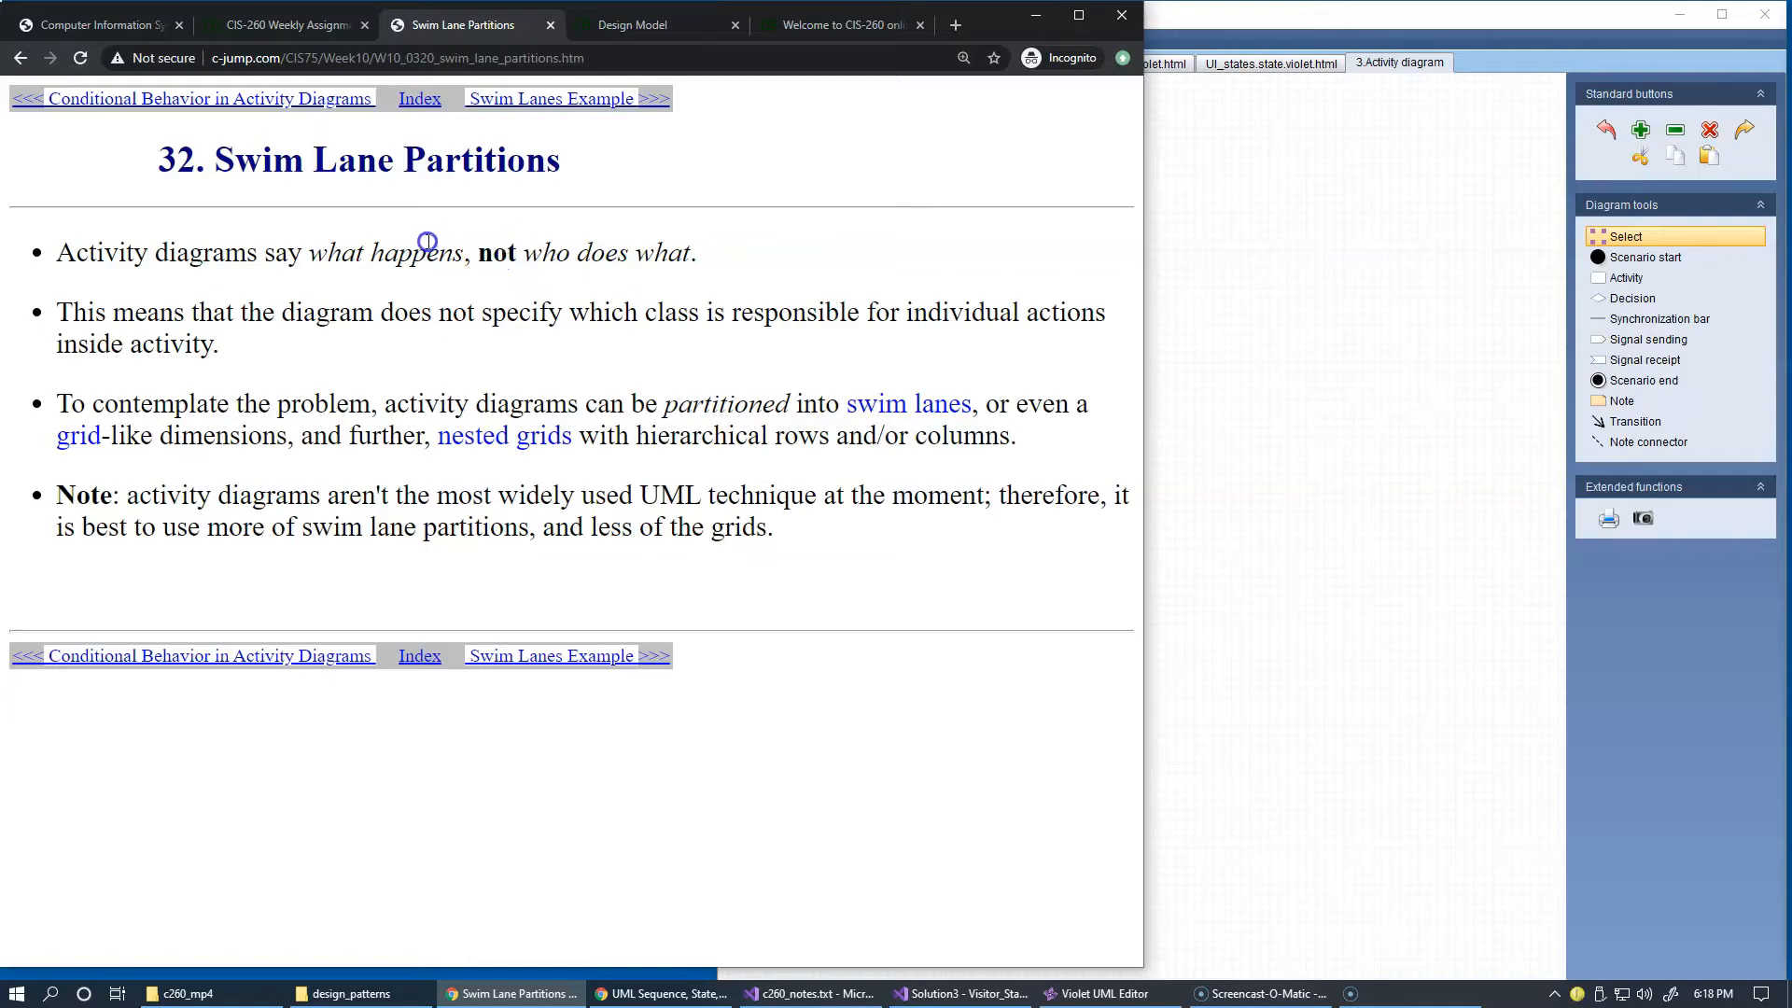
{"action": "mouse_move", "coordinate": [444, 236]}
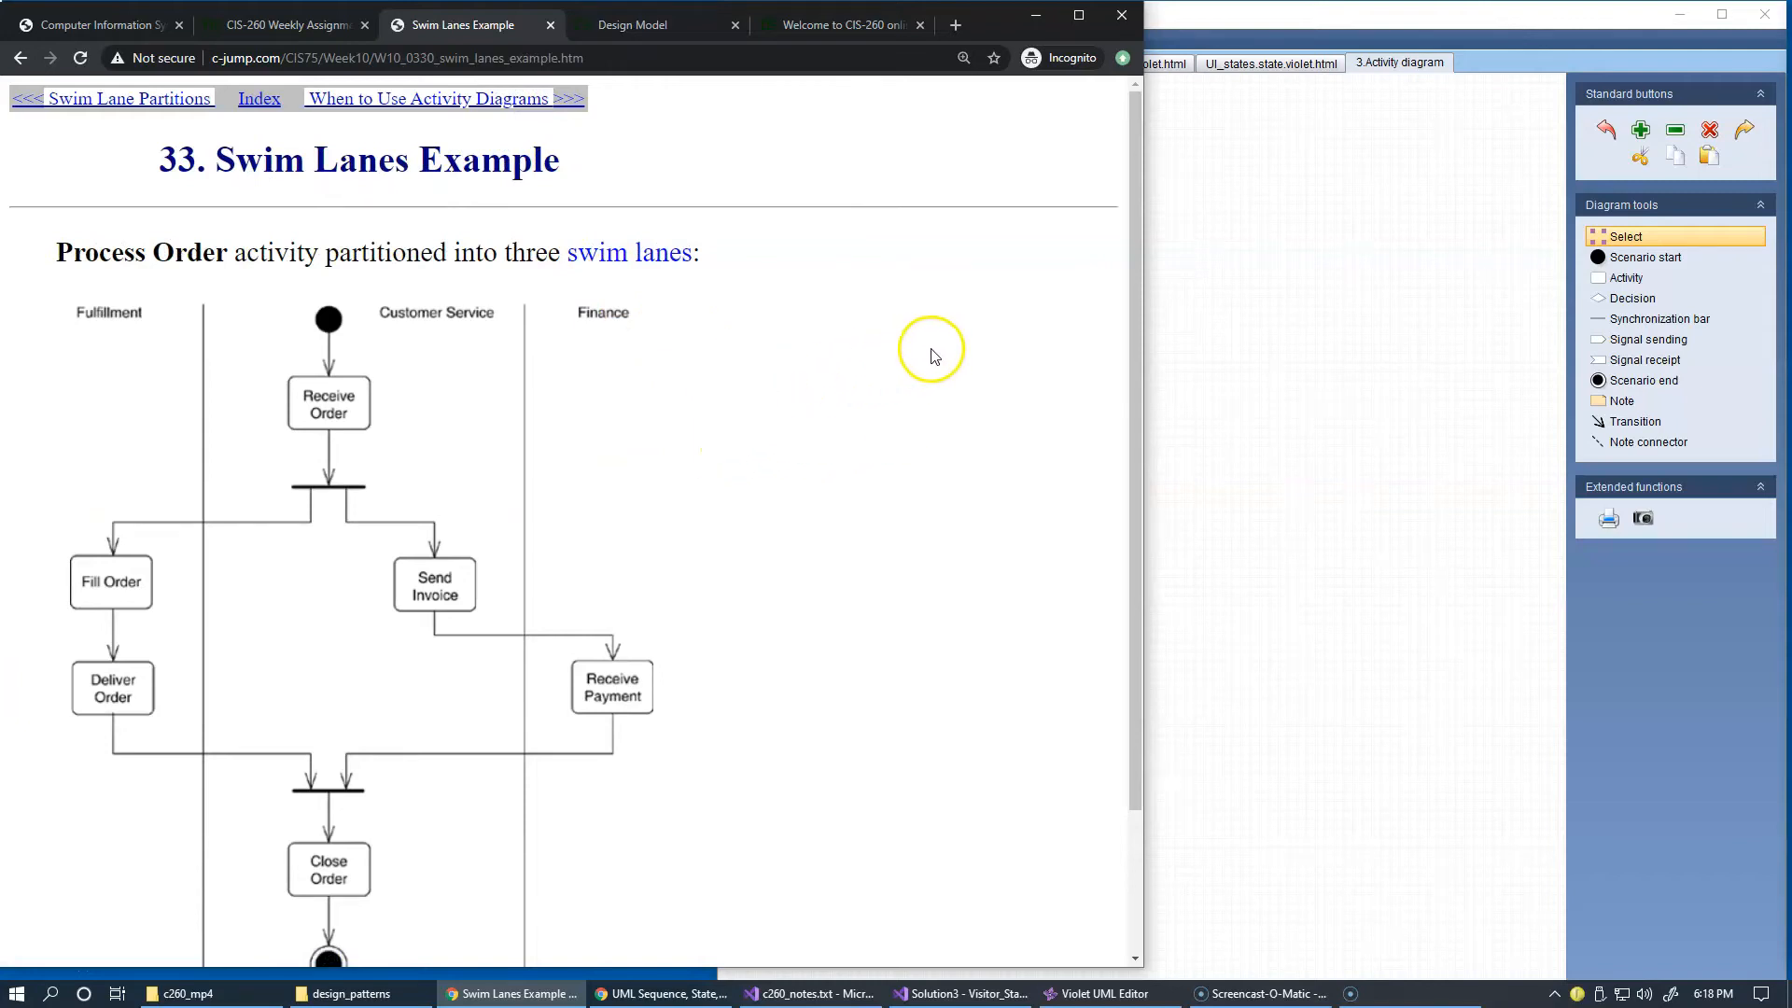
Scroll the Swim Lanes Example so the Fulfillment, Customer Service and Finance lanes are fully visible.
{"action": "scroll", "scroll_direction": "down", "scroll_amount": 3}
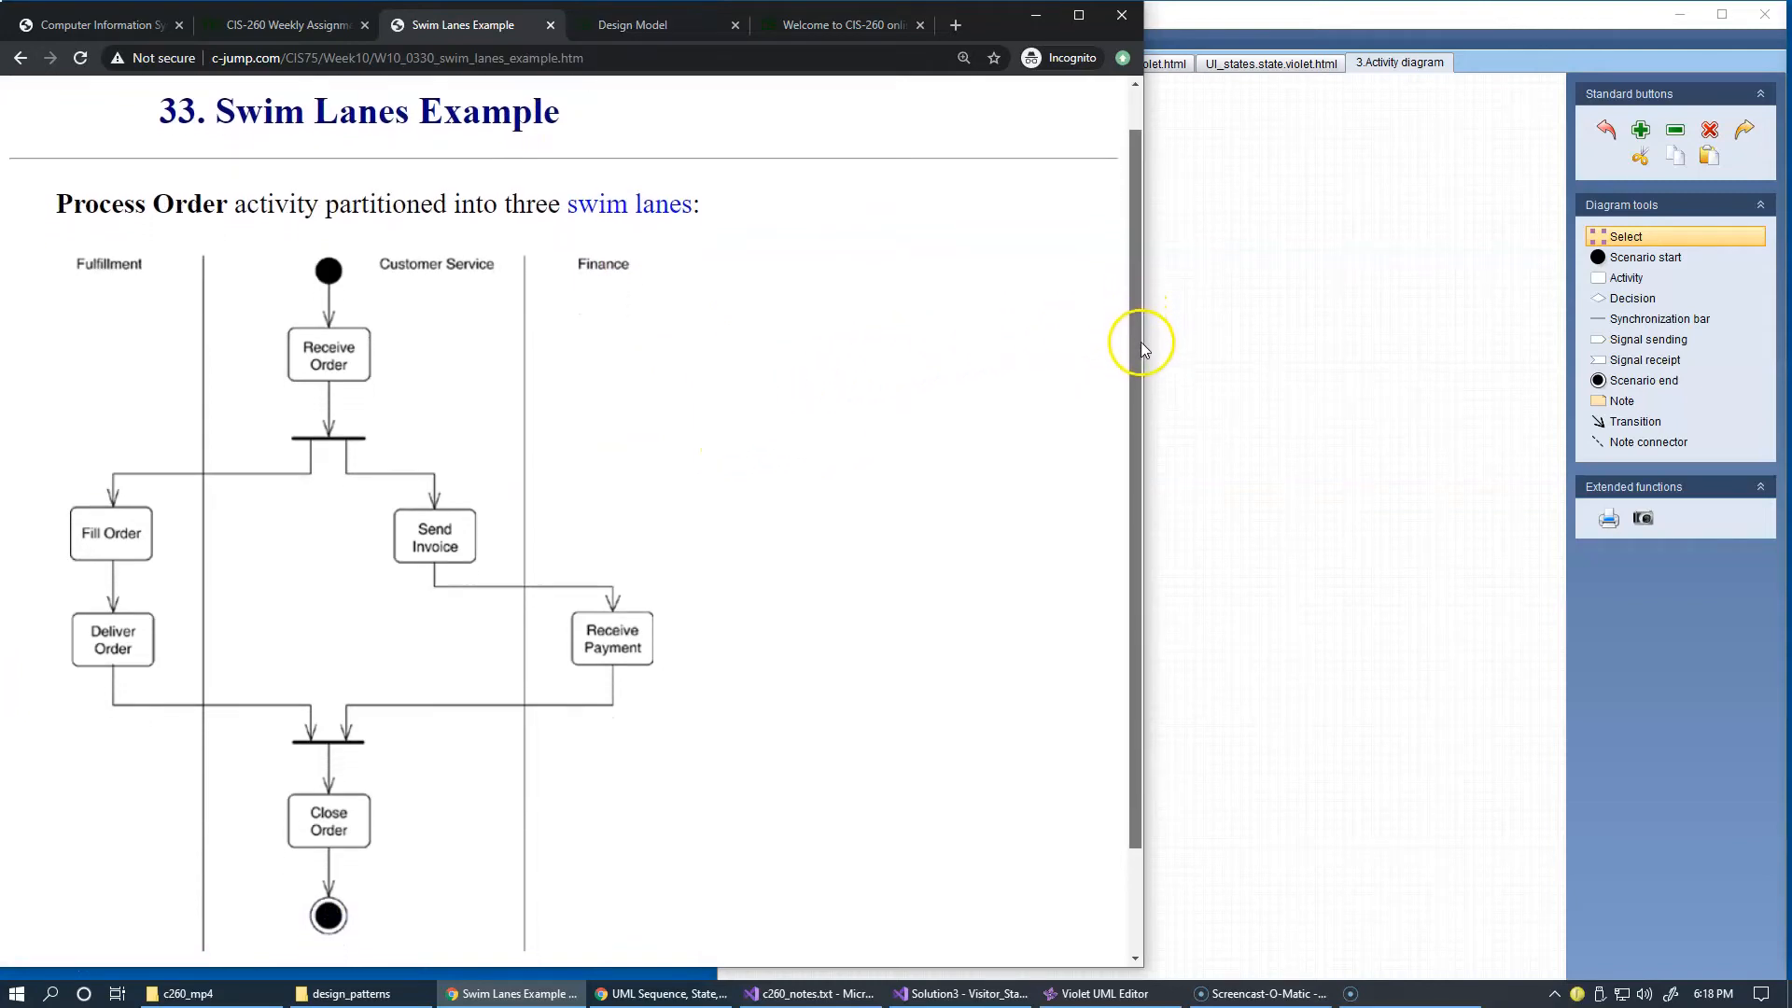
{"action": "scroll", "scroll_direction": "down", "scroll_amount": 3}
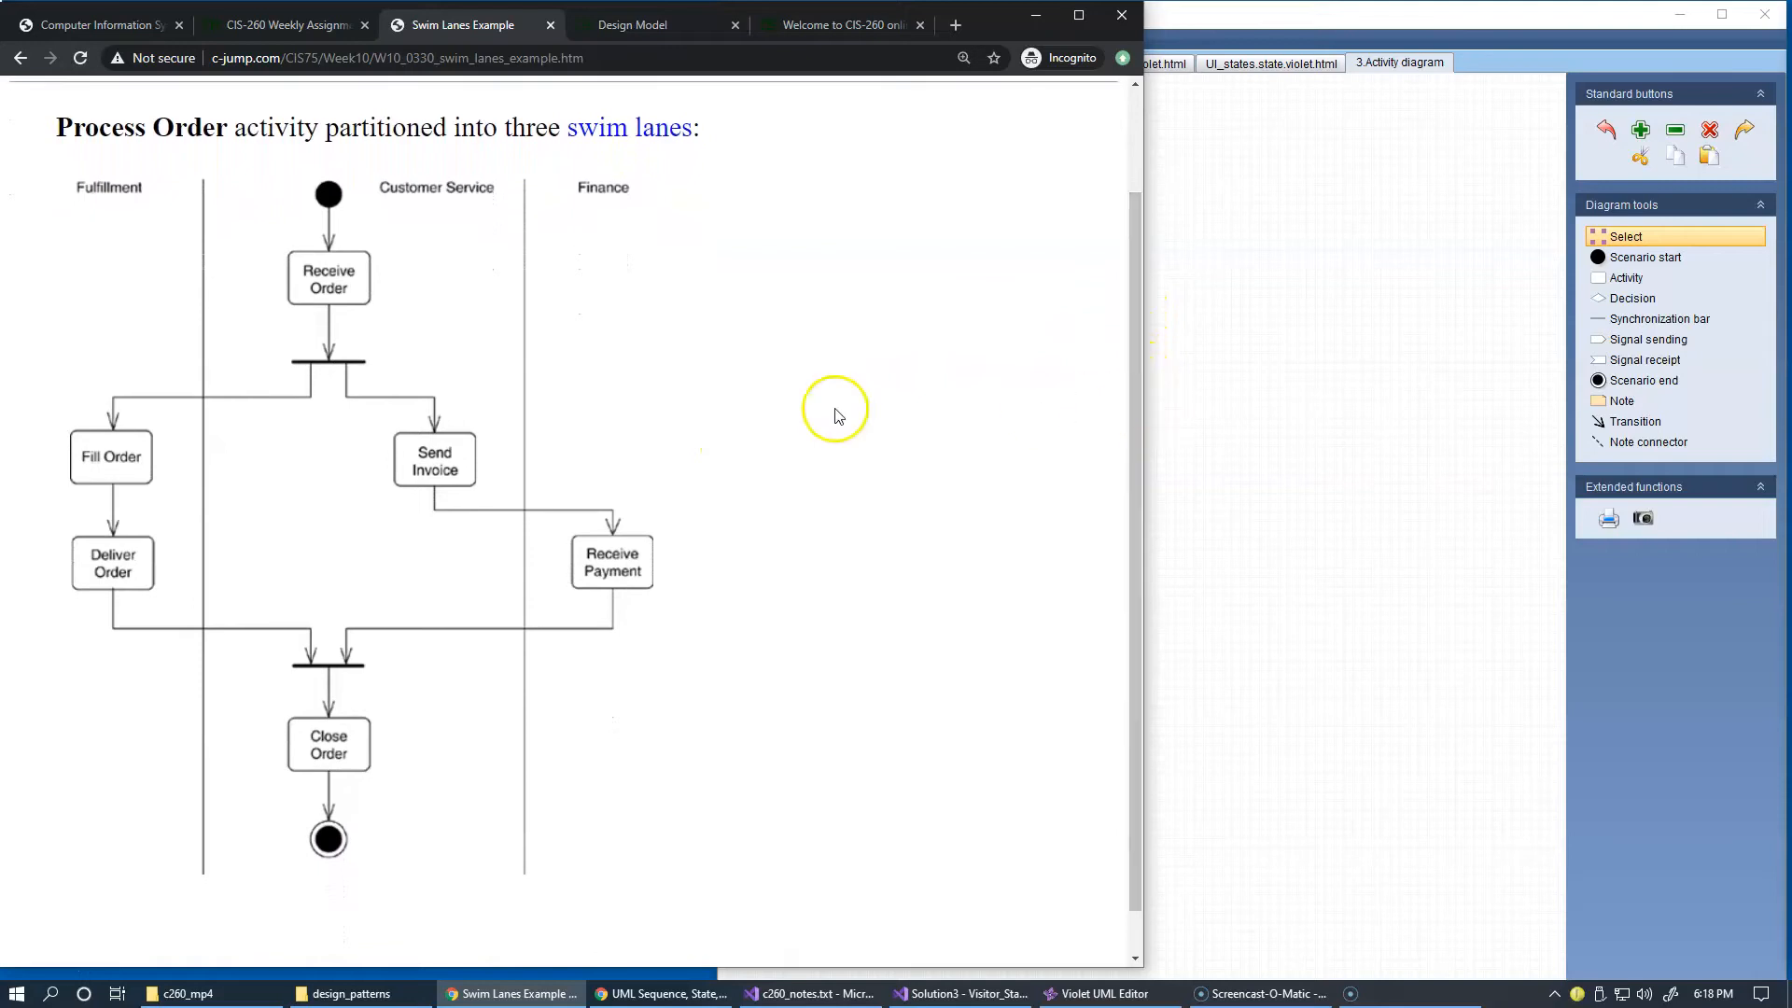
{"action": "mouse_move", "coordinate": [552, 517]}
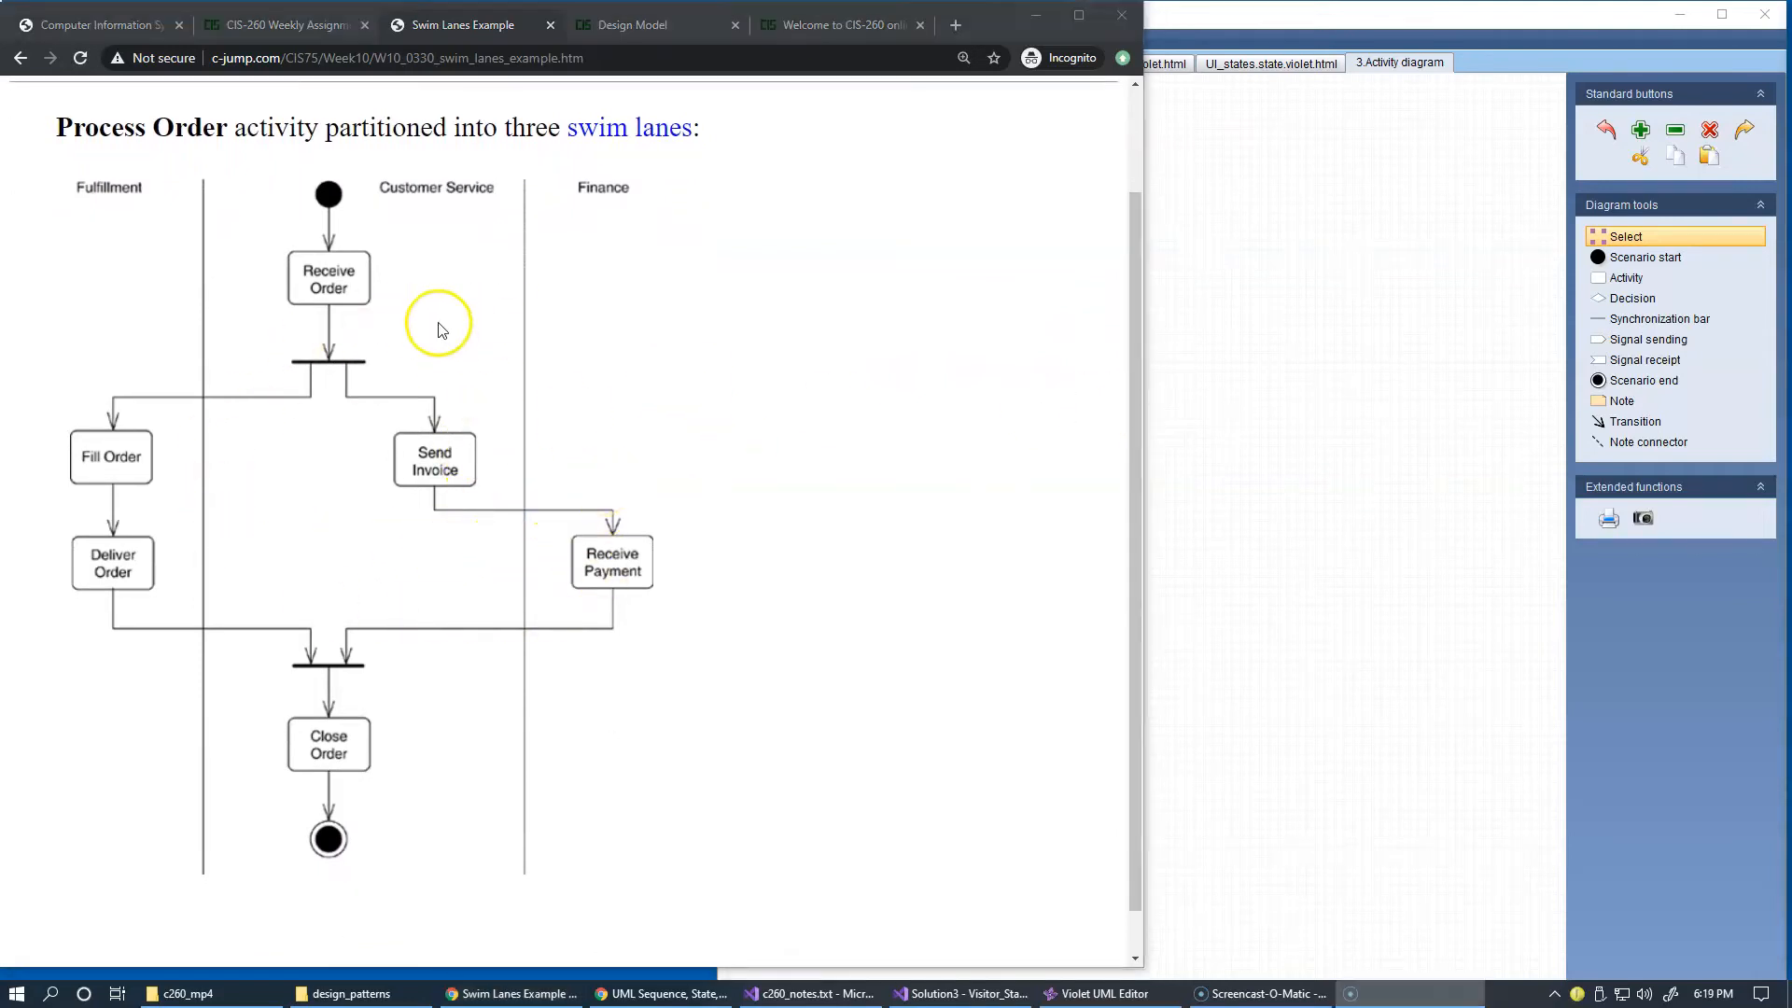
{"action": "mouse_move", "coordinate": [360, 303]}
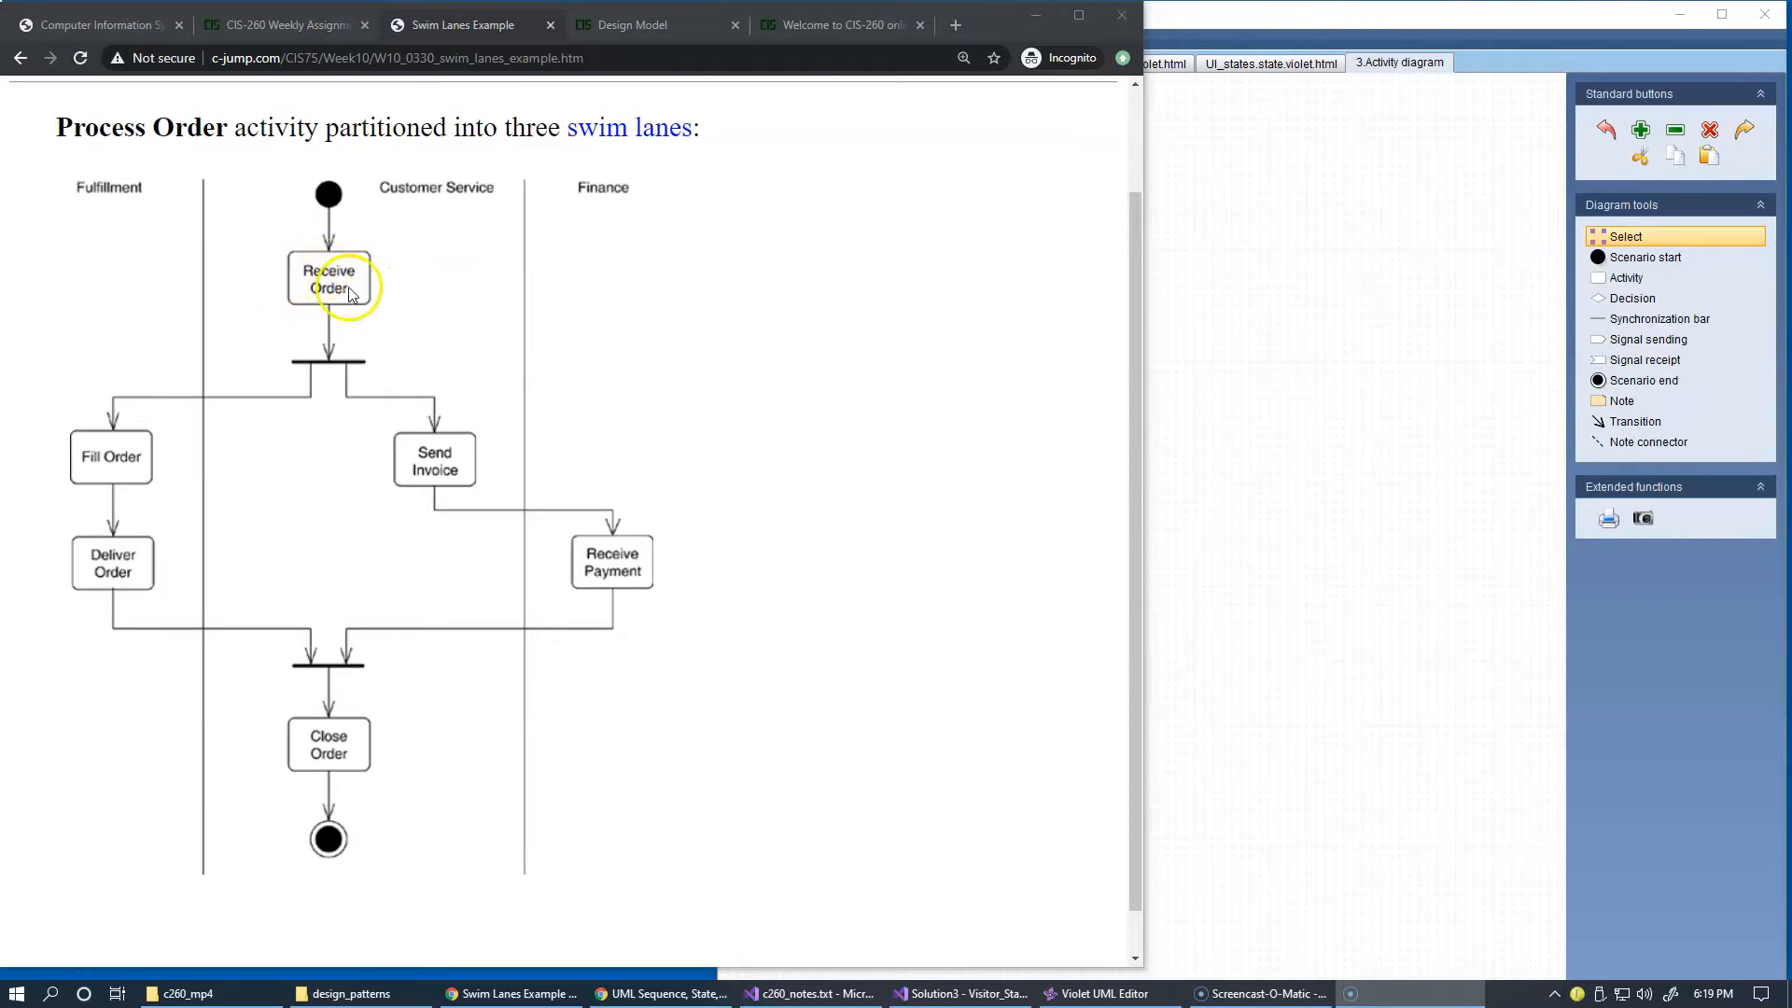
{"action": "mouse_move", "coordinate": [382, 411]}
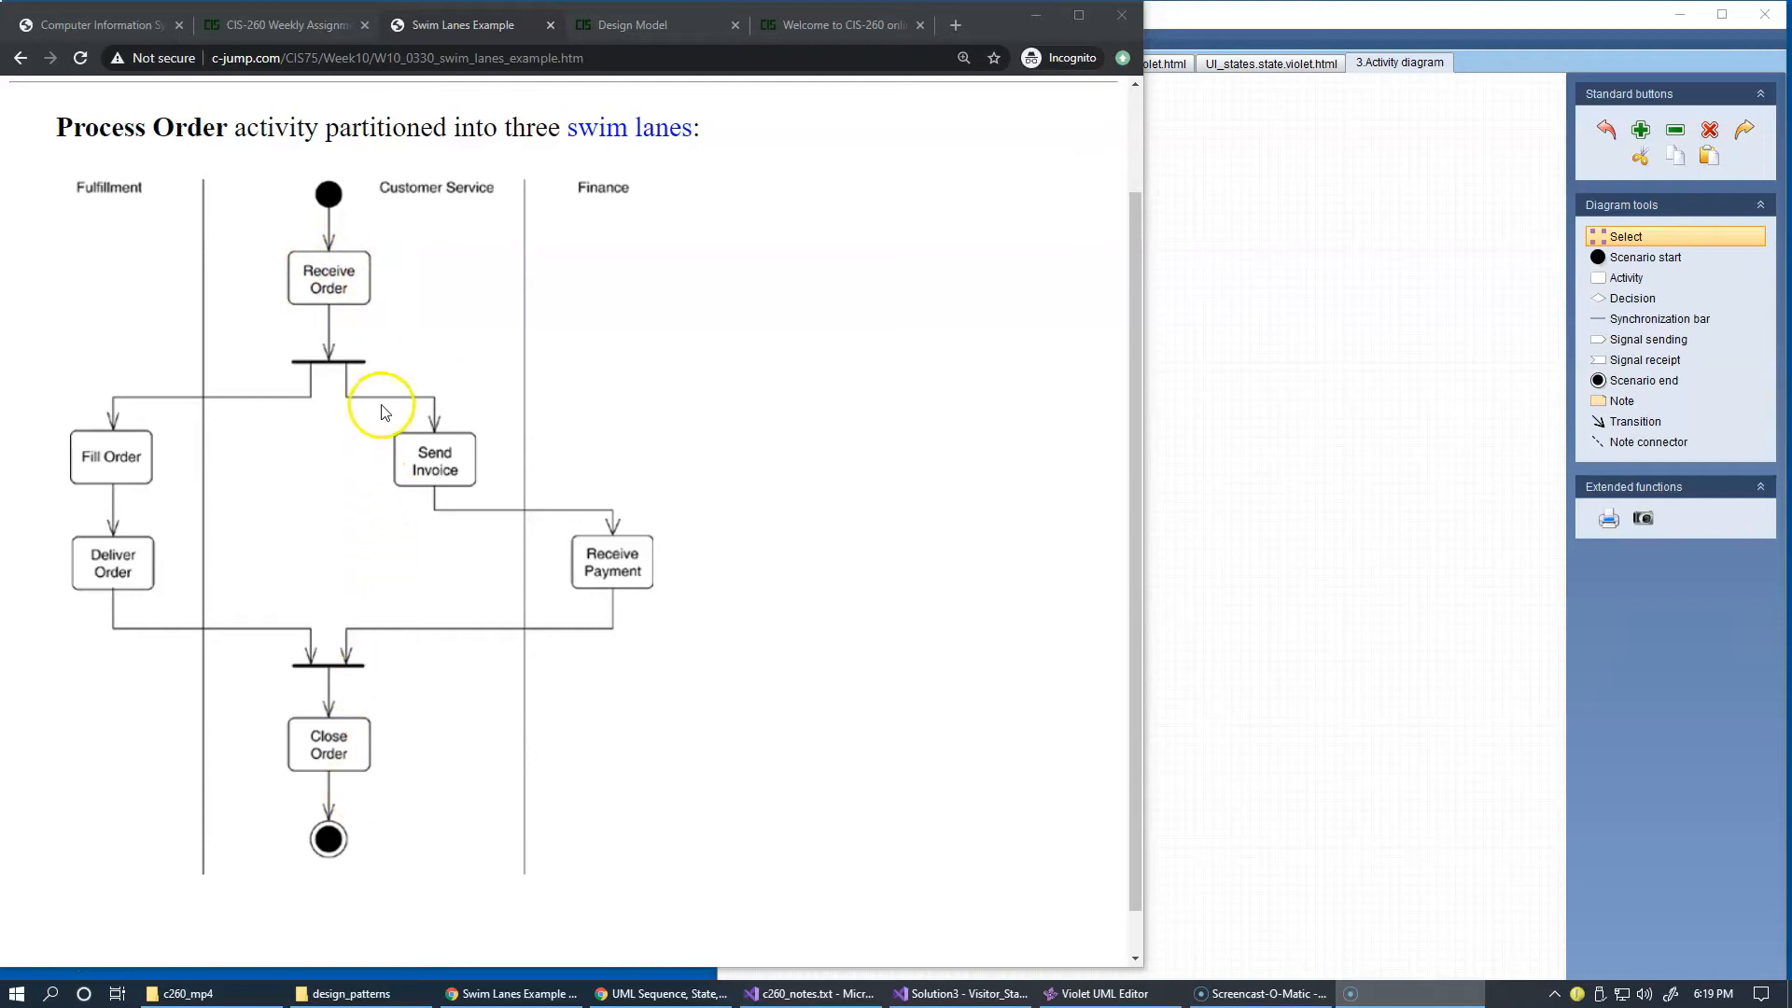
{"action": "mouse_move", "coordinate": [389, 351]}
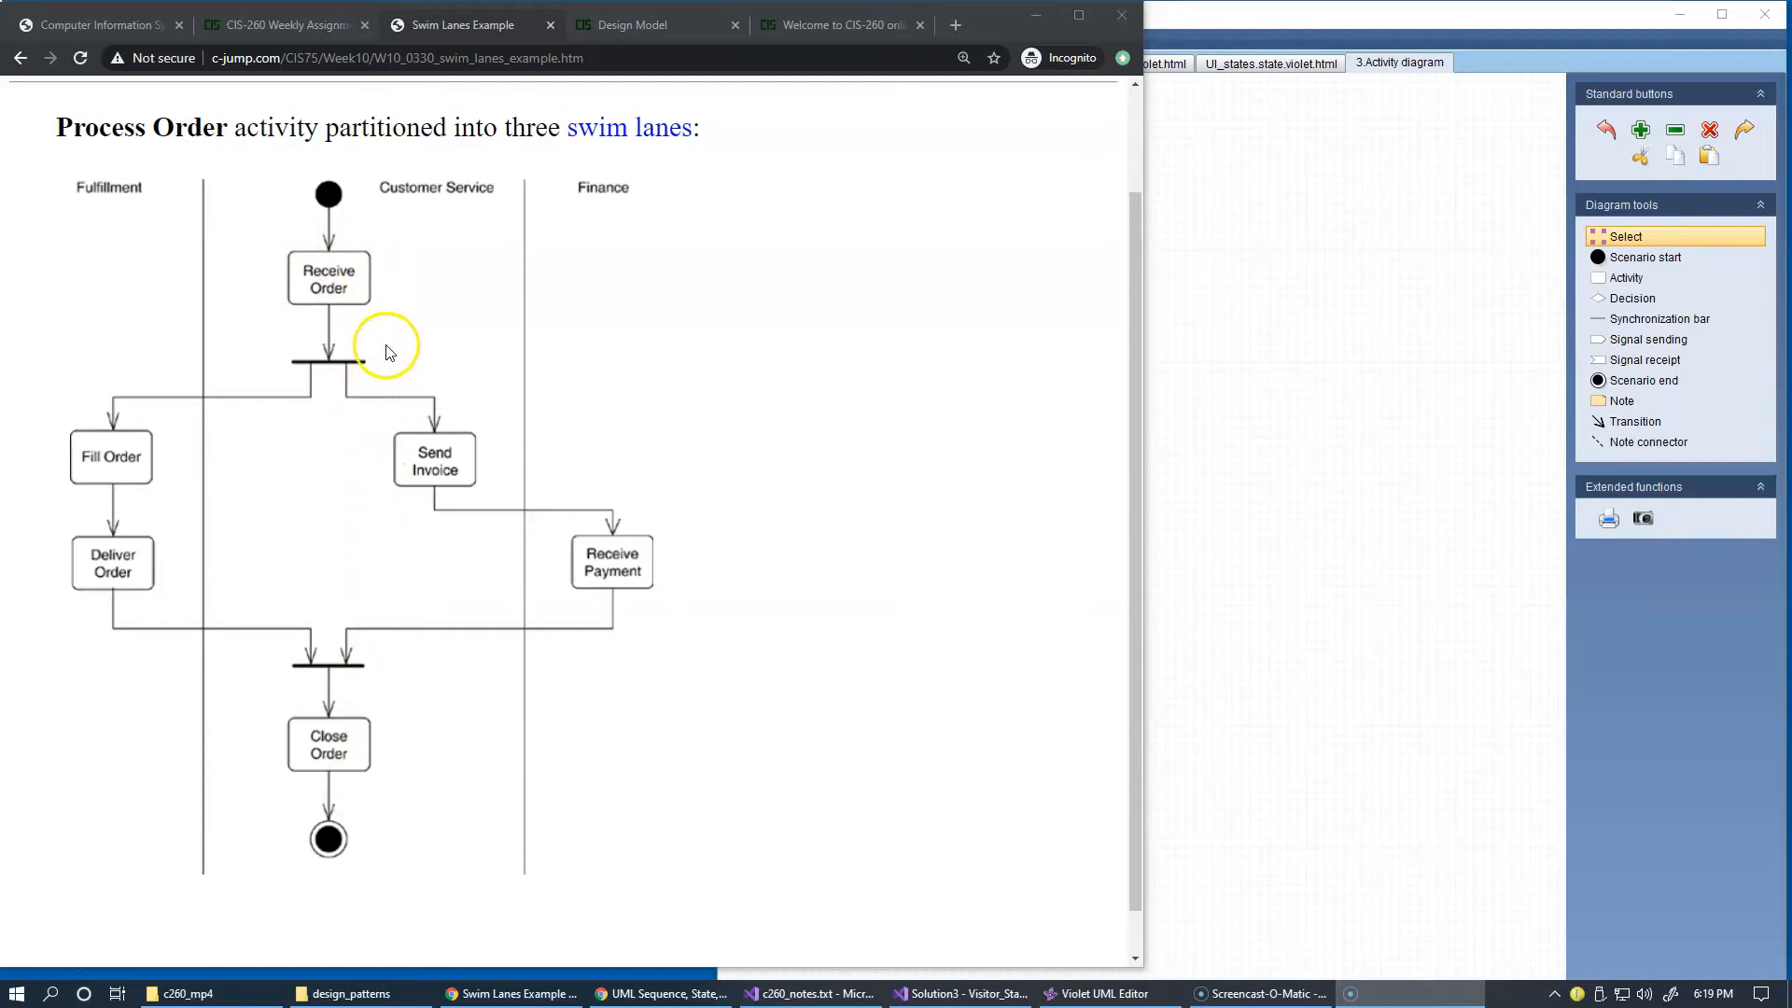
{"action": "mouse_move", "coordinate": [332, 287]}
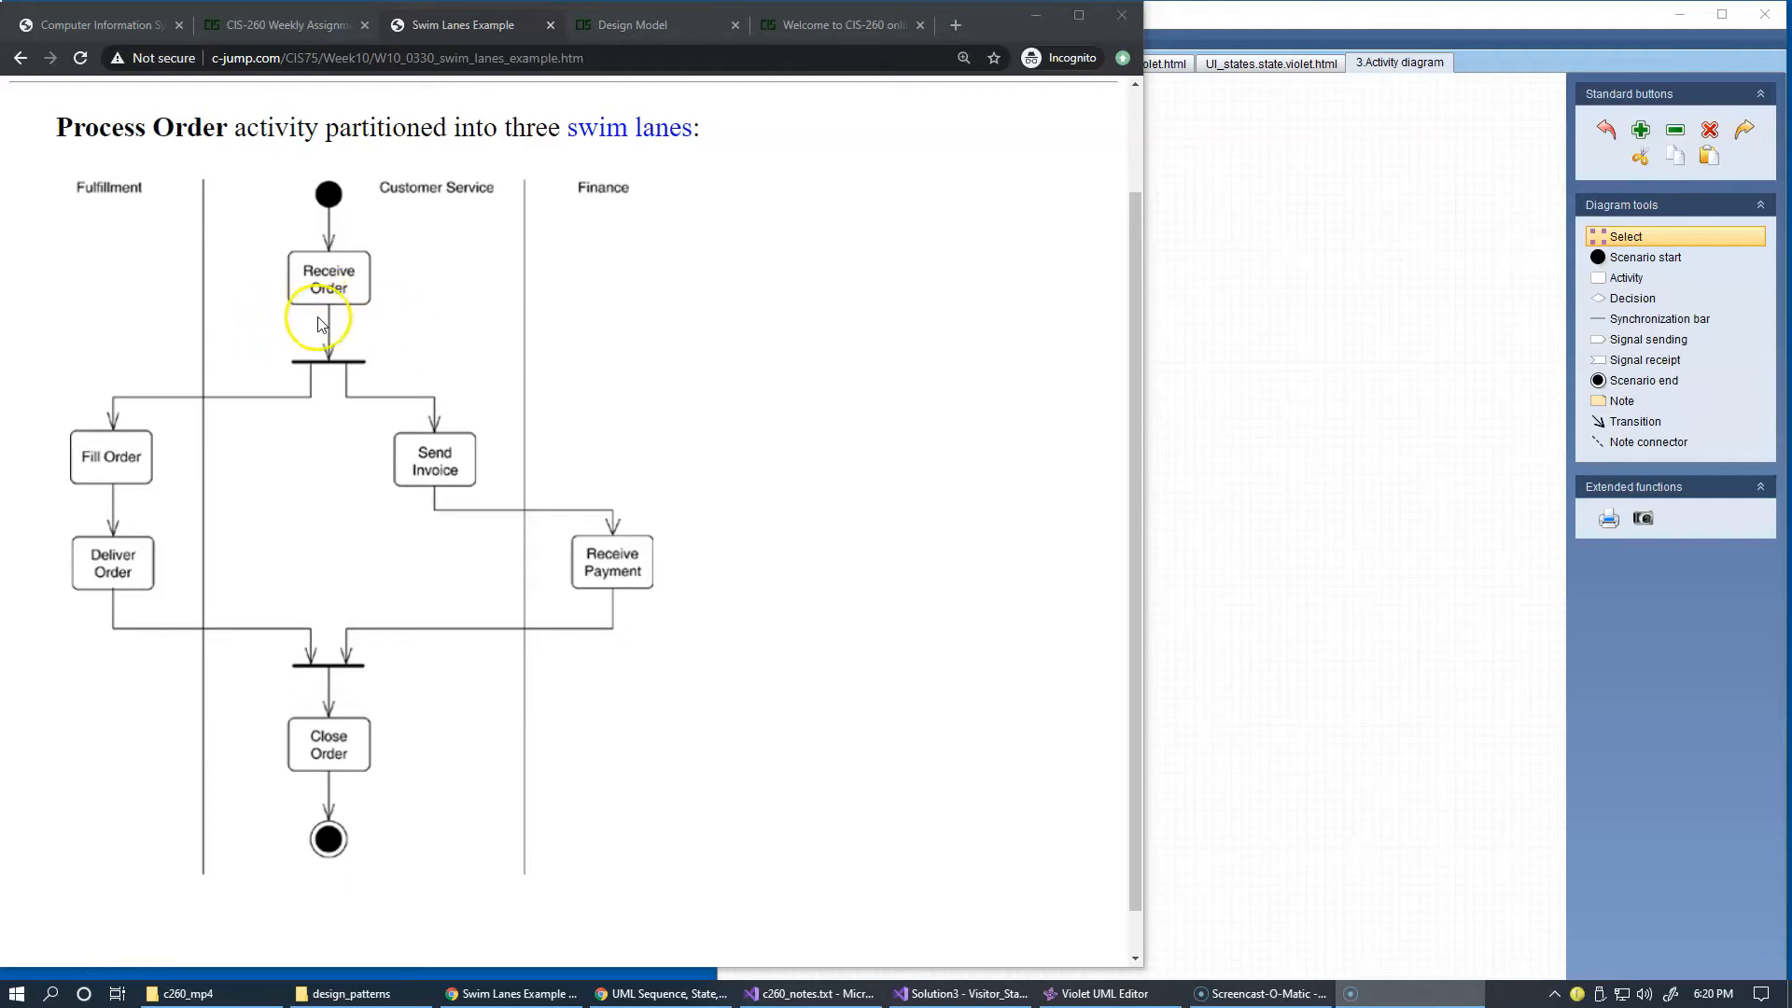
{"action": "mouse_move", "coordinate": [368, 323]}
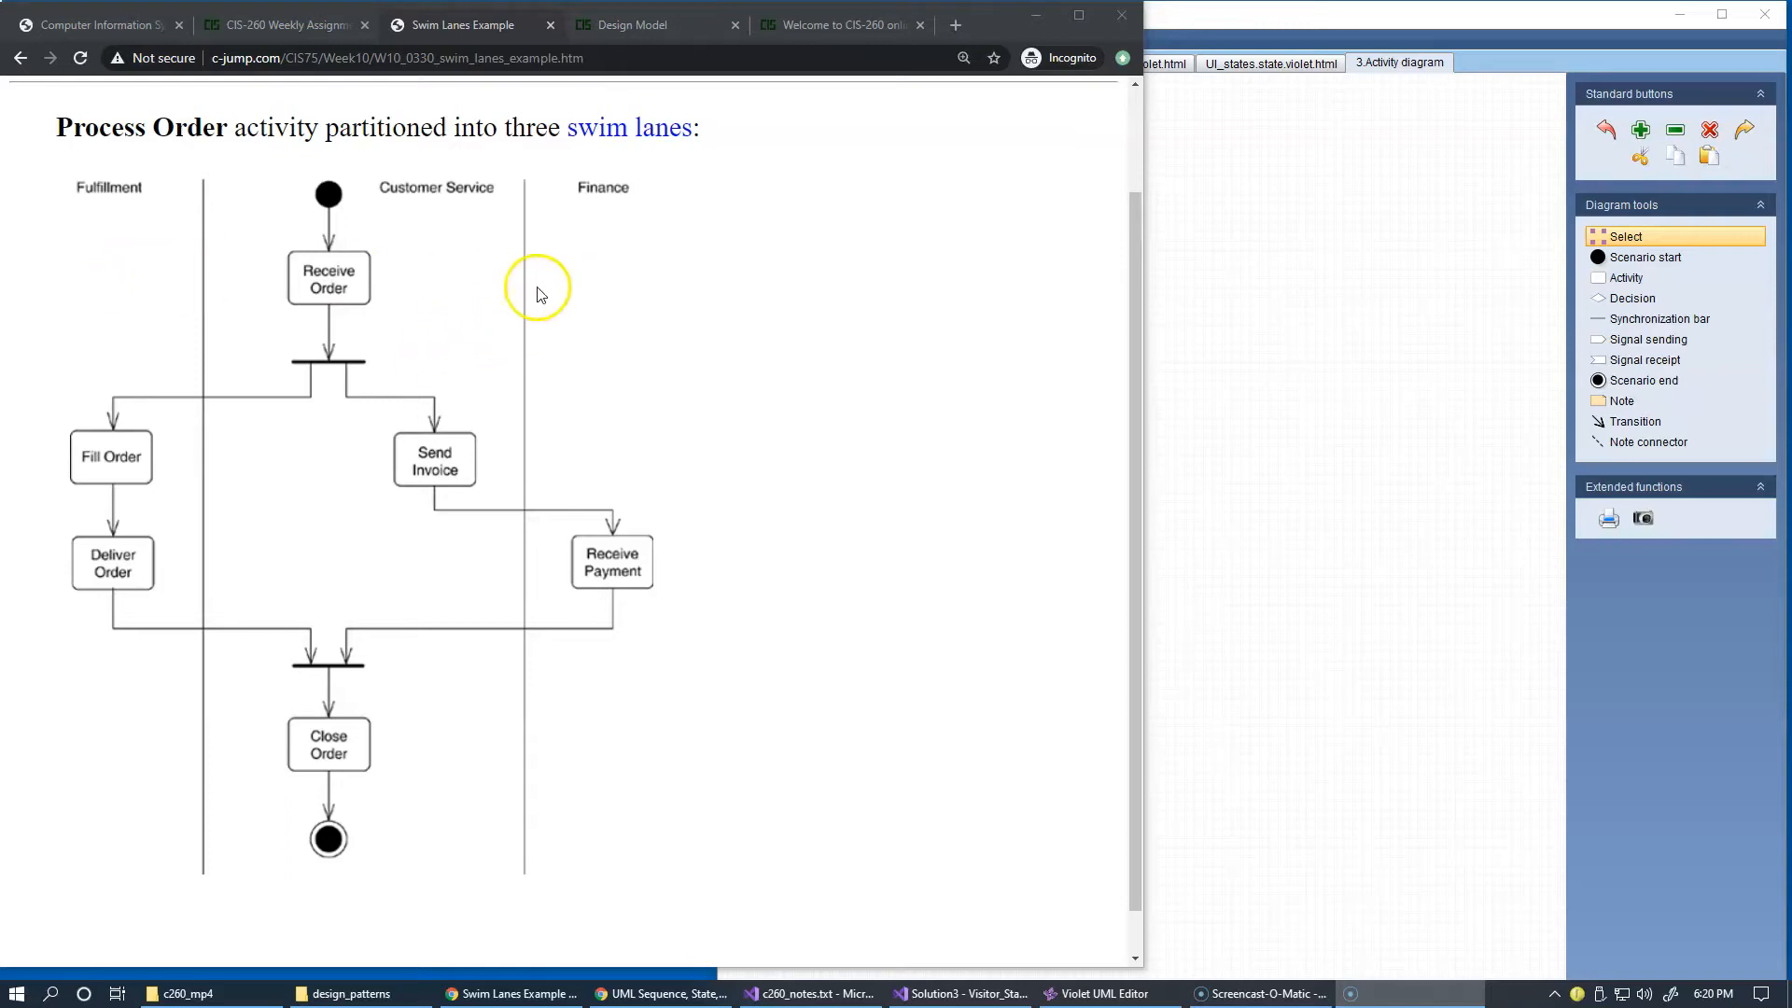
{"action": "mouse_move", "coordinate": [529, 820]}
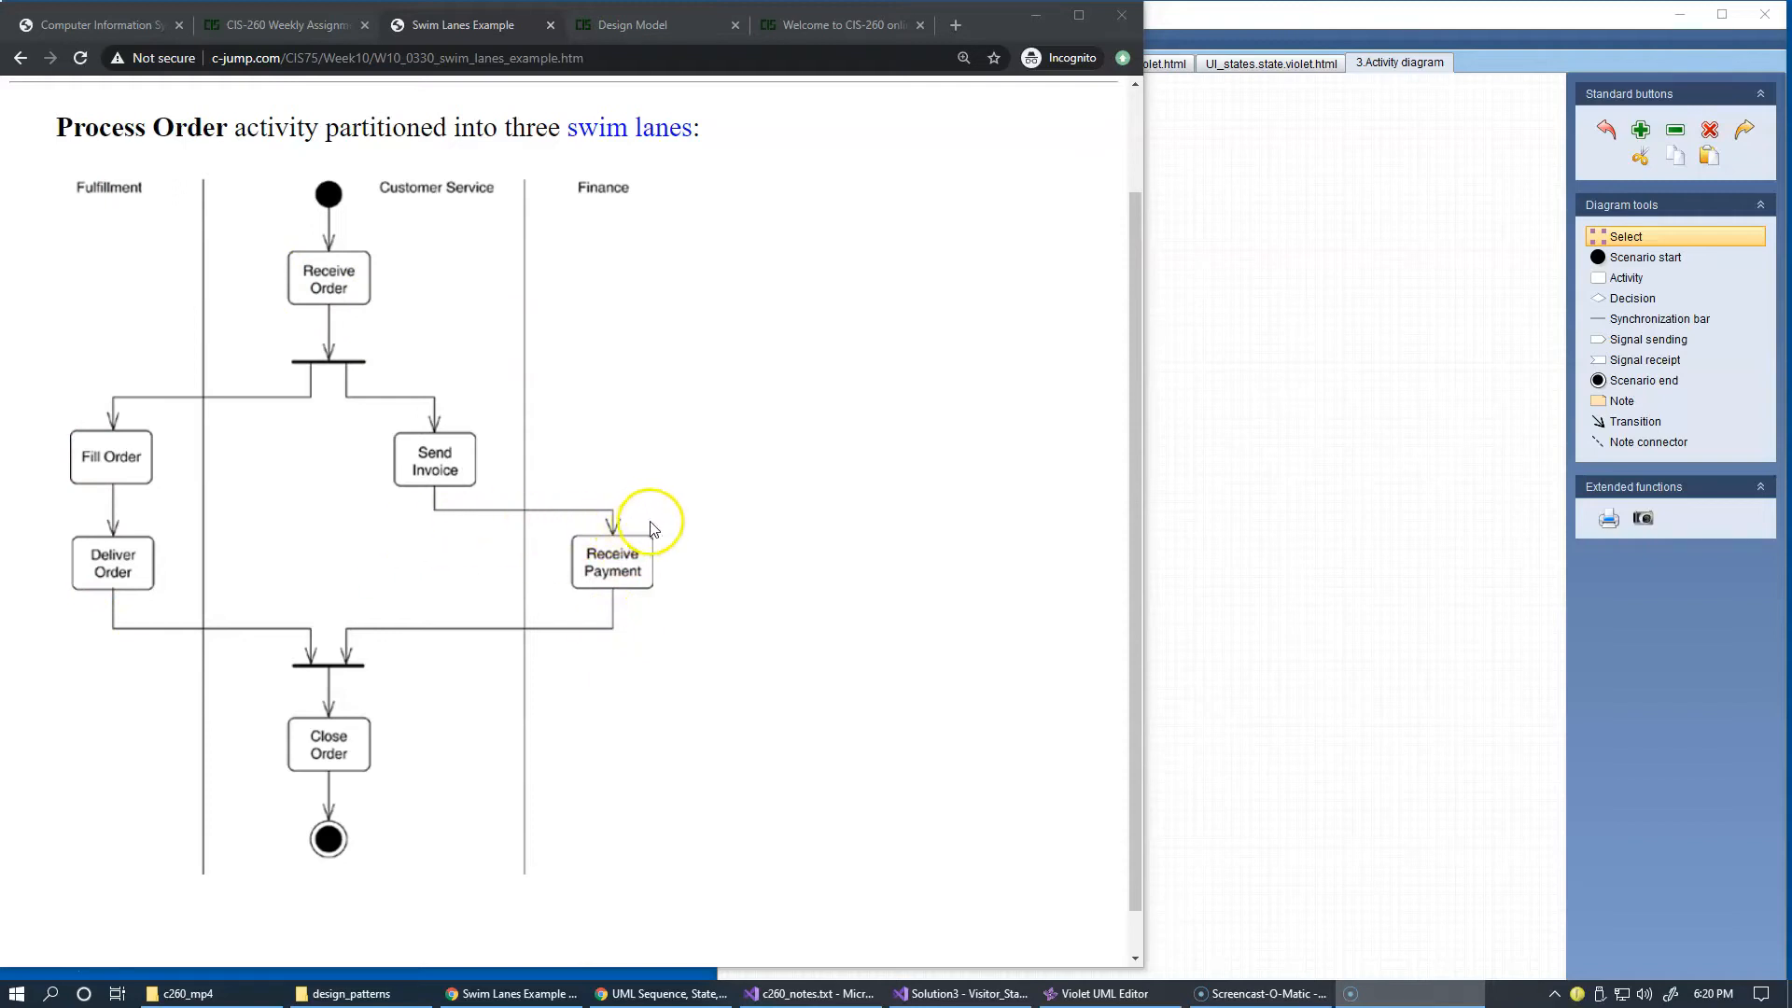
{"action": "mouse_move", "coordinate": [727, 517]}
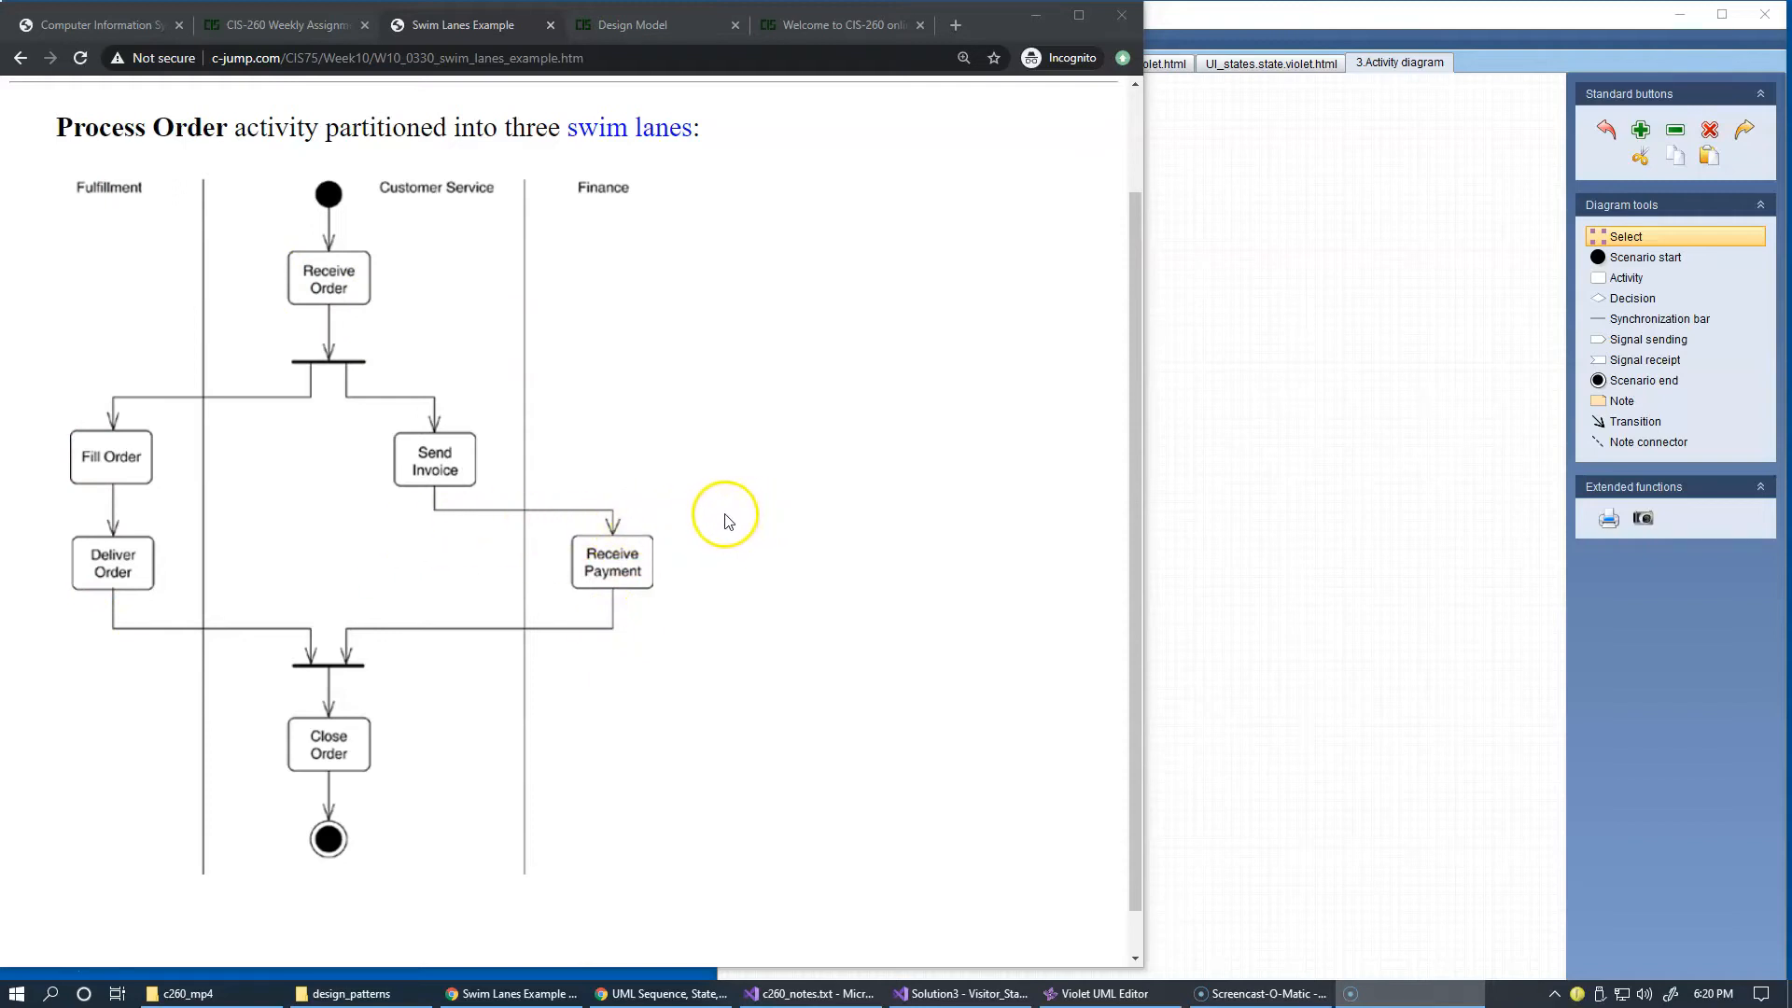
{"action": "mouse_move", "coordinate": [711, 508]}
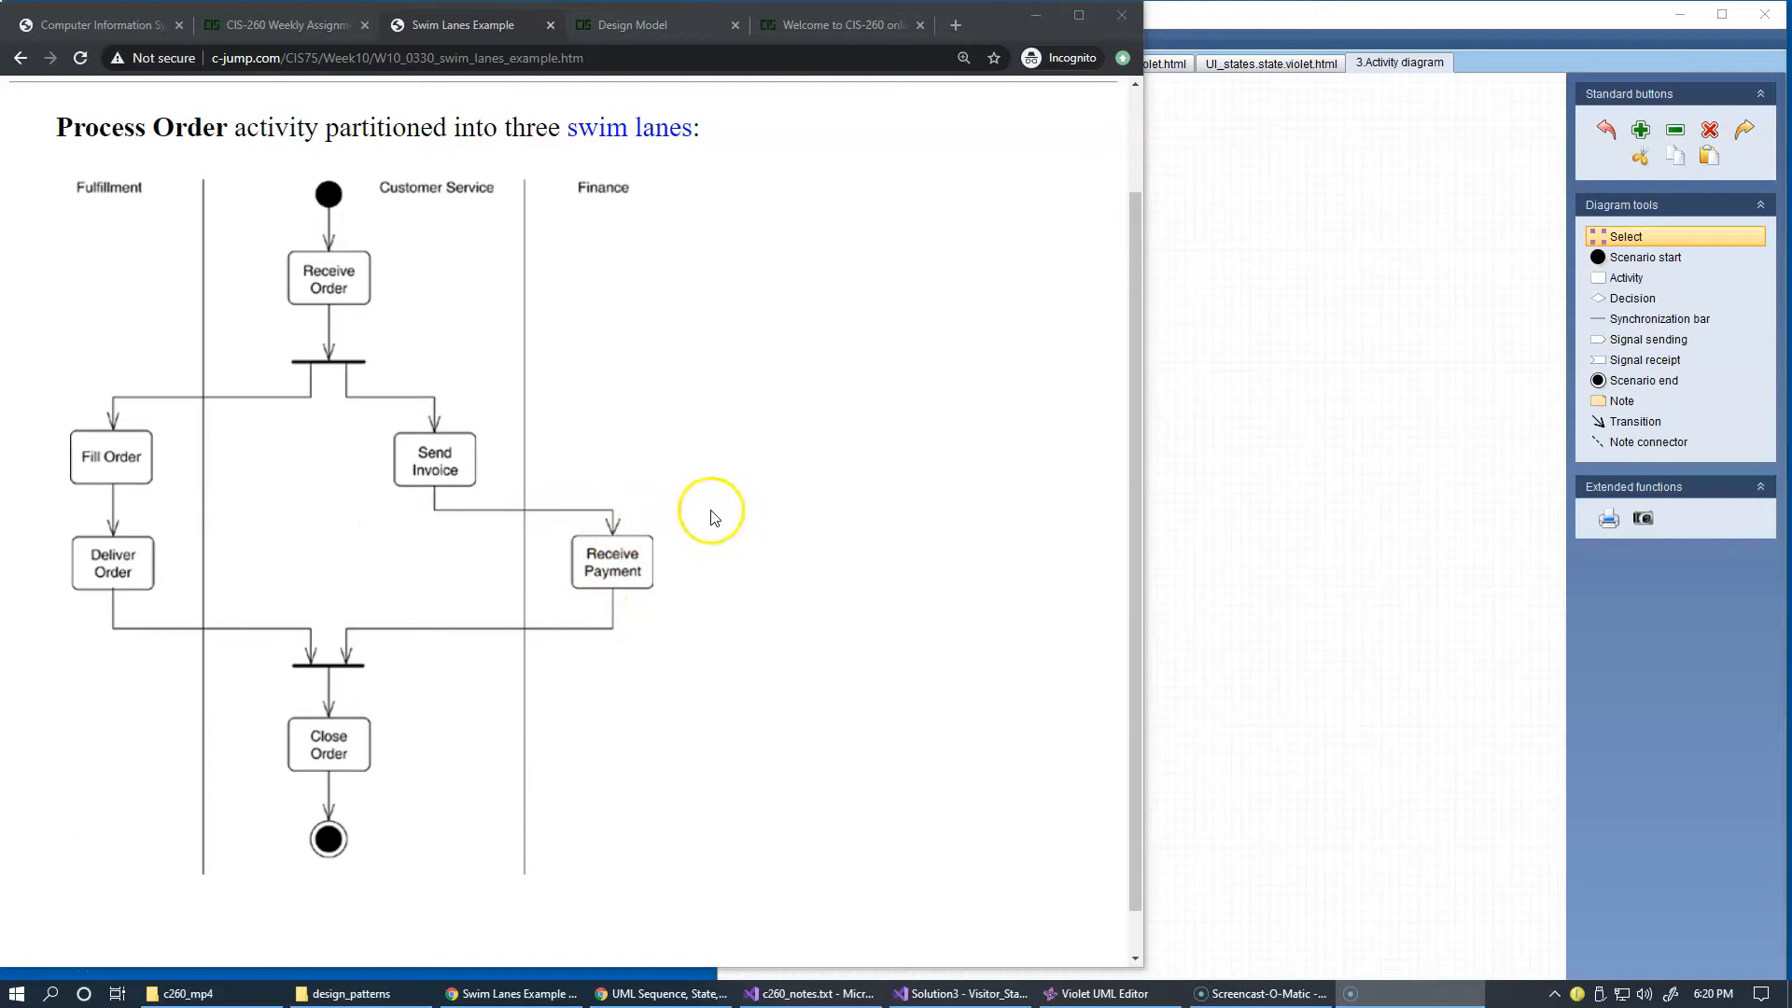
{"action": "mouse_move", "coordinate": [660, 444]}
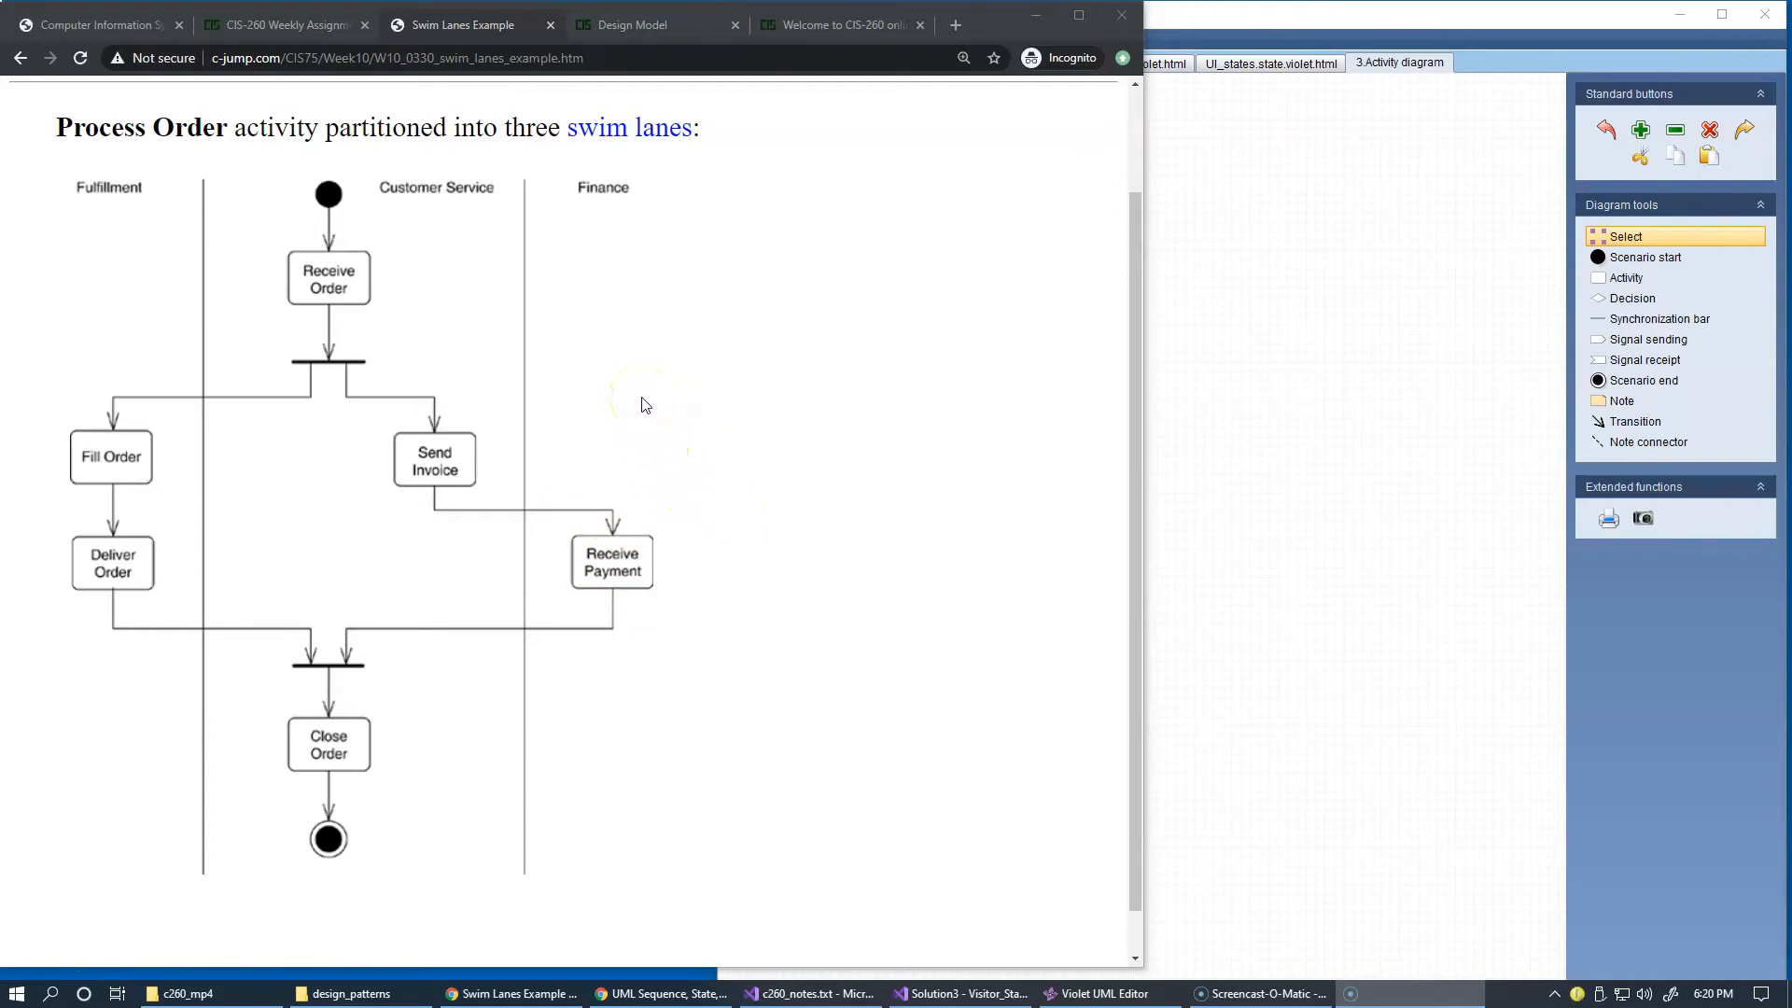
{"action": "mouse_move", "coordinate": [528, 325]}
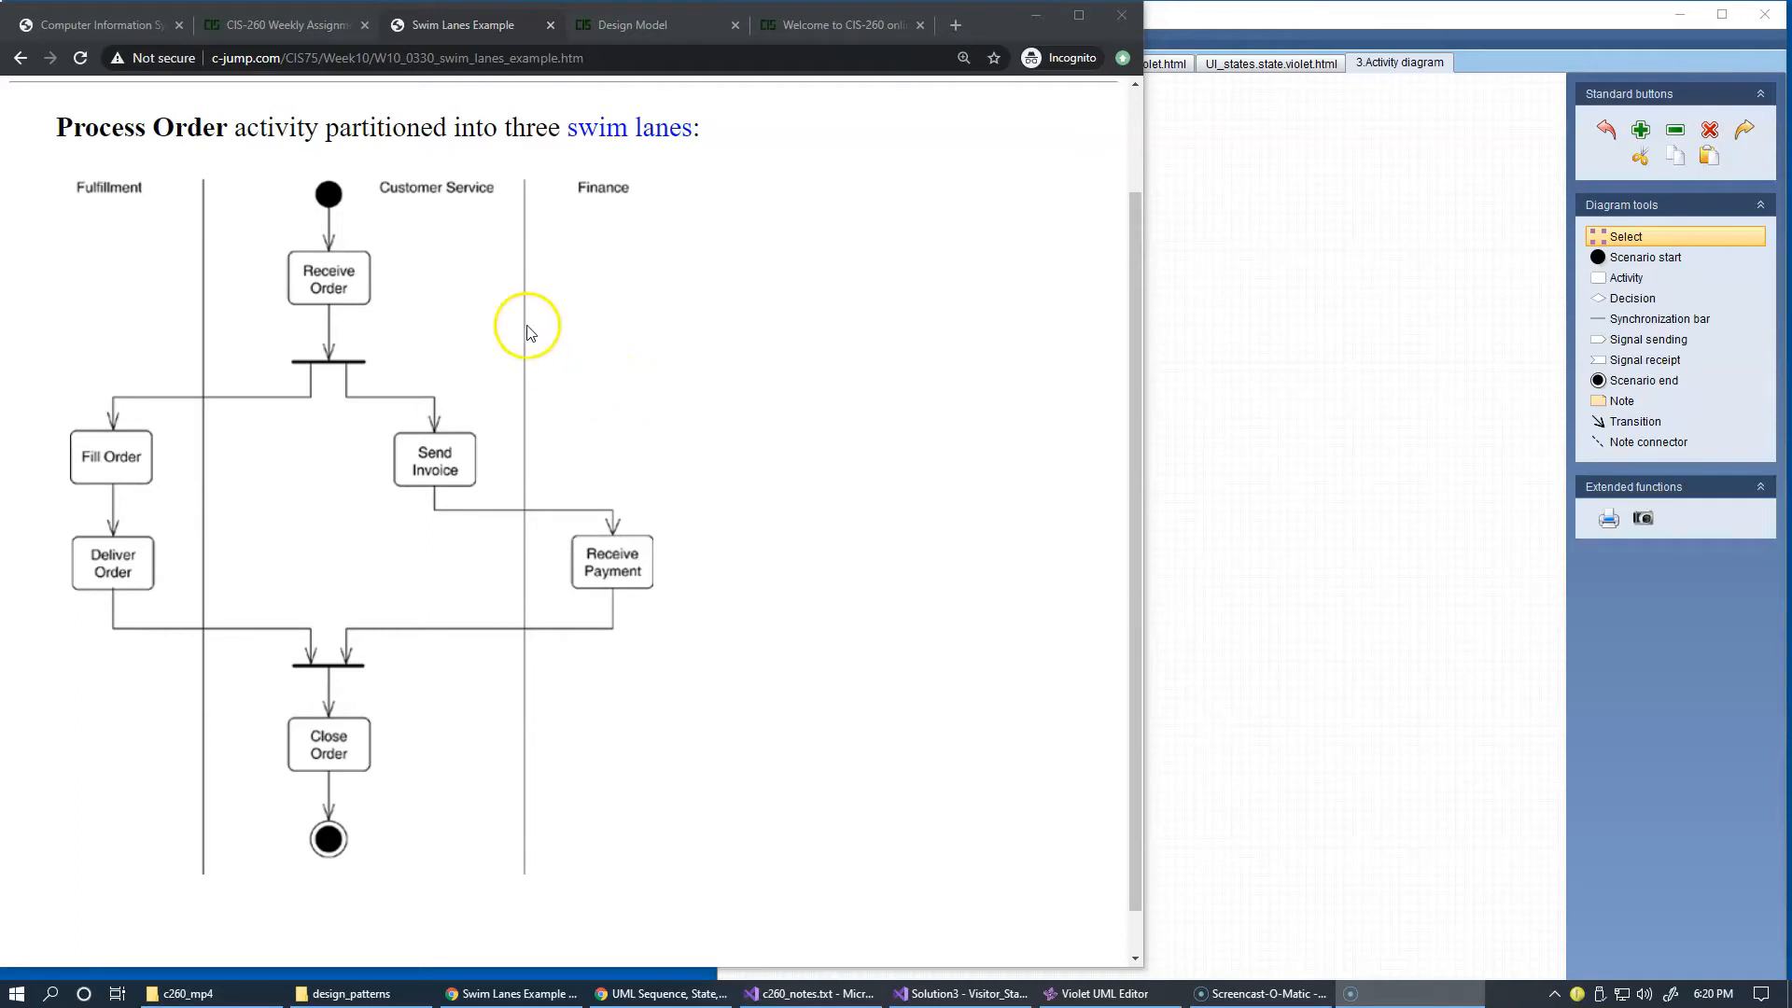
{"action": "mouse_move", "coordinate": [425, 885]}
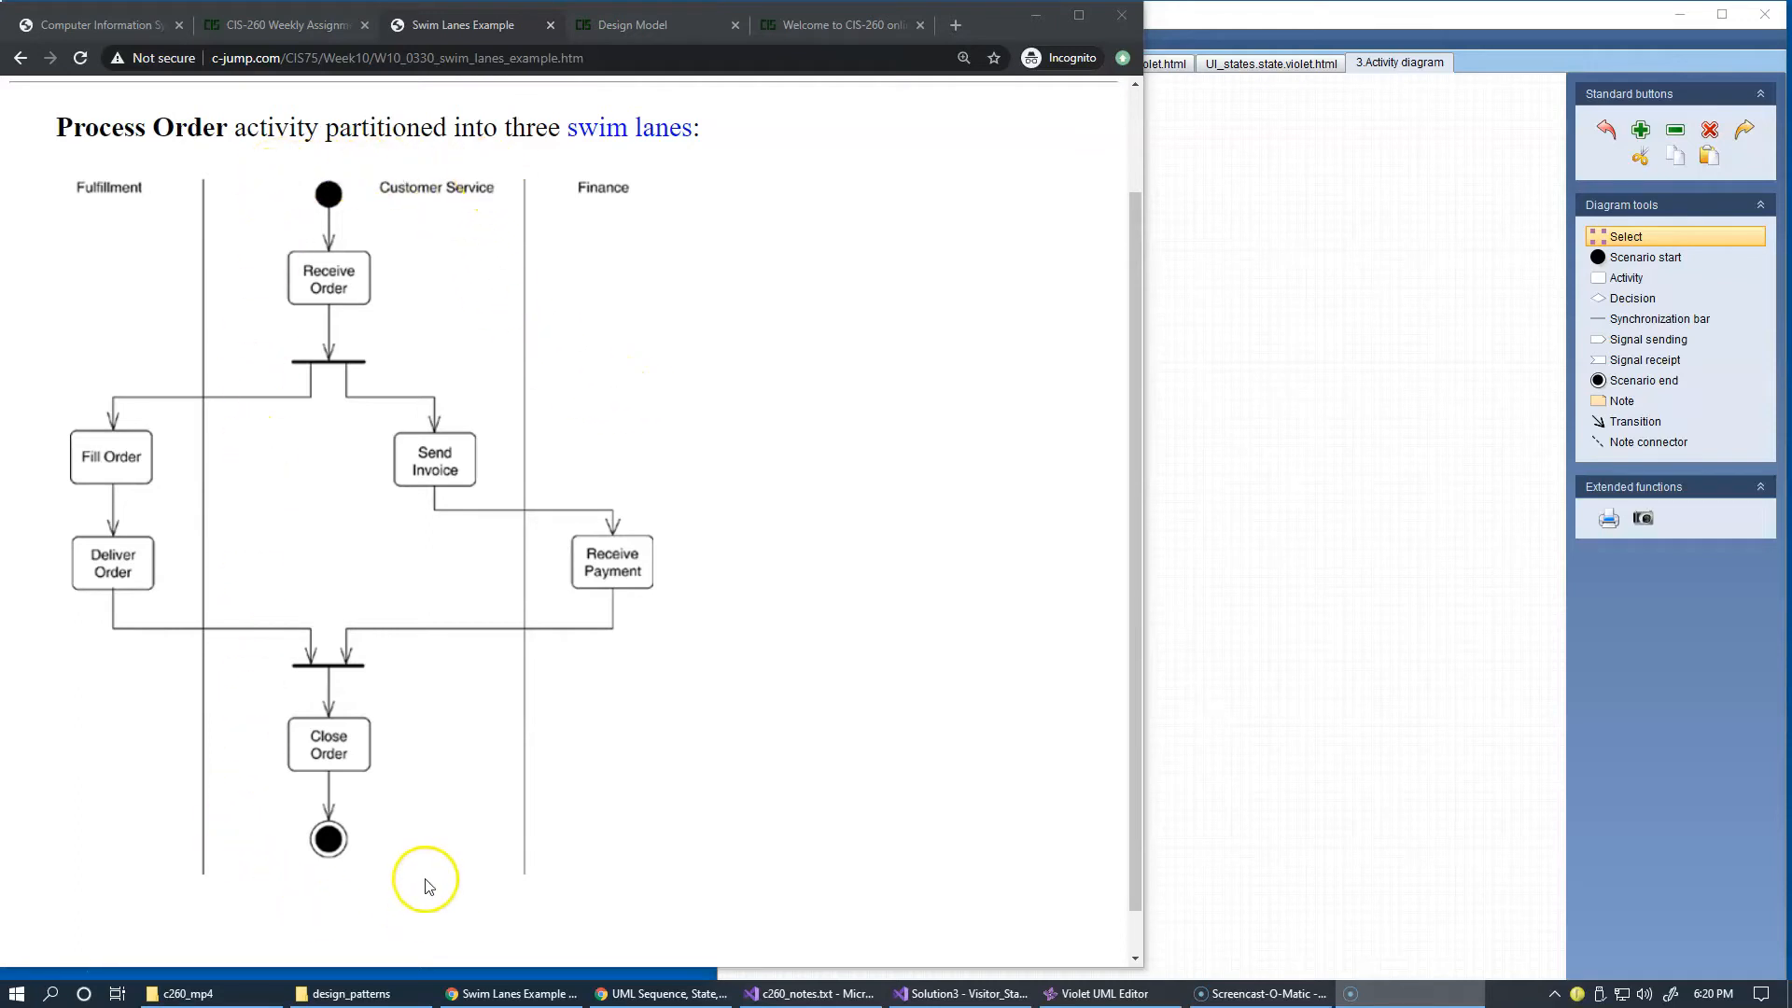
{"action": "mouse_move", "coordinate": [425, 834]}
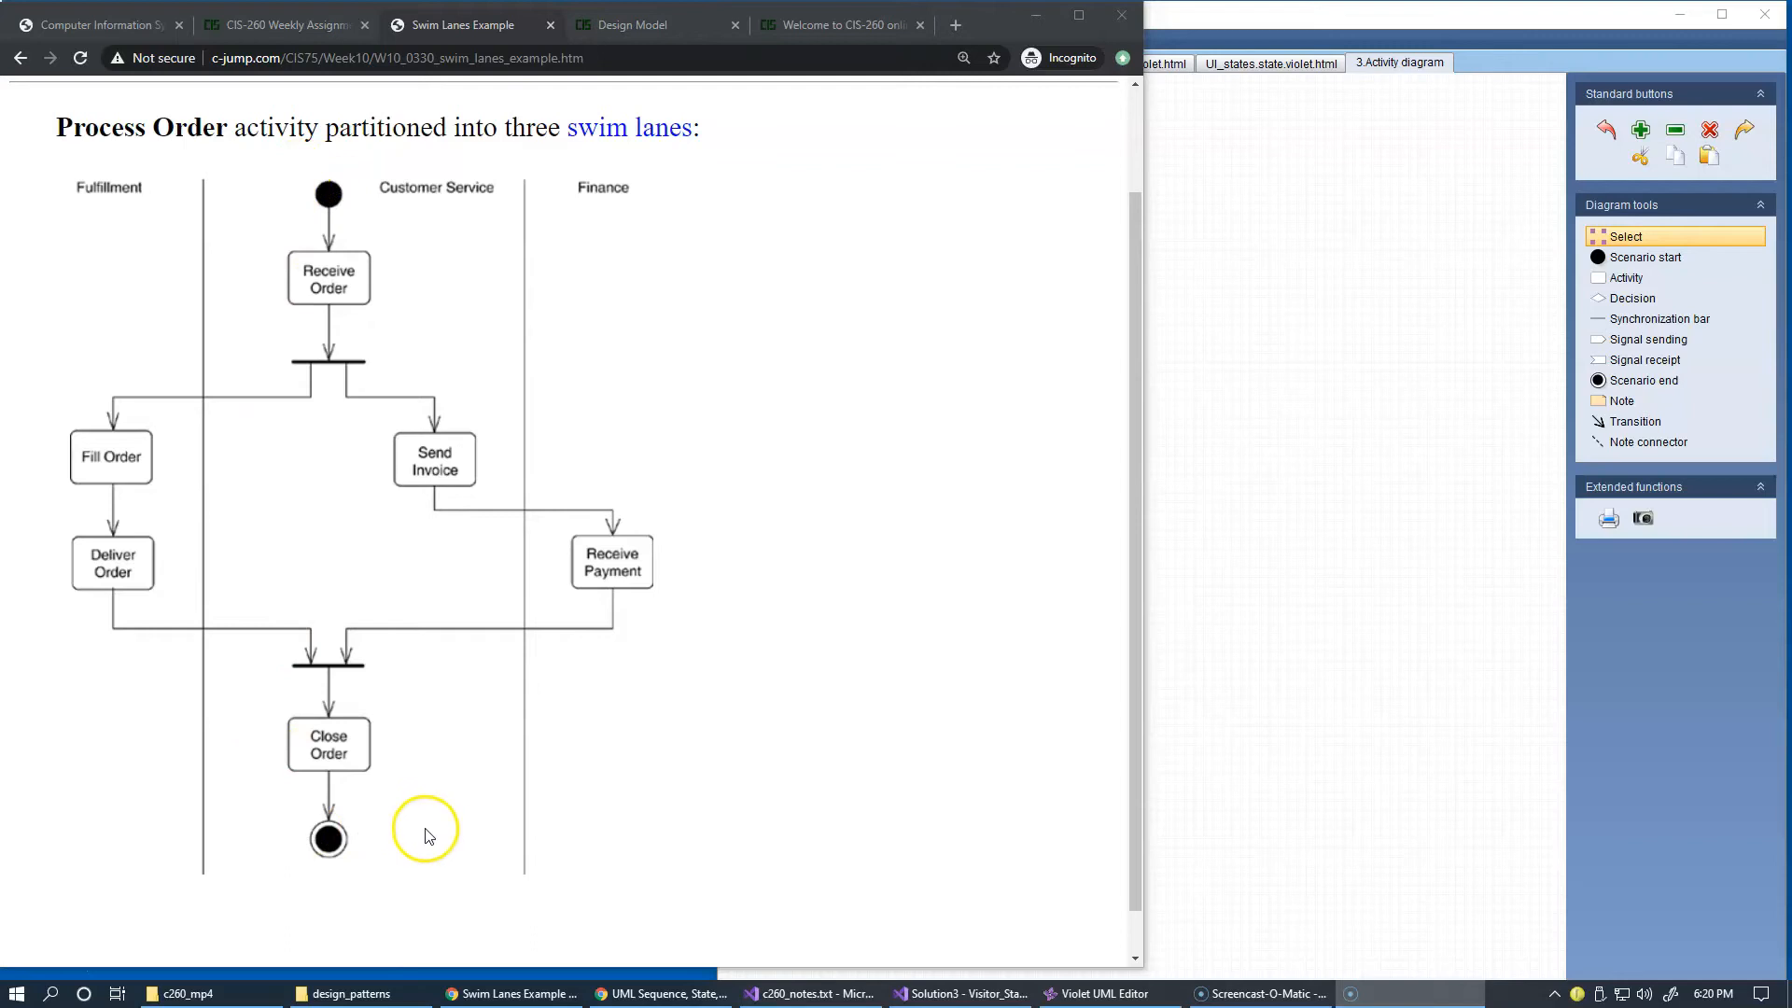
{"action": "mouse_move", "coordinate": [476, 265]}
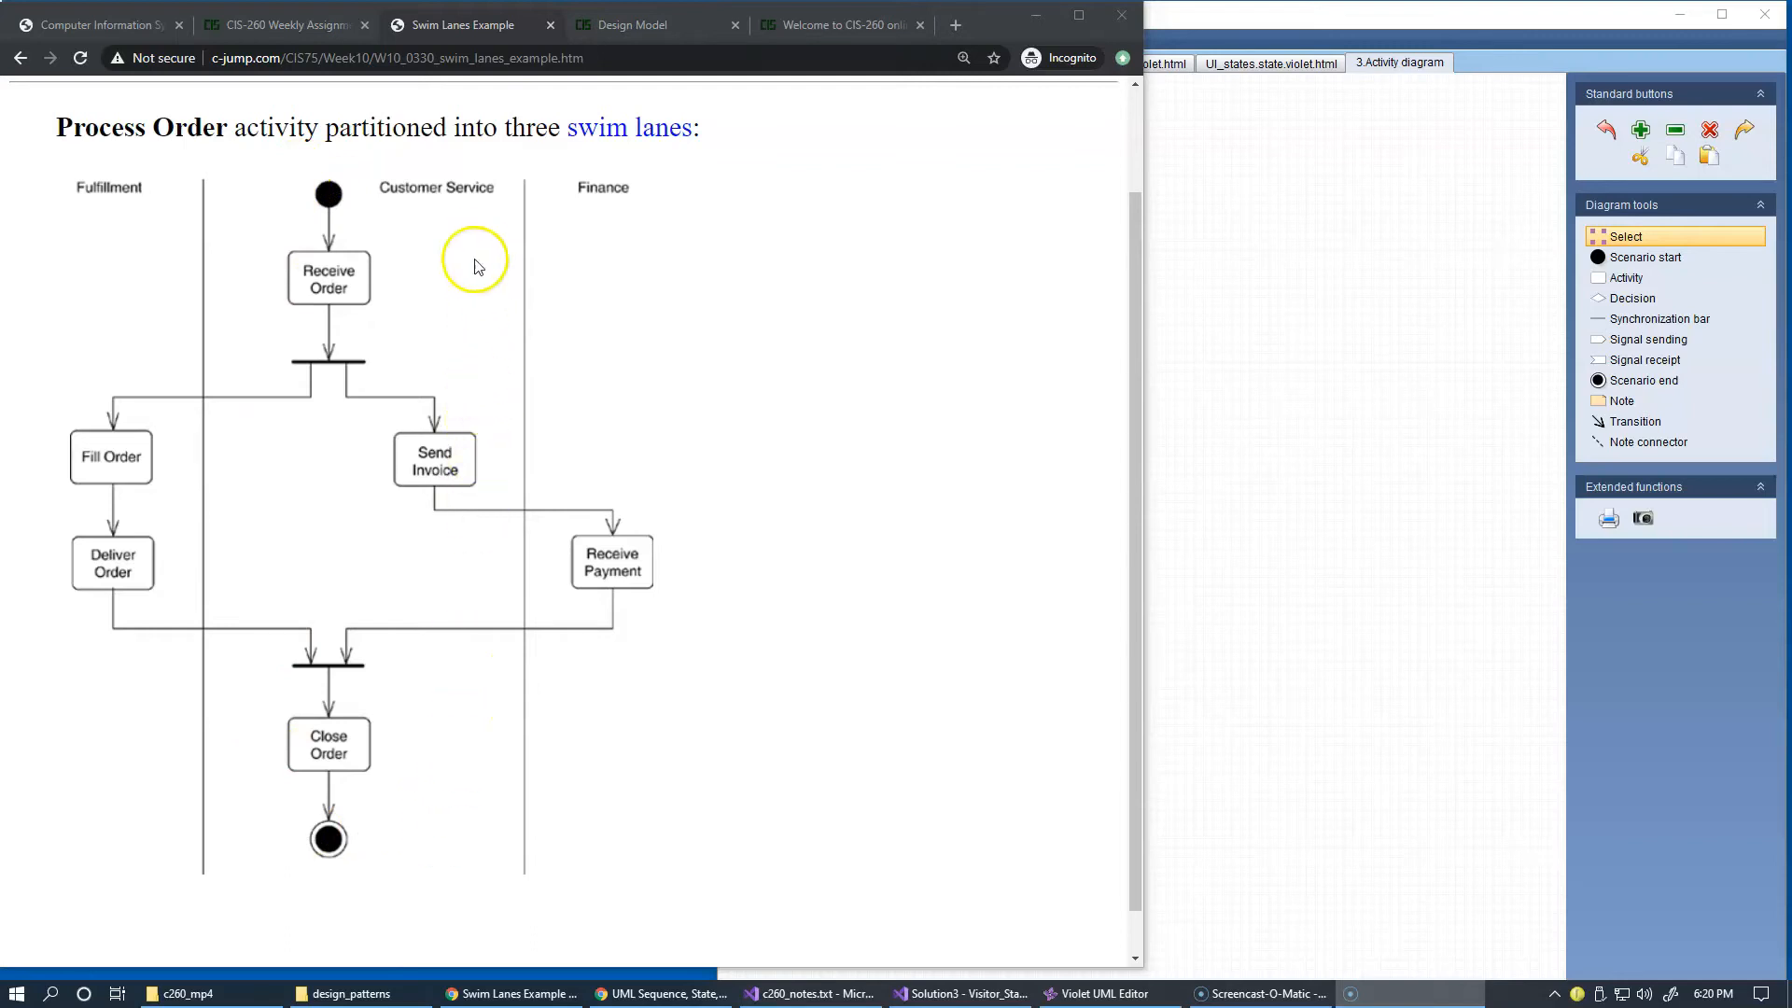
{"action": "mouse_move", "coordinate": [753, 417]}
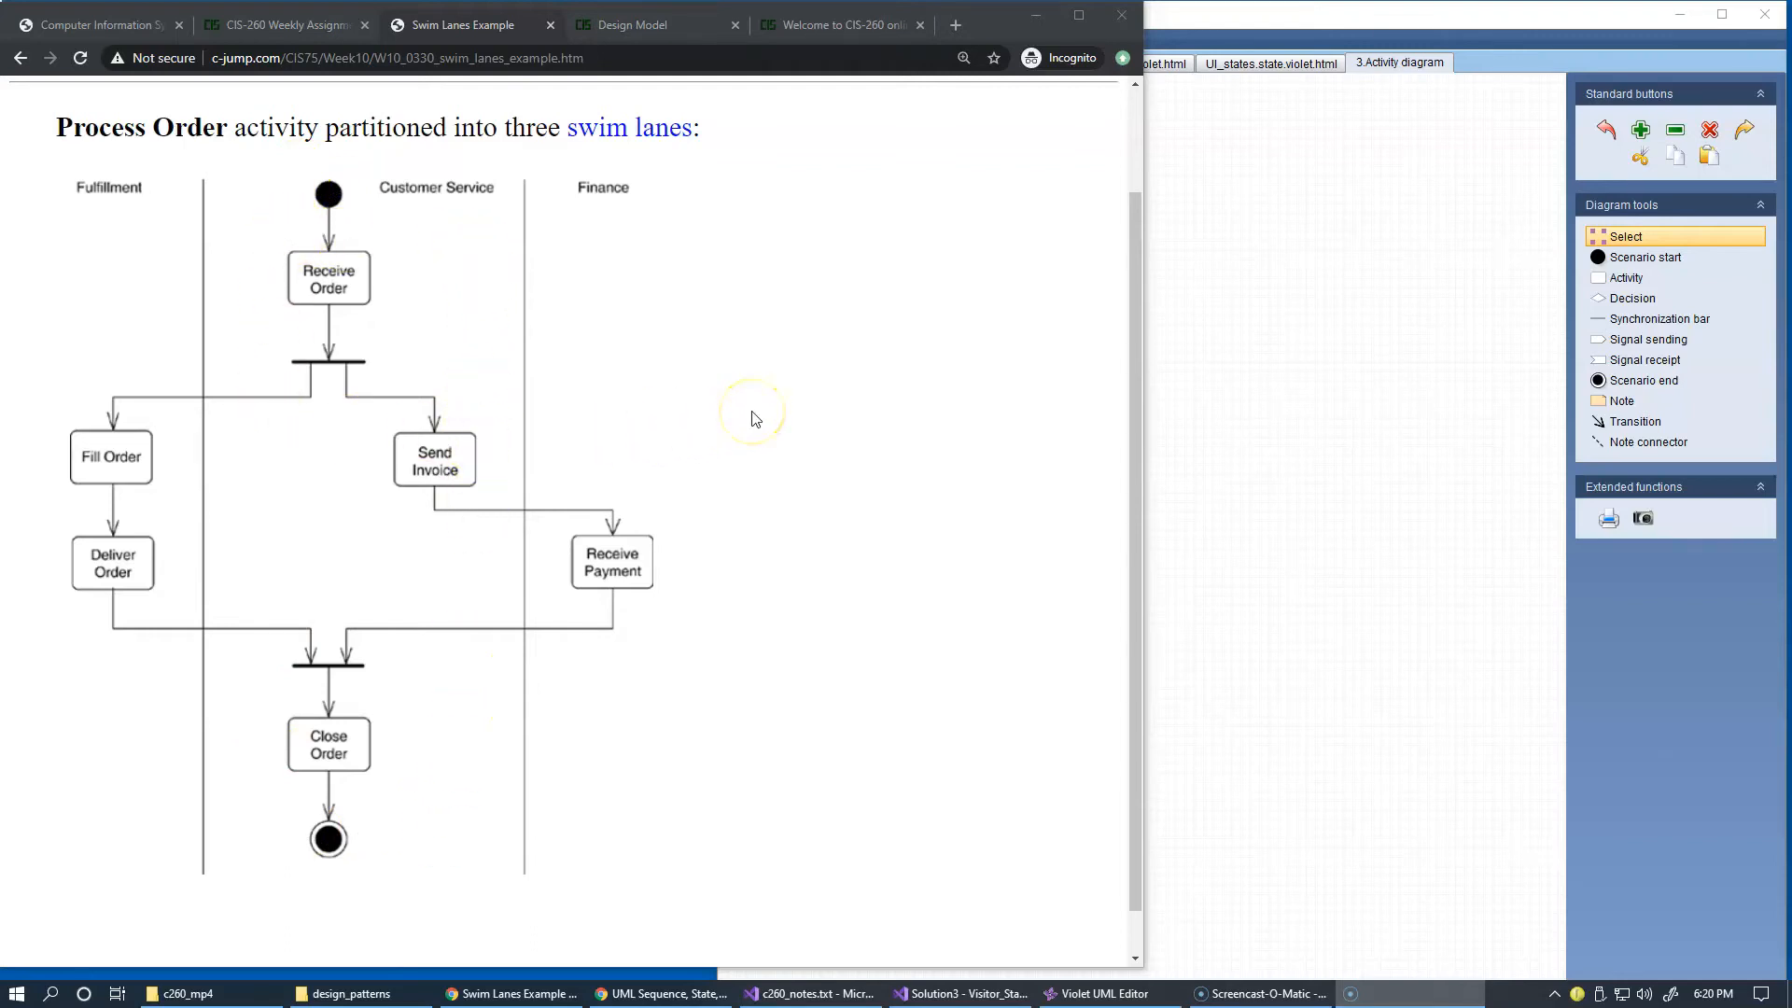
{"action": "mouse_move", "coordinate": [631, 445]}
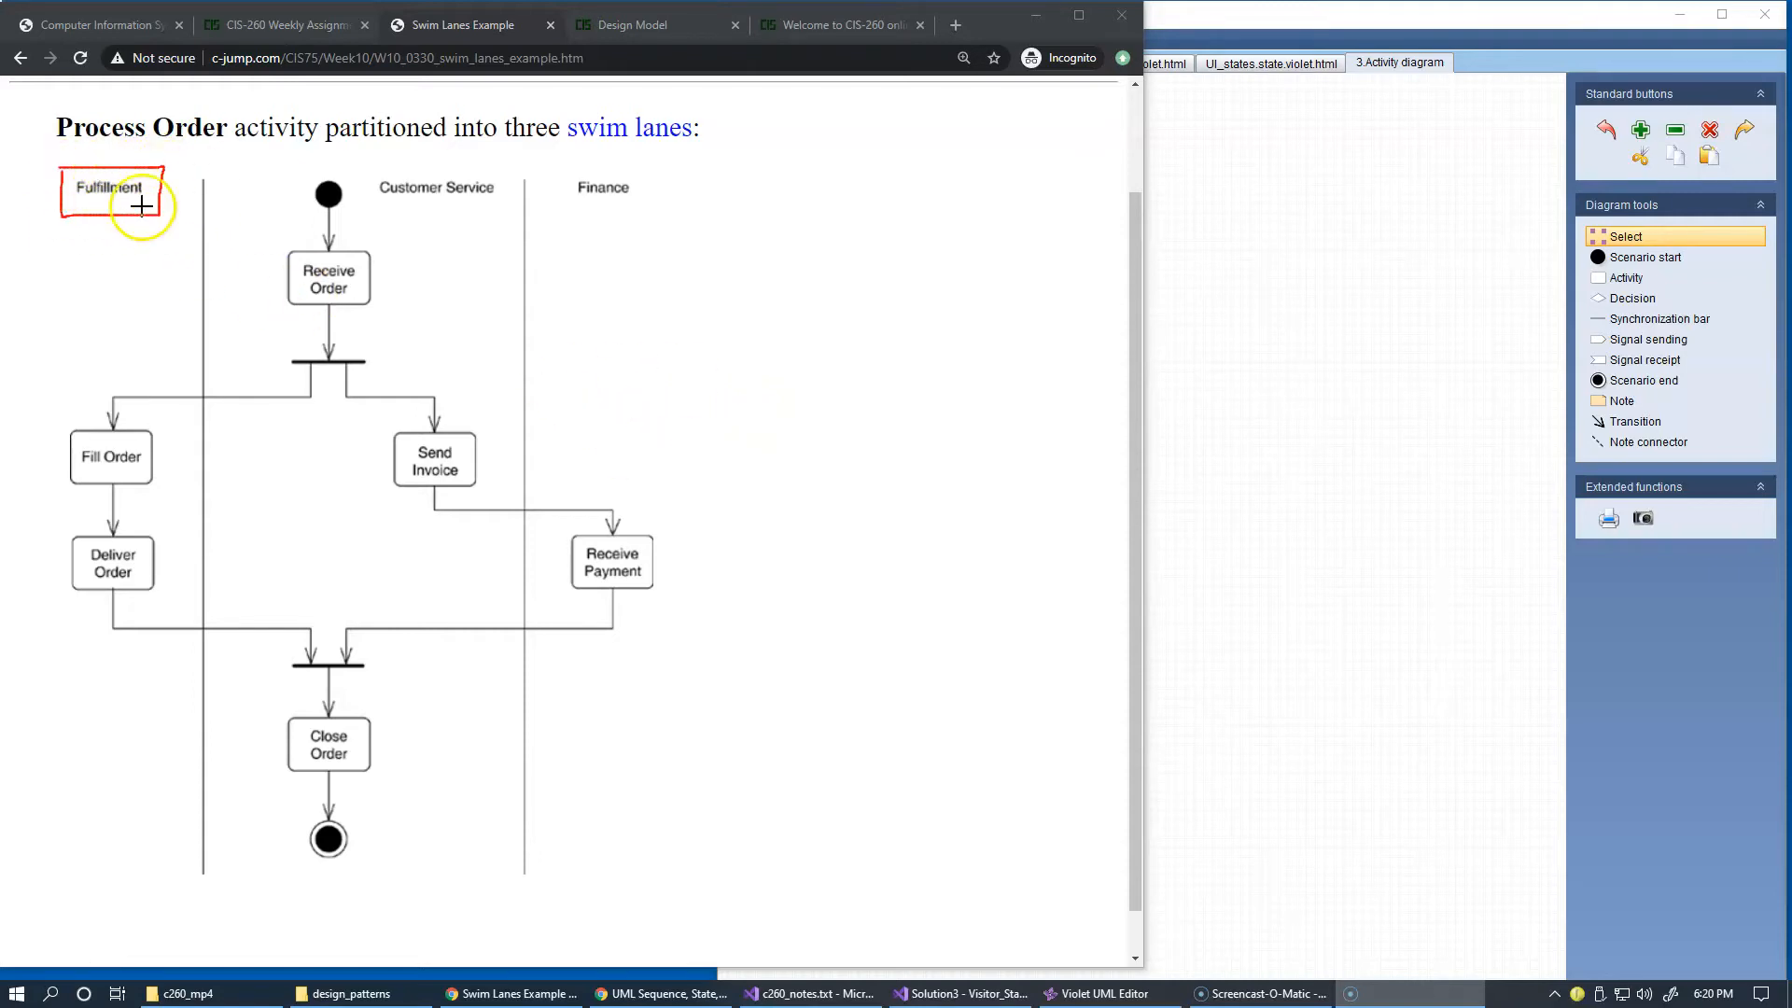
{"action": "mouse_move", "coordinate": [449, 272]}
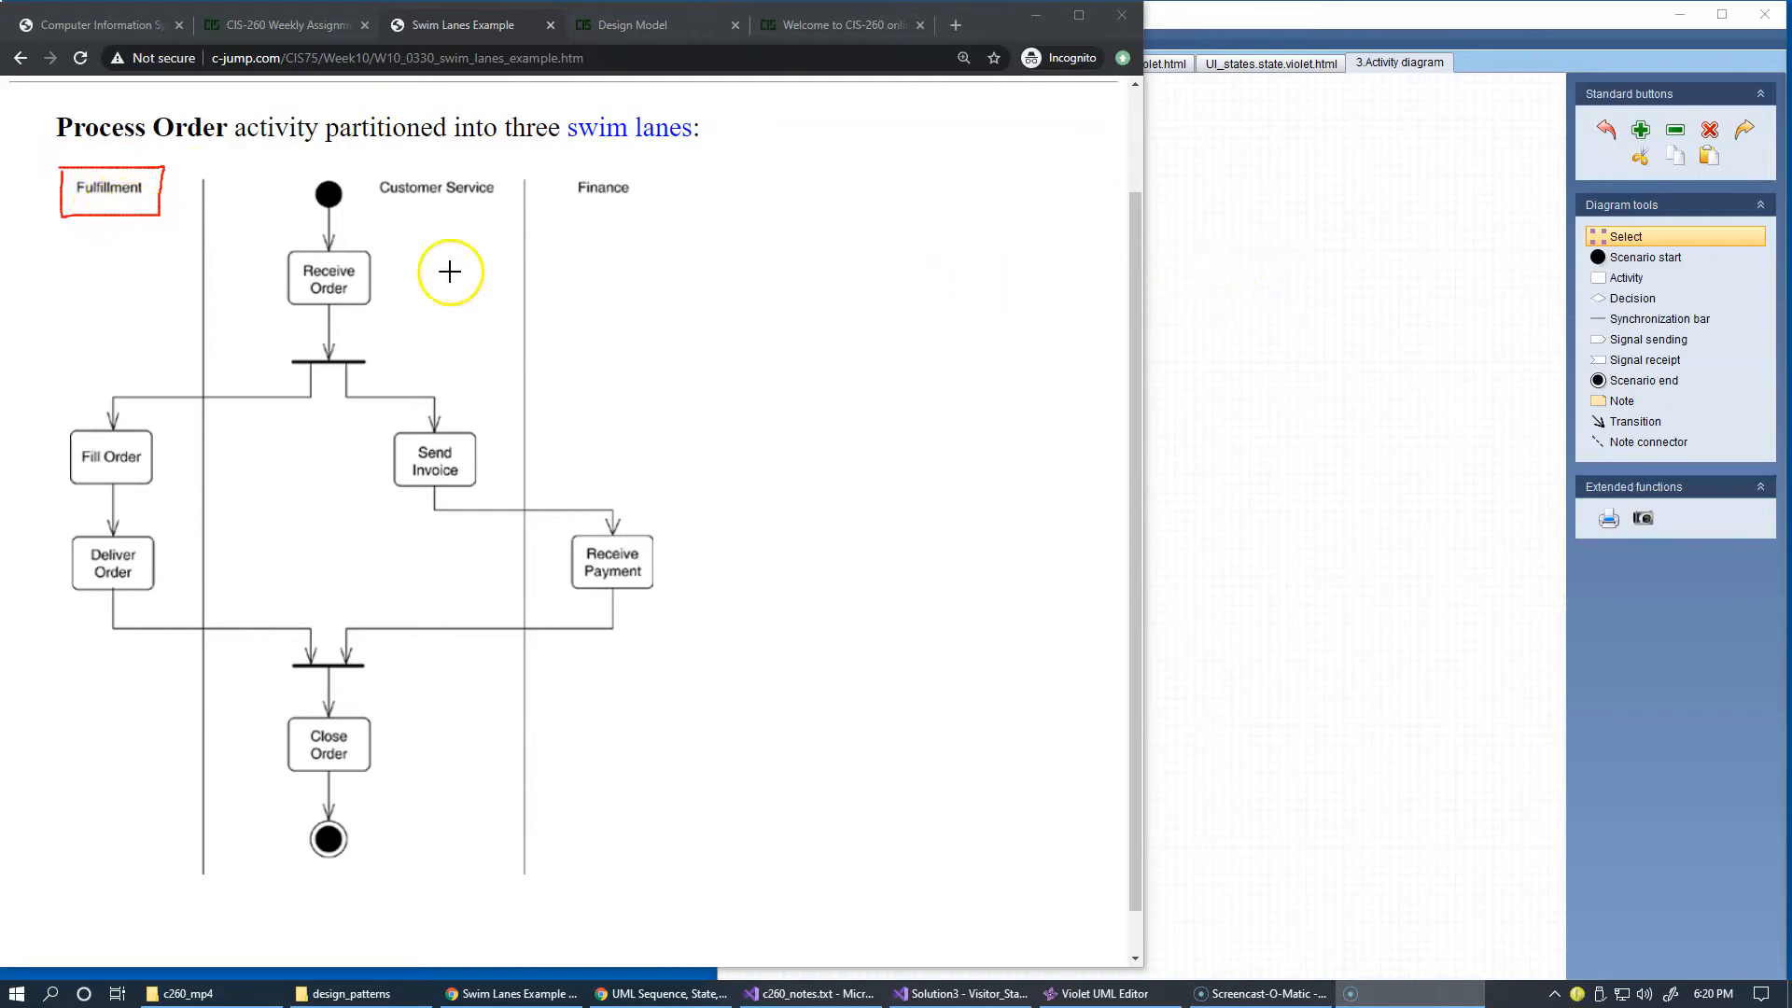
{"action": "mouse_move", "coordinate": [137, 456]}
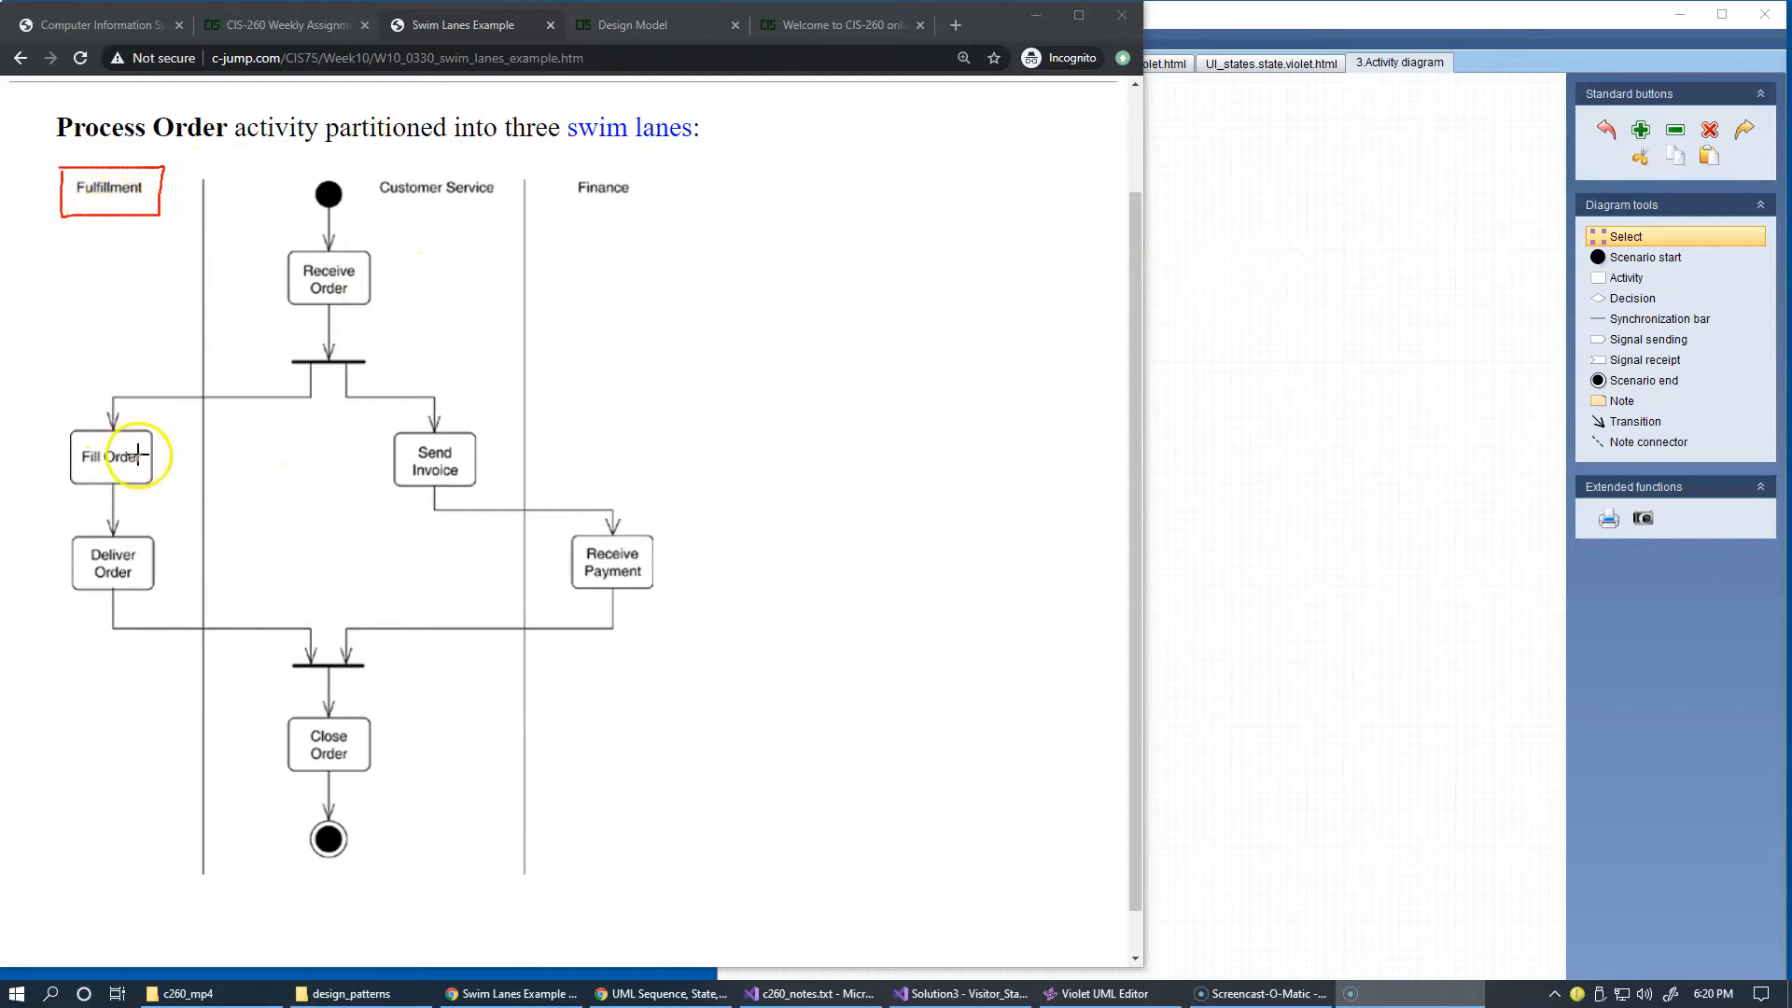
Draw a red line tying the boxed Fulfillment heading down to the Fill Order activity.
{"action": "left_click_drag", "start_coordinate": [125, 455], "coordinate": [38, 272]}
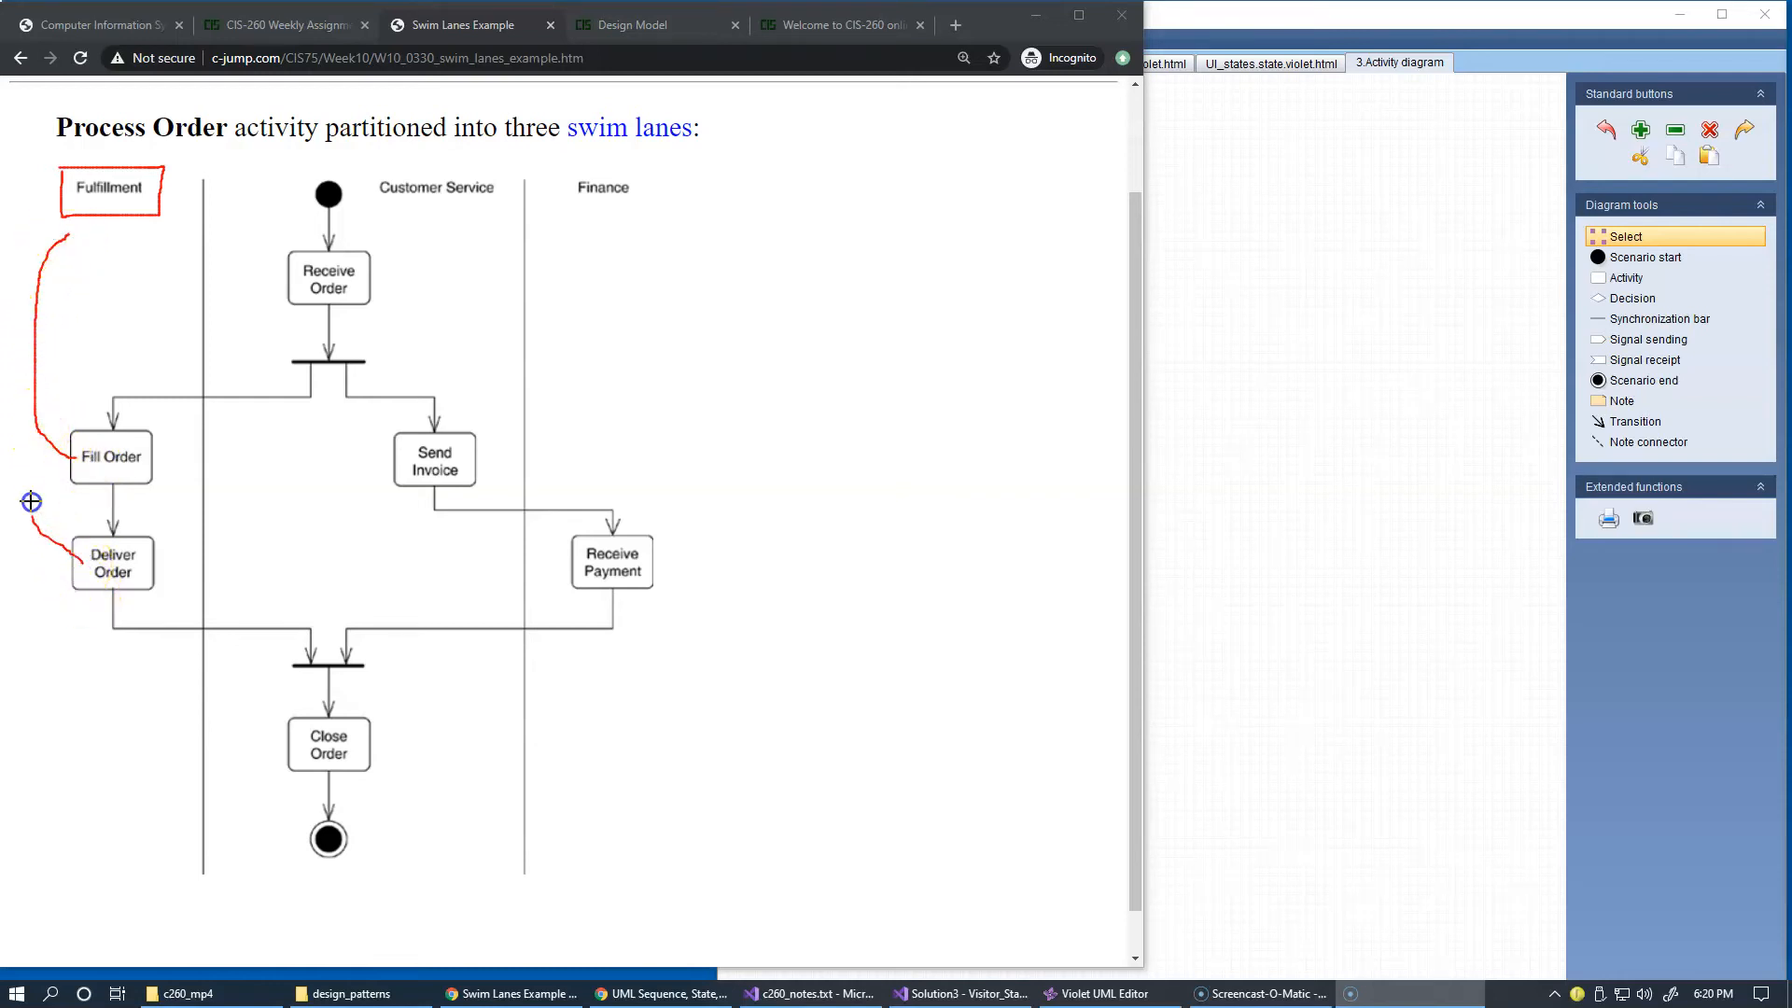
{"action": "mouse_move", "coordinate": [82, 237]}
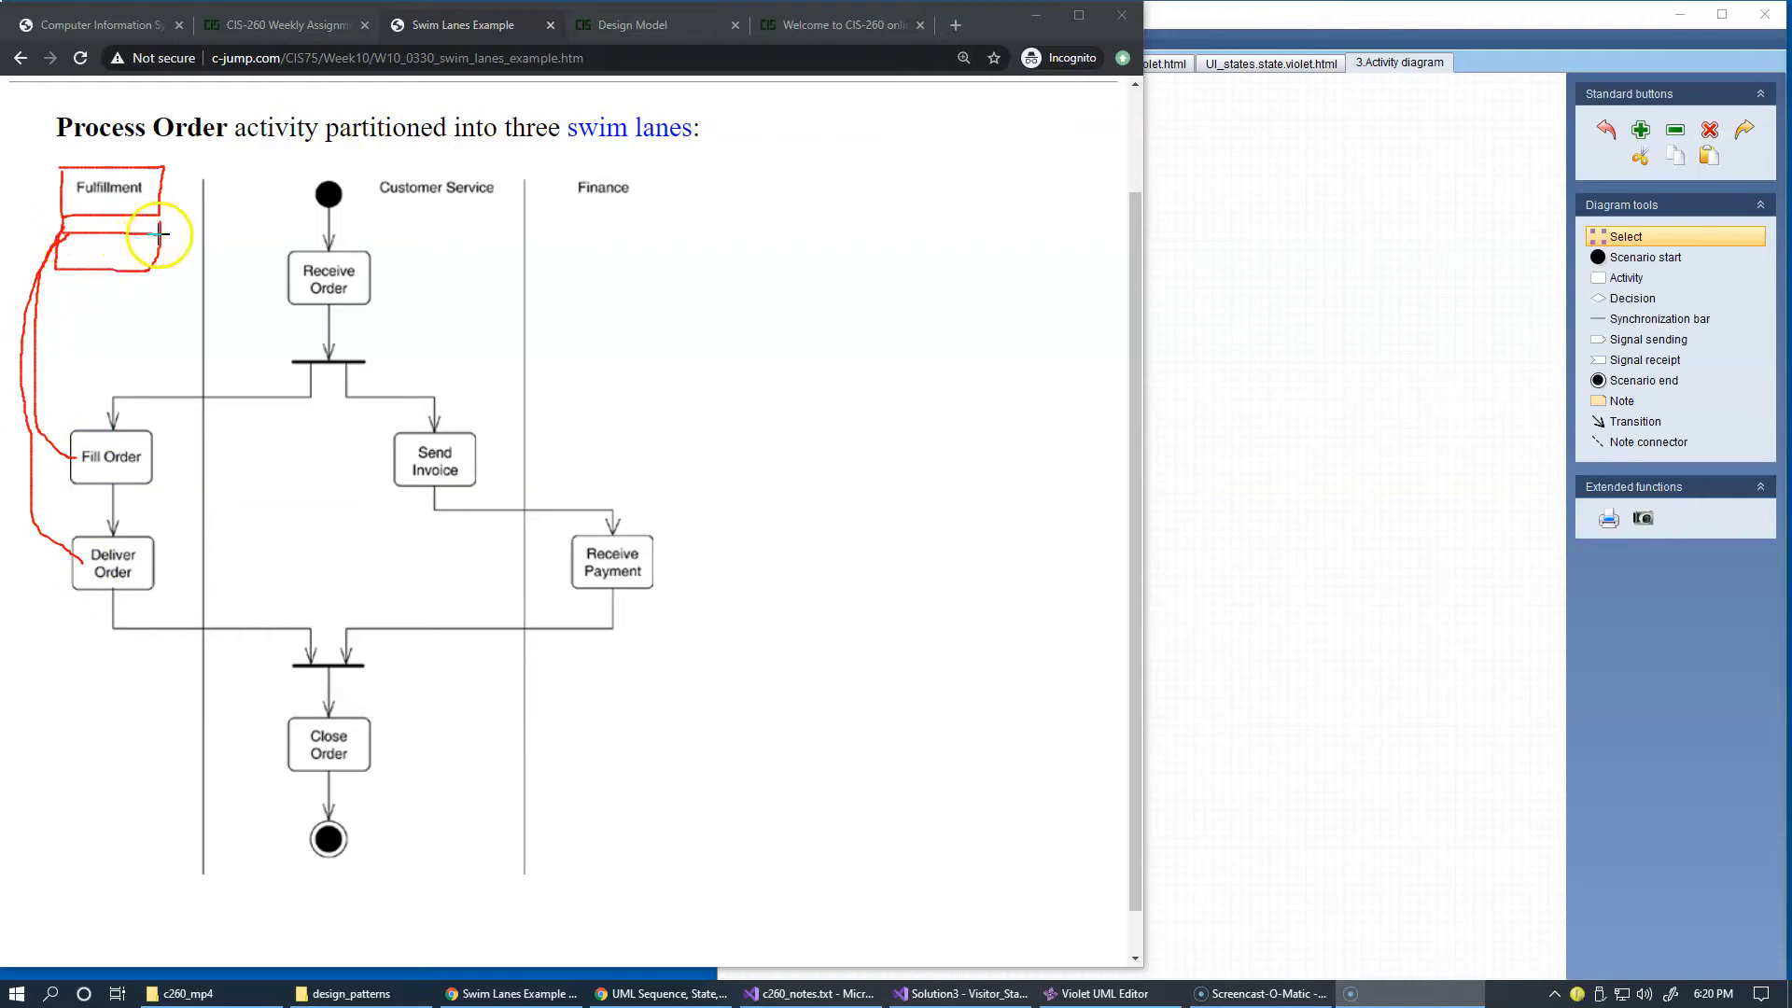
{"action": "mouse_move", "coordinate": [216, 517]}
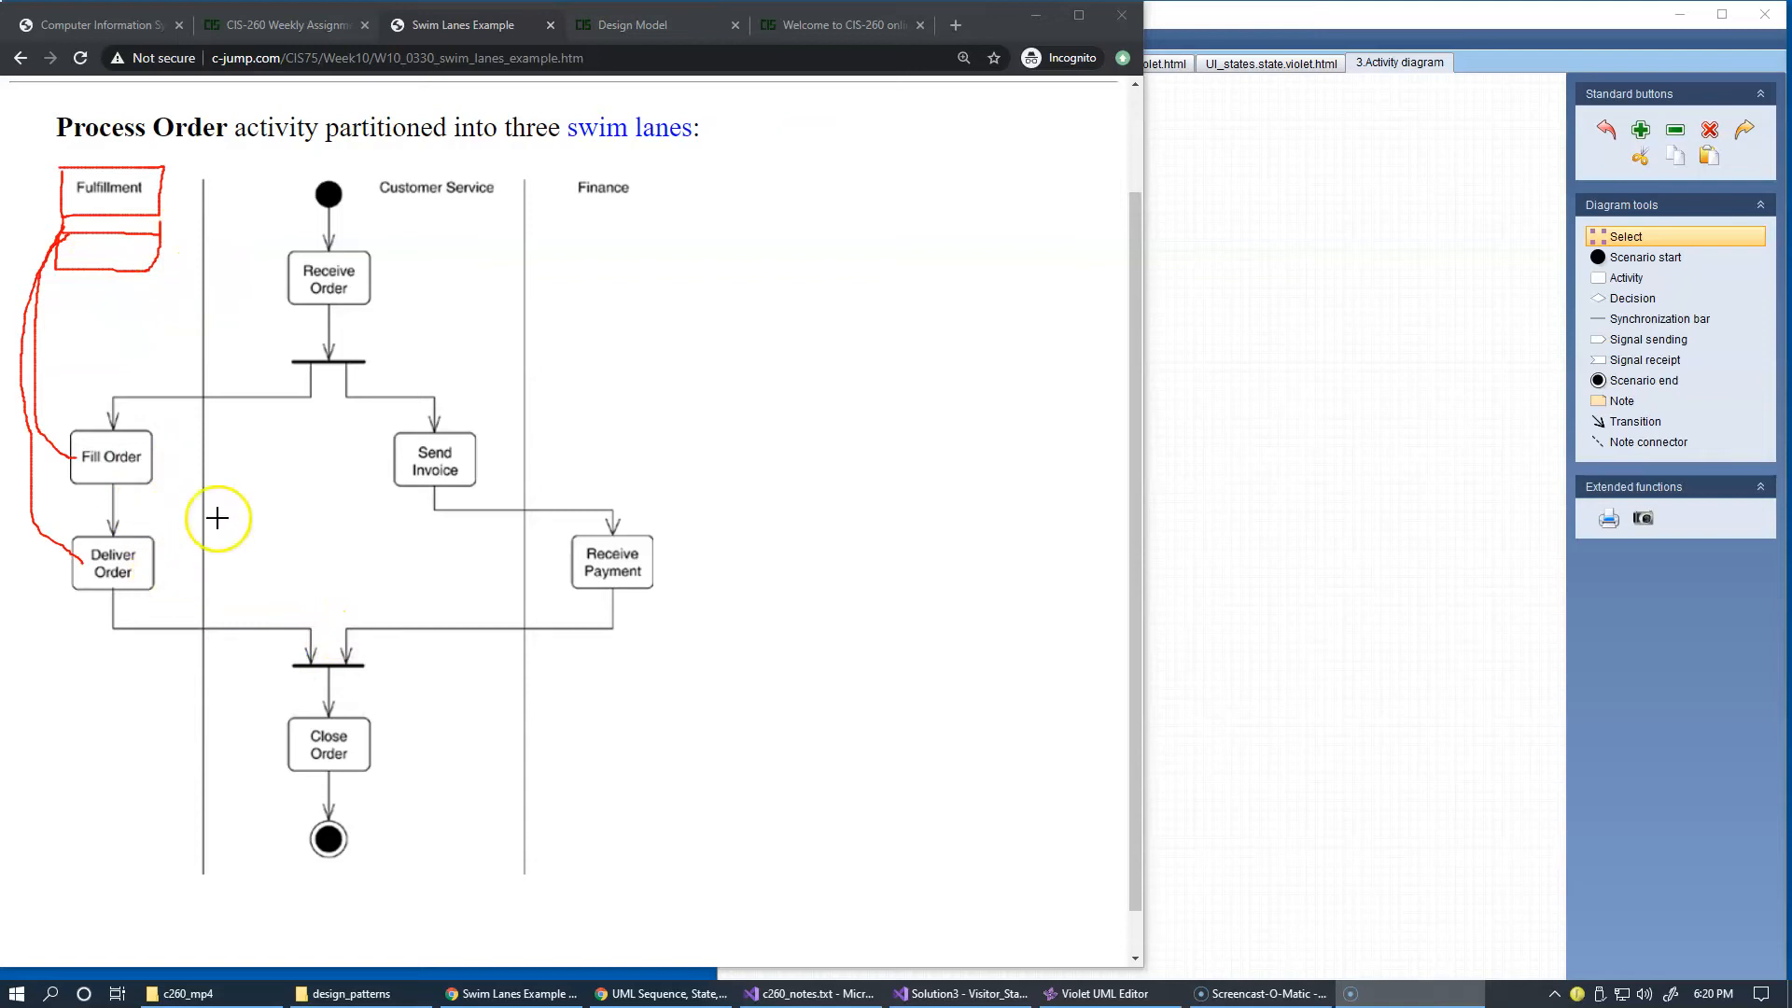
{"action": "mouse_move", "coordinate": [133, 437]}
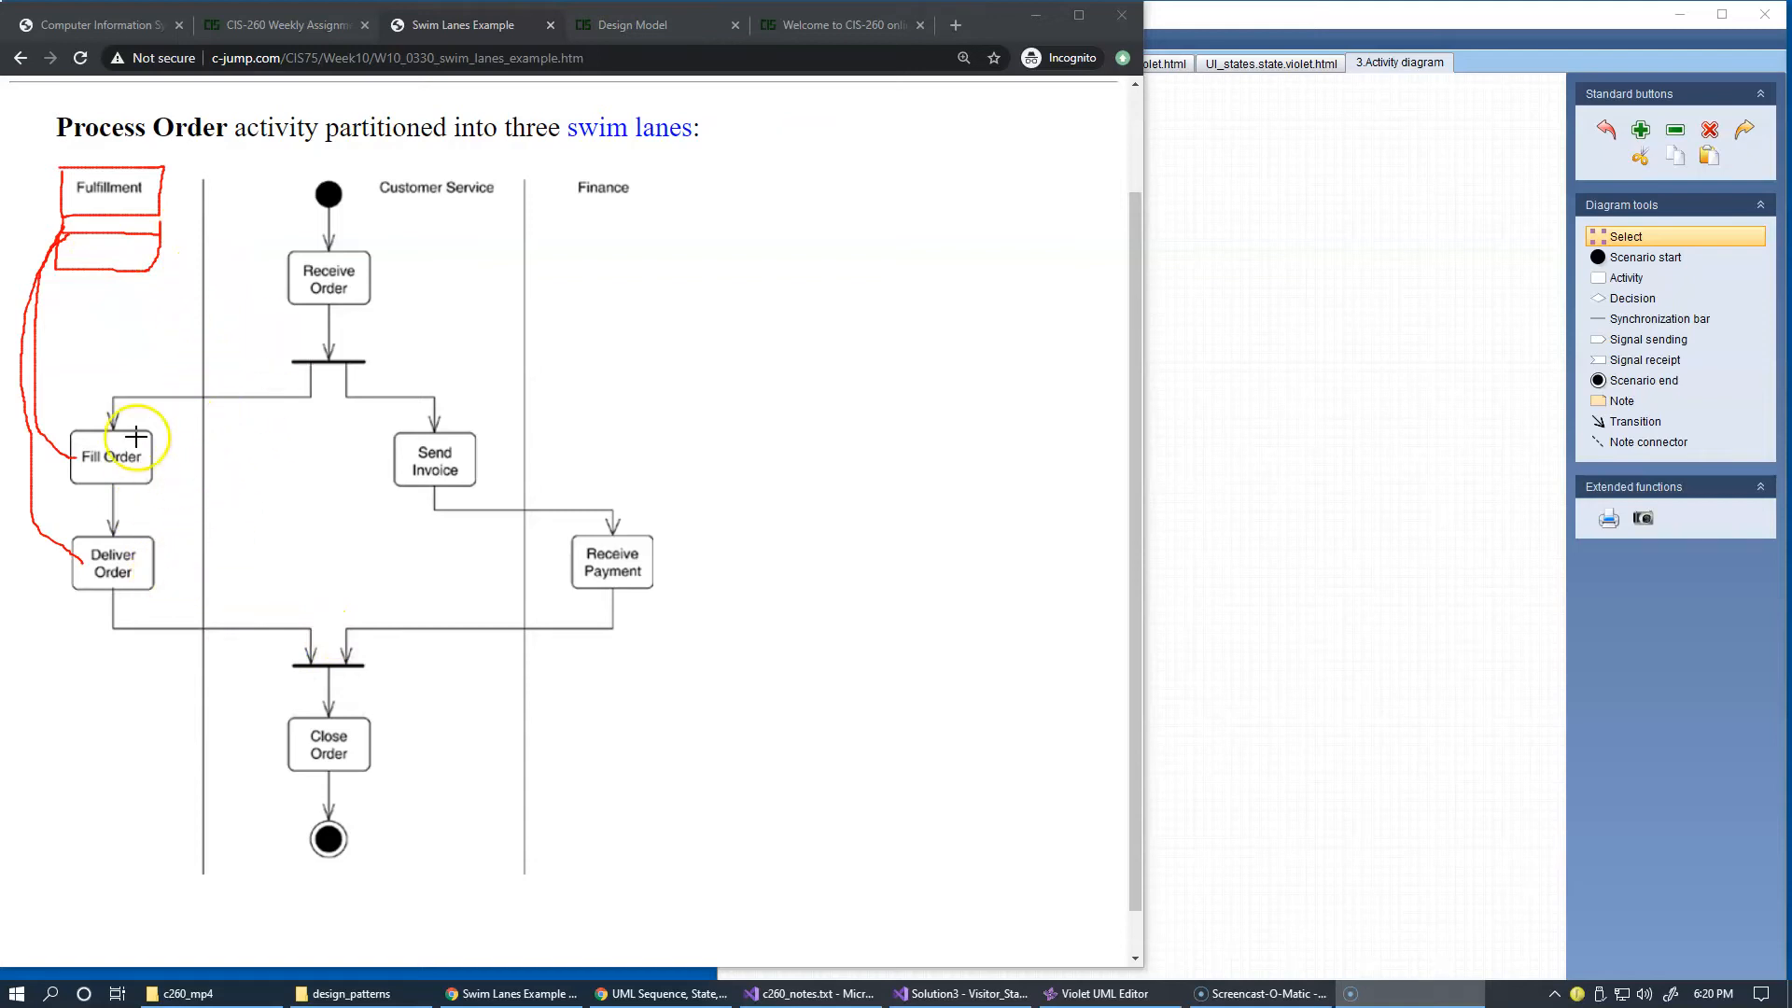
{"action": "mouse_move", "coordinate": [136, 485]}
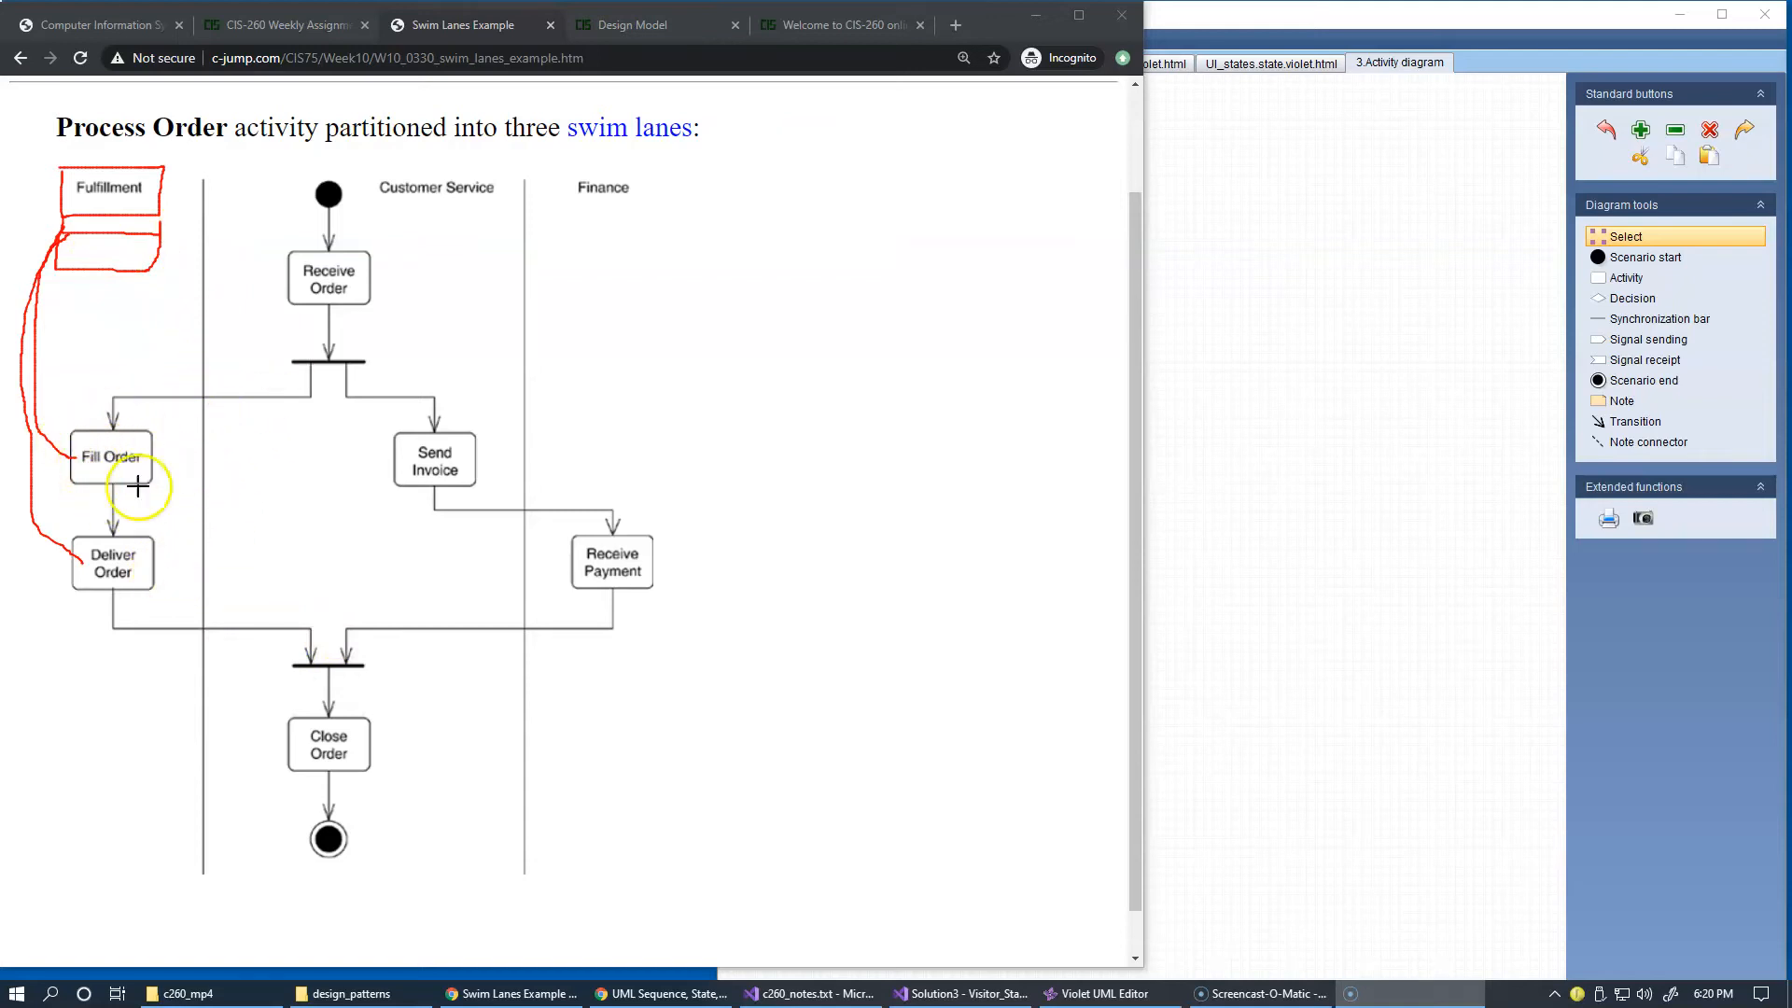
{"action": "mouse_move", "coordinate": [80, 446]}
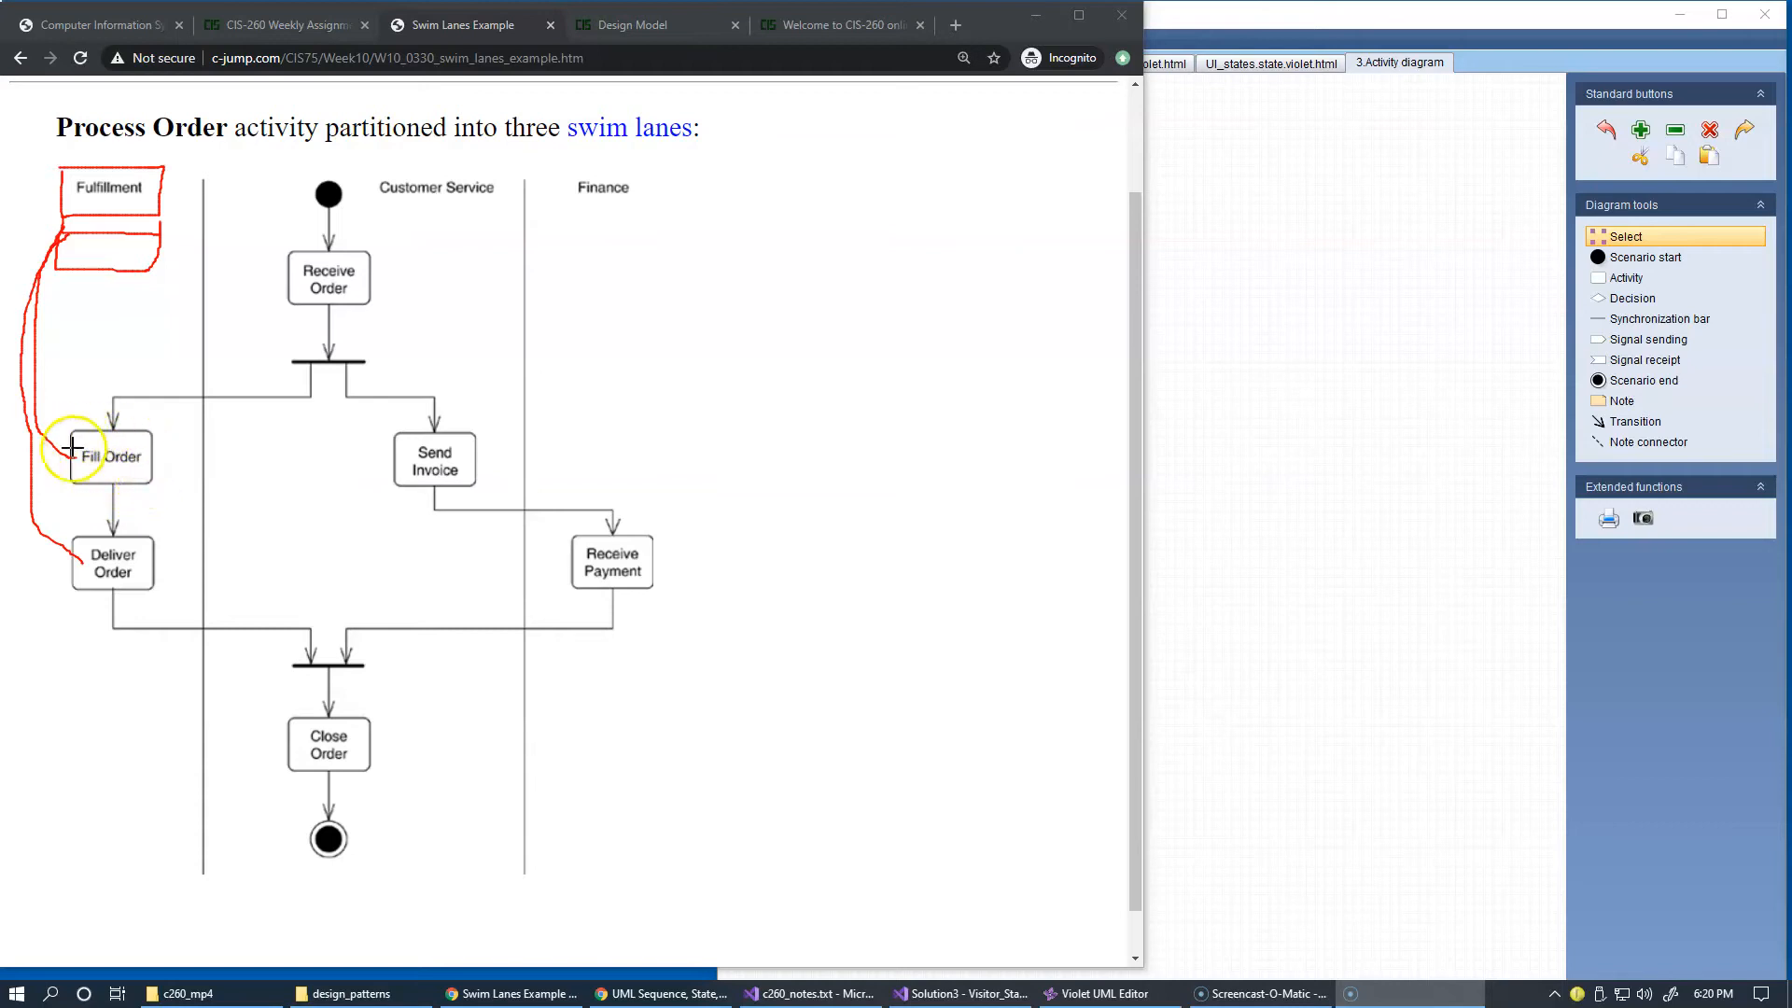
{"action": "mouse_move", "coordinate": [403, 487]}
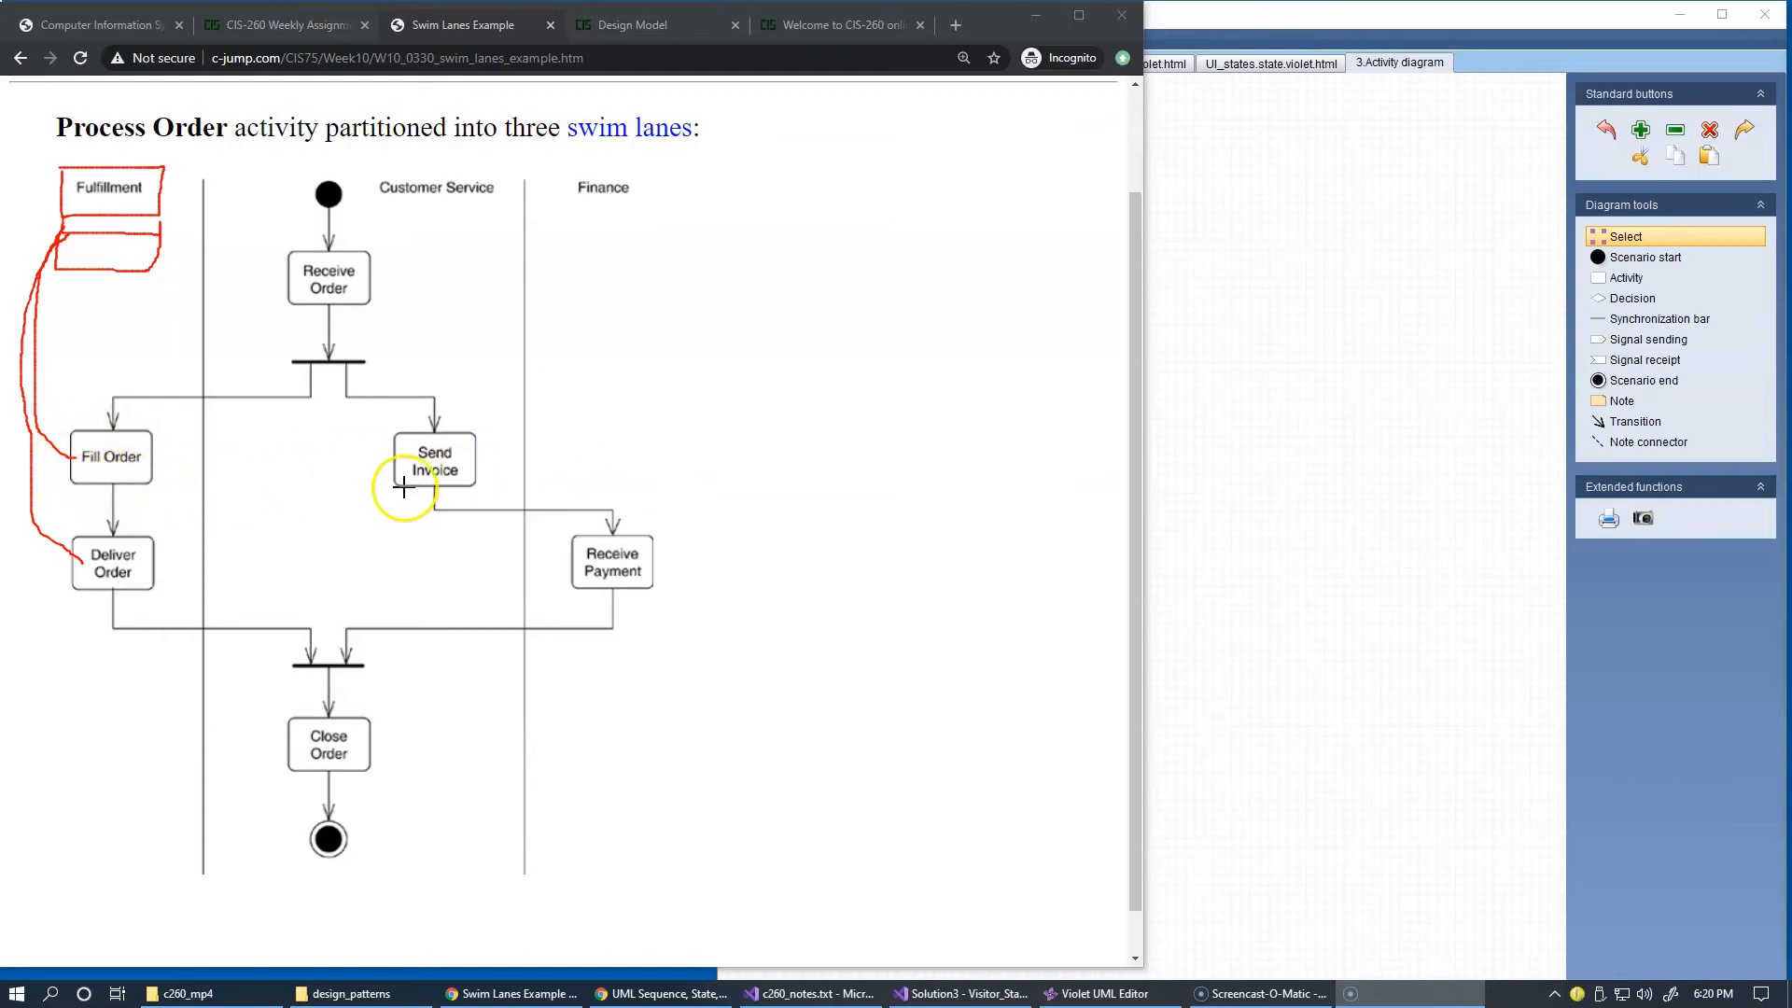
{"action": "mouse_move", "coordinate": [157, 316]}
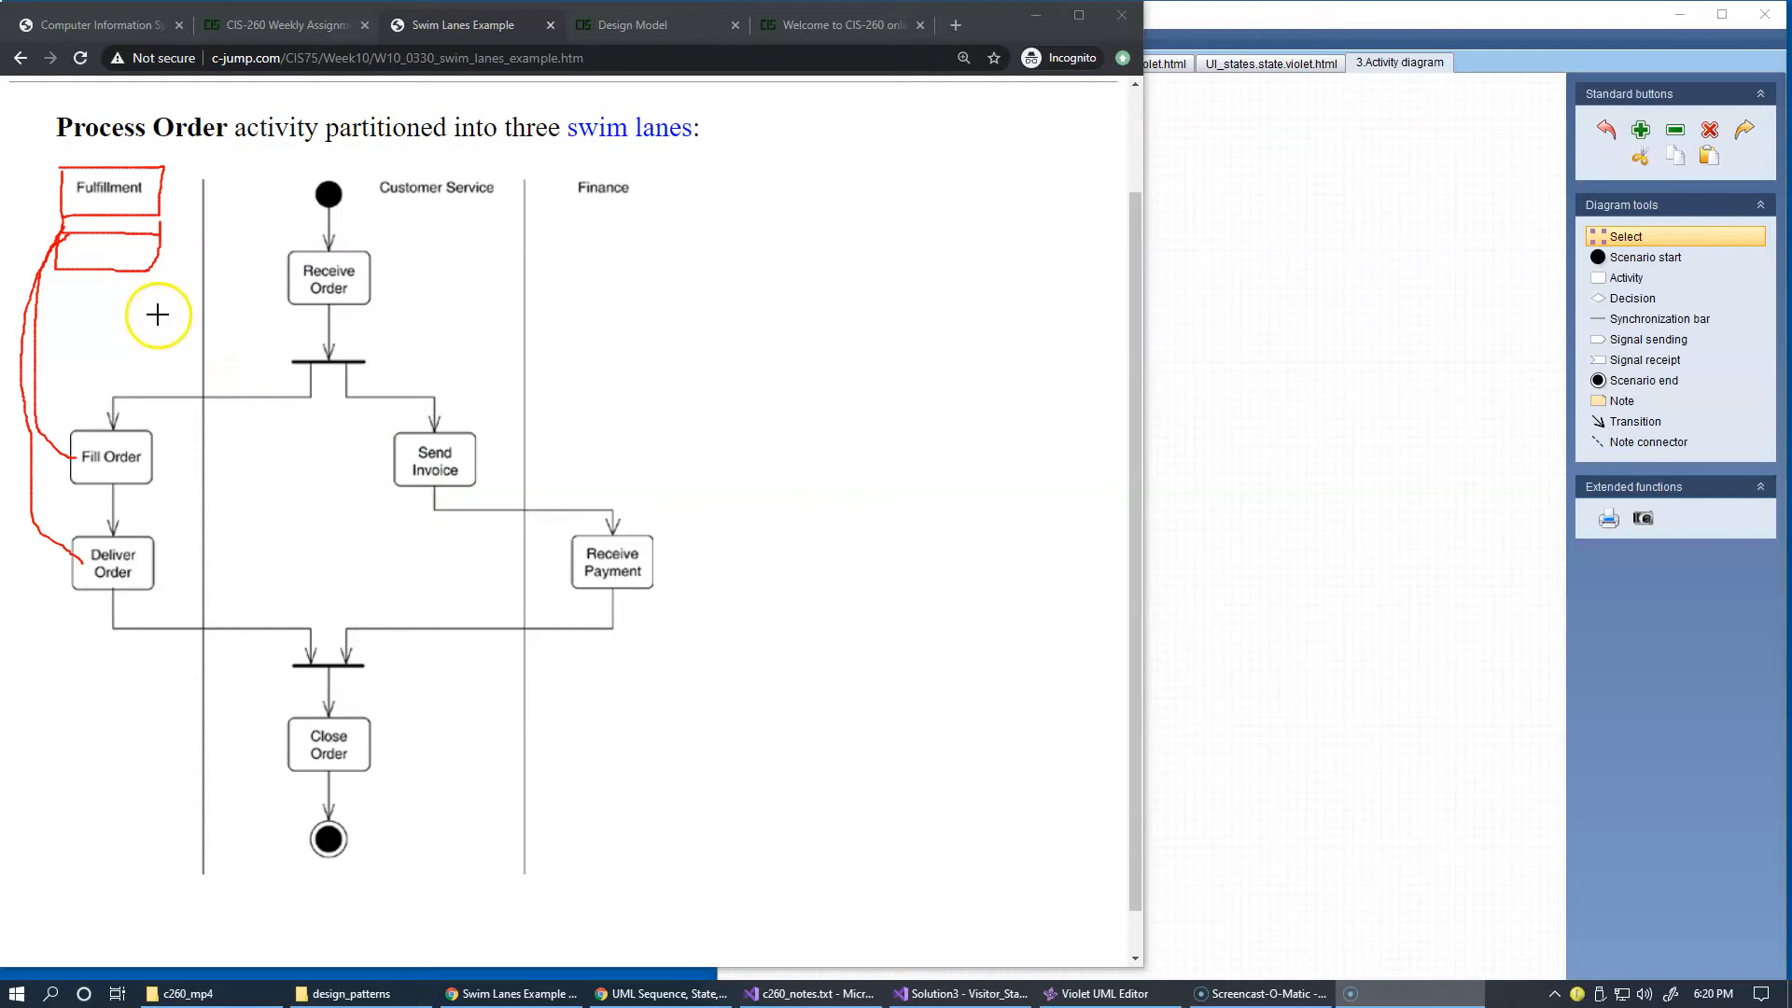
{"action": "mouse_move", "coordinate": [64, 291]}
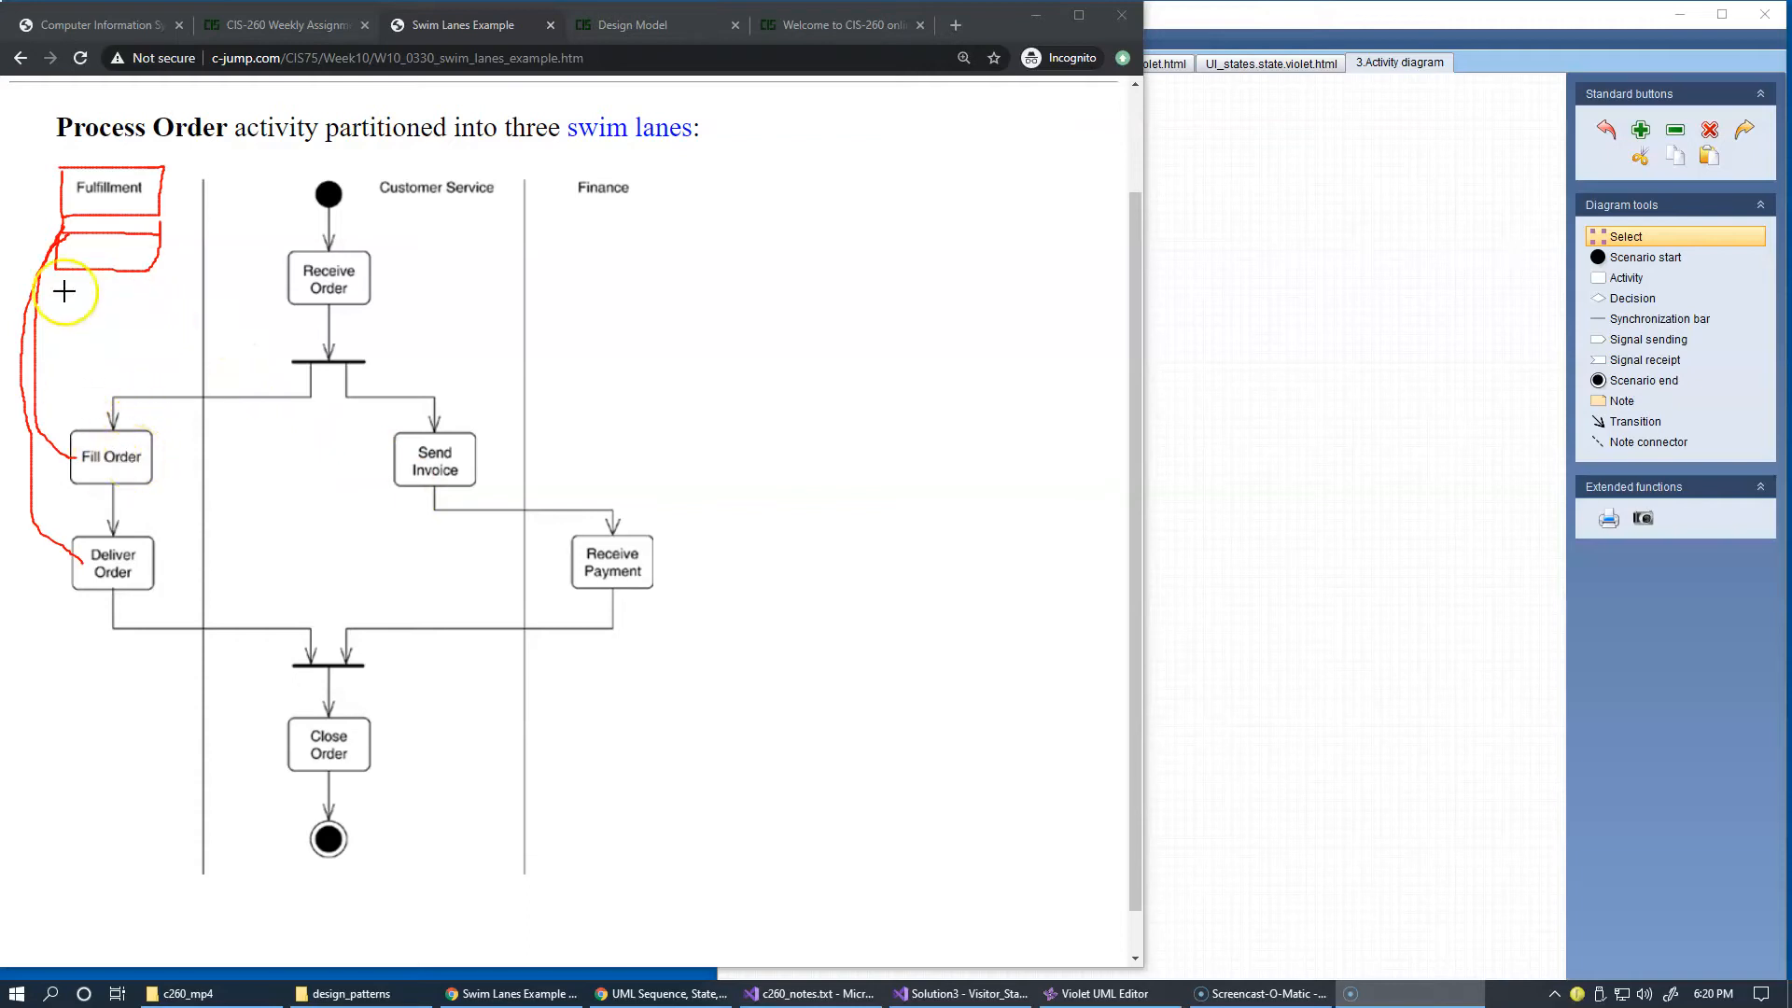
{"action": "mouse_move", "coordinate": [95, 273]}
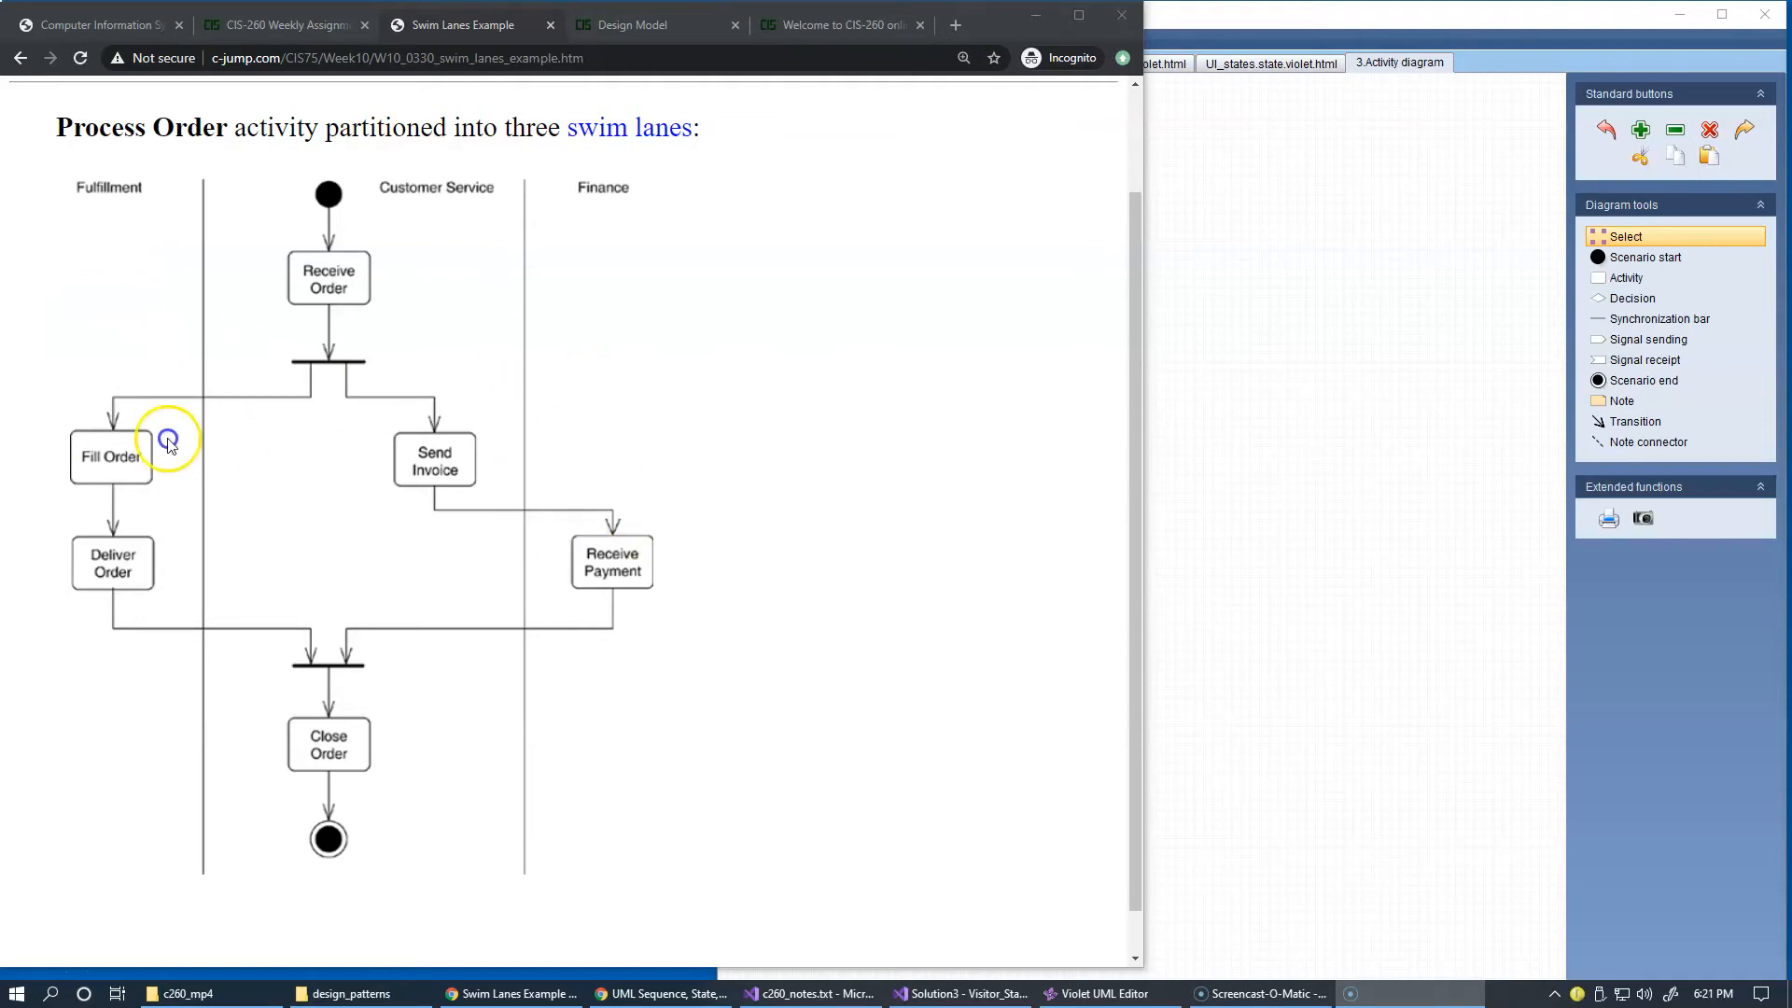
{"action": "mouse_move", "coordinate": [291, 729]}
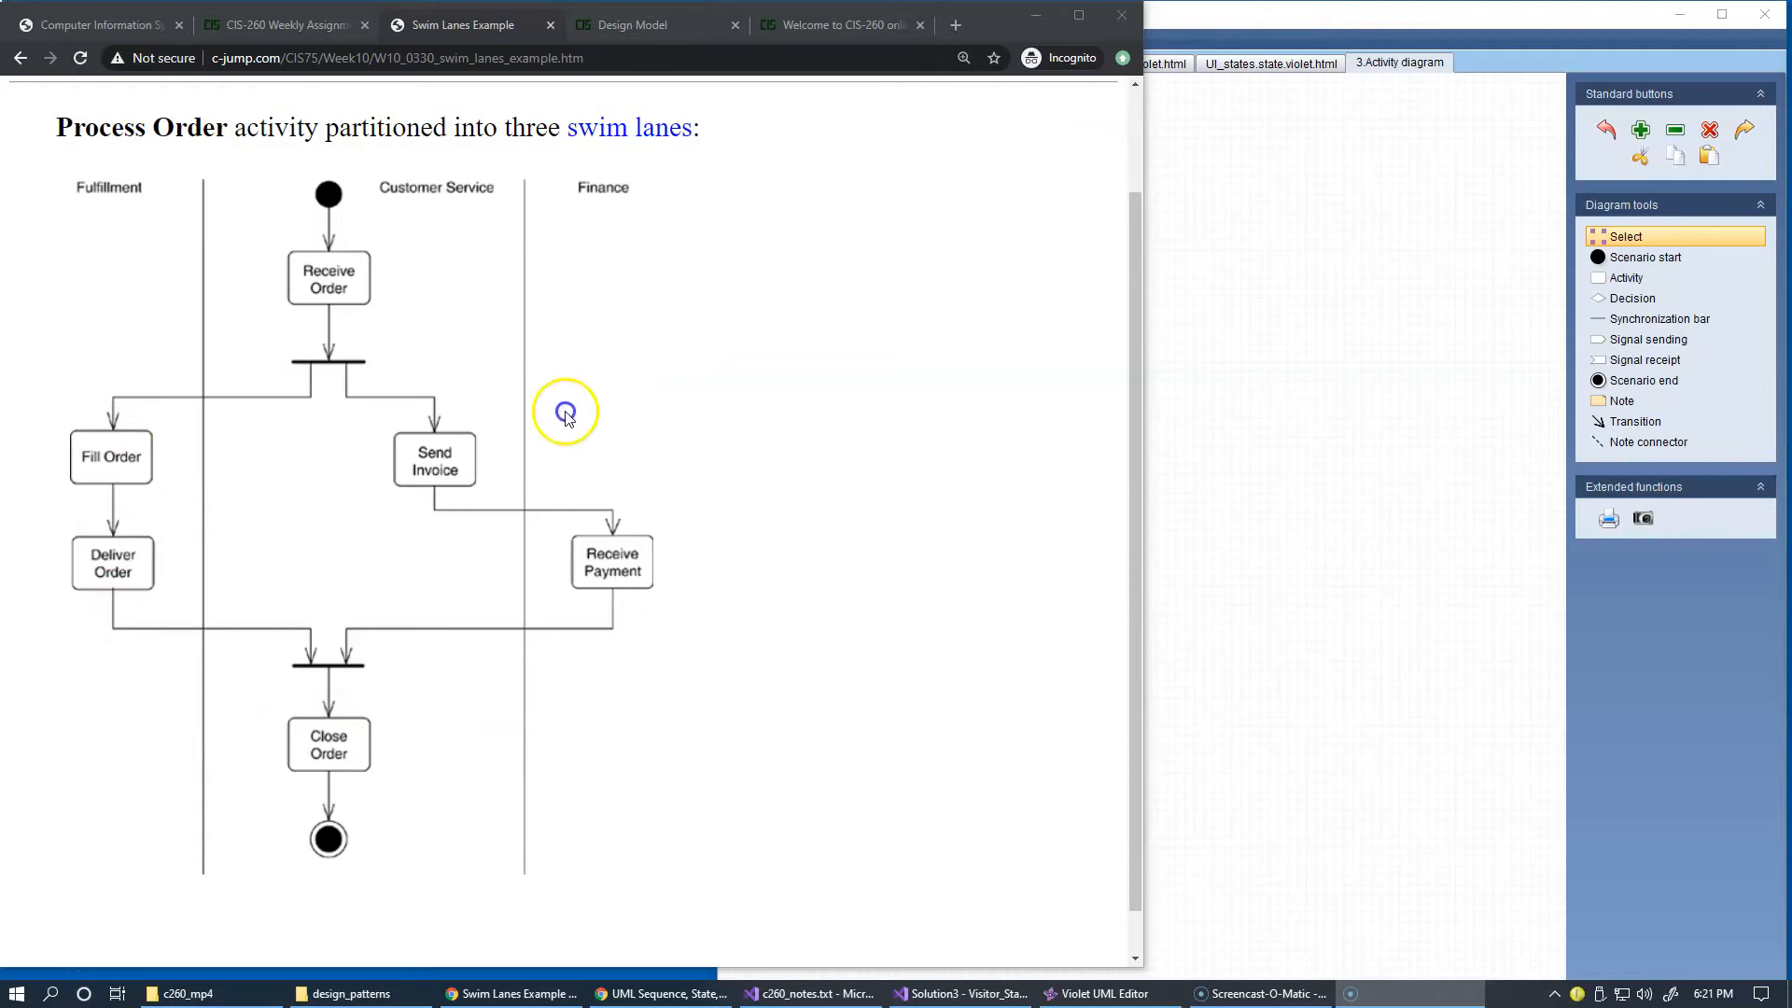
{"action": "mouse_move", "coordinate": [544, 338]}
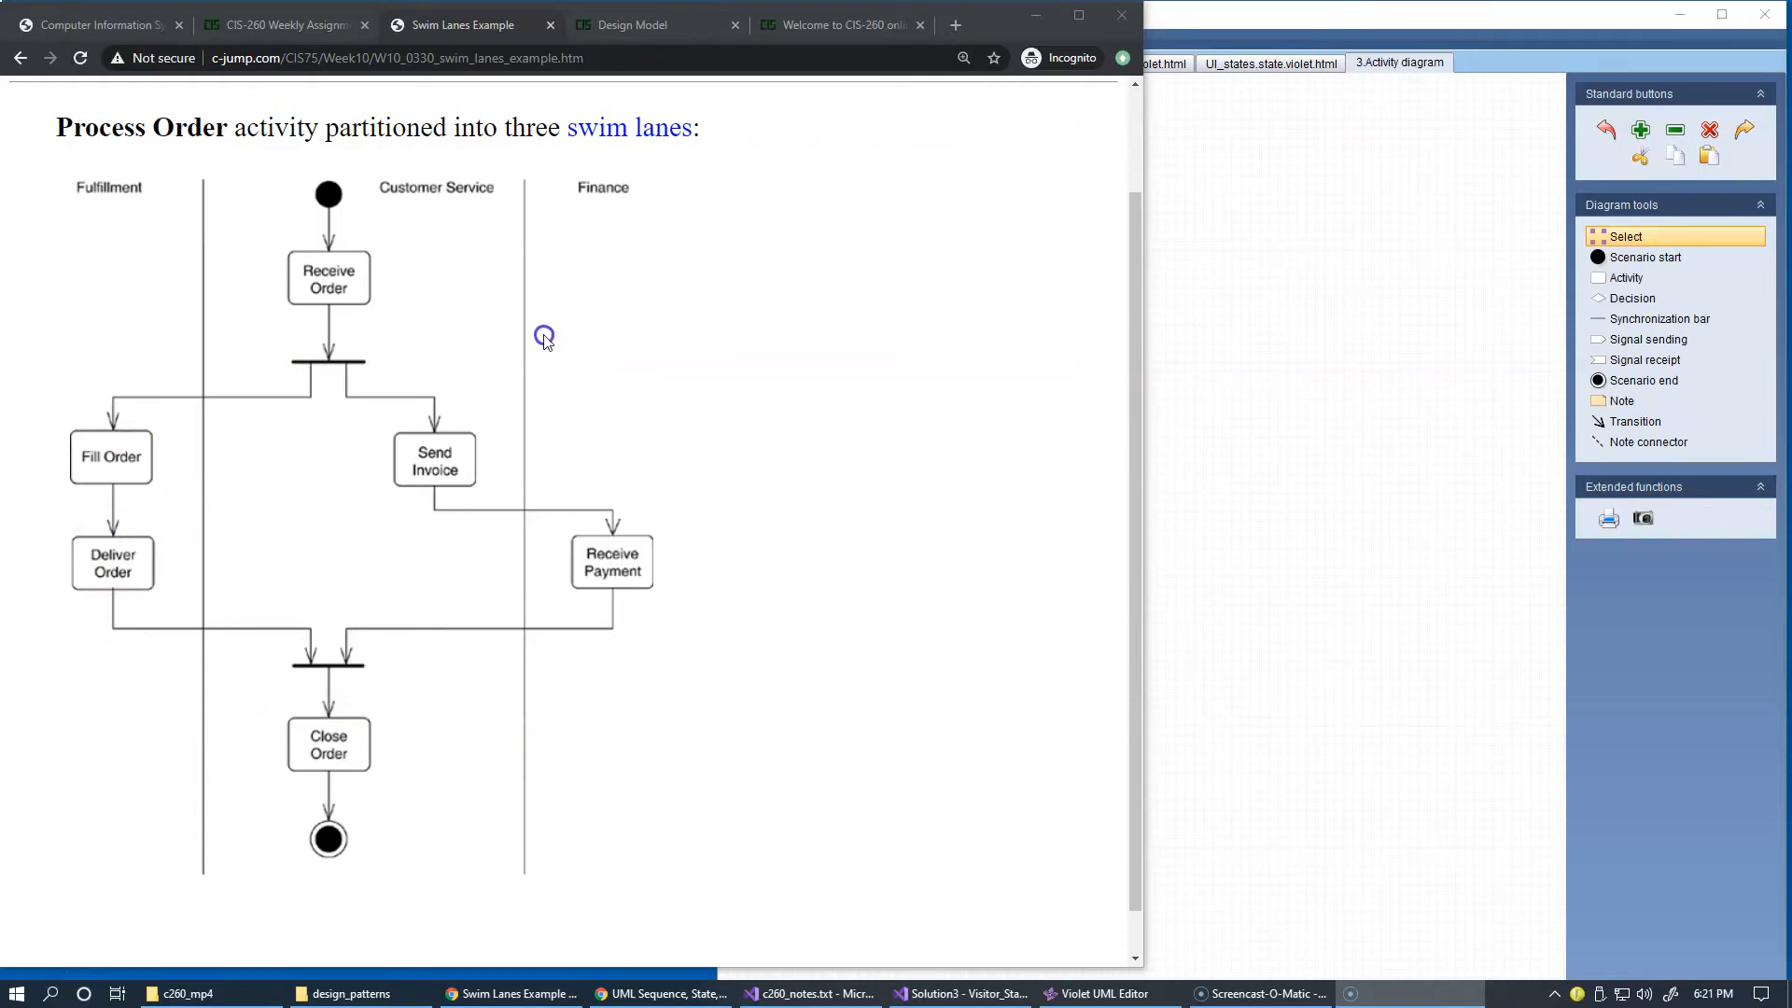
{"action": "mouse_move", "coordinate": [508, 368]}
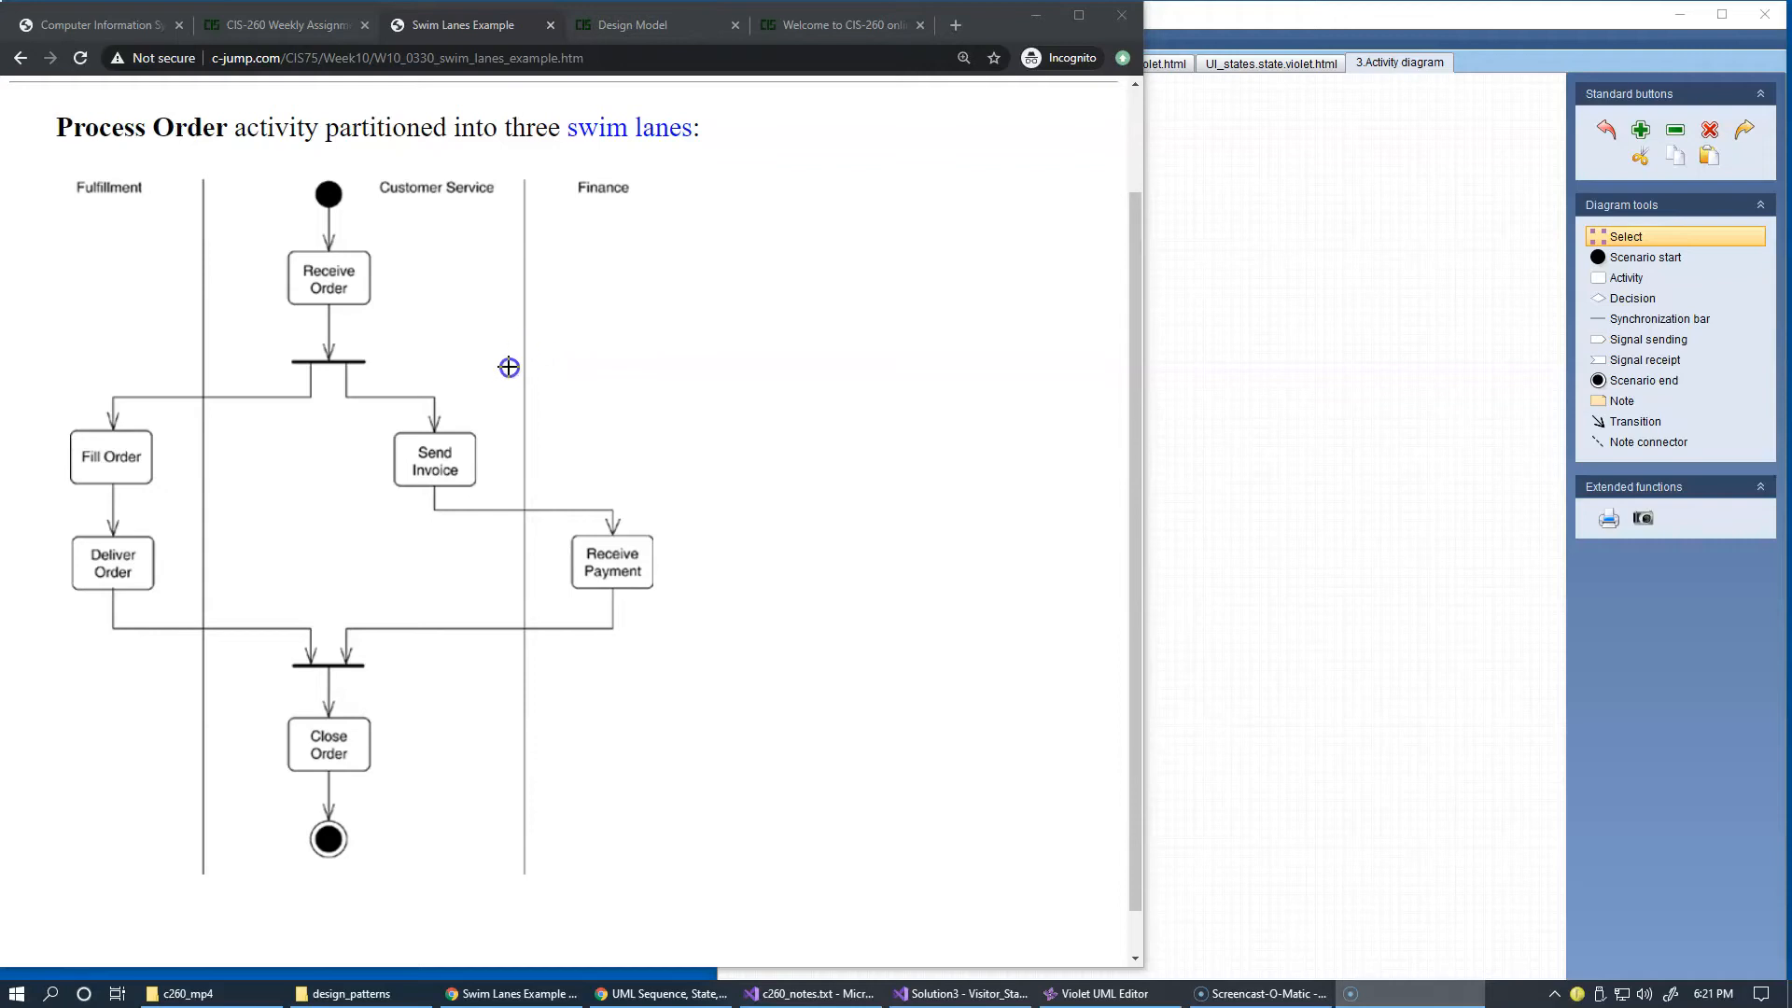
{"action": "mouse_move", "coordinate": [335, 364]}
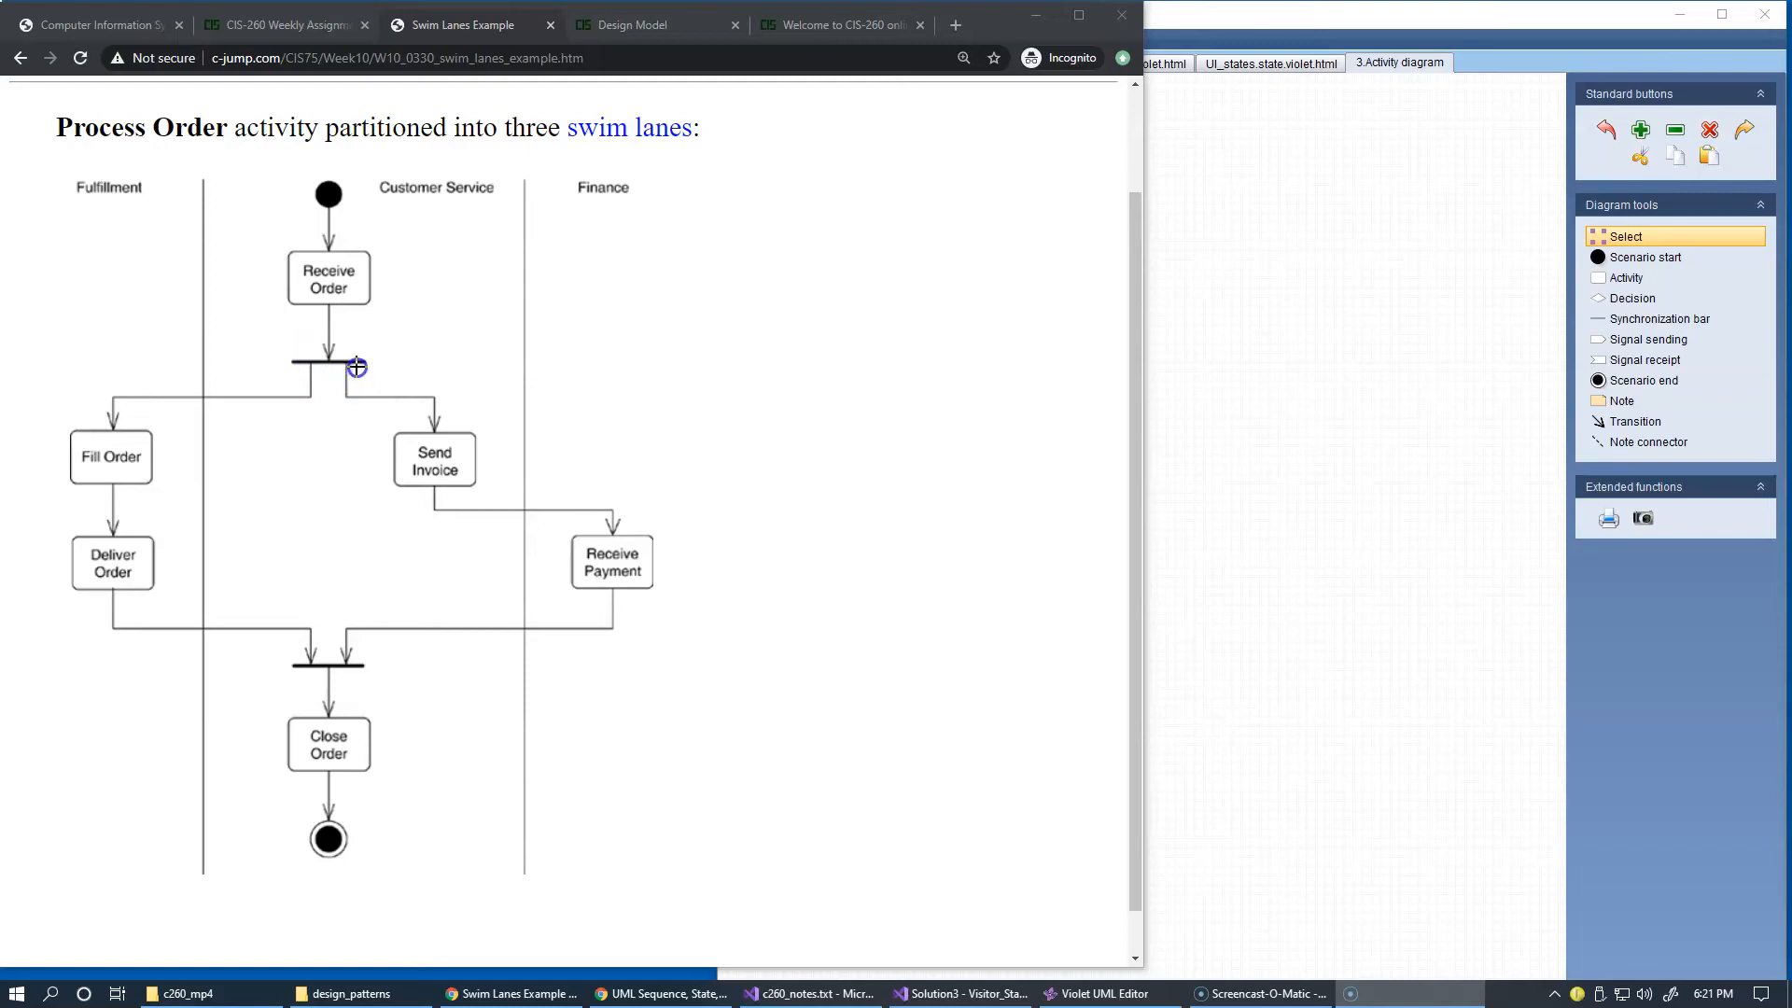
{"action": "mouse_move", "coordinate": [328, 378]}
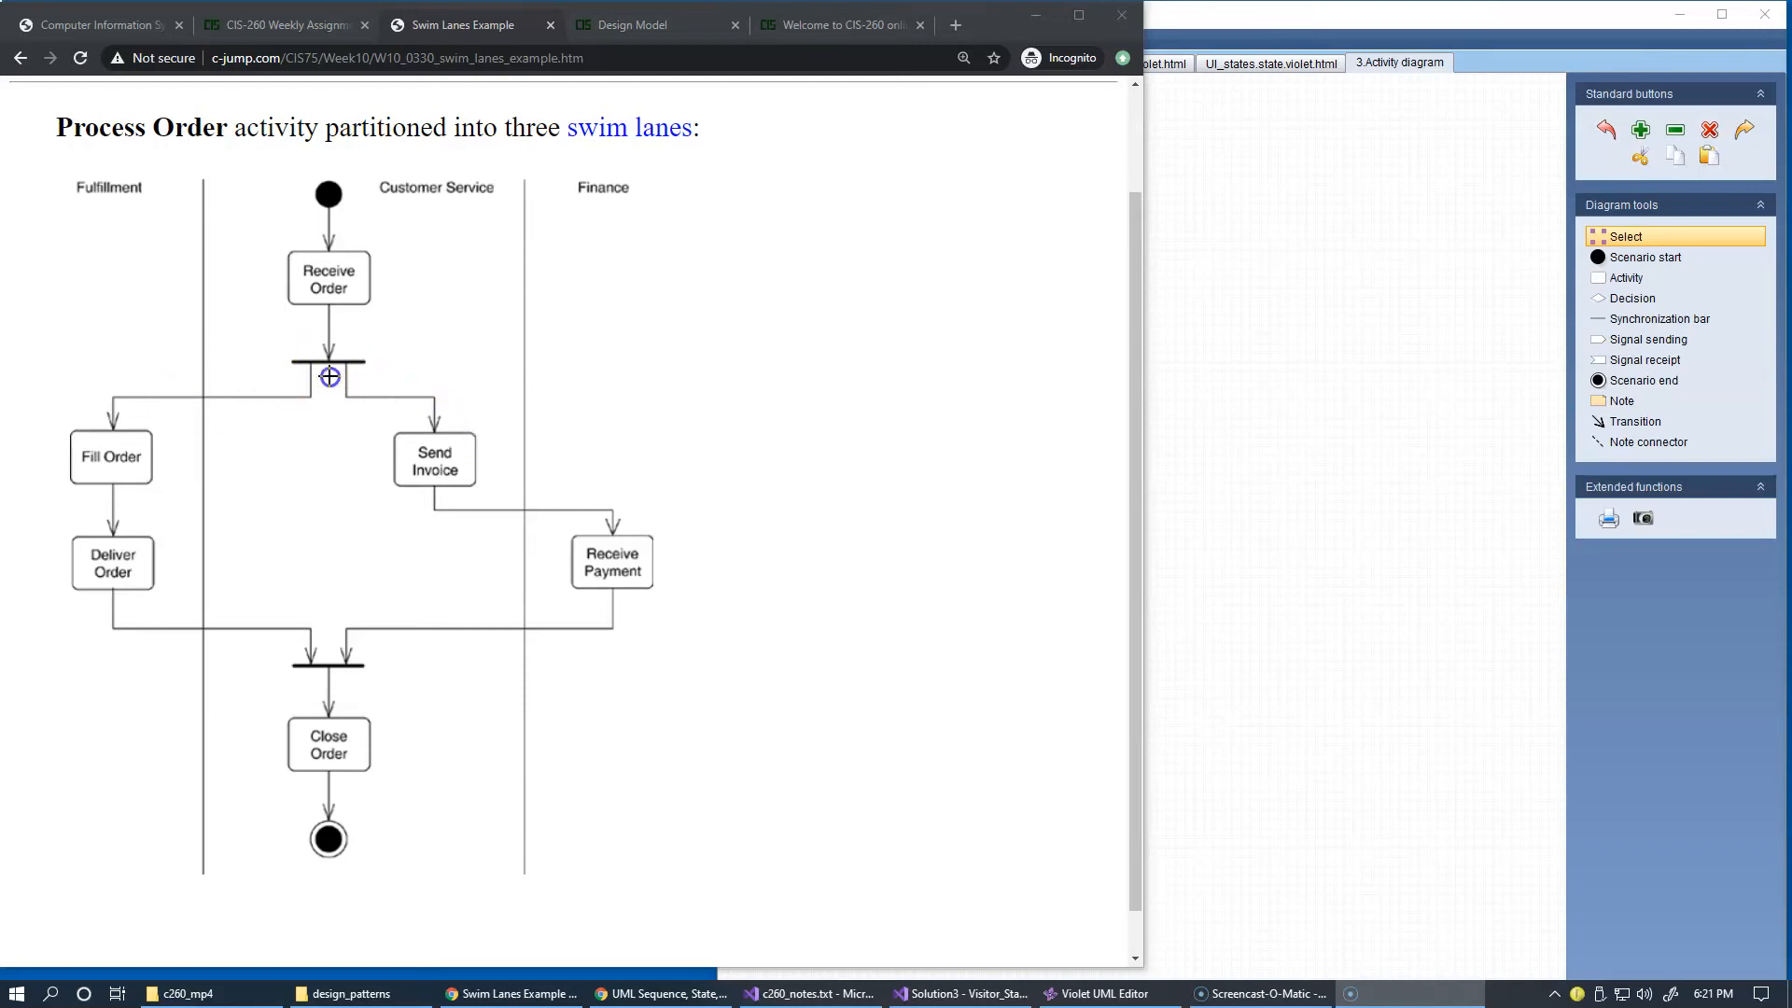
{"action": "mouse_move", "coordinate": [491, 473]}
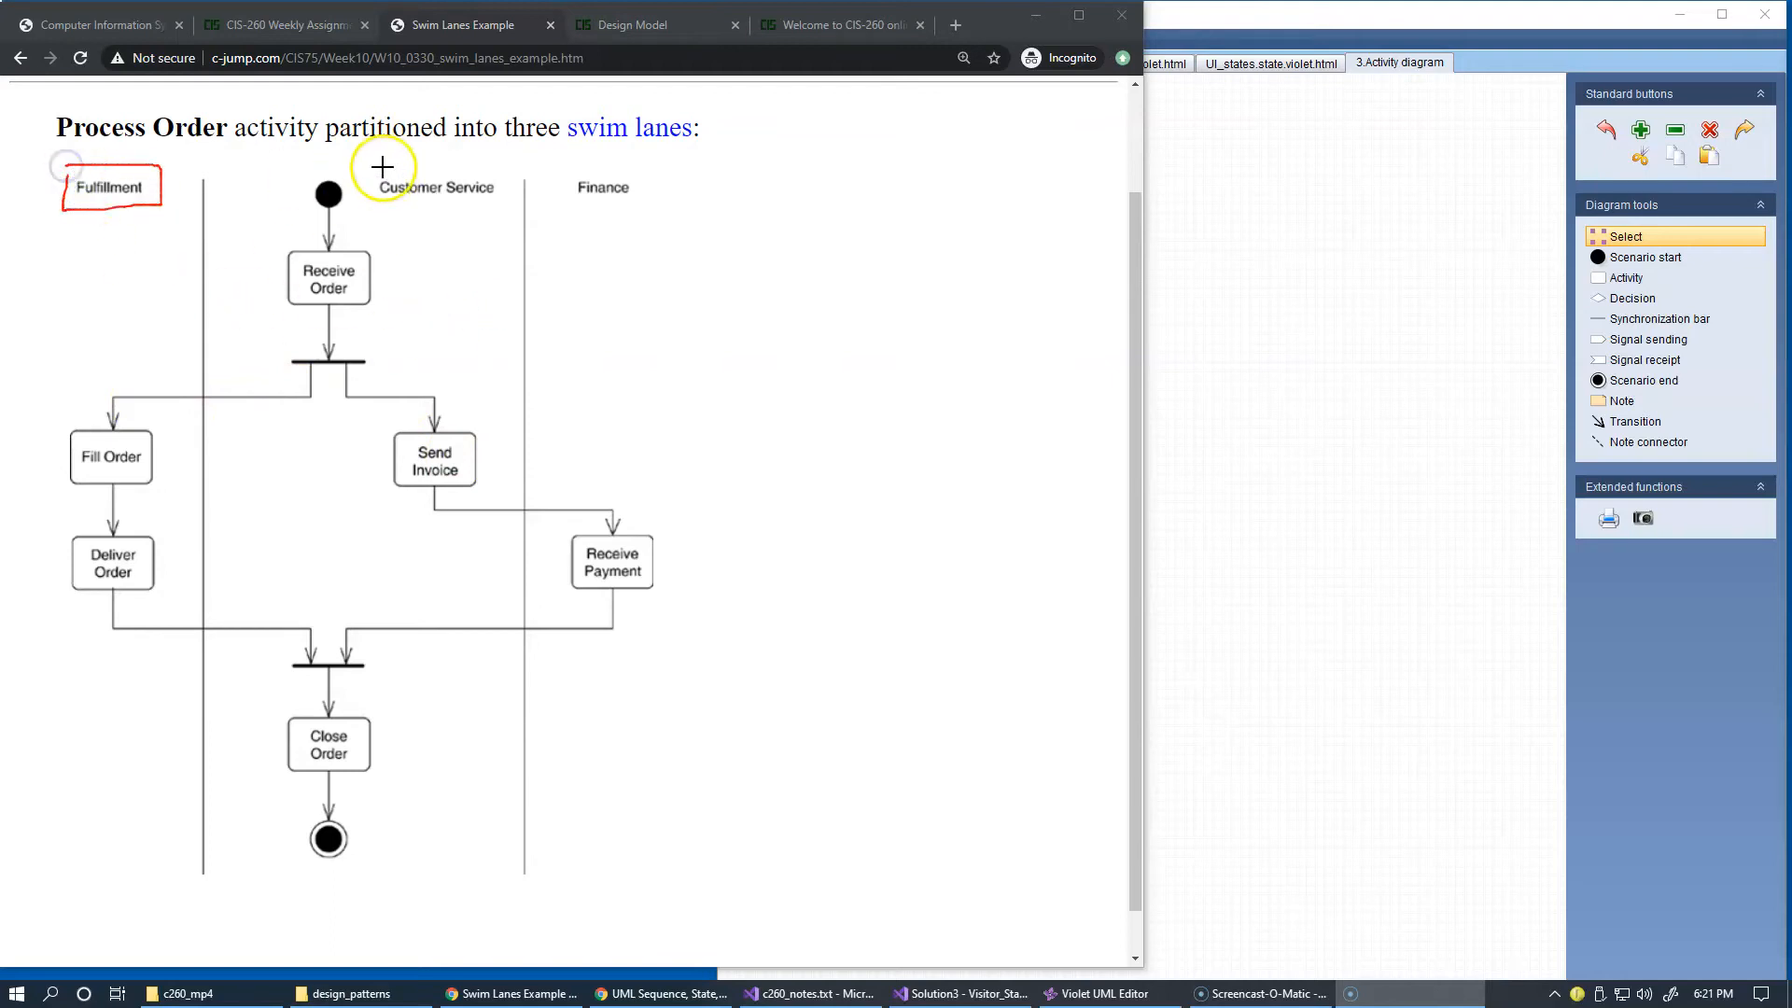
{"action": "left_click_drag", "start_coordinate": [366, 166], "coordinate": [516, 211]}
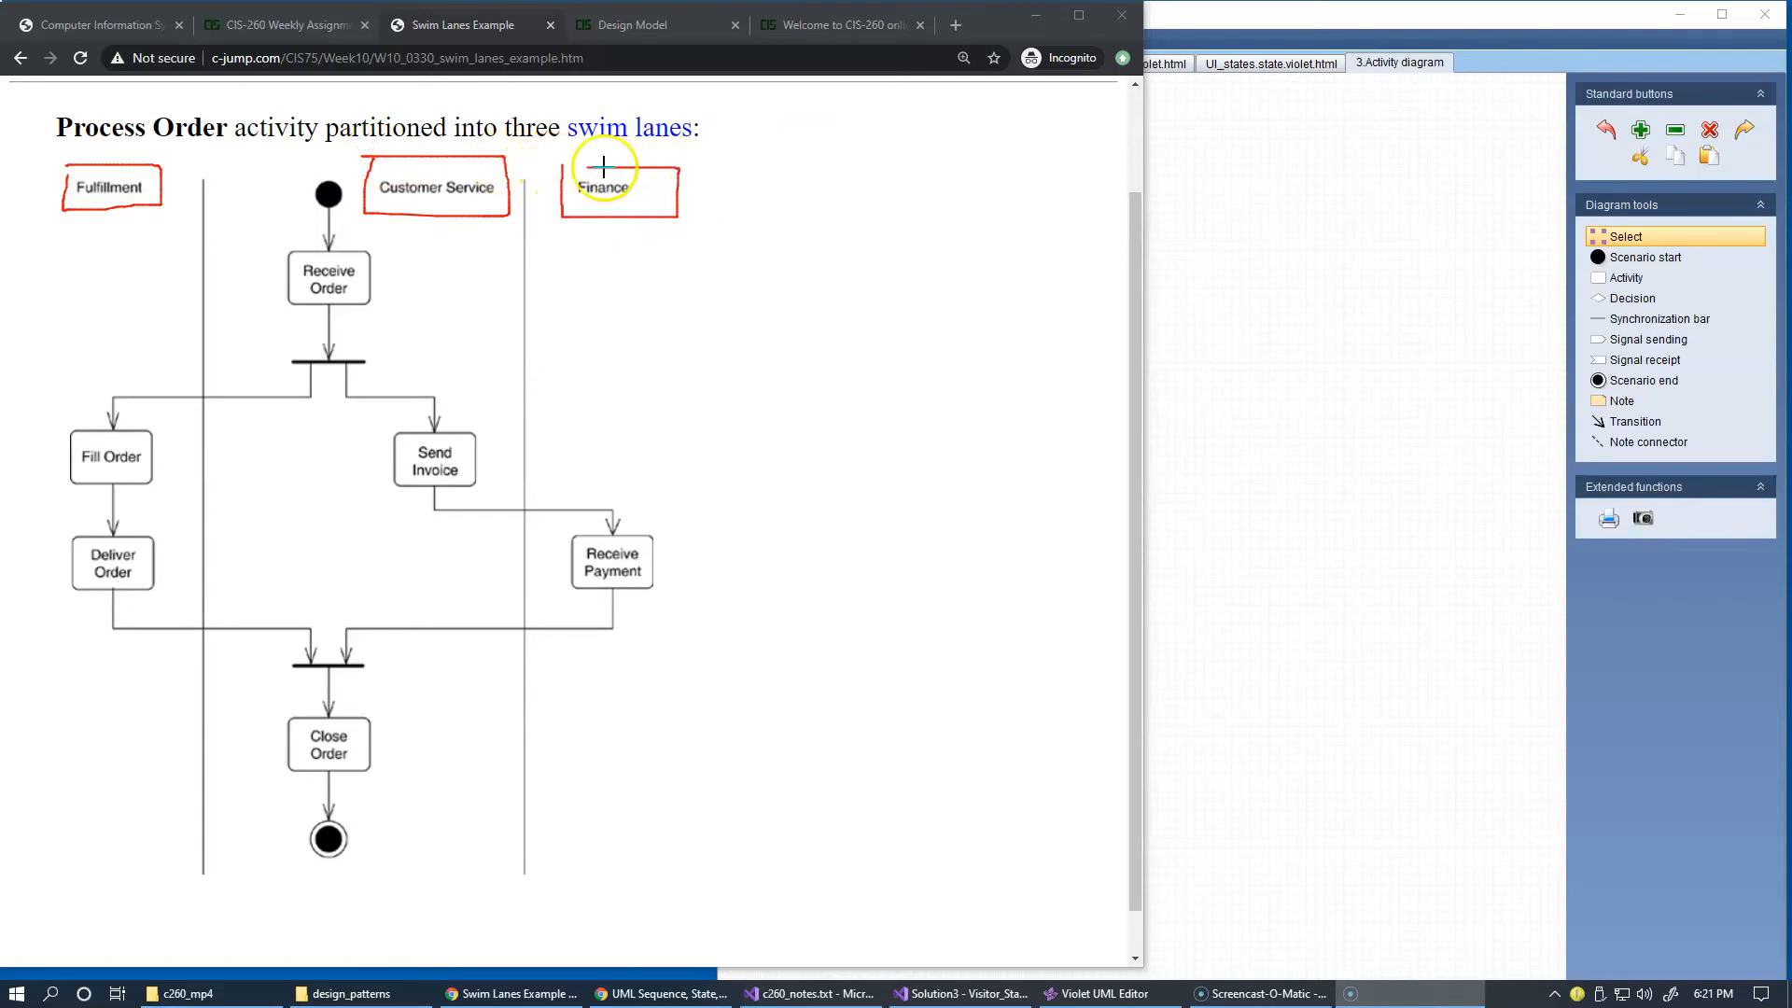
{"action": "mouse_move", "coordinate": [661, 368]}
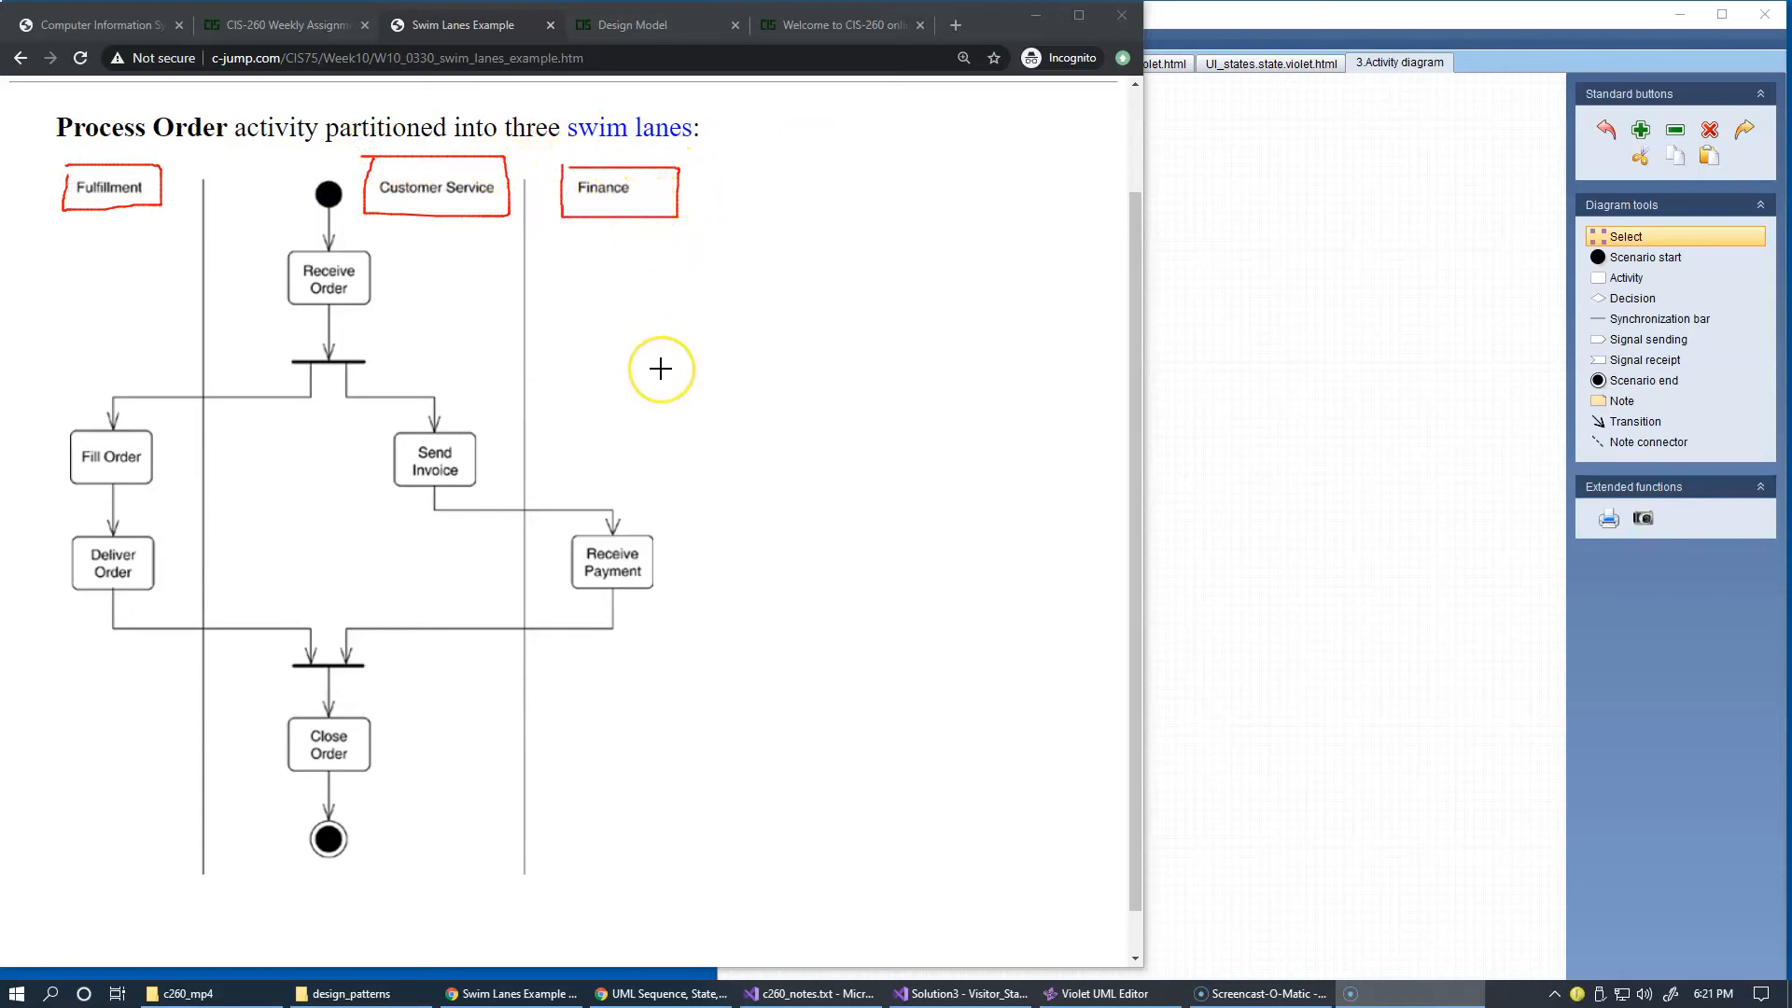
{"action": "mouse_move", "coordinate": [657, 317]}
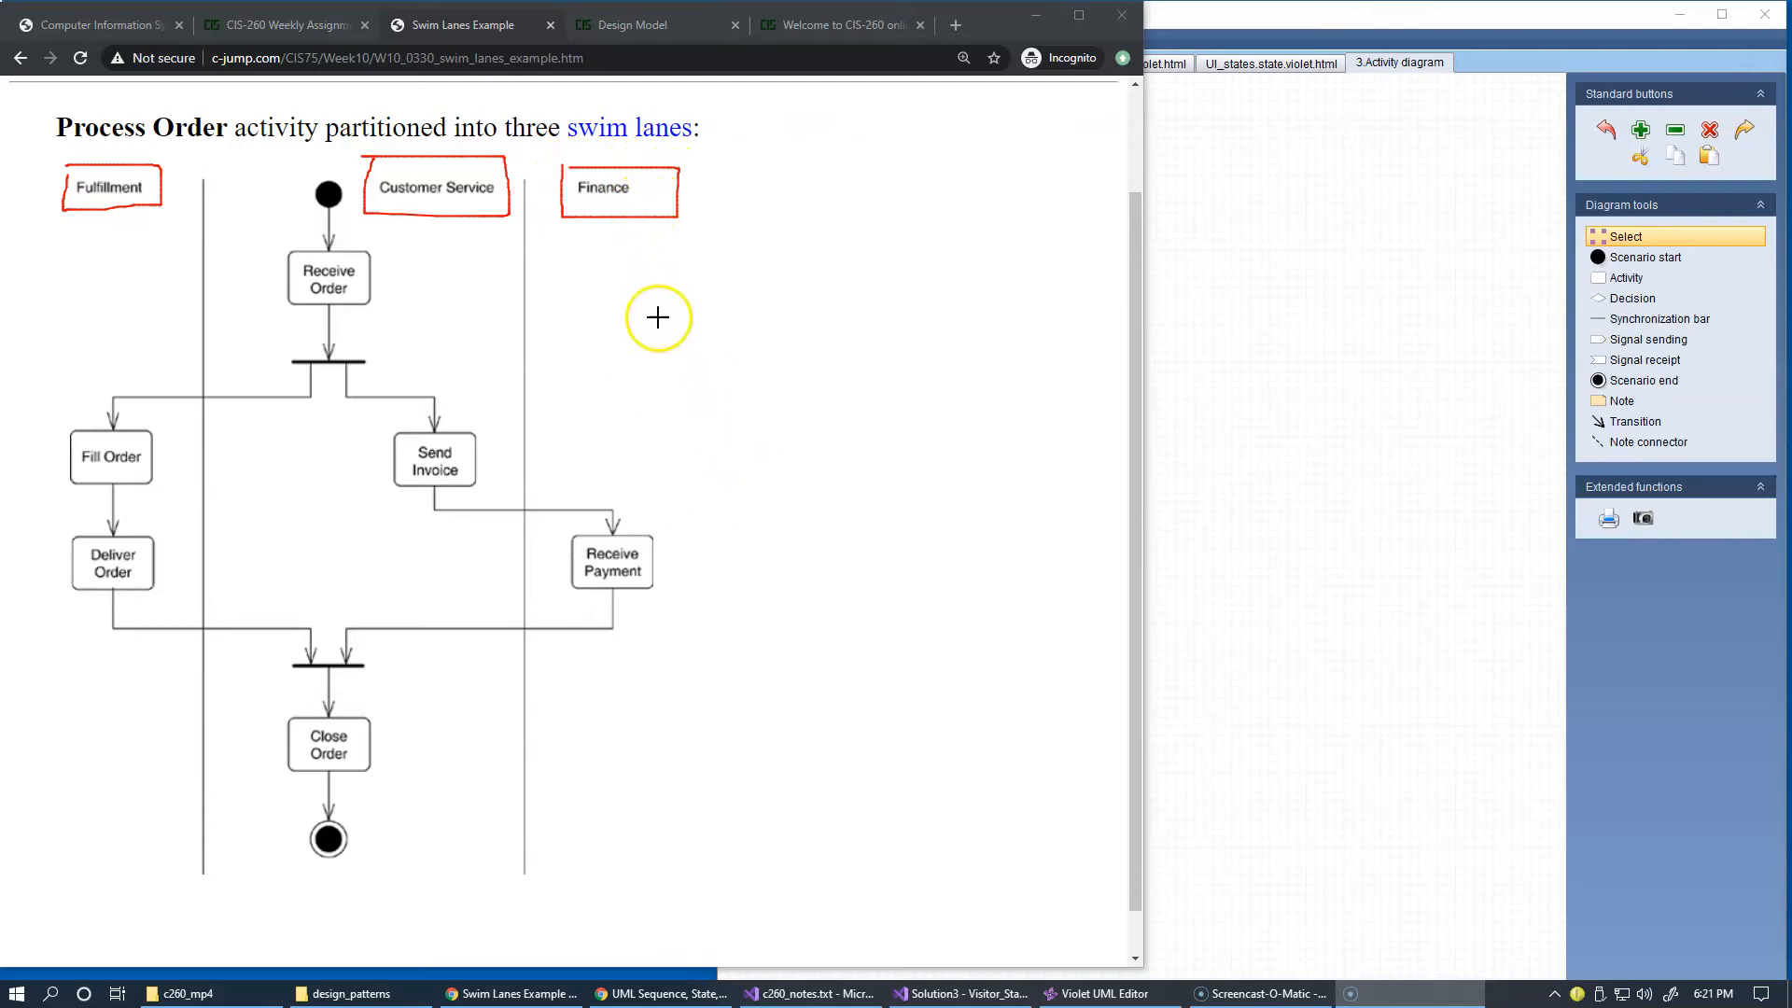
{"action": "mouse_move", "coordinate": [452, 228]}
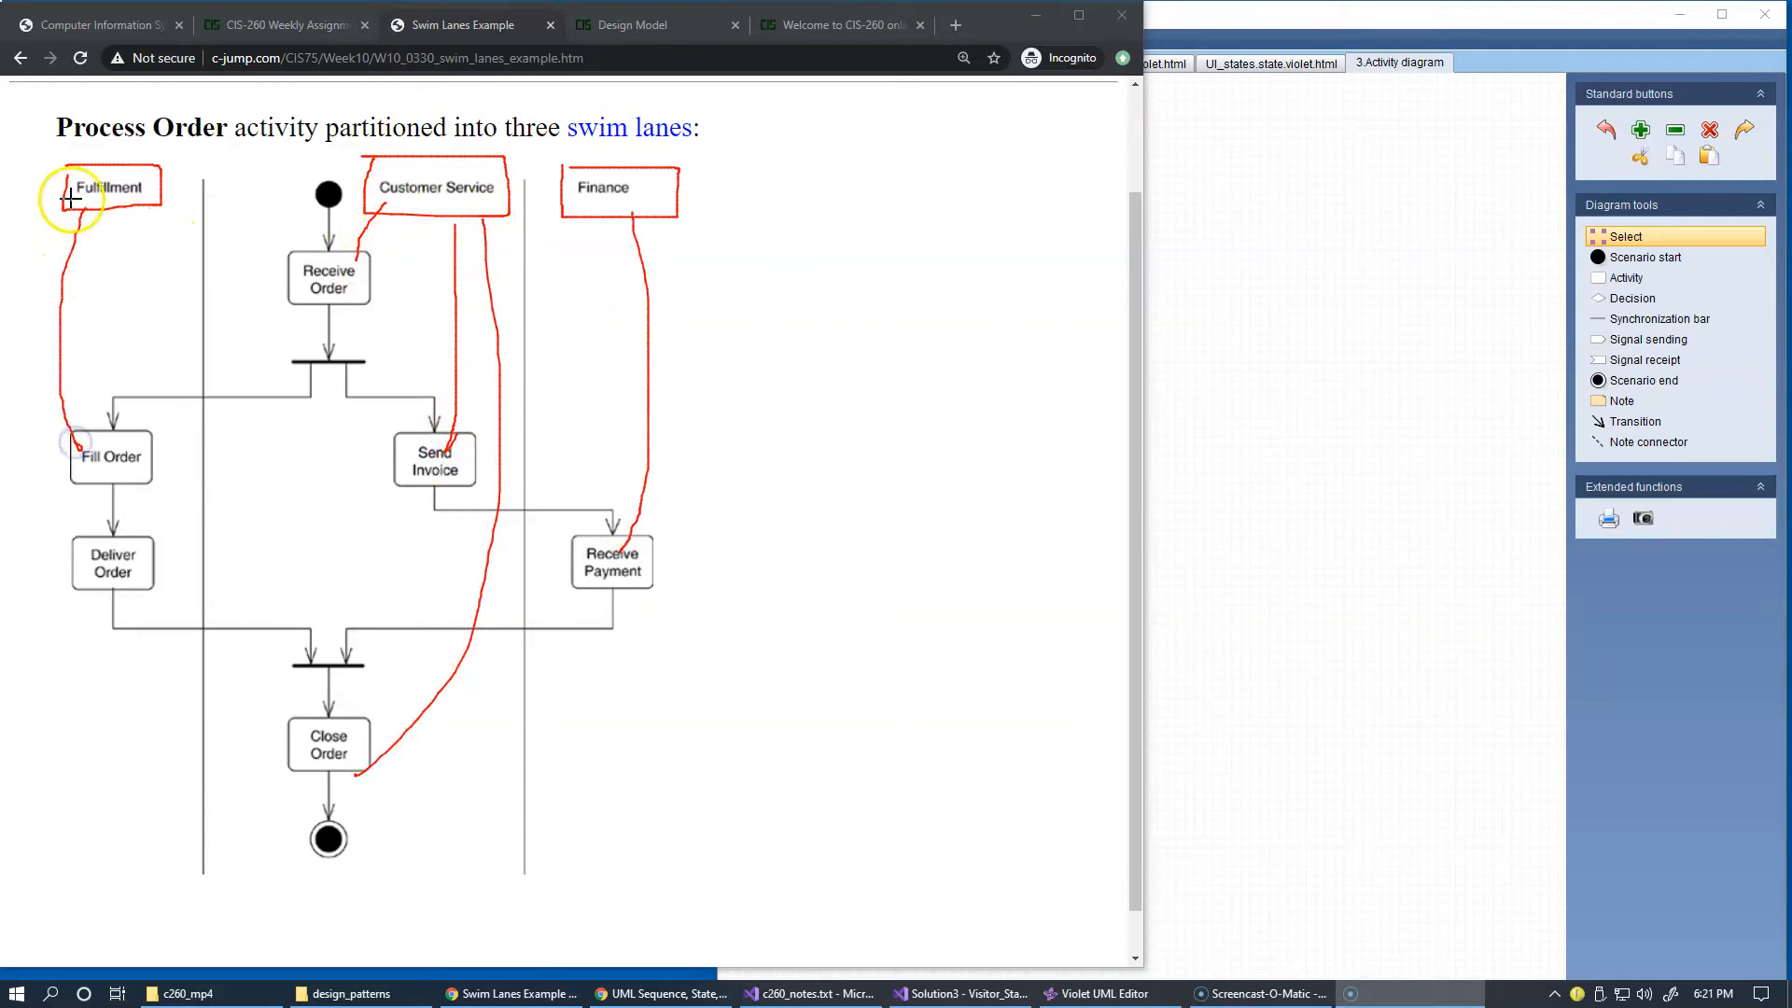
{"action": "mouse_move", "coordinate": [243, 515]}
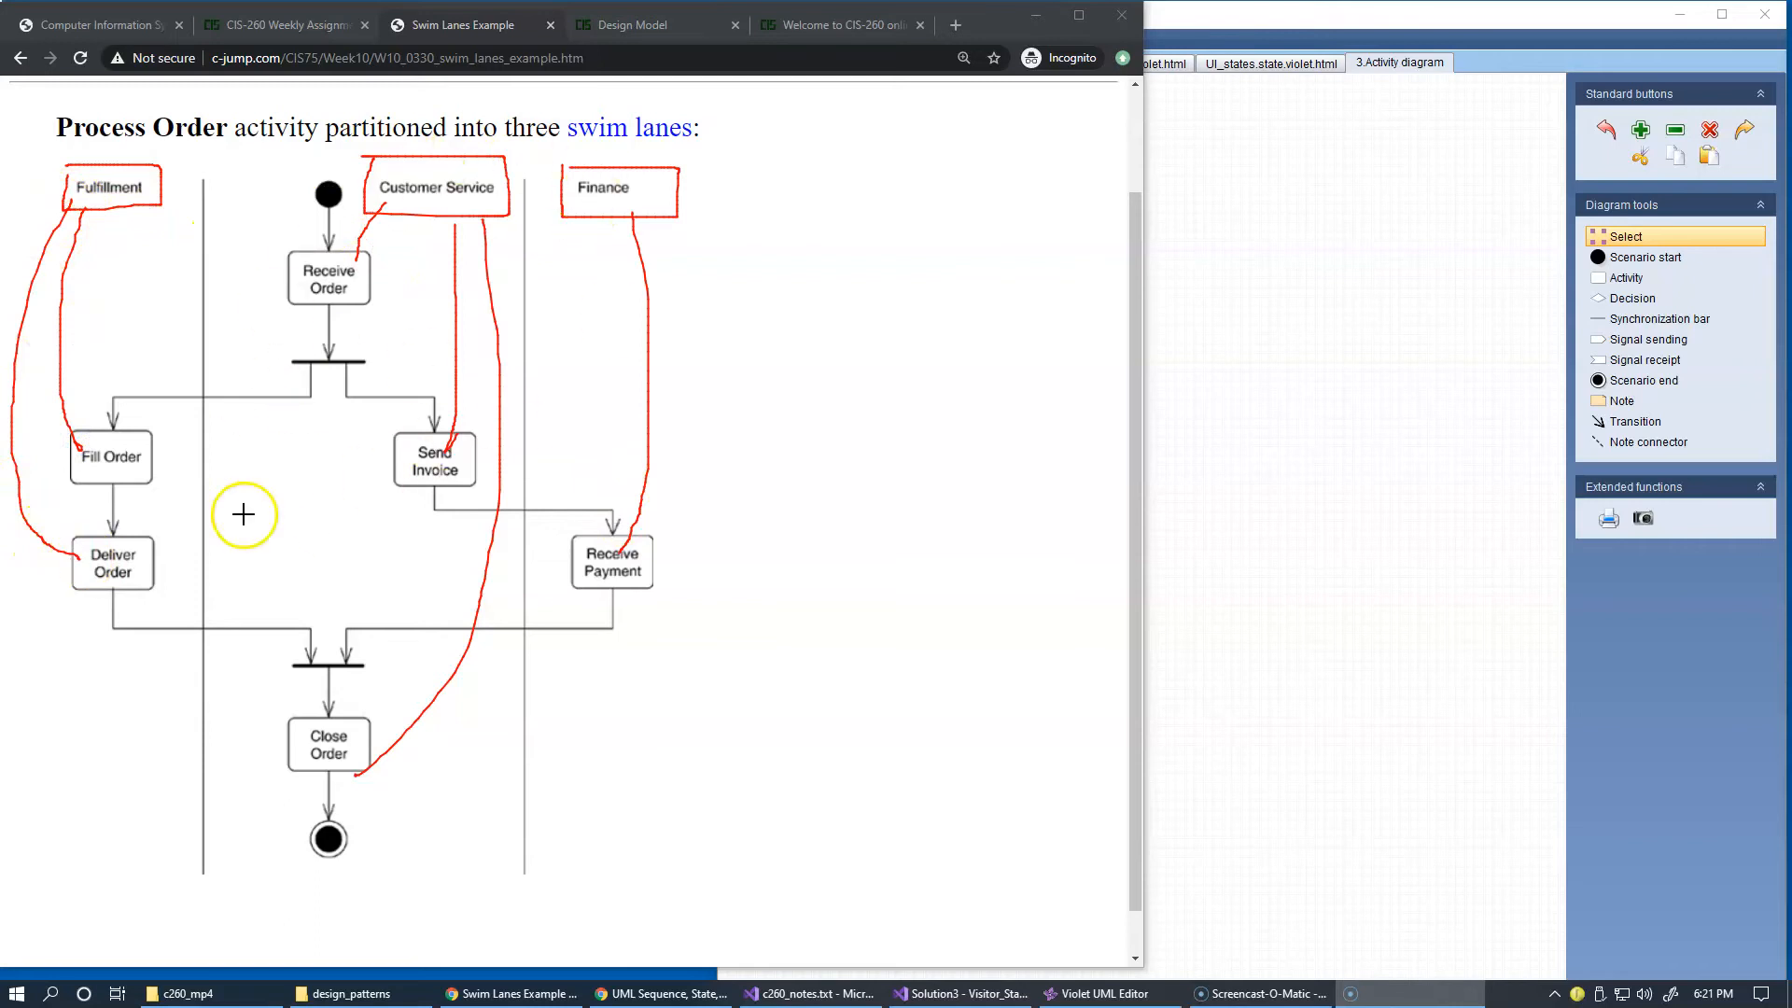
{"action": "mouse_move", "coordinate": [728, 420]}
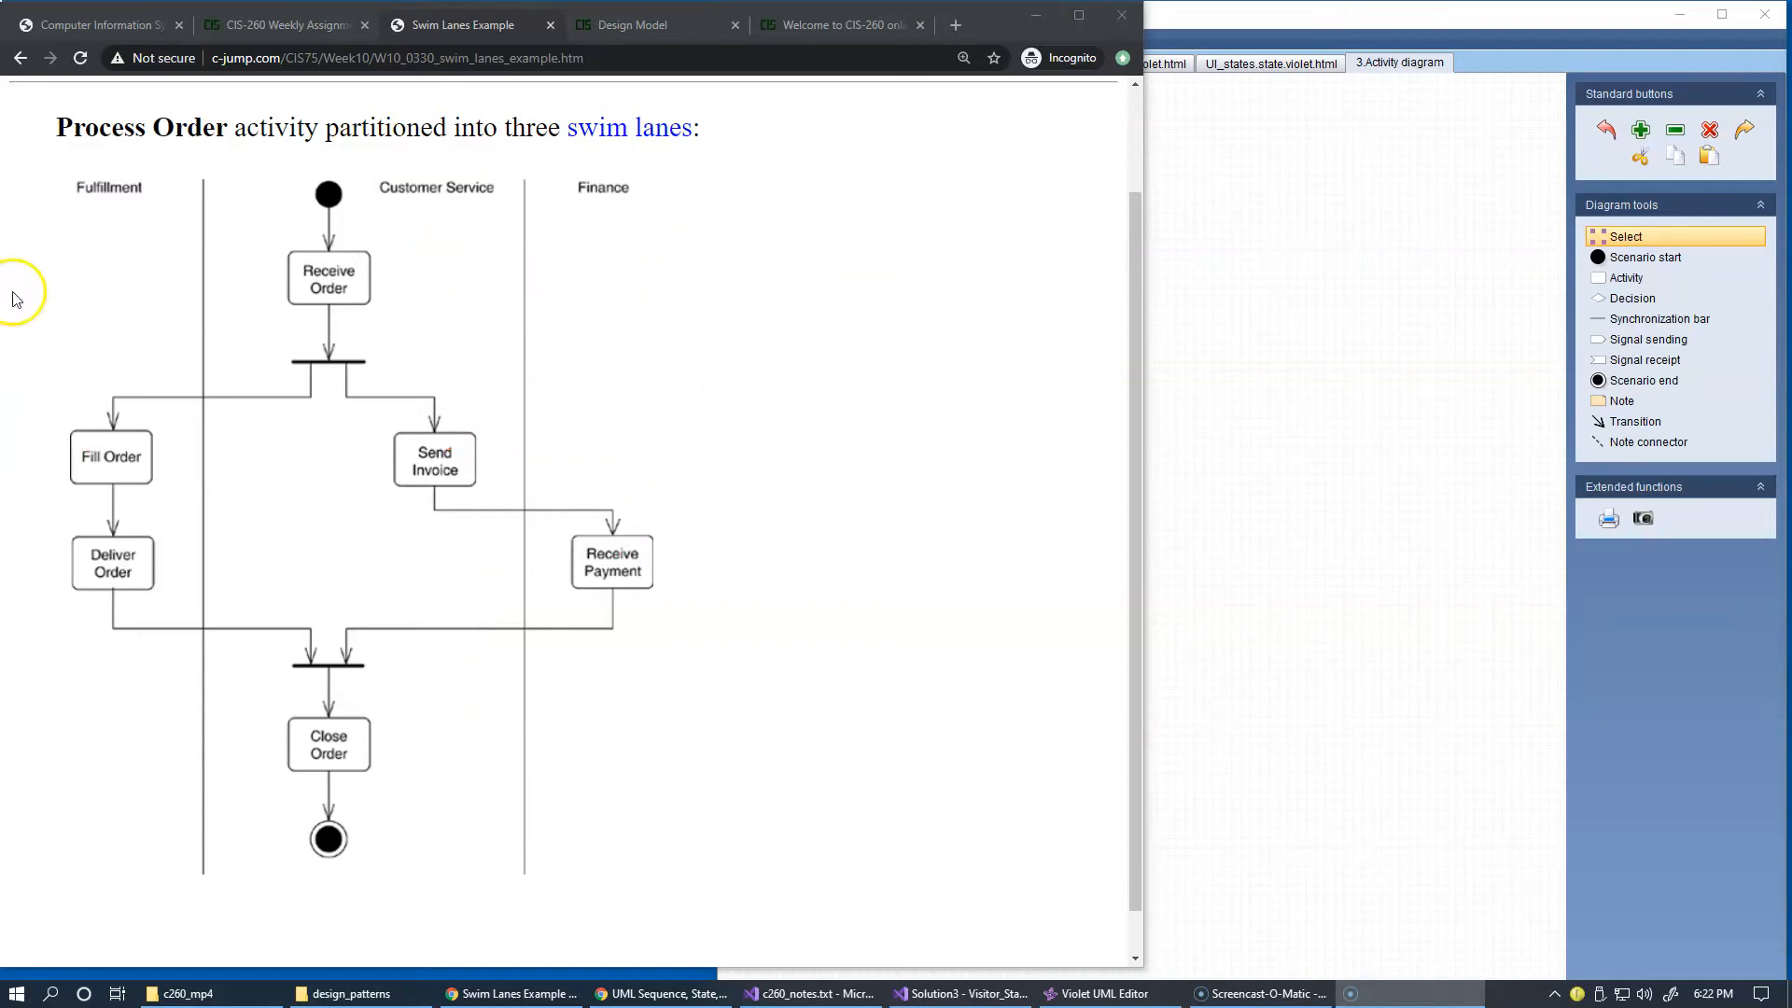
{"action": "mouse_move", "coordinate": [689, 353]}
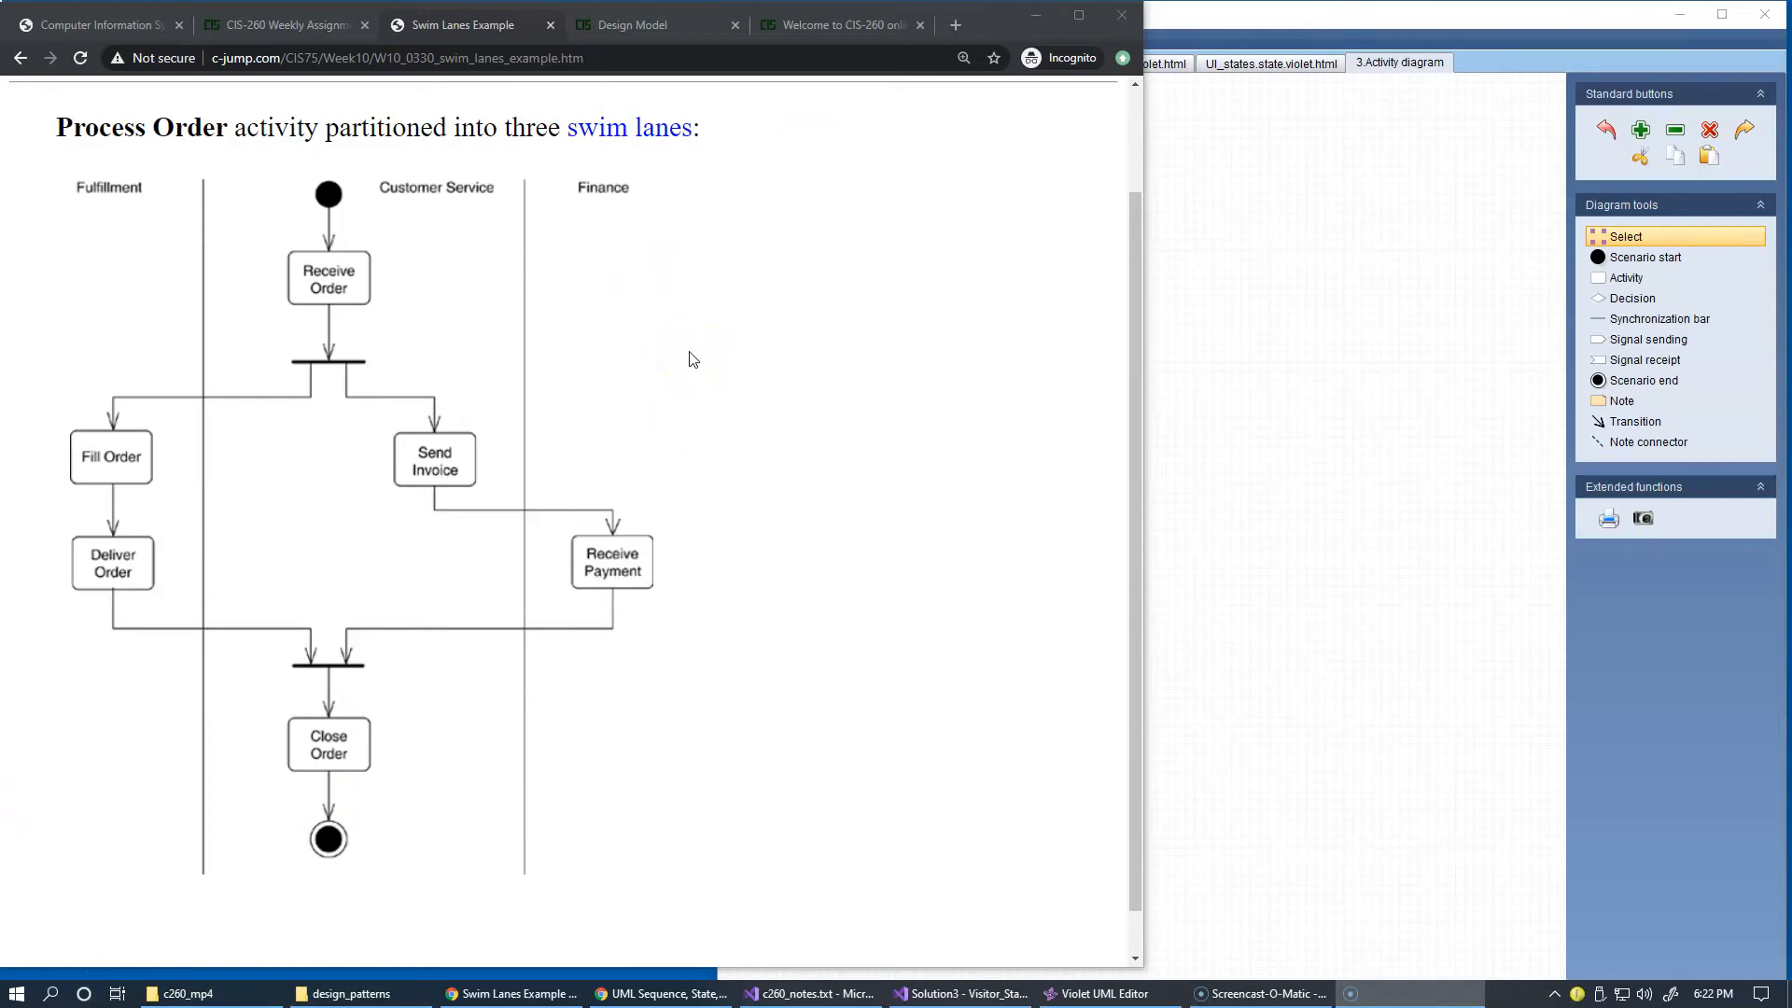
{"action": "mouse_move", "coordinate": [716, 537]}
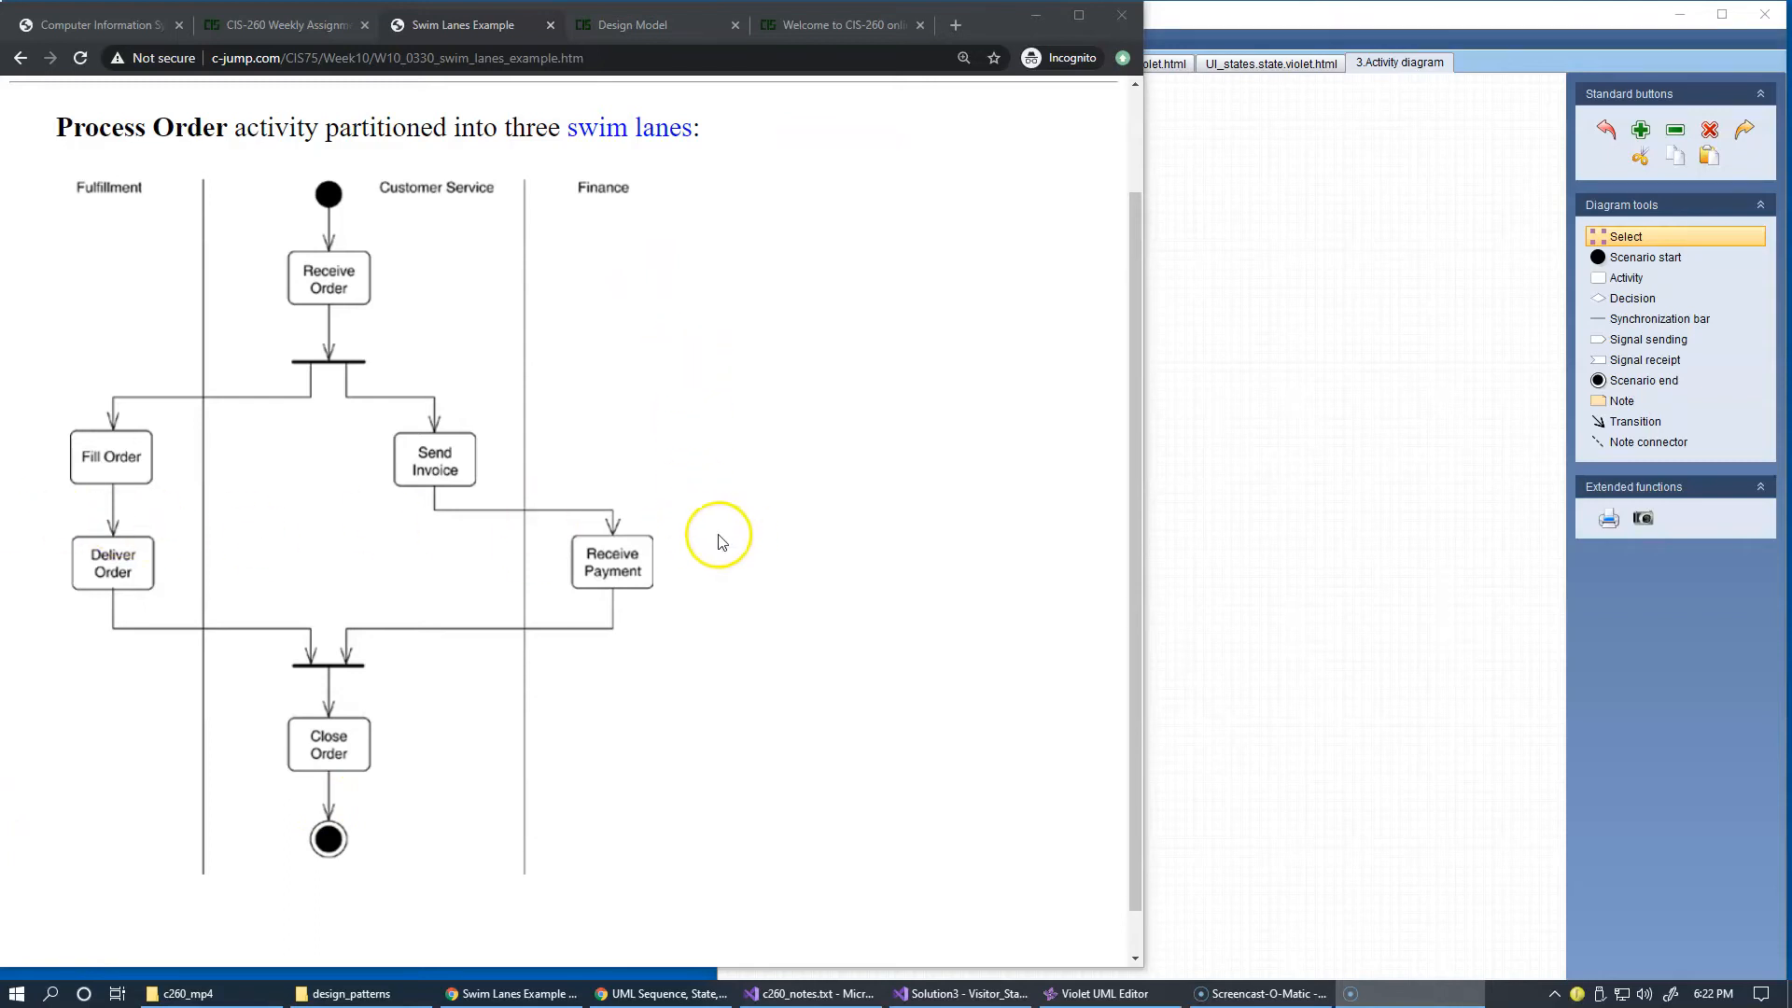
{"action": "mouse_move", "coordinate": [512, 216]}
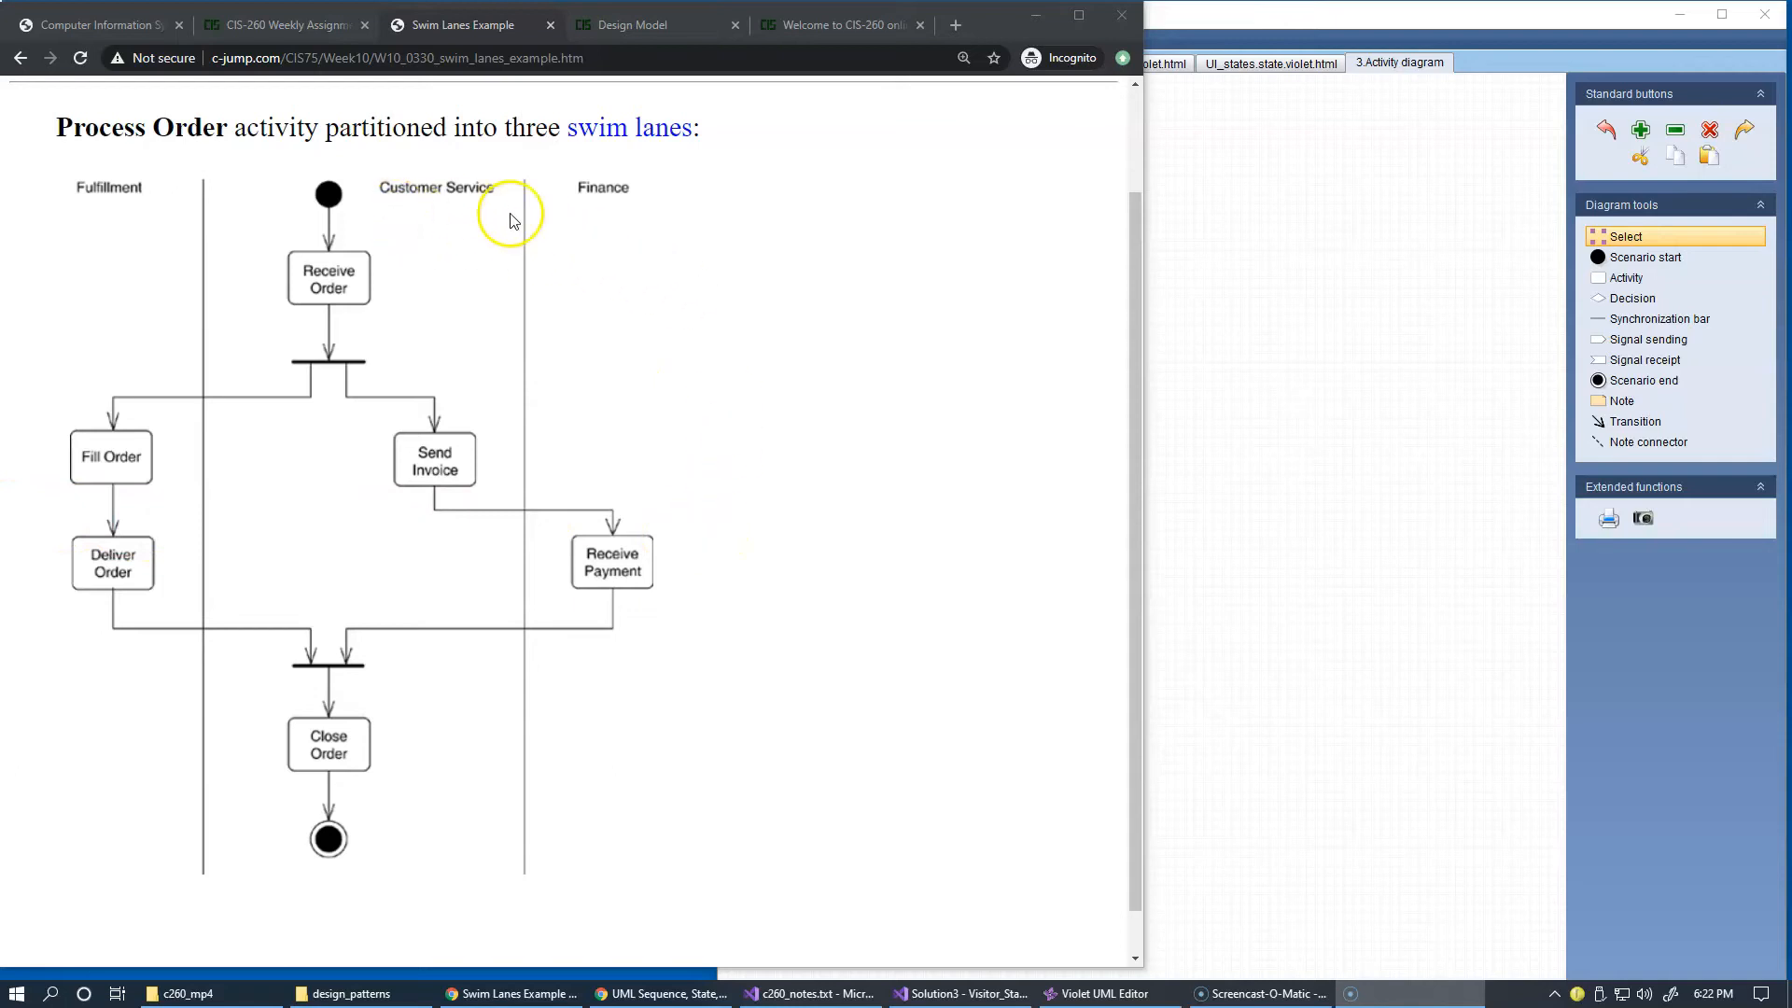
{"action": "mouse_move", "coordinate": [546, 233]}
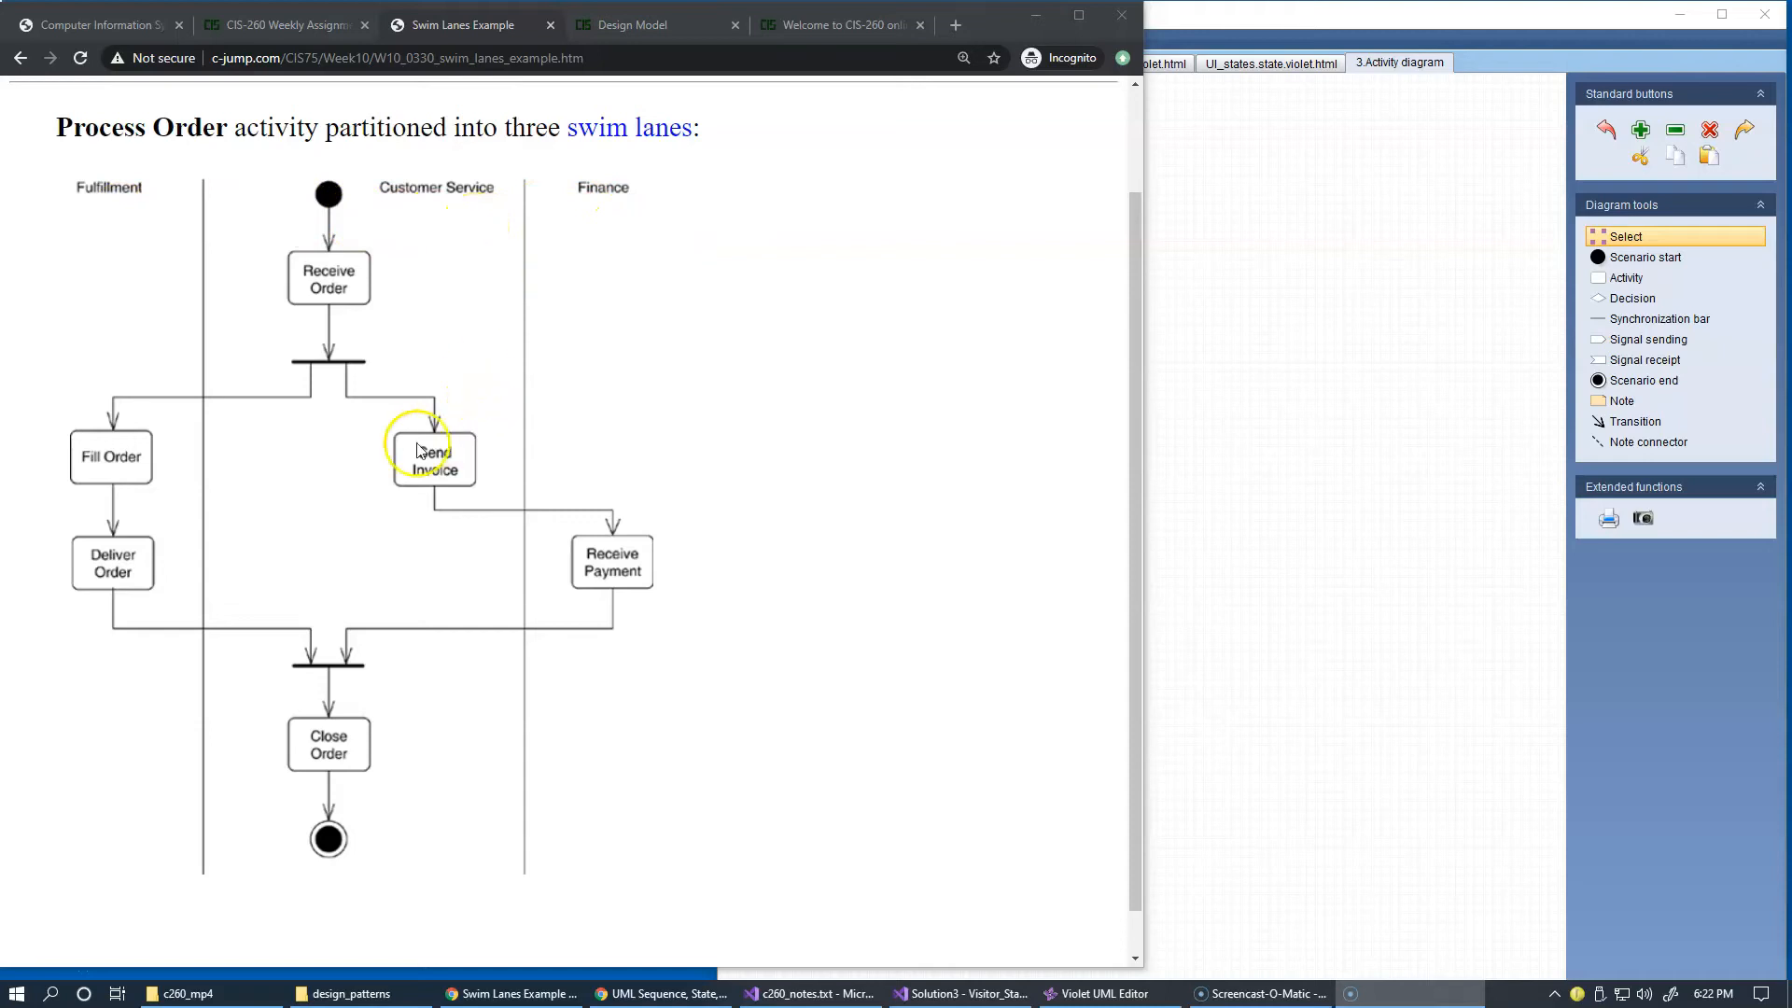
{"action": "mouse_move", "coordinate": [472, 614]}
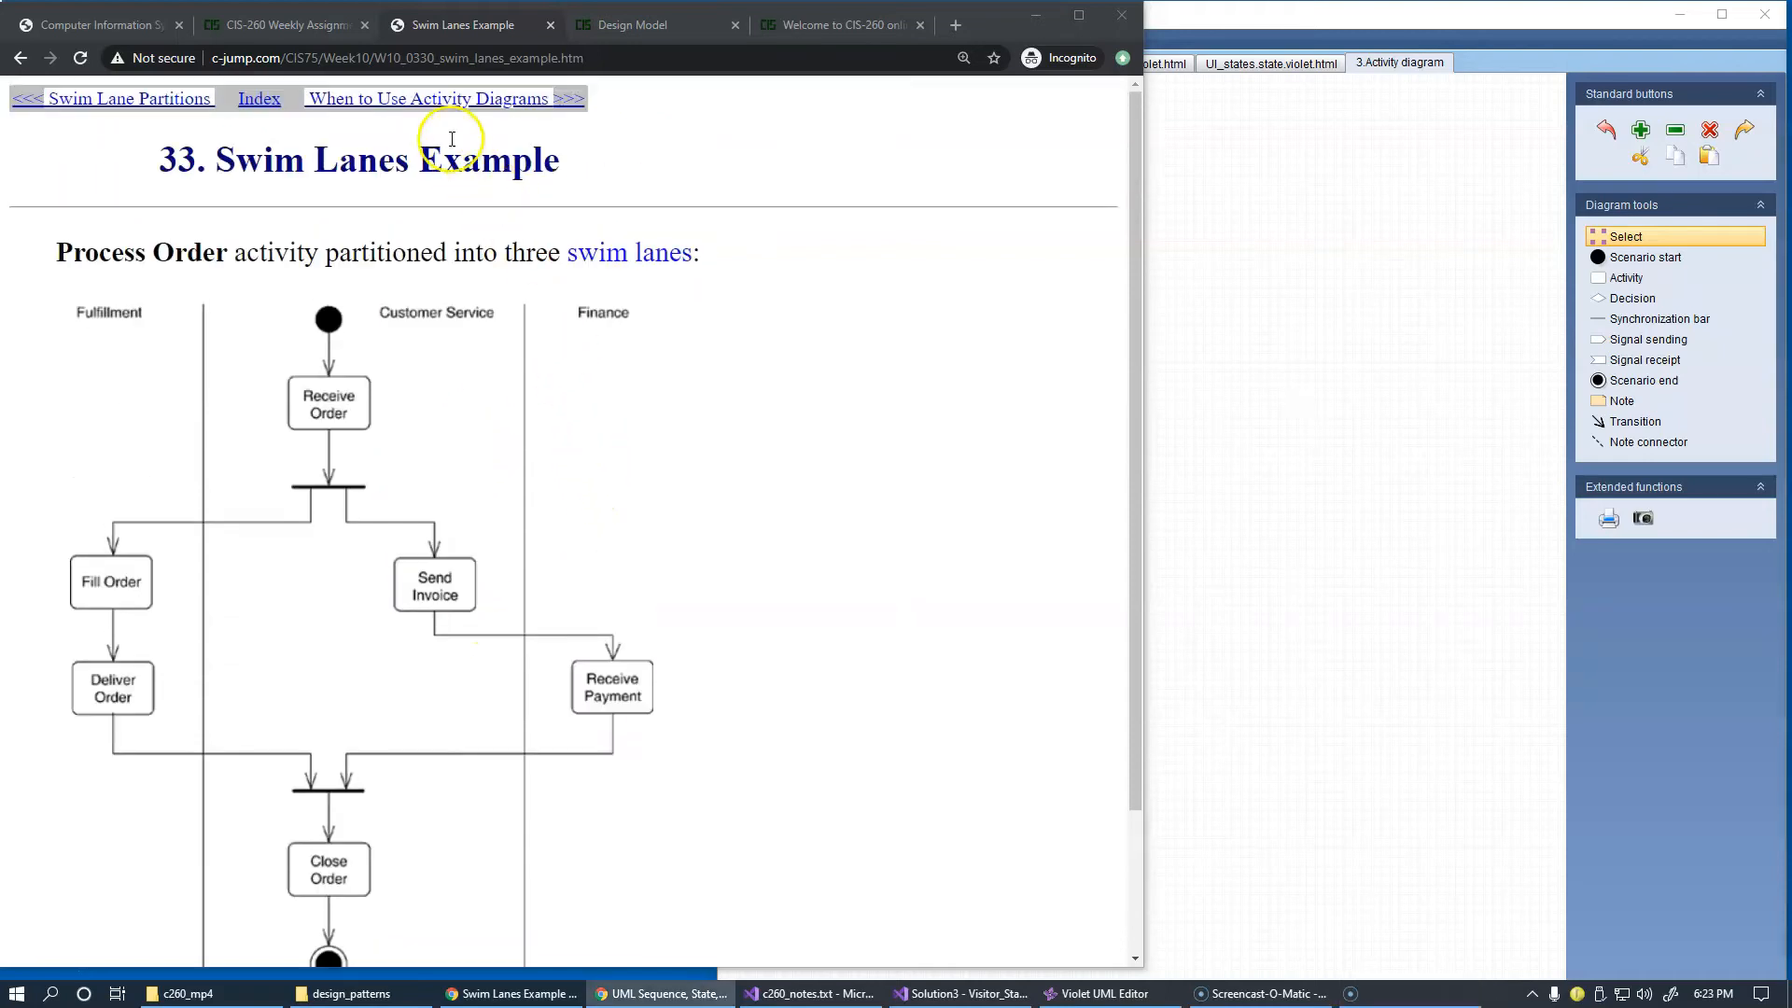
{"action": "left_click", "coordinate": [425, 99]}
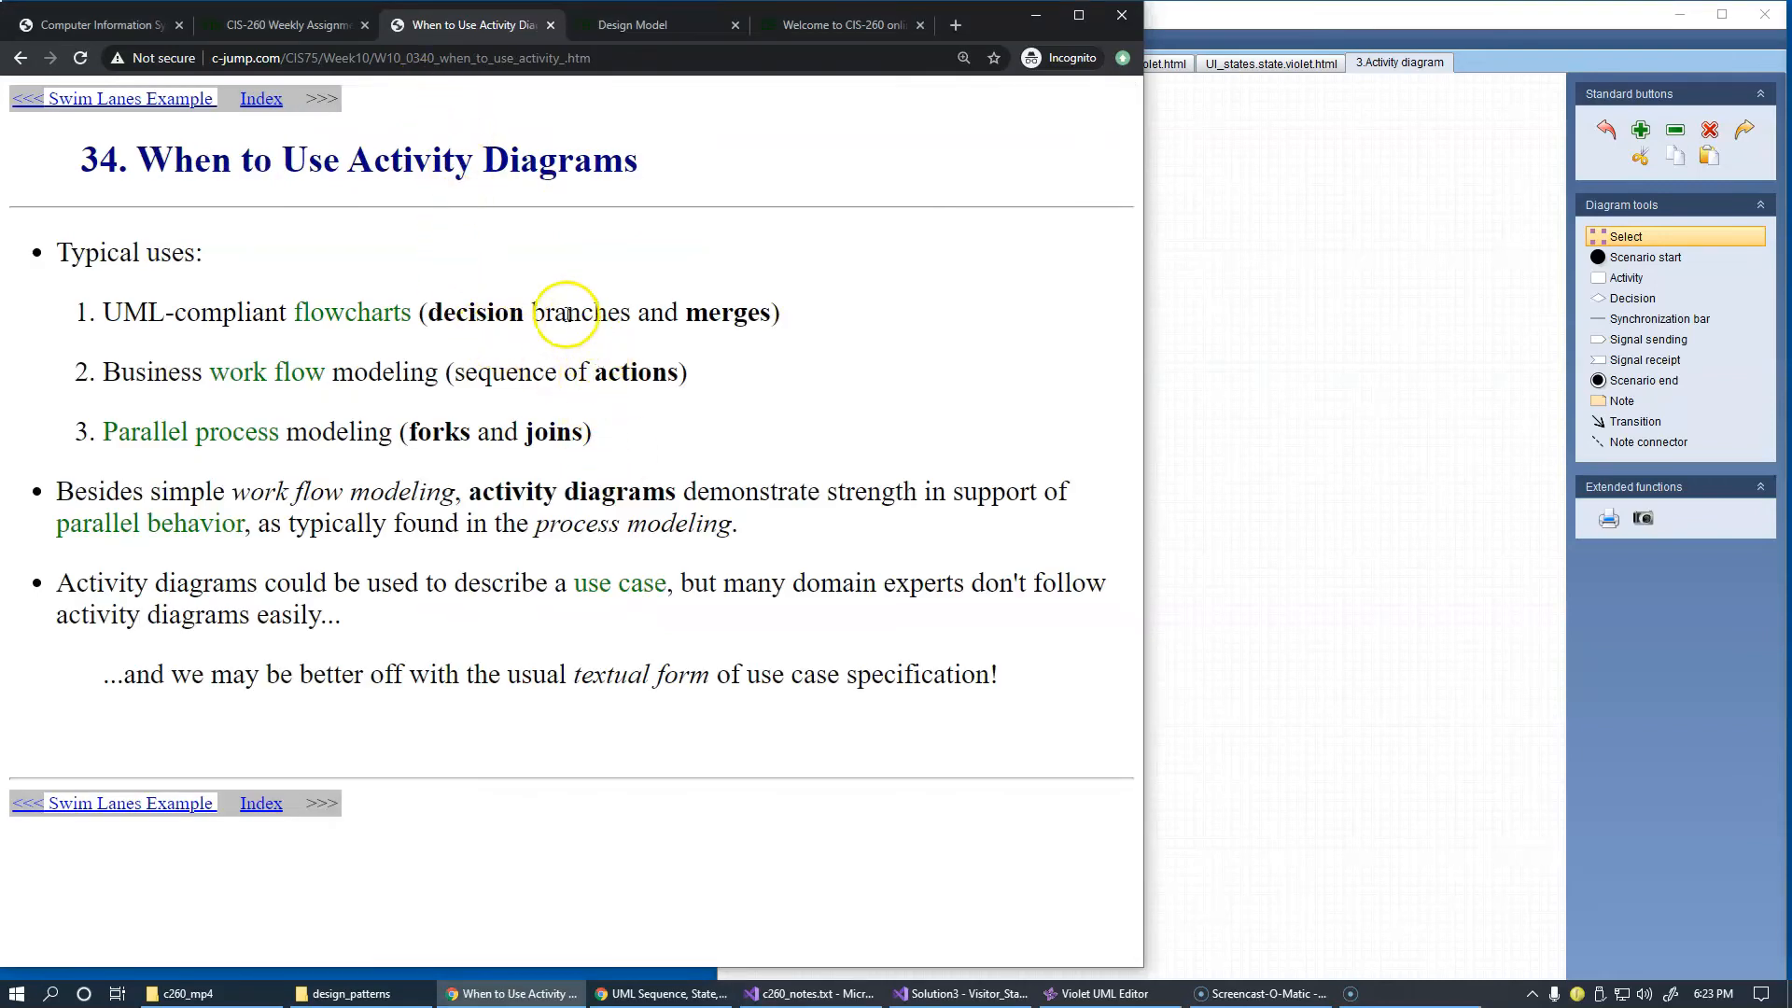
{"action": "mouse_move", "coordinate": [521, 275]}
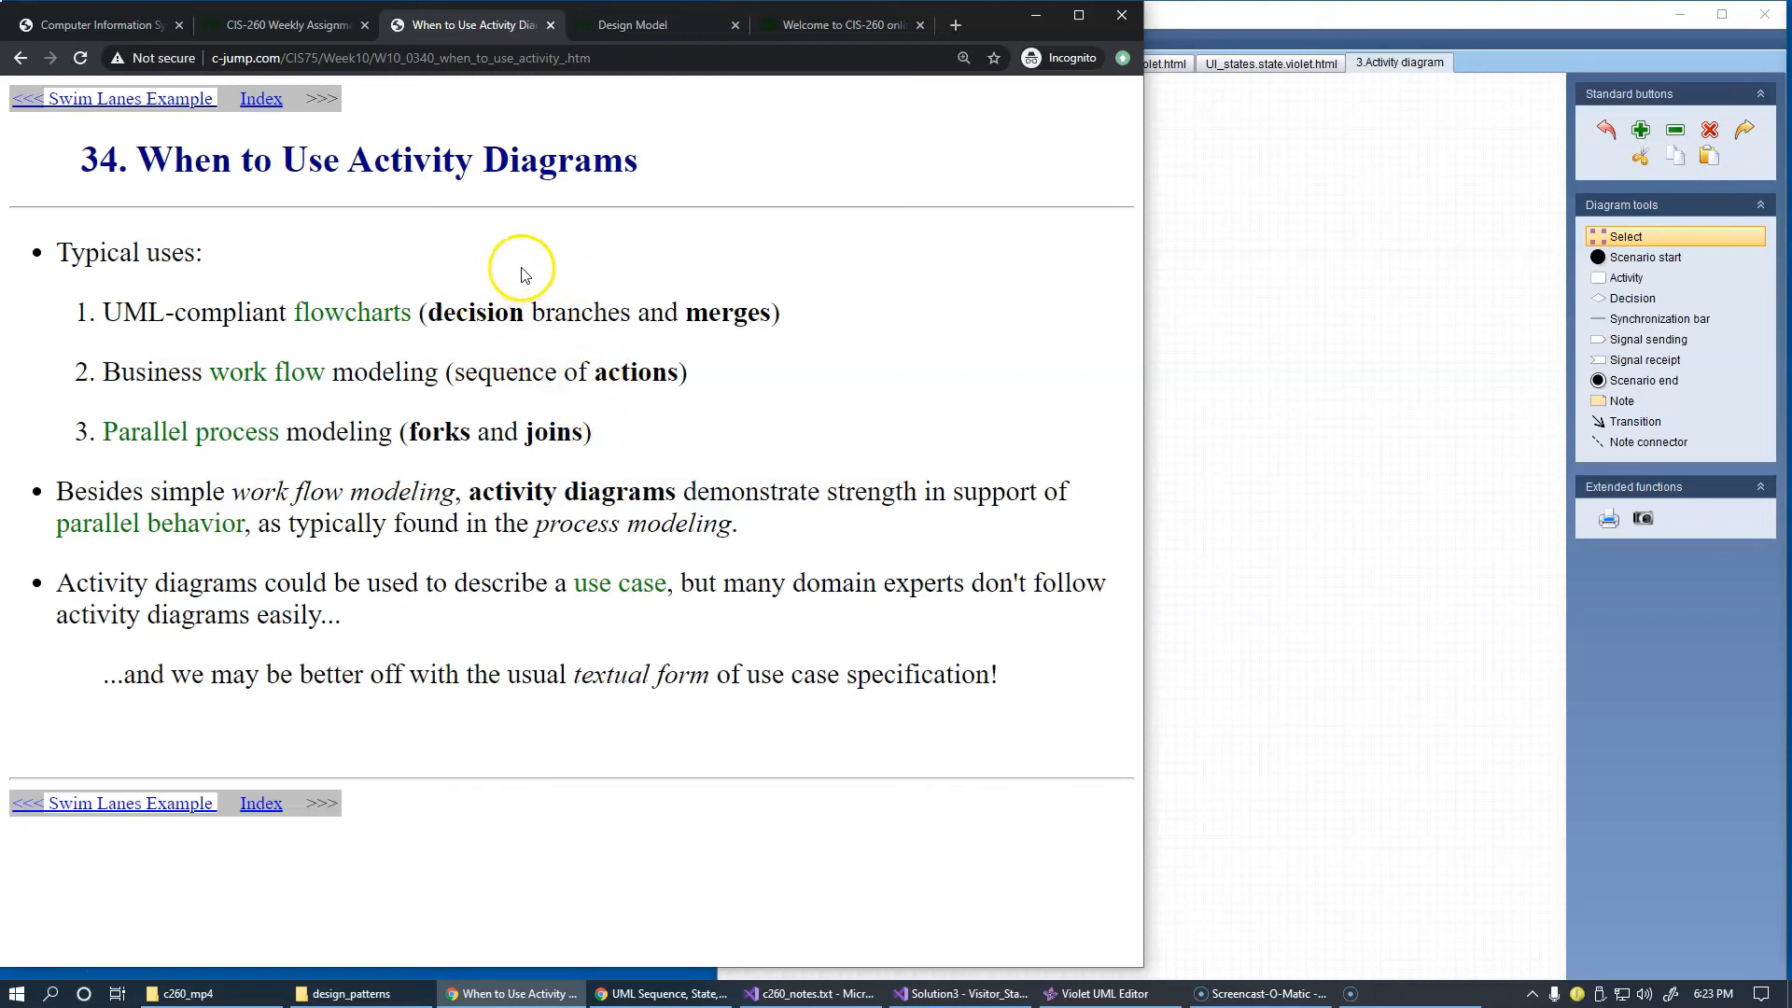
{"action": "mouse_move", "coordinate": [517, 252]}
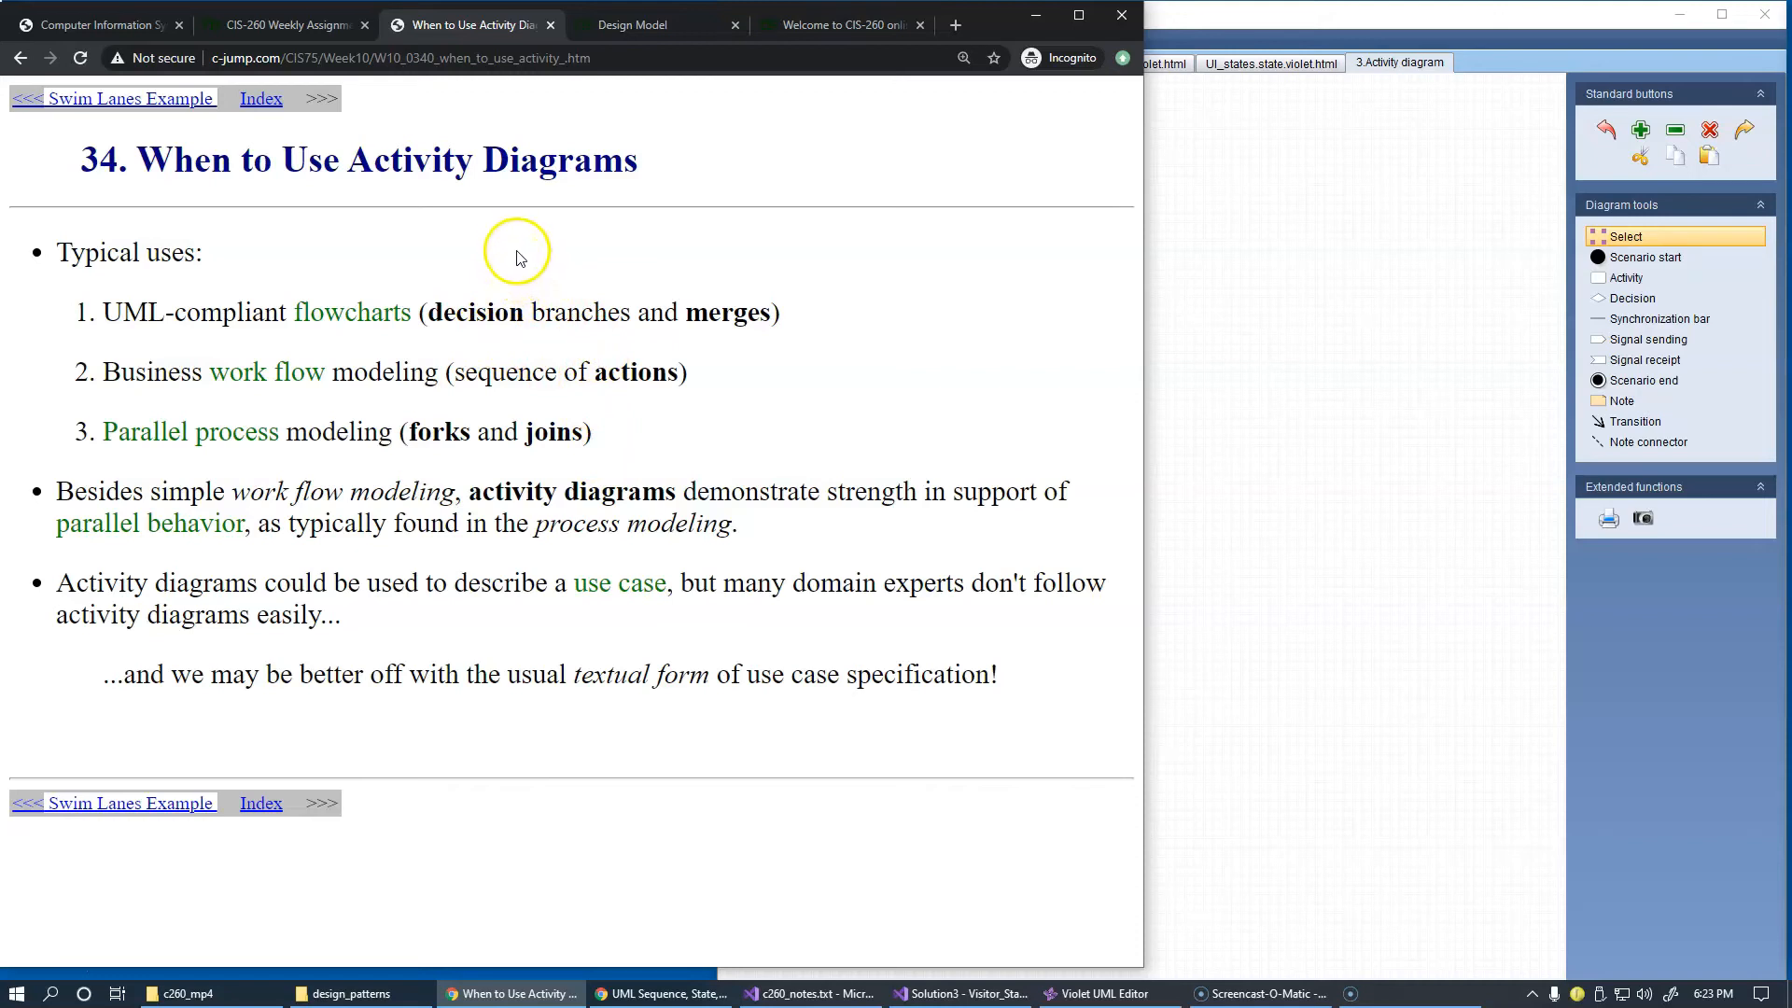
{"action": "mouse_move", "coordinate": [183, 325]}
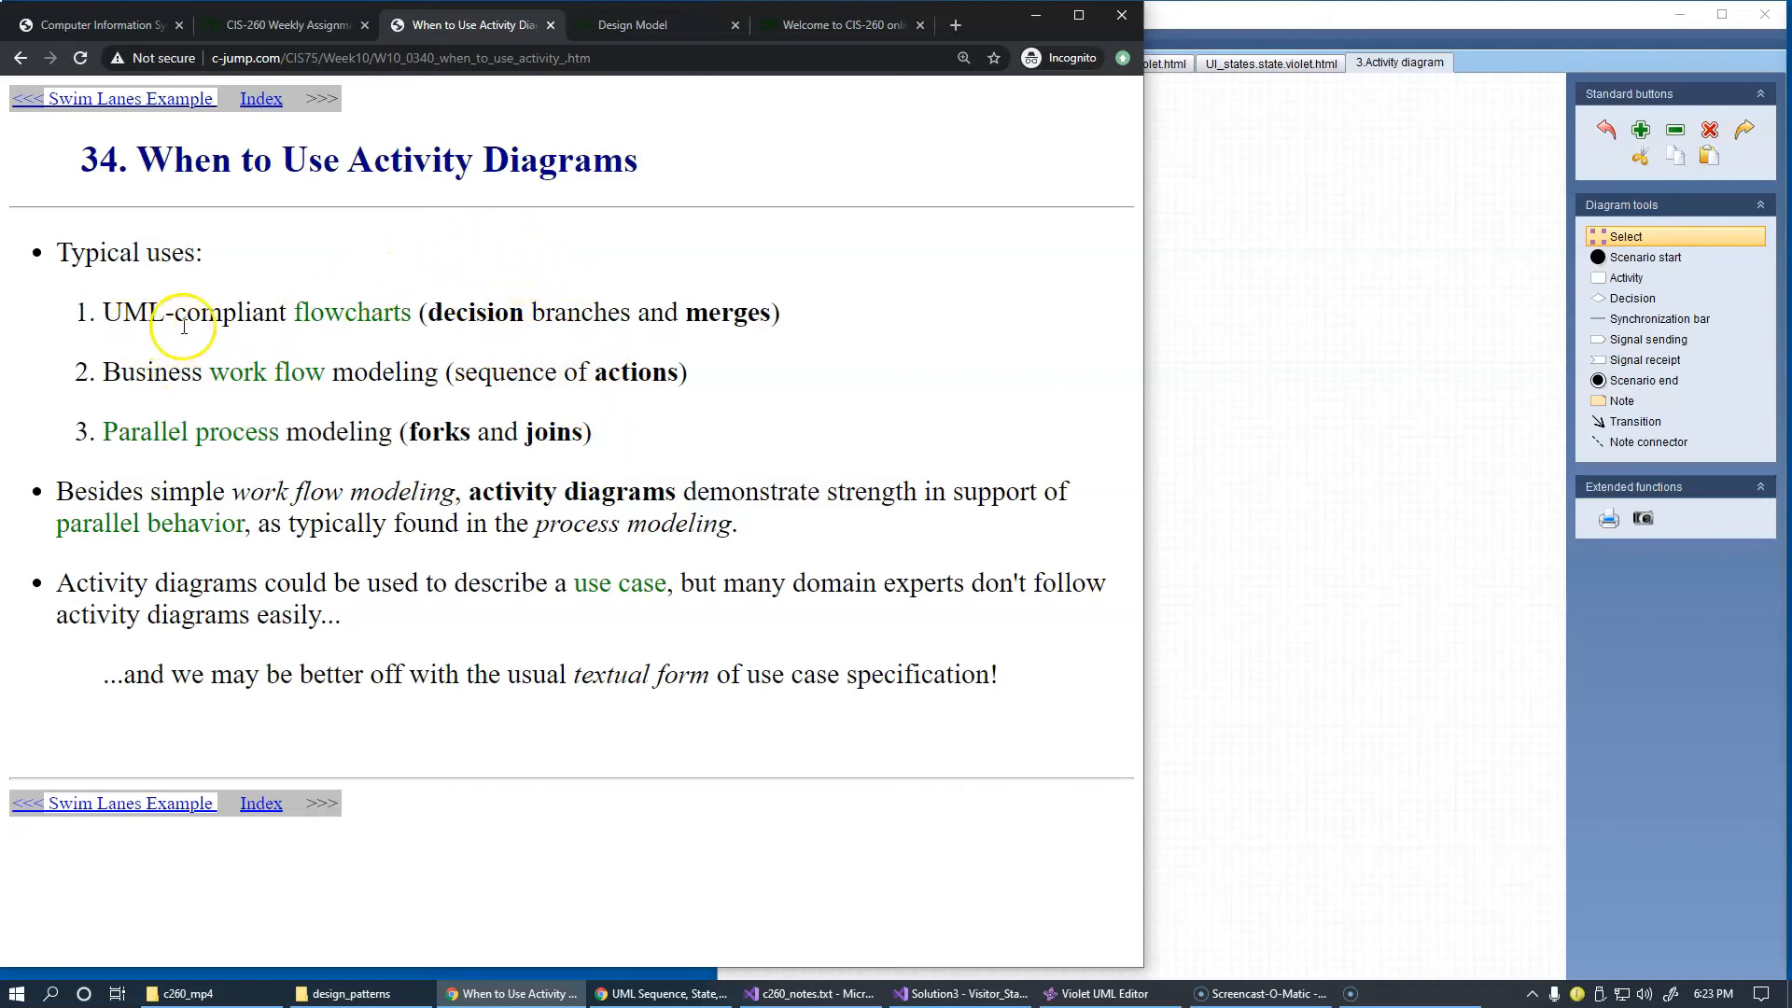
{"action": "mouse_move", "coordinate": [339, 304]}
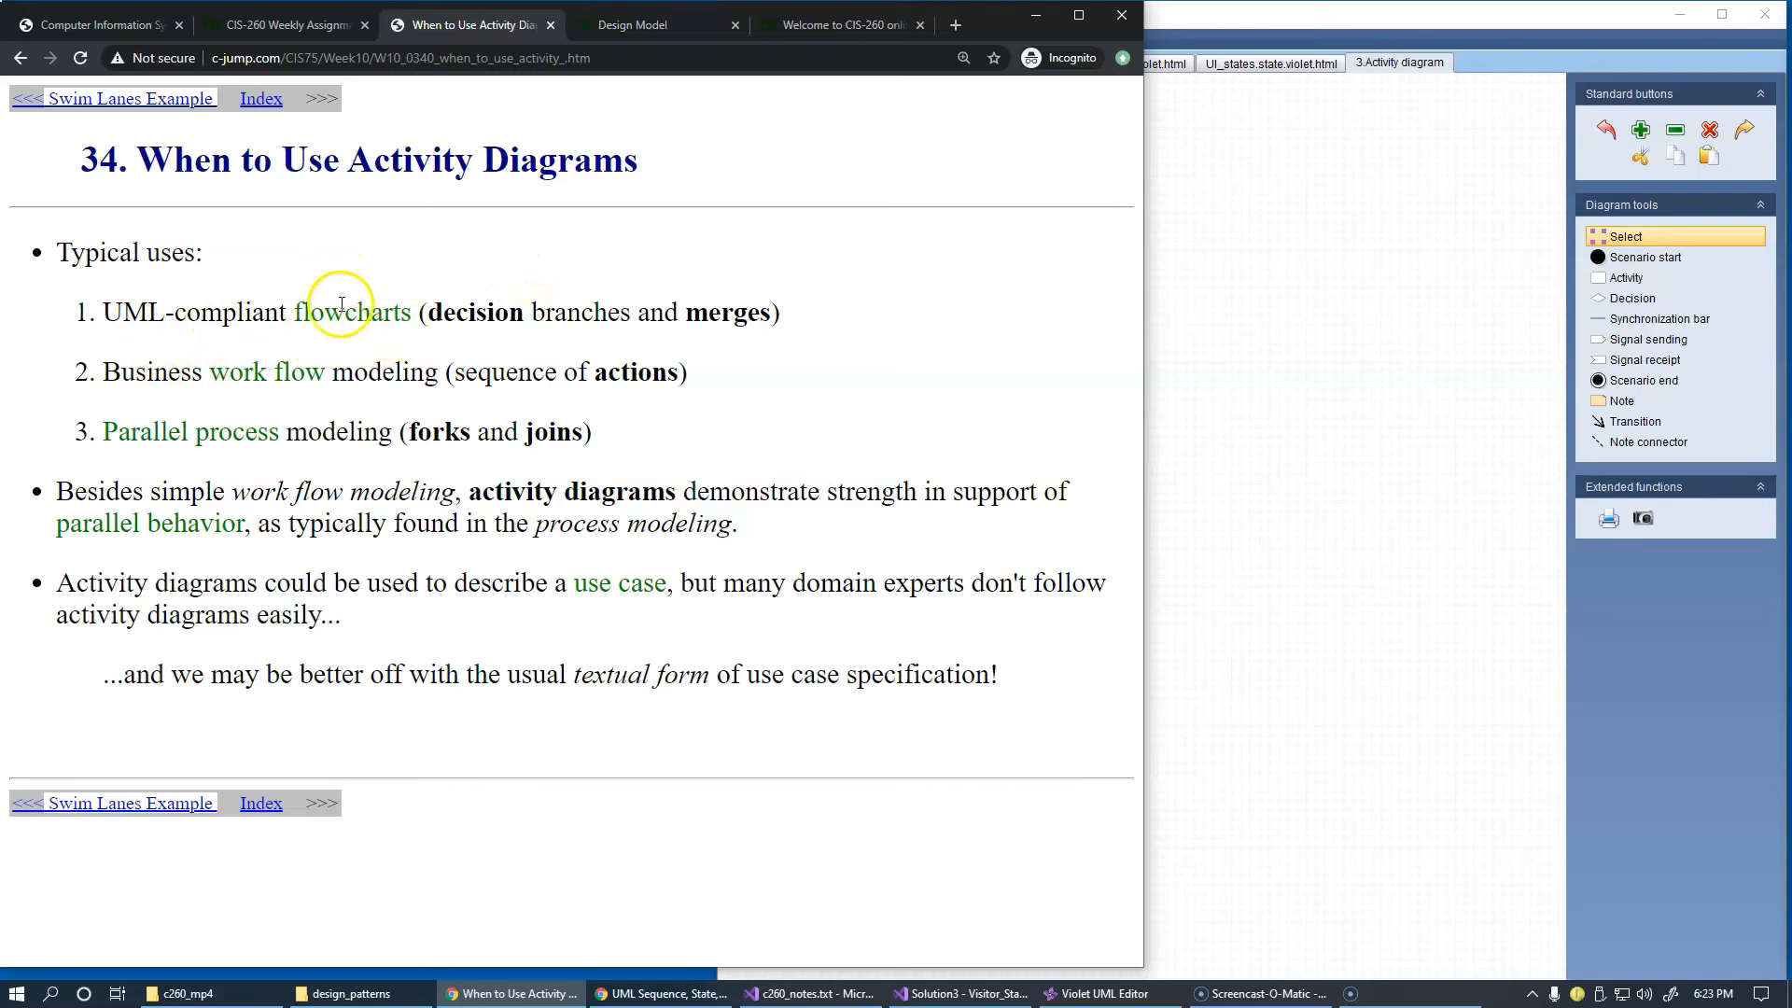
{"action": "mouse_move", "coordinate": [383, 334]}
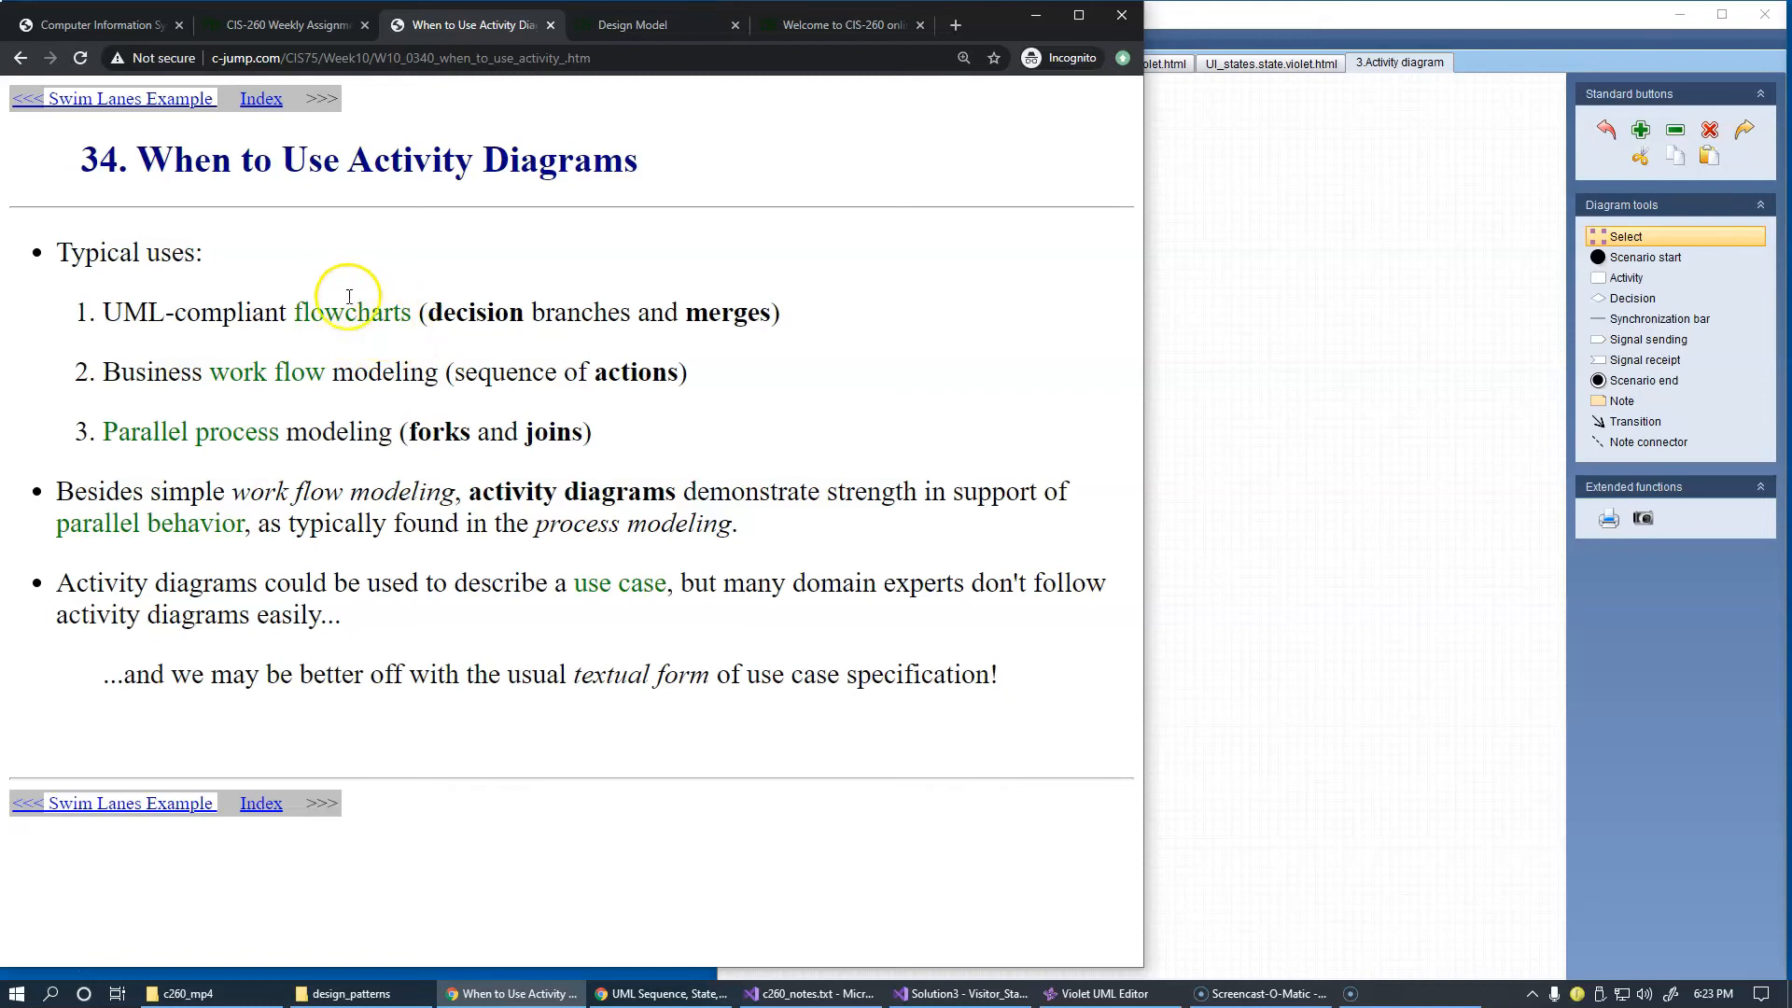
{"action": "mouse_move", "coordinate": [469, 318]}
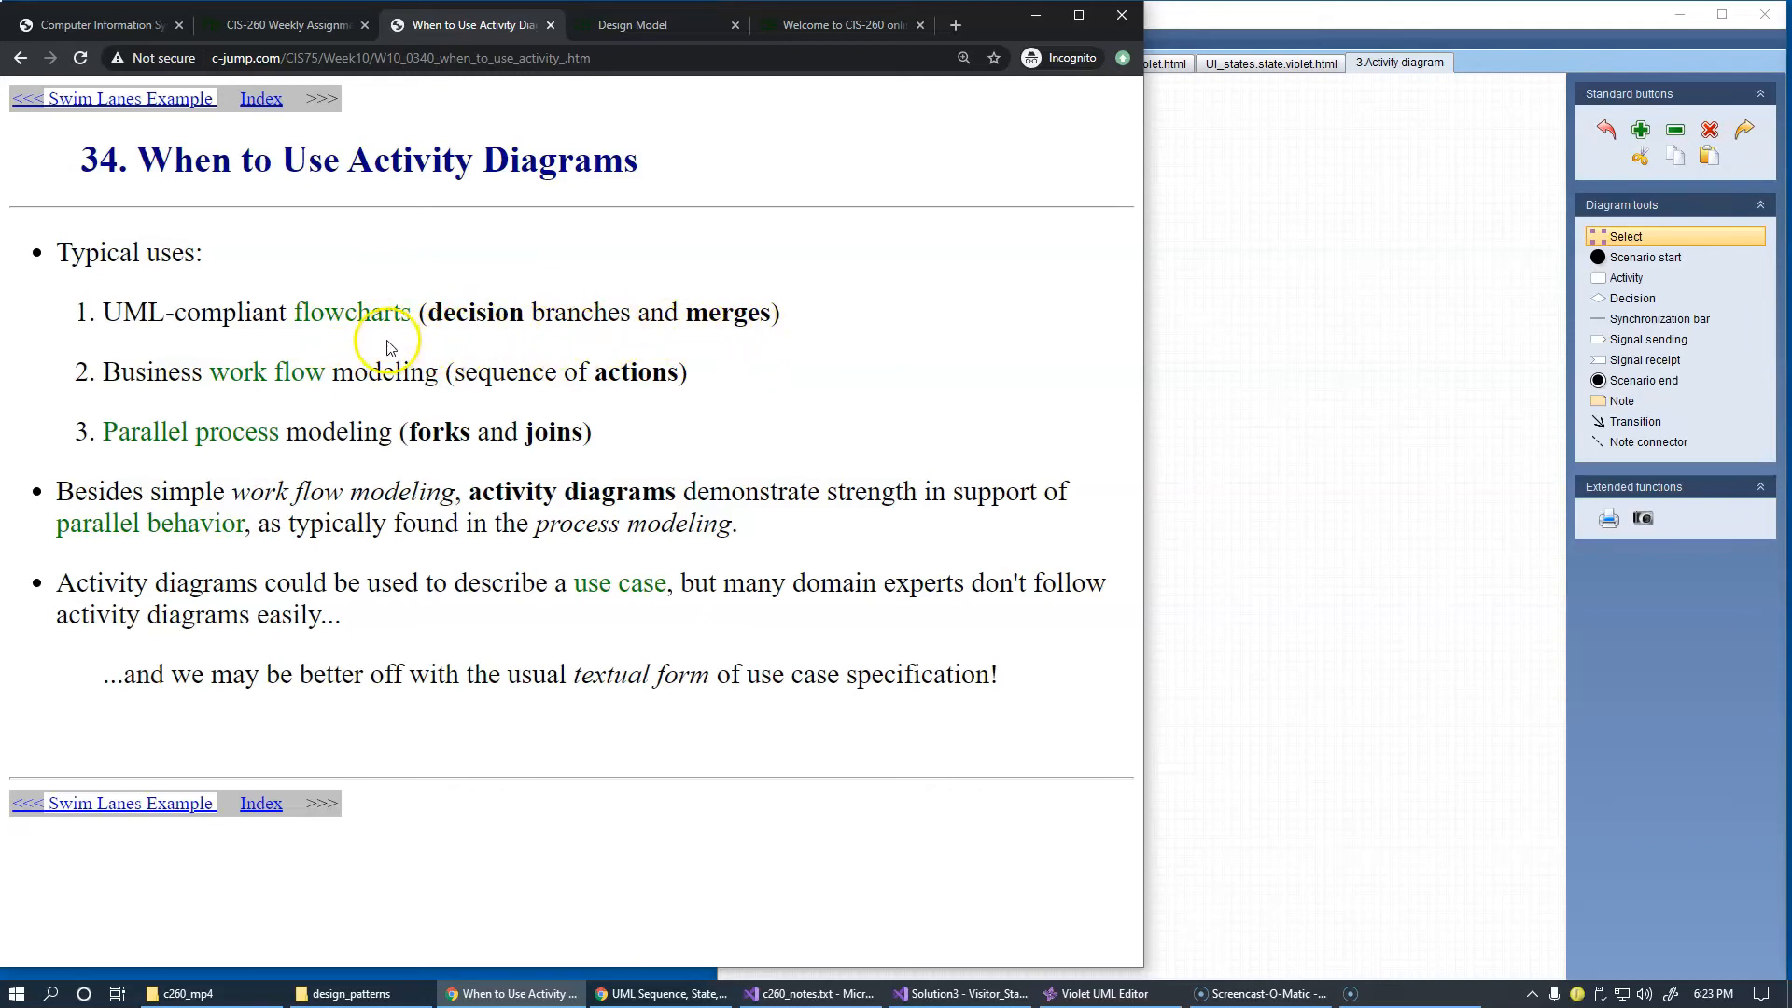
{"action": "double_click", "coordinate": [152, 372]}
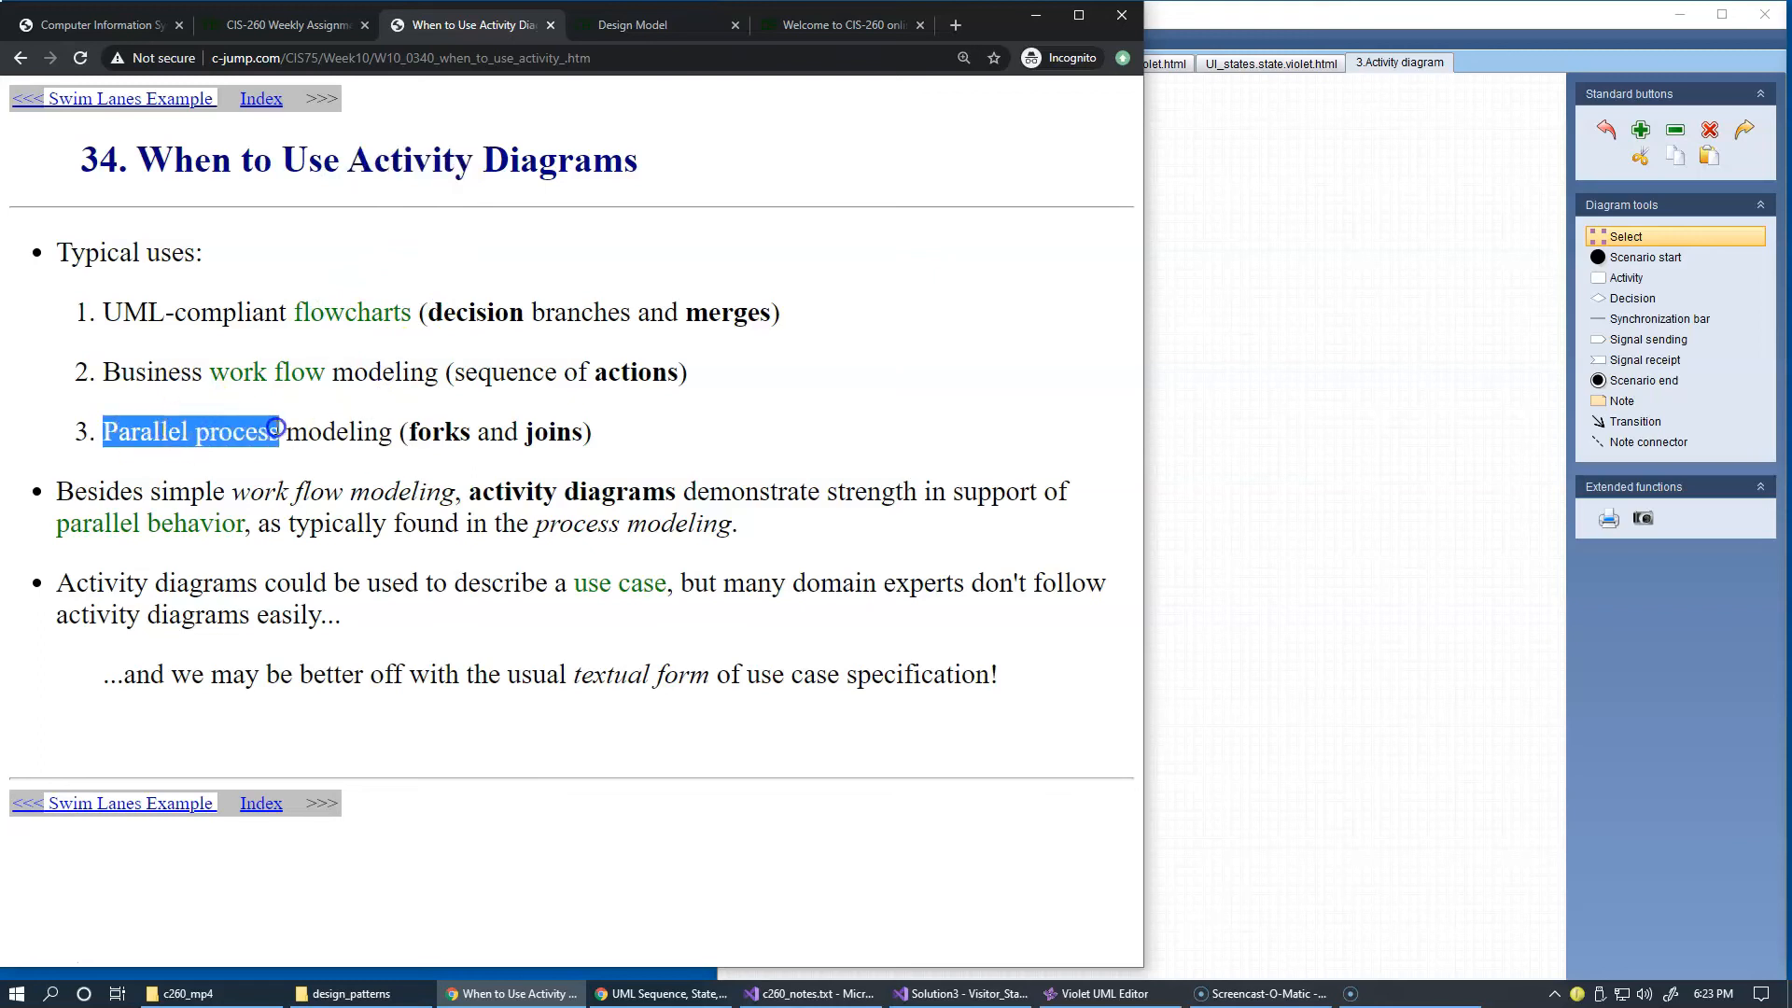
{"action": "left_click", "coordinate": [351, 455]}
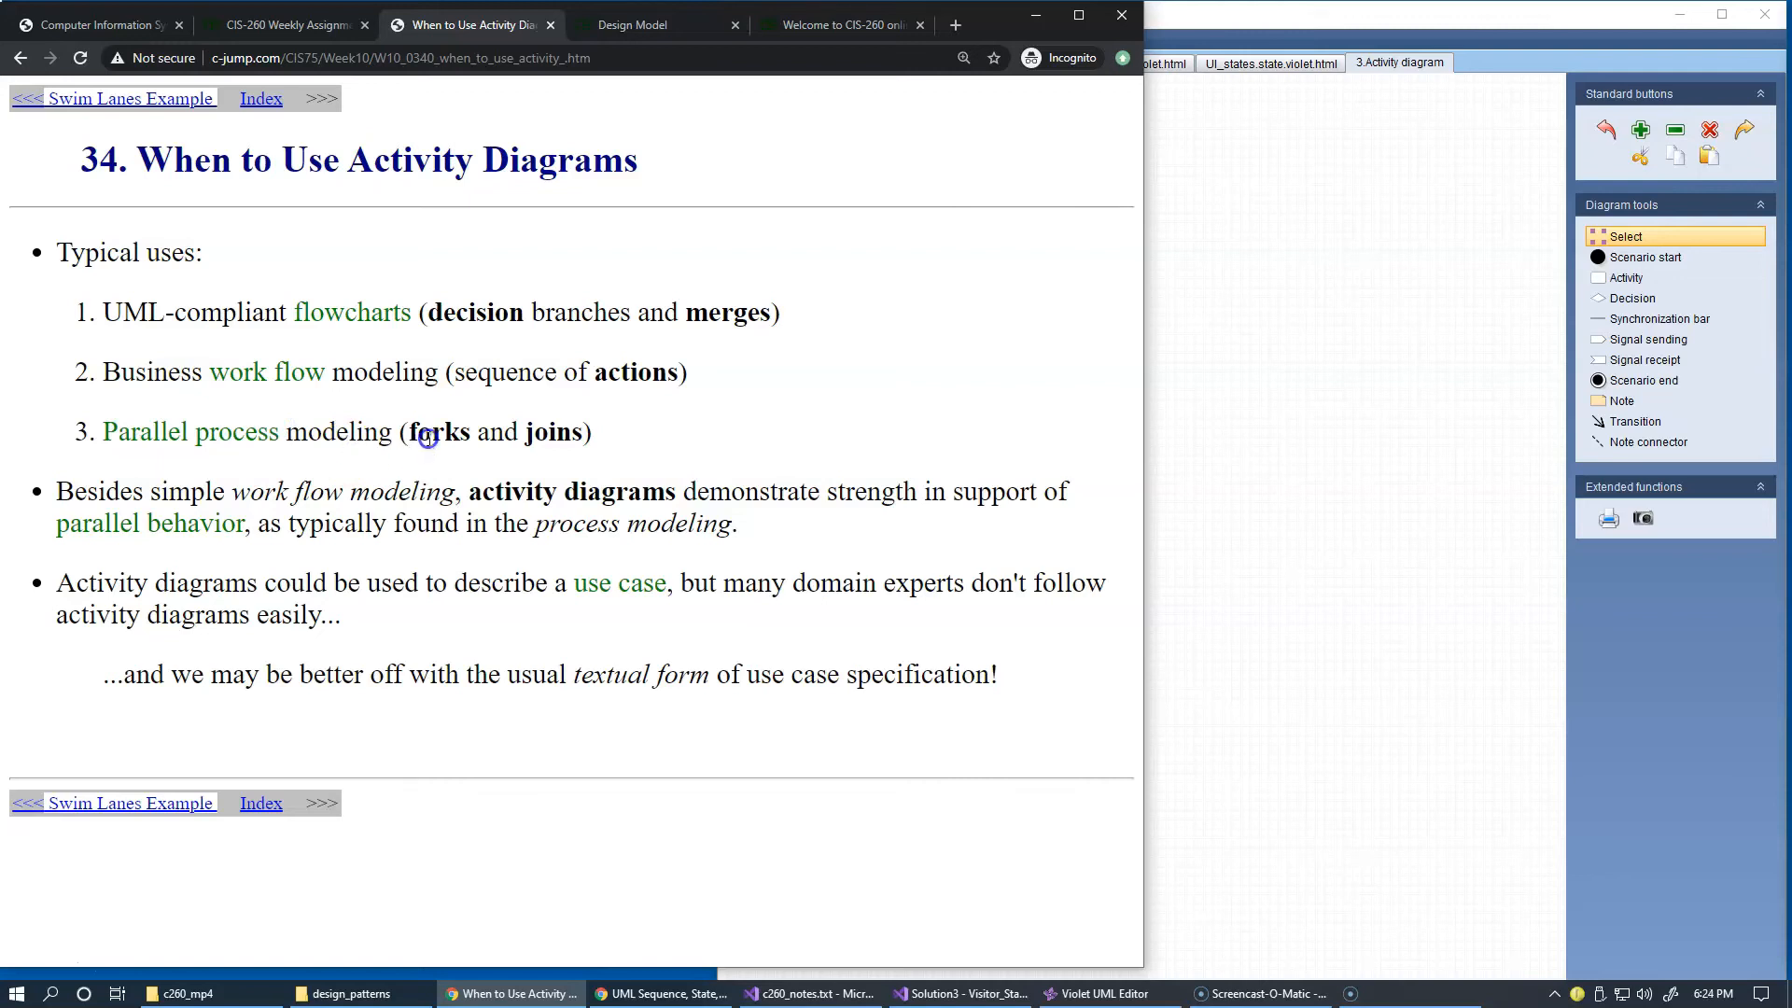
{"action": "double_click", "coordinate": [553, 431]}
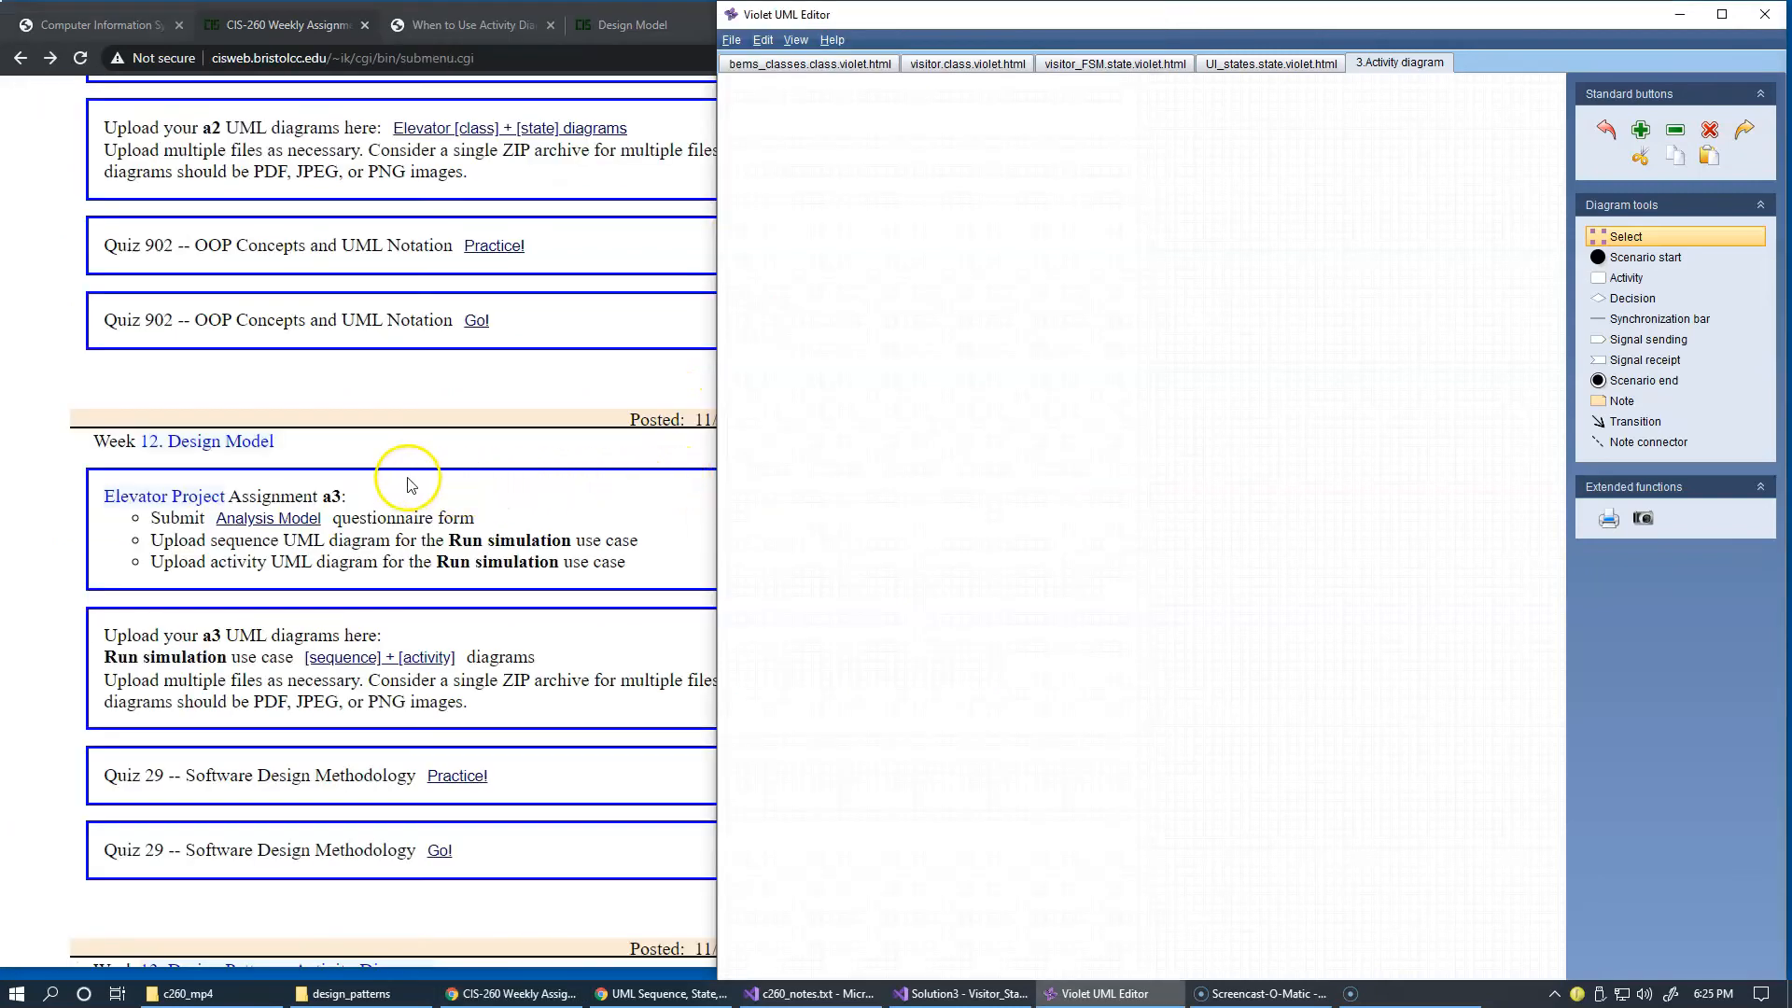
{"action": "mouse_move", "coordinate": [252, 579]}
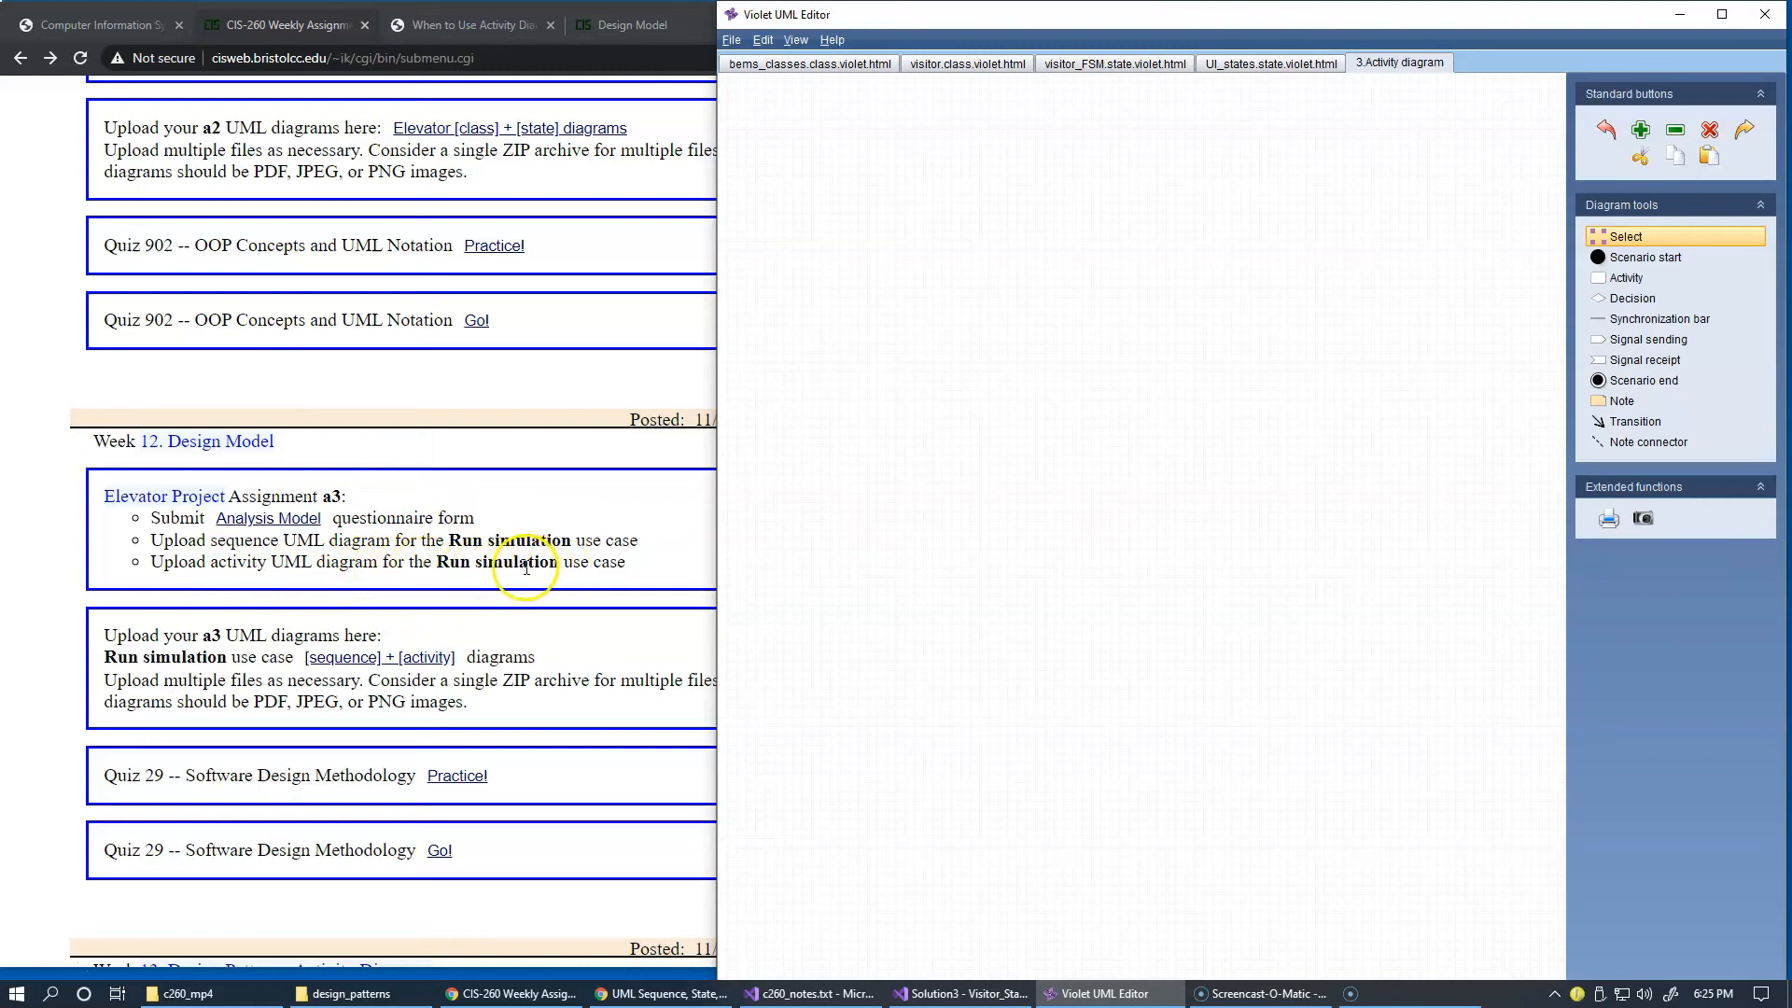
{"action": "mouse_move", "coordinate": [185, 506]}
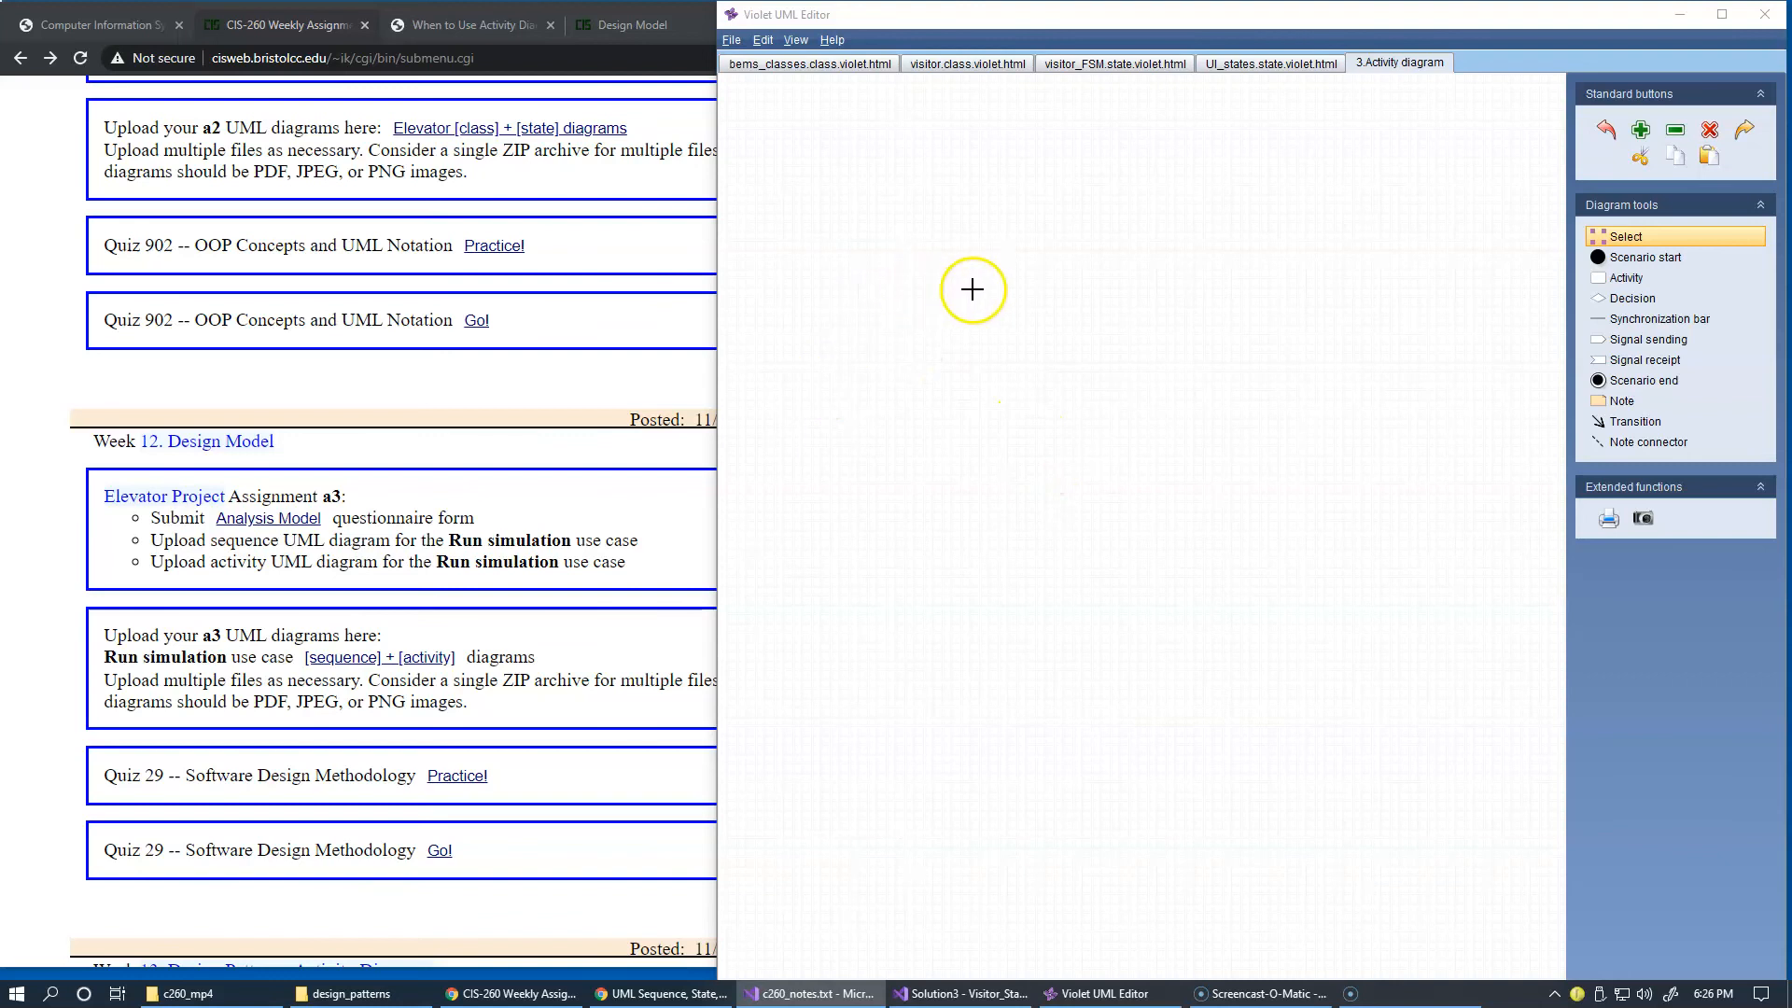
Sketch a rough red box outline for the first simulation view on the empty canvas.
{"action": "left_click_drag", "start_coordinate": [971, 289], "coordinate": [989, 314]}
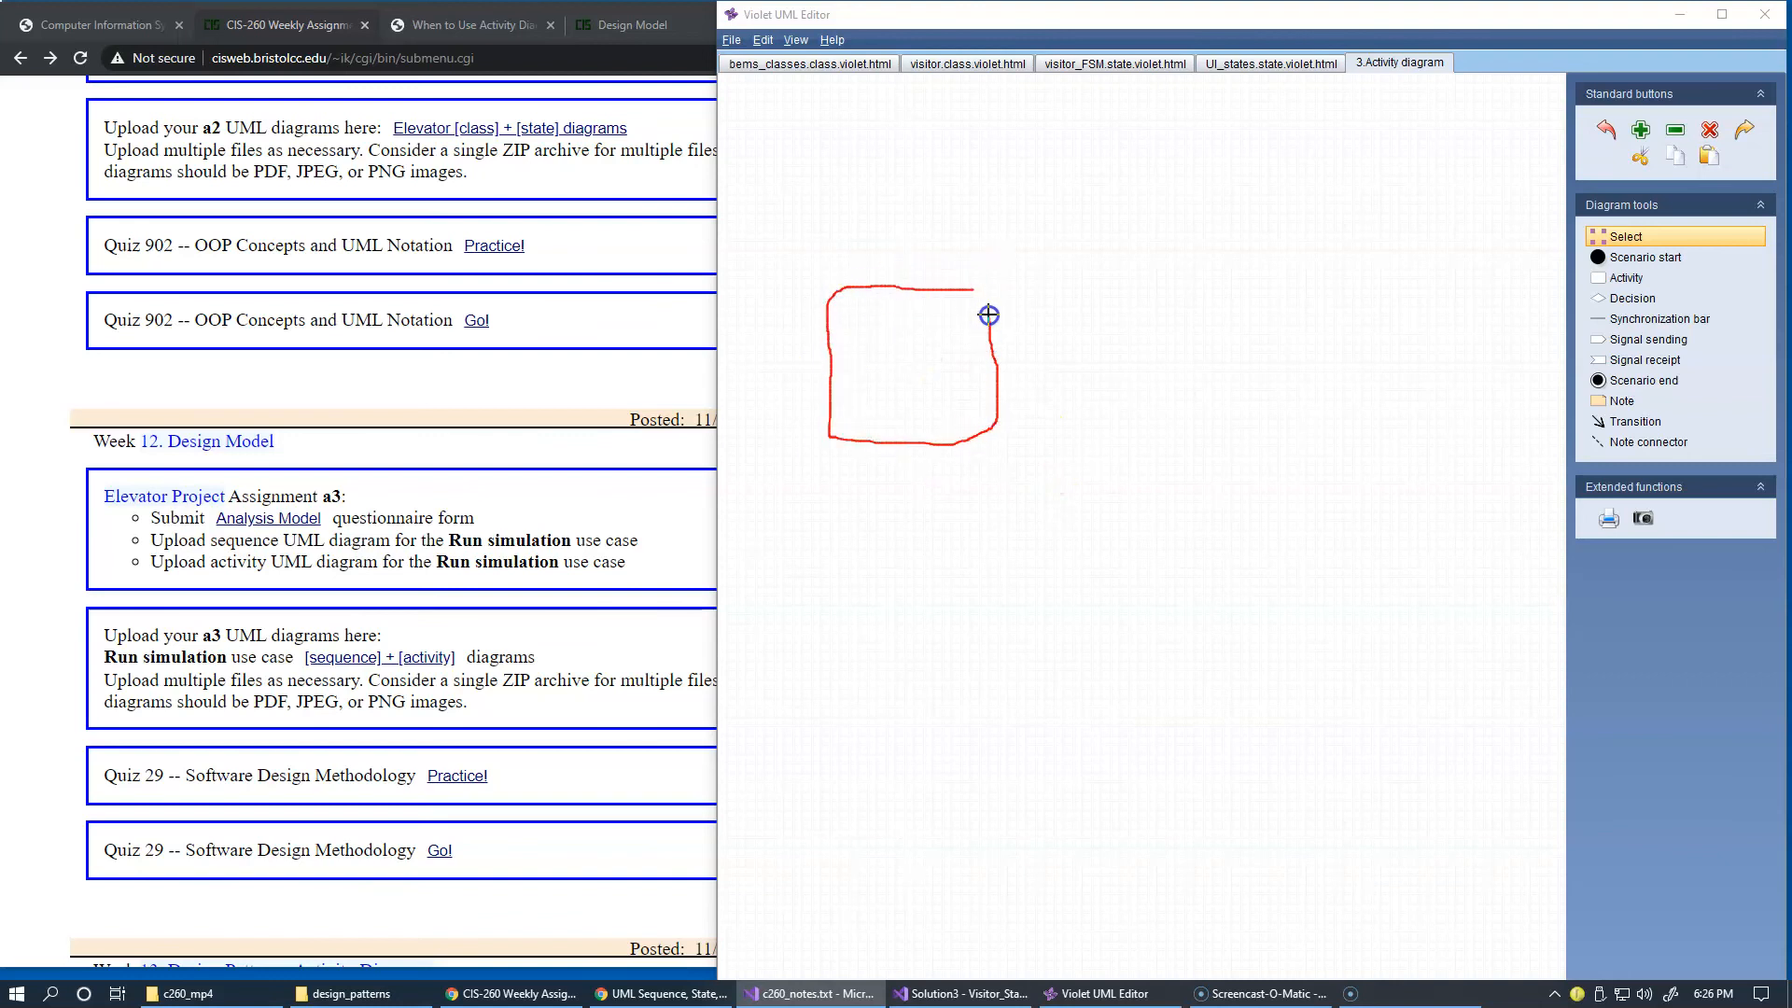
{"action": "mouse_move", "coordinate": [868, 329]}
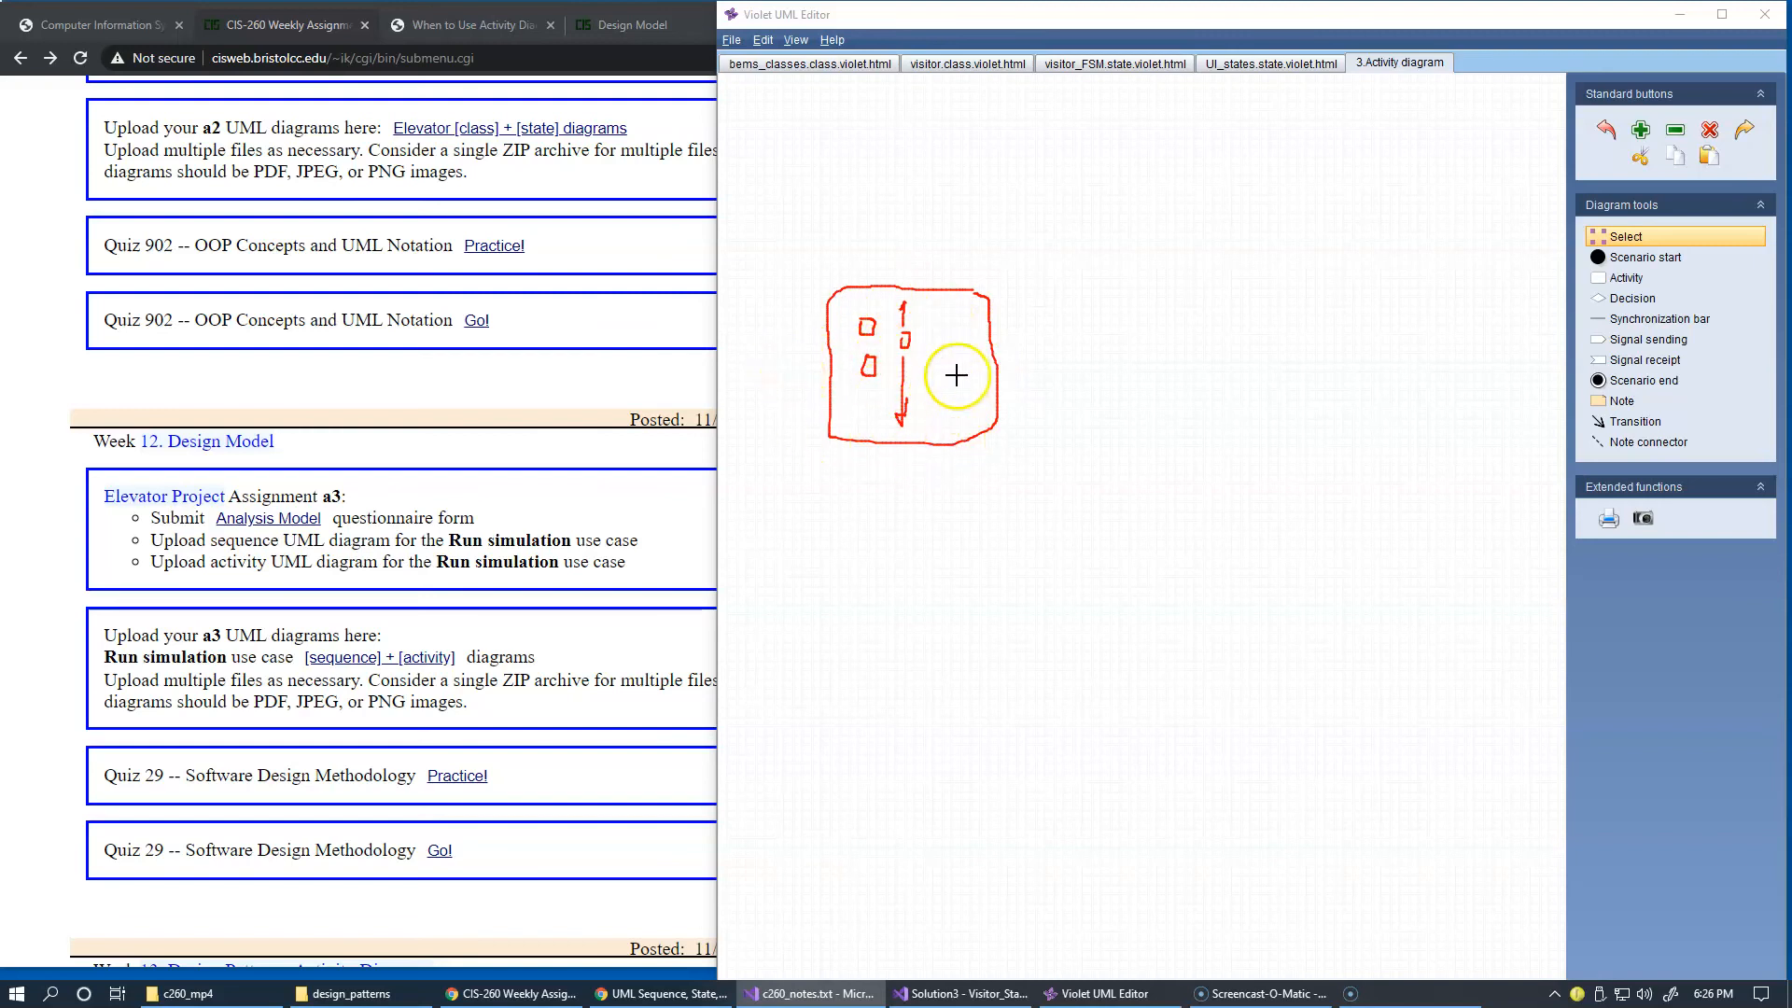
{"action": "mouse_move", "coordinate": [848, 364]}
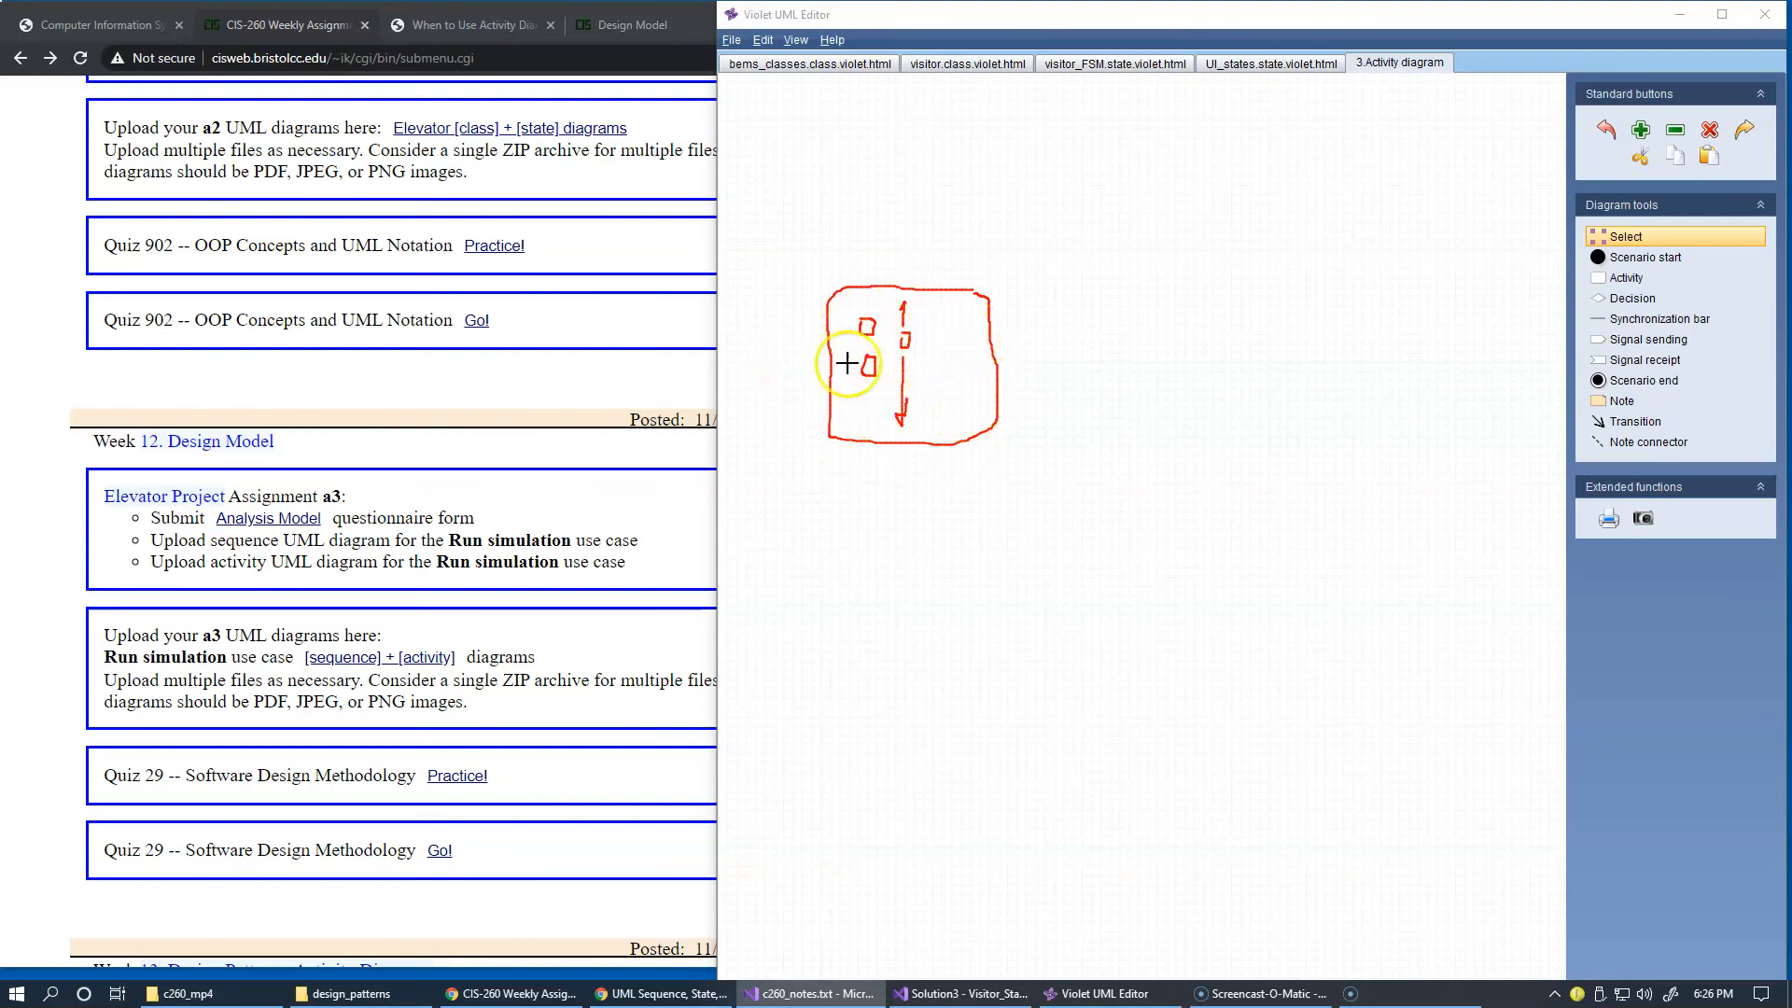
{"action": "mouse_move", "coordinate": [857, 420]}
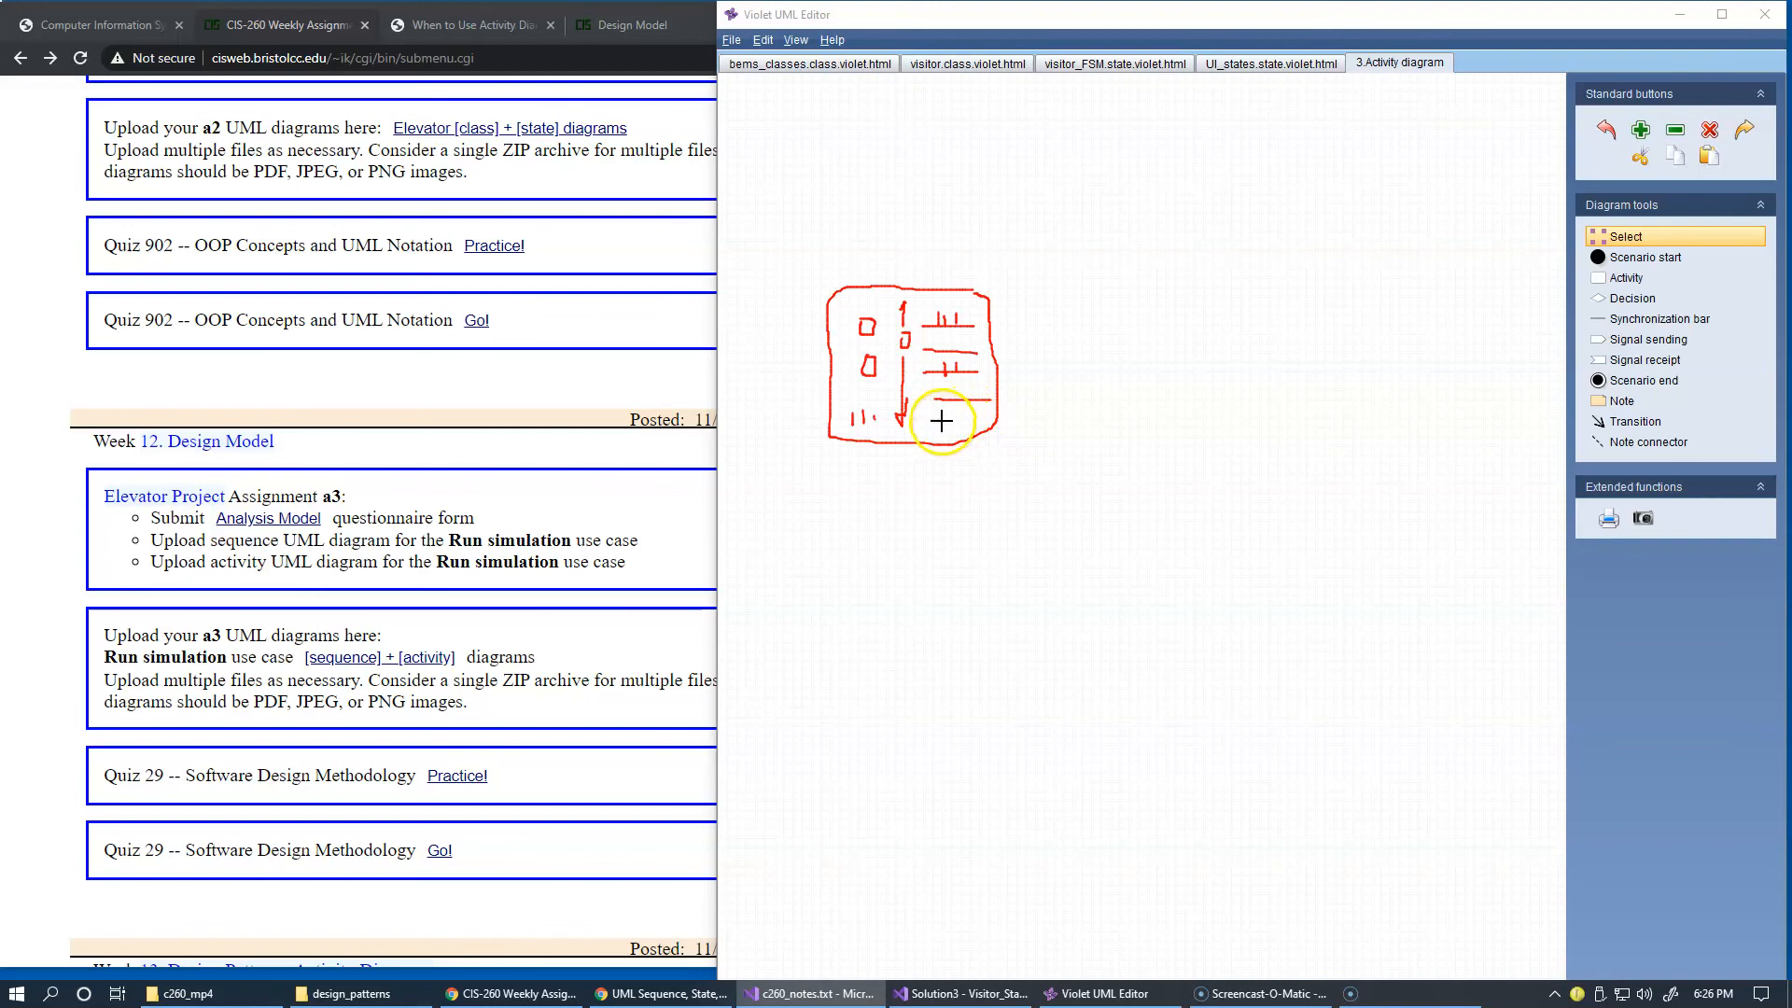
{"action": "mouse_move", "coordinate": [1059, 293]}
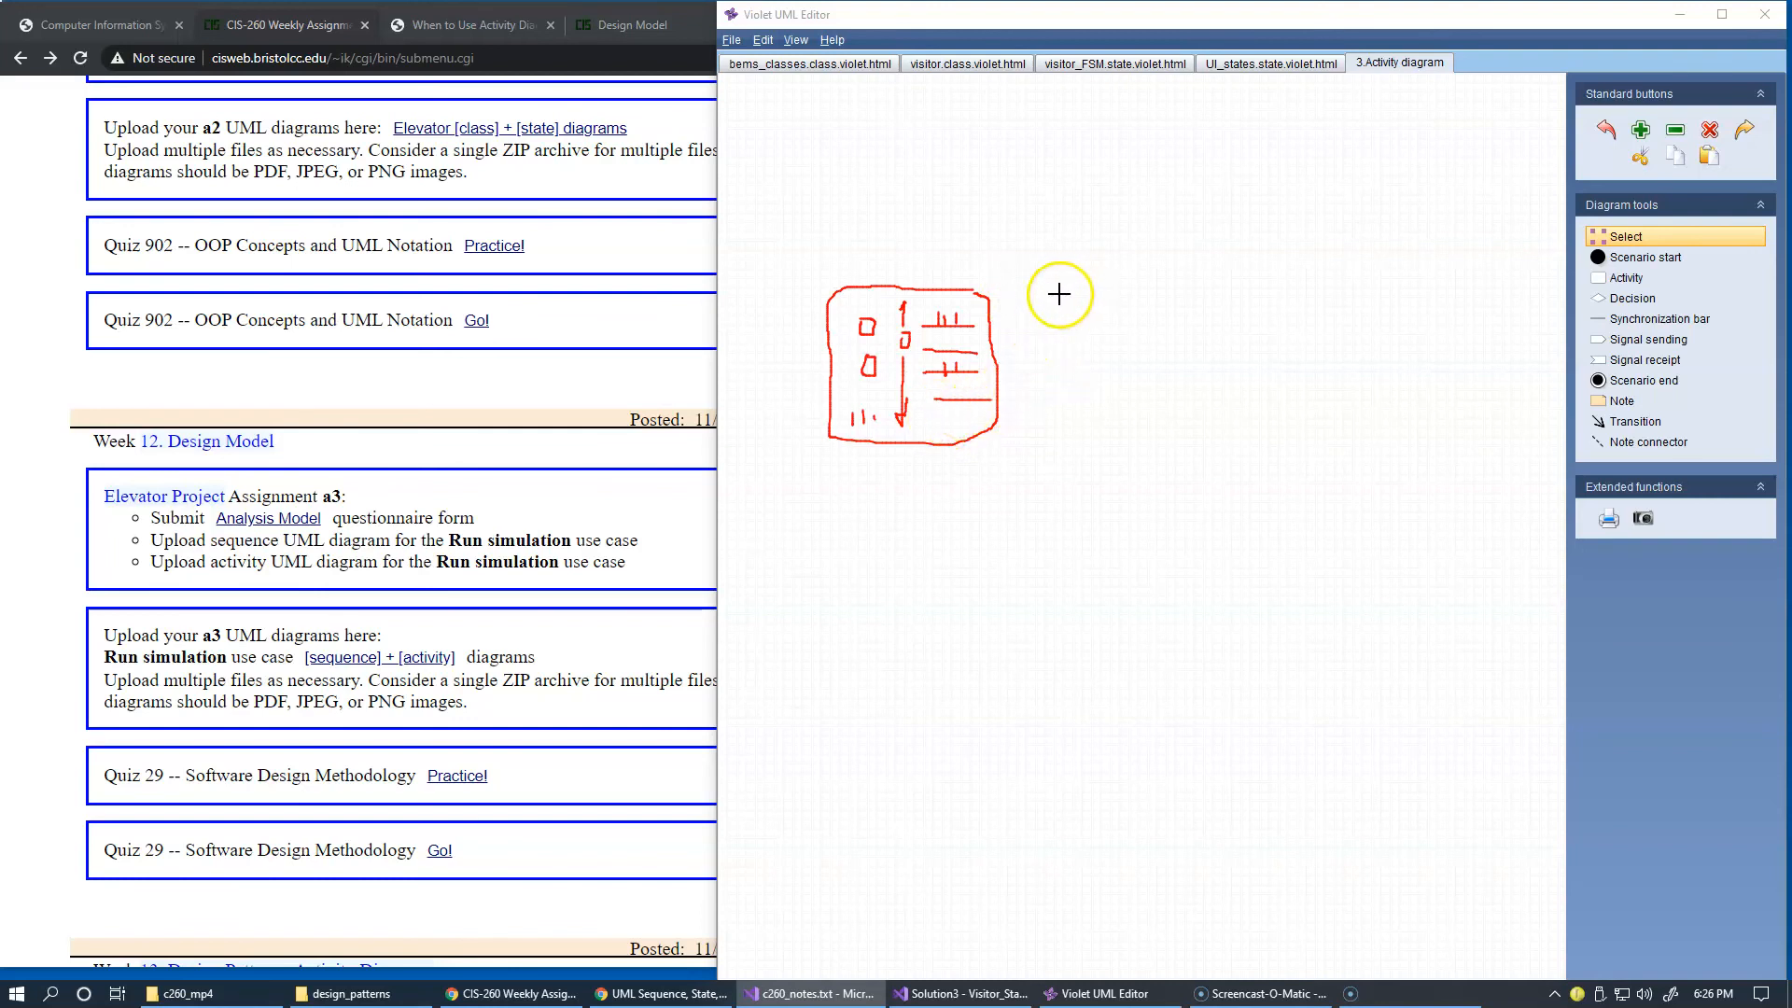
Sketch a second red box right of the first for the V, E, S statistics view.
{"action": "left_click_drag", "start_coordinate": [1056, 295], "coordinate": [1169, 423]}
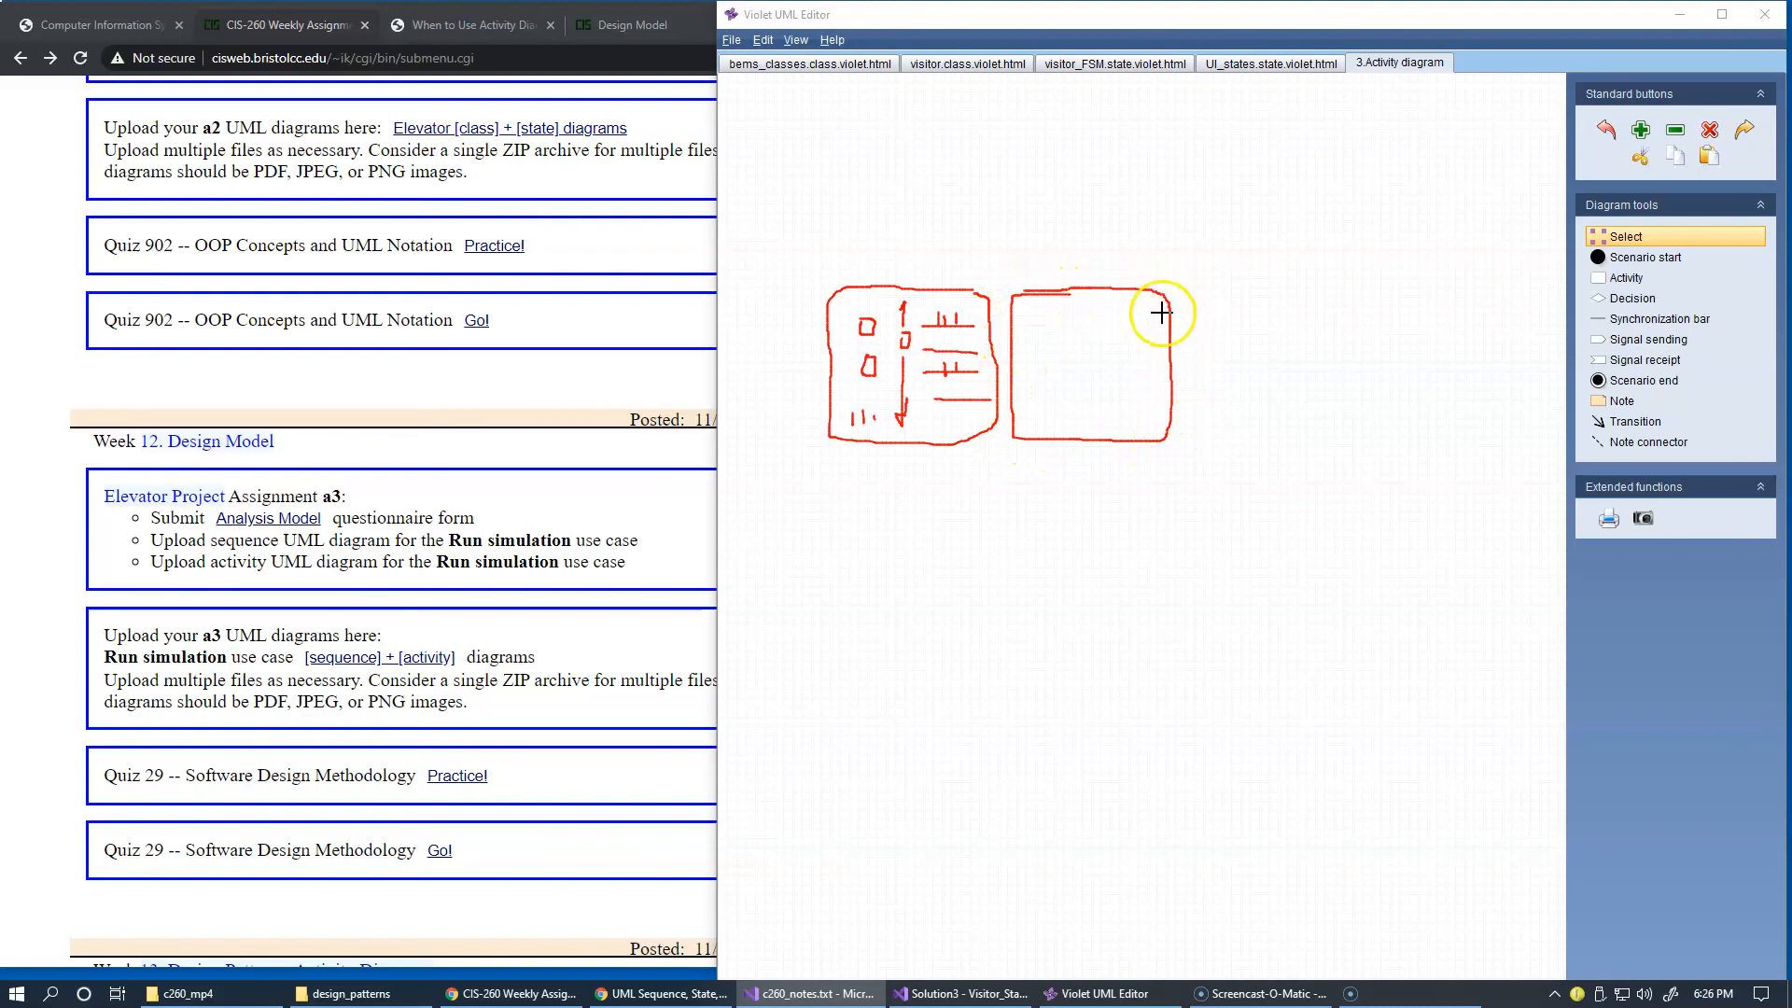
{"action": "mouse_move", "coordinate": [1066, 344]}
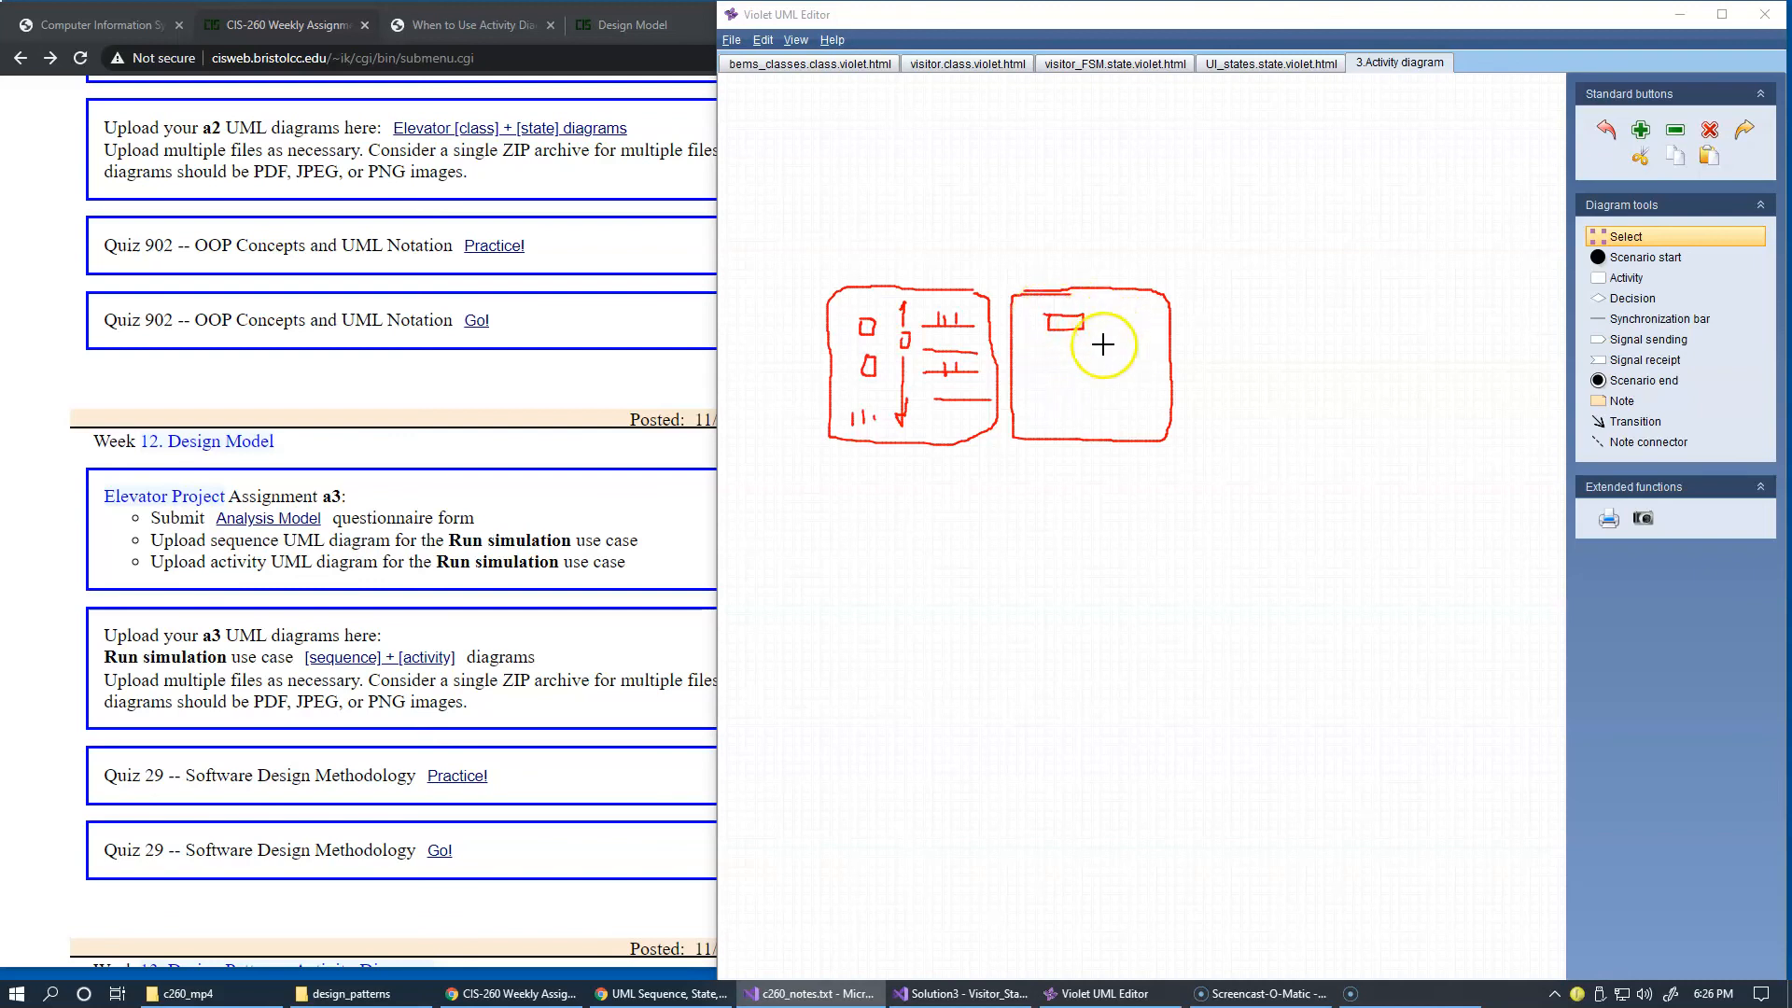
{"action": "mouse_move", "coordinate": [1137, 369]}
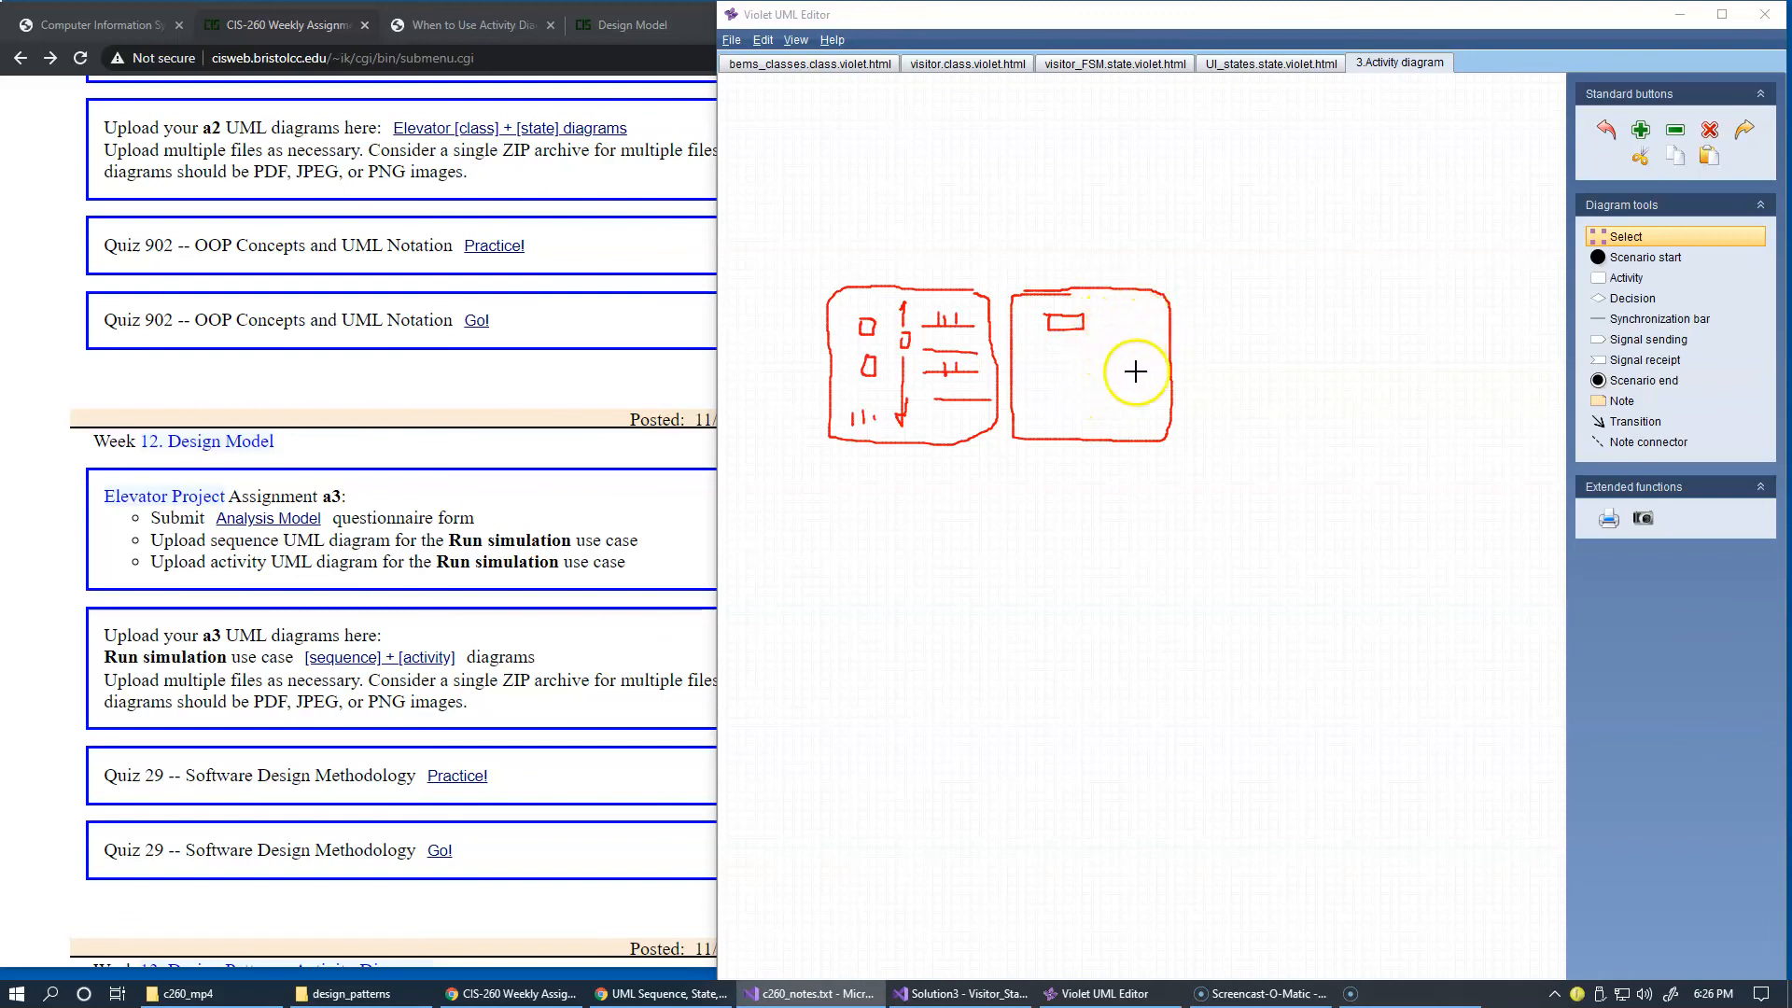
{"action": "mouse_move", "coordinate": [1122, 415]}
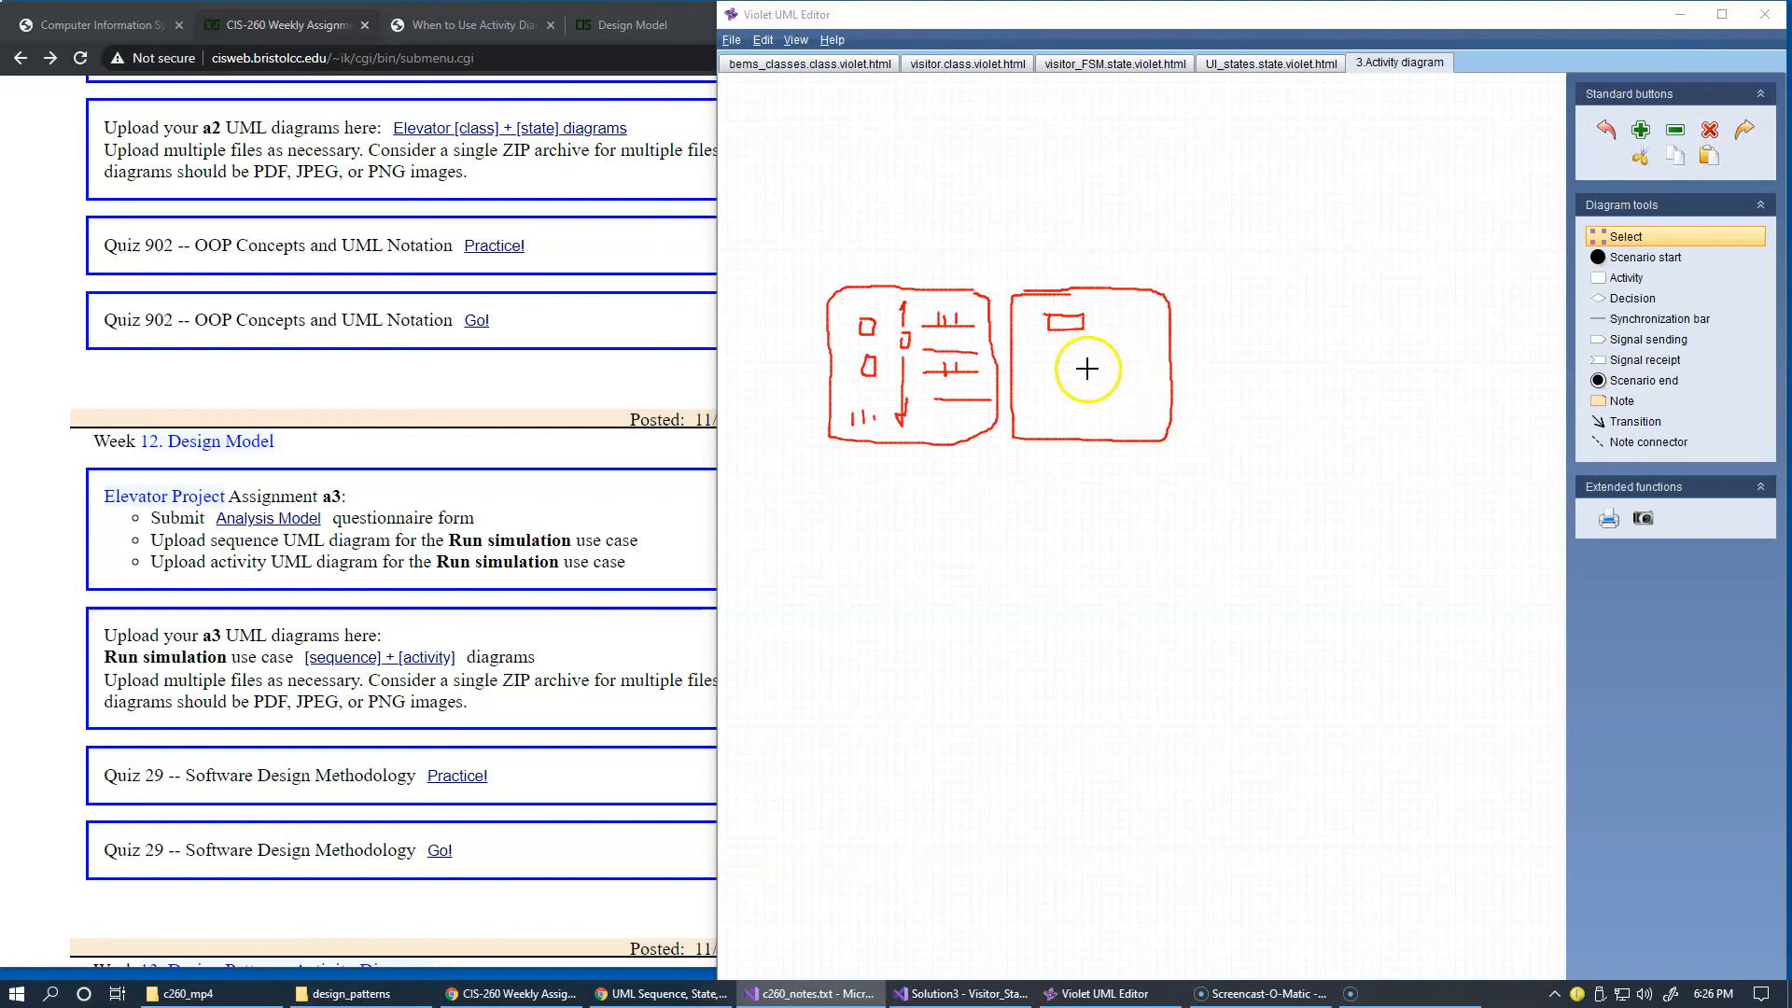
{"action": "mouse_move", "coordinate": [928, 375]}
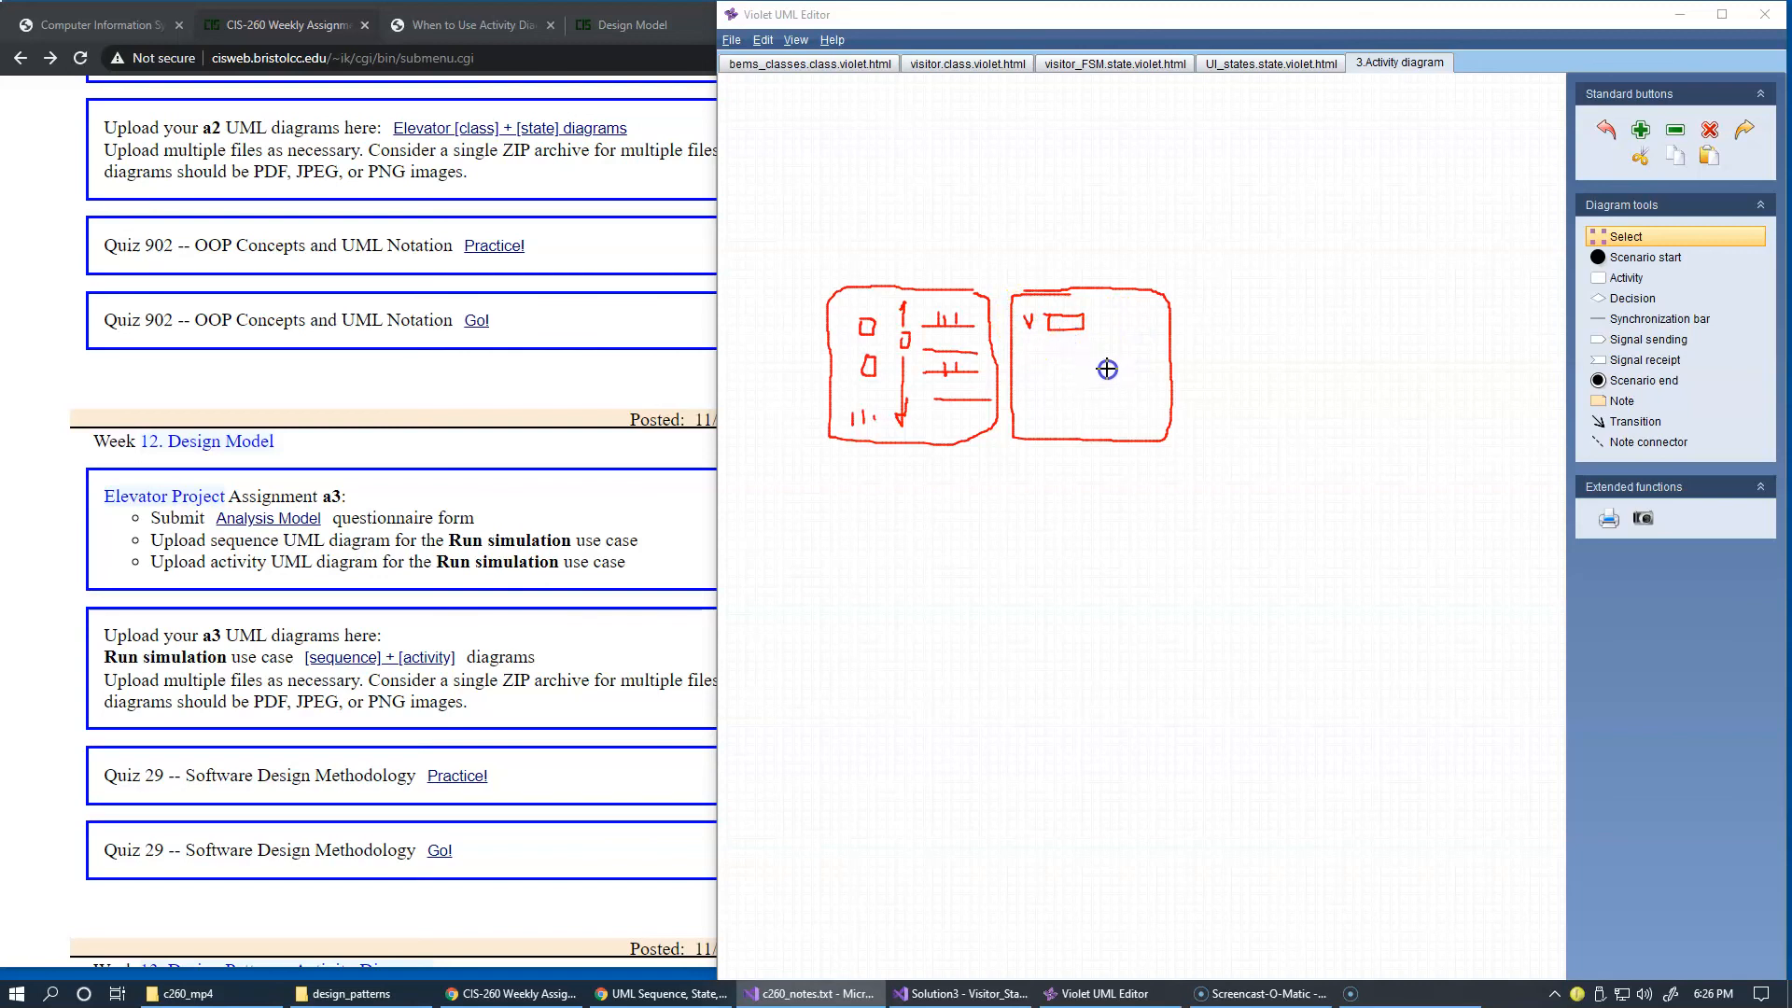
{"action": "mouse_move", "coordinate": [1148, 370]}
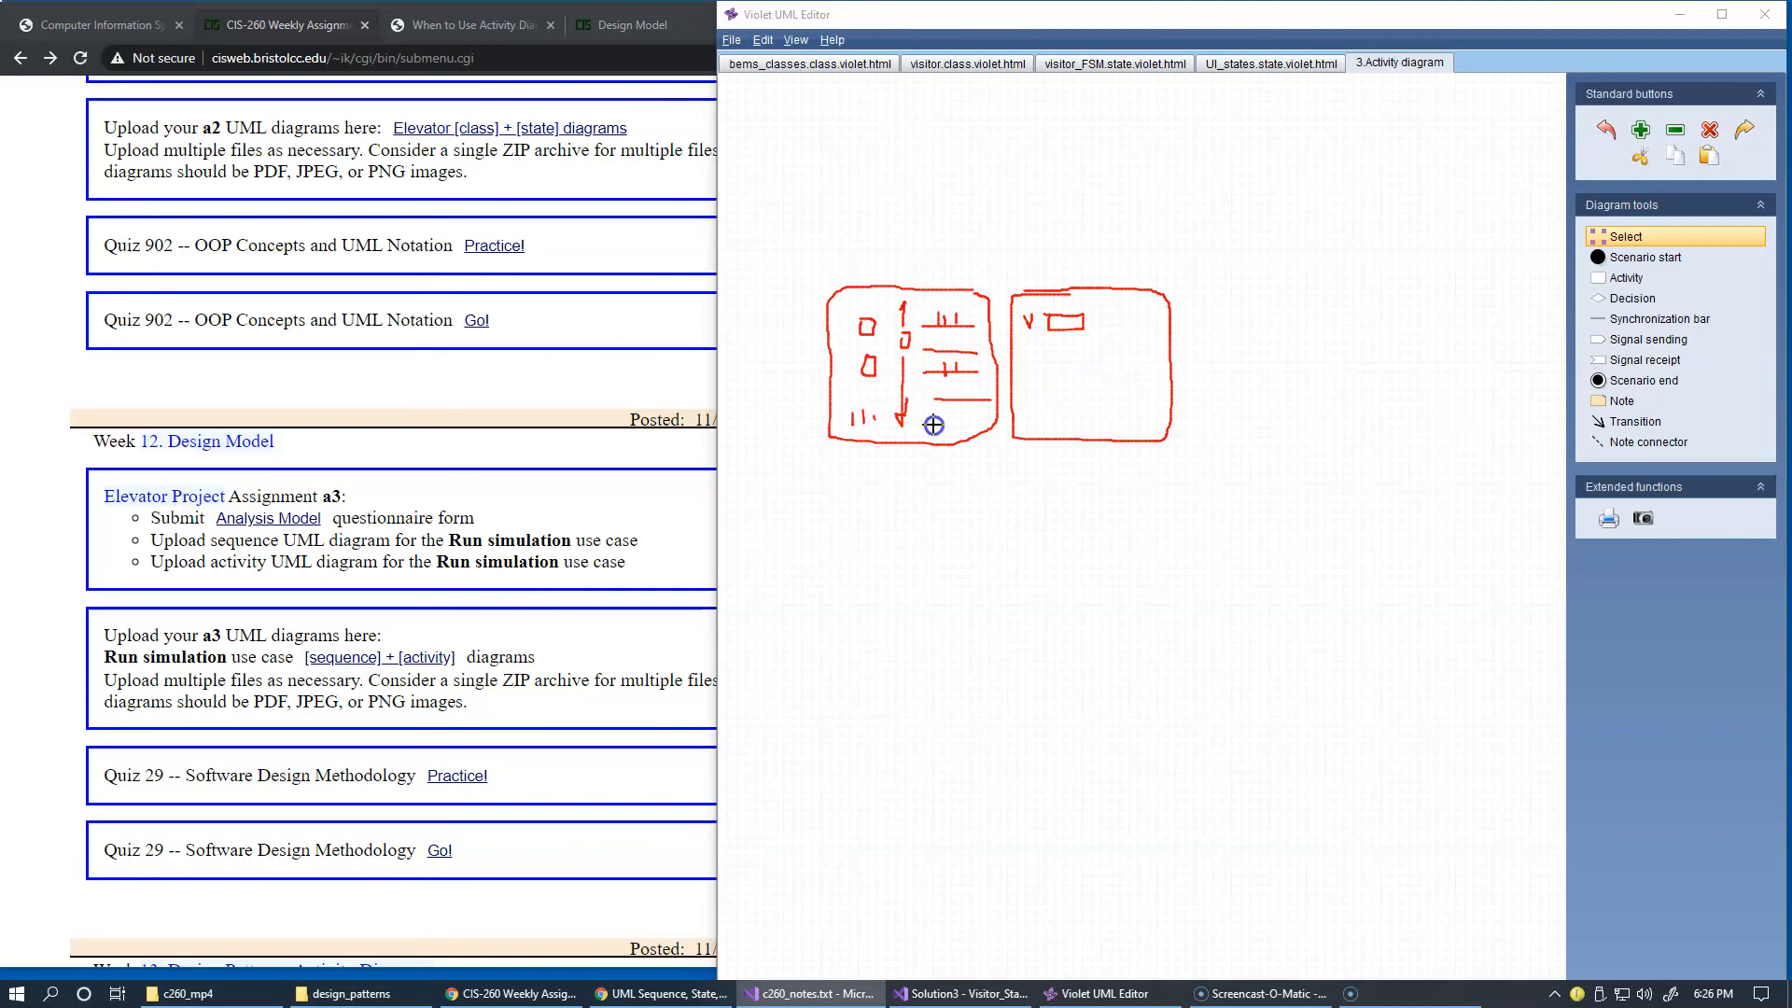
{"action": "mouse_move", "coordinate": [935, 323]}
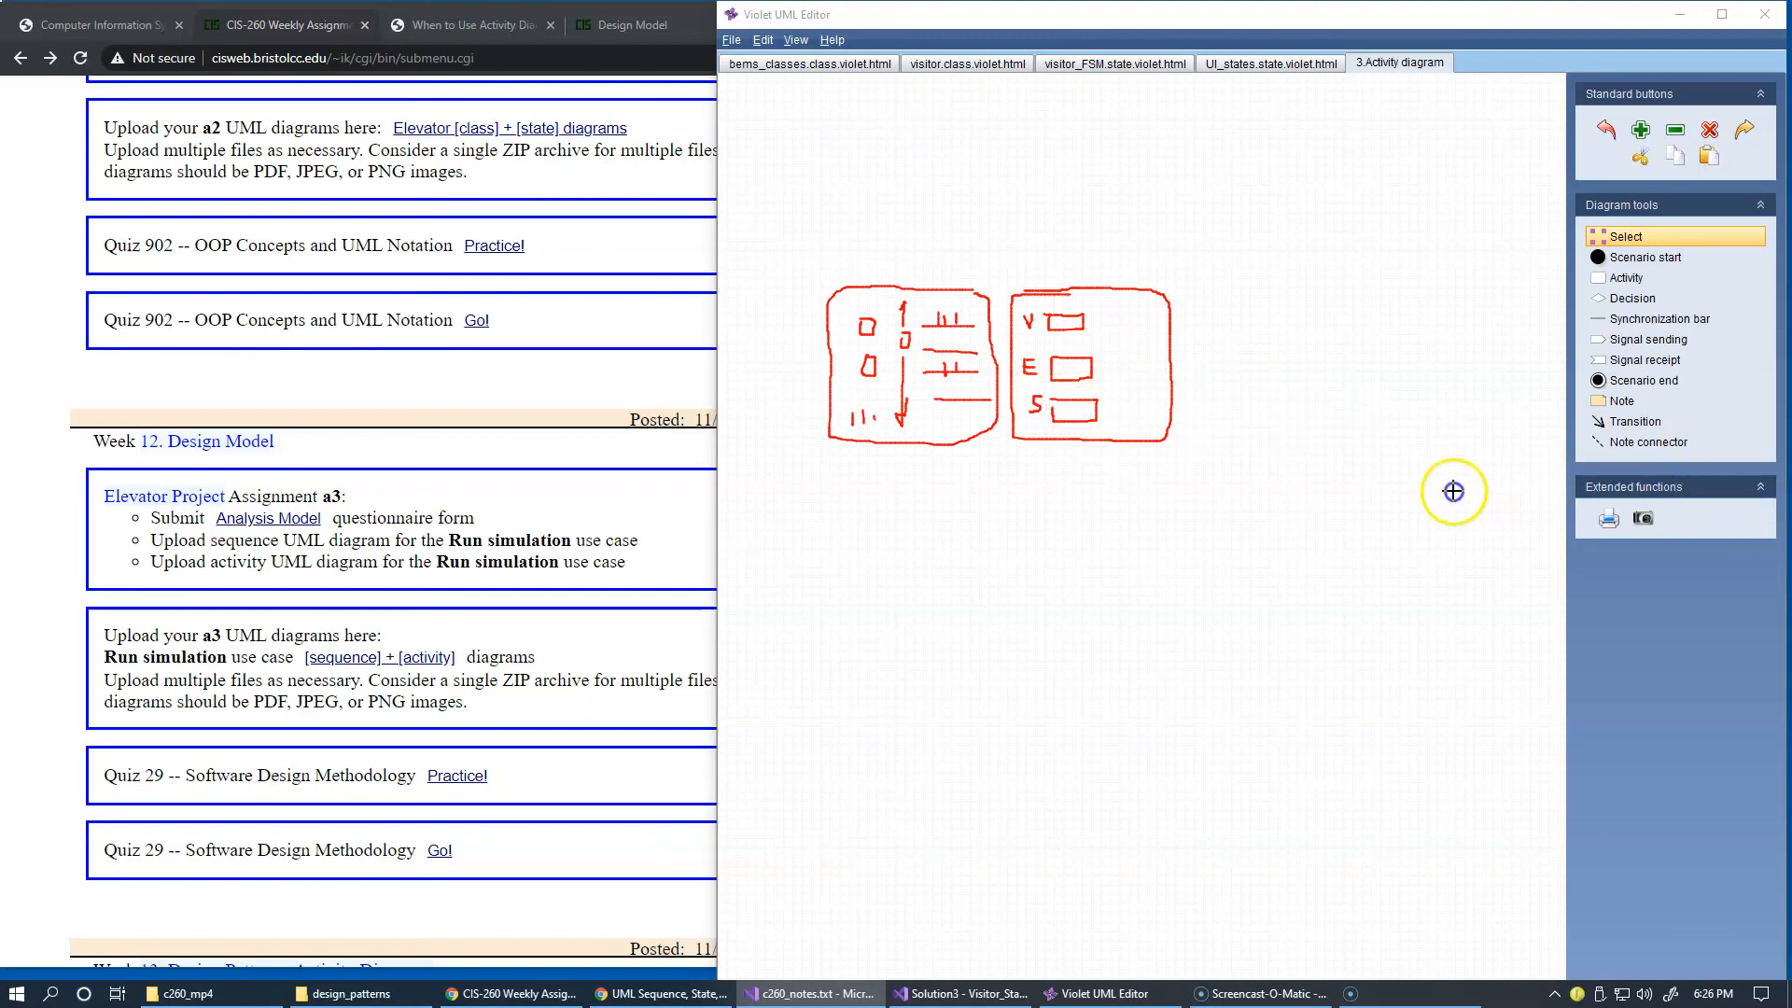
{"action": "mouse_move", "coordinate": [1333, 491]}
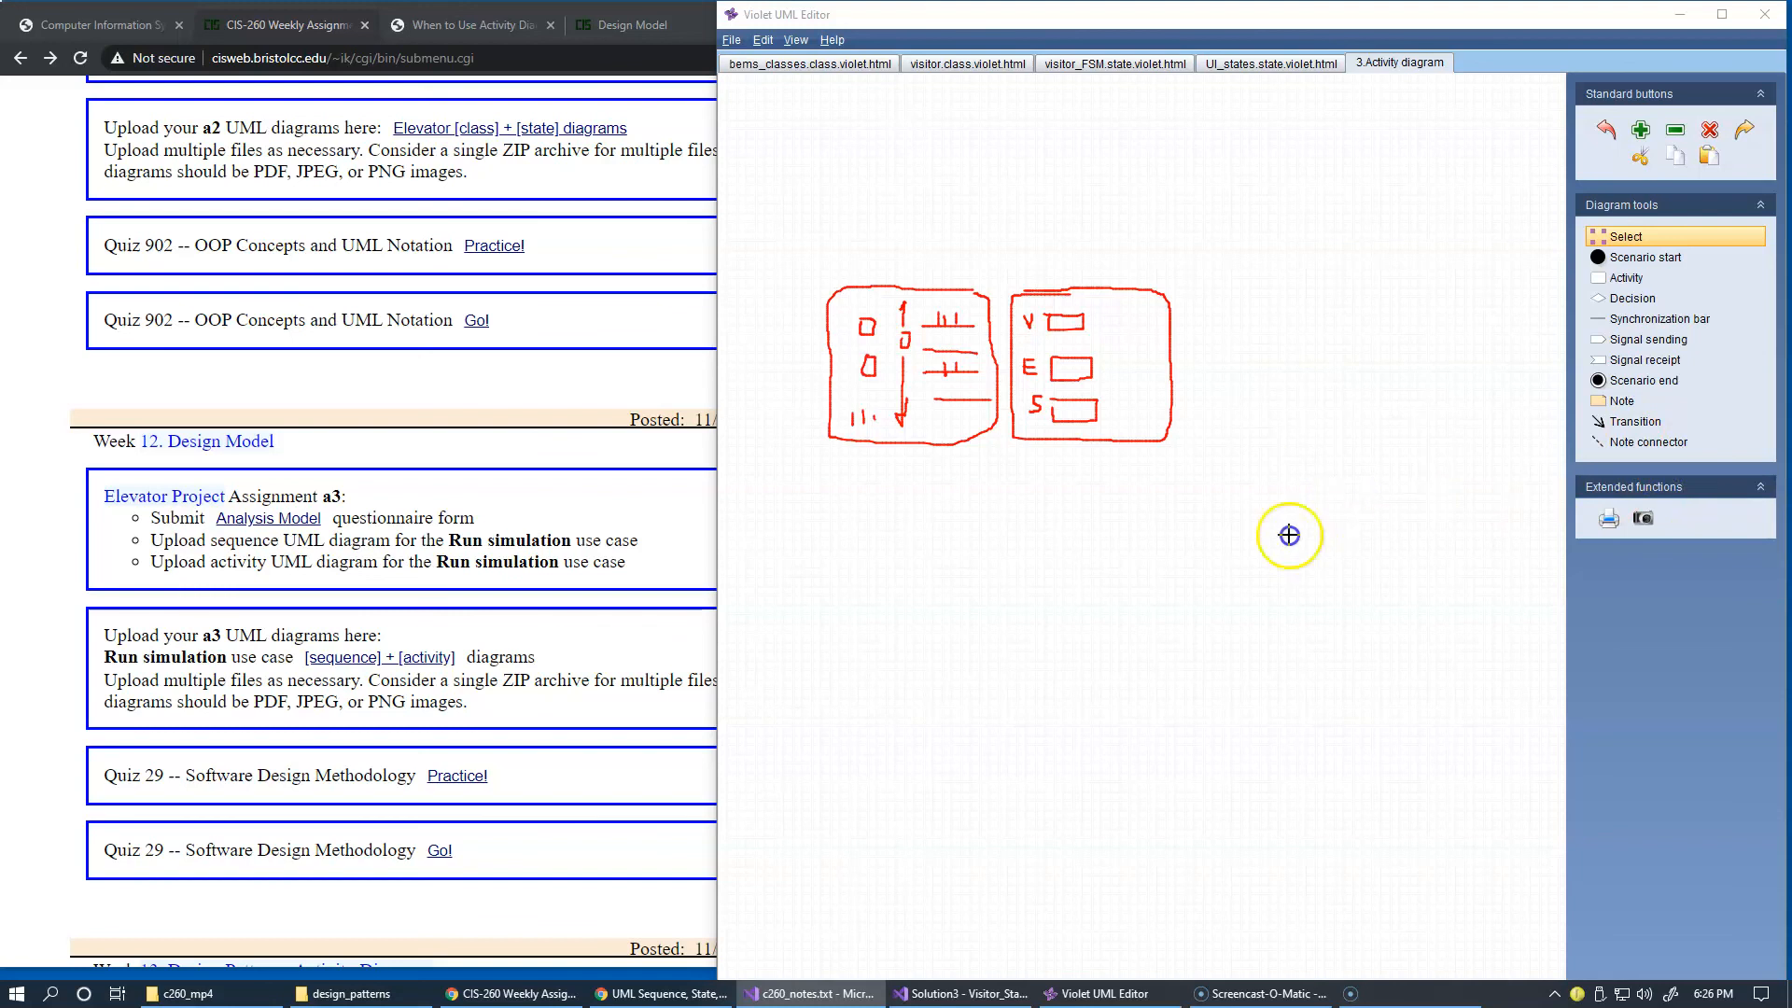
{"action": "mouse_move", "coordinate": [991, 445]}
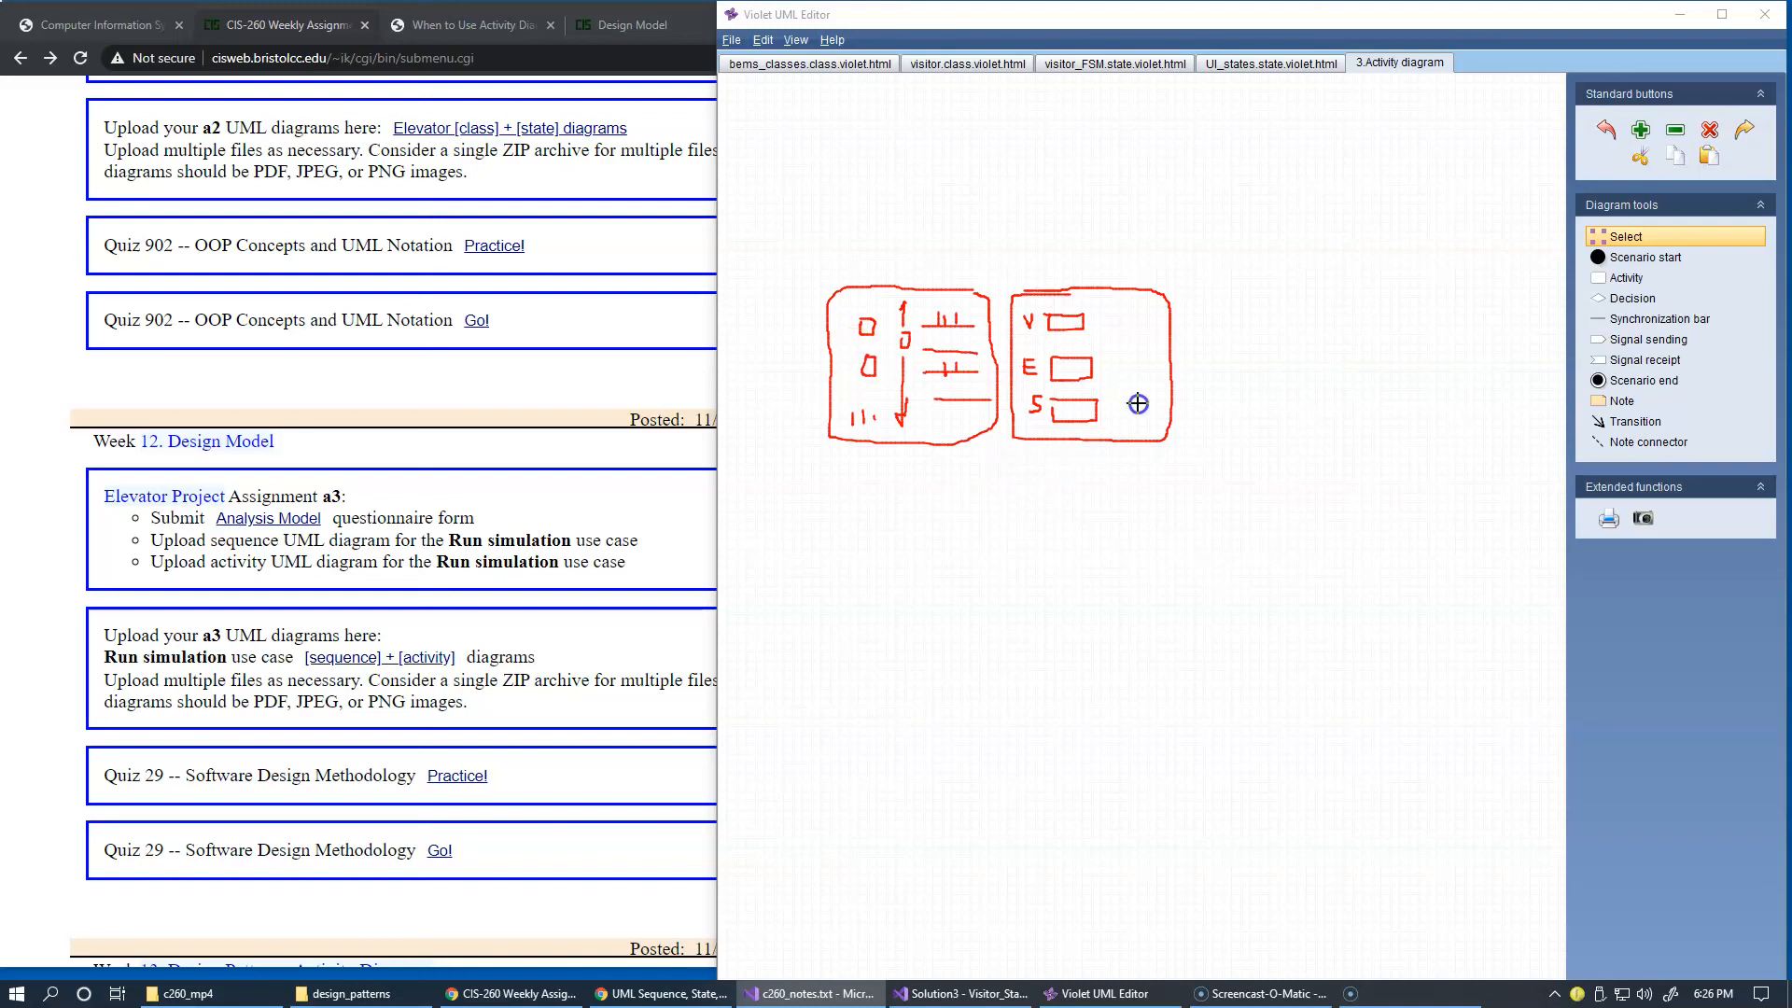
{"action": "mouse_move", "coordinate": [1033, 252]}
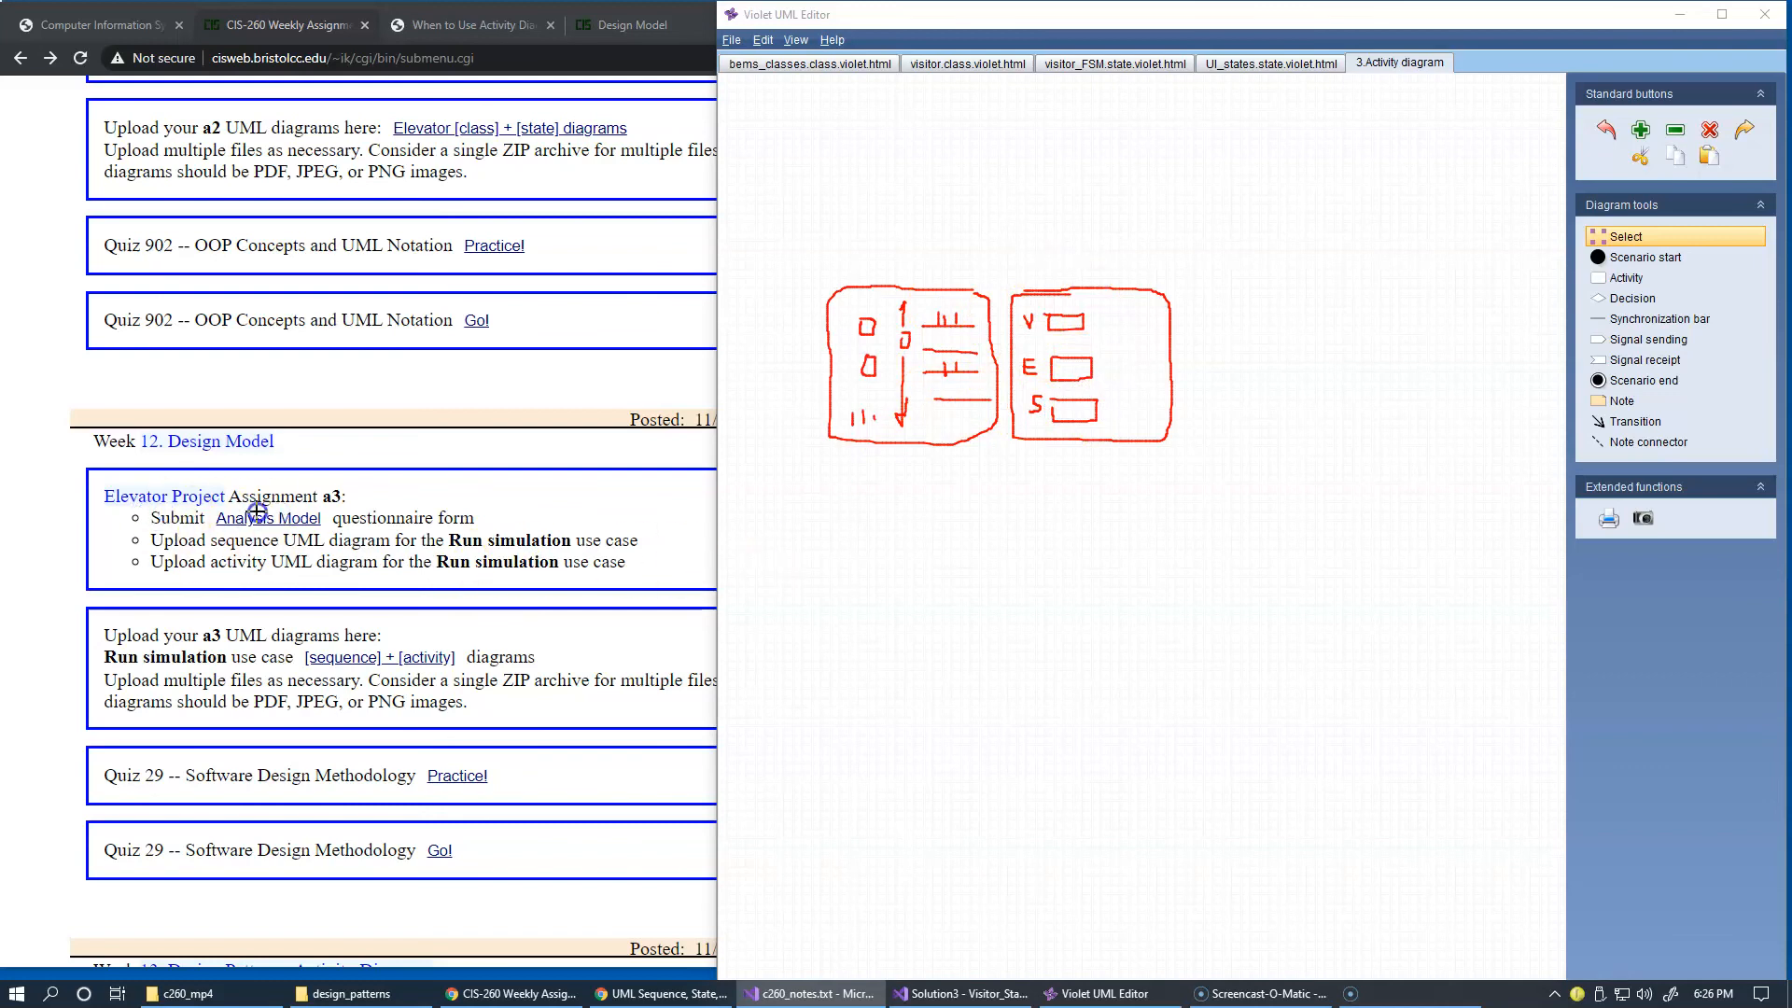
{"action": "mouse_move", "coordinate": [1088, 347]}
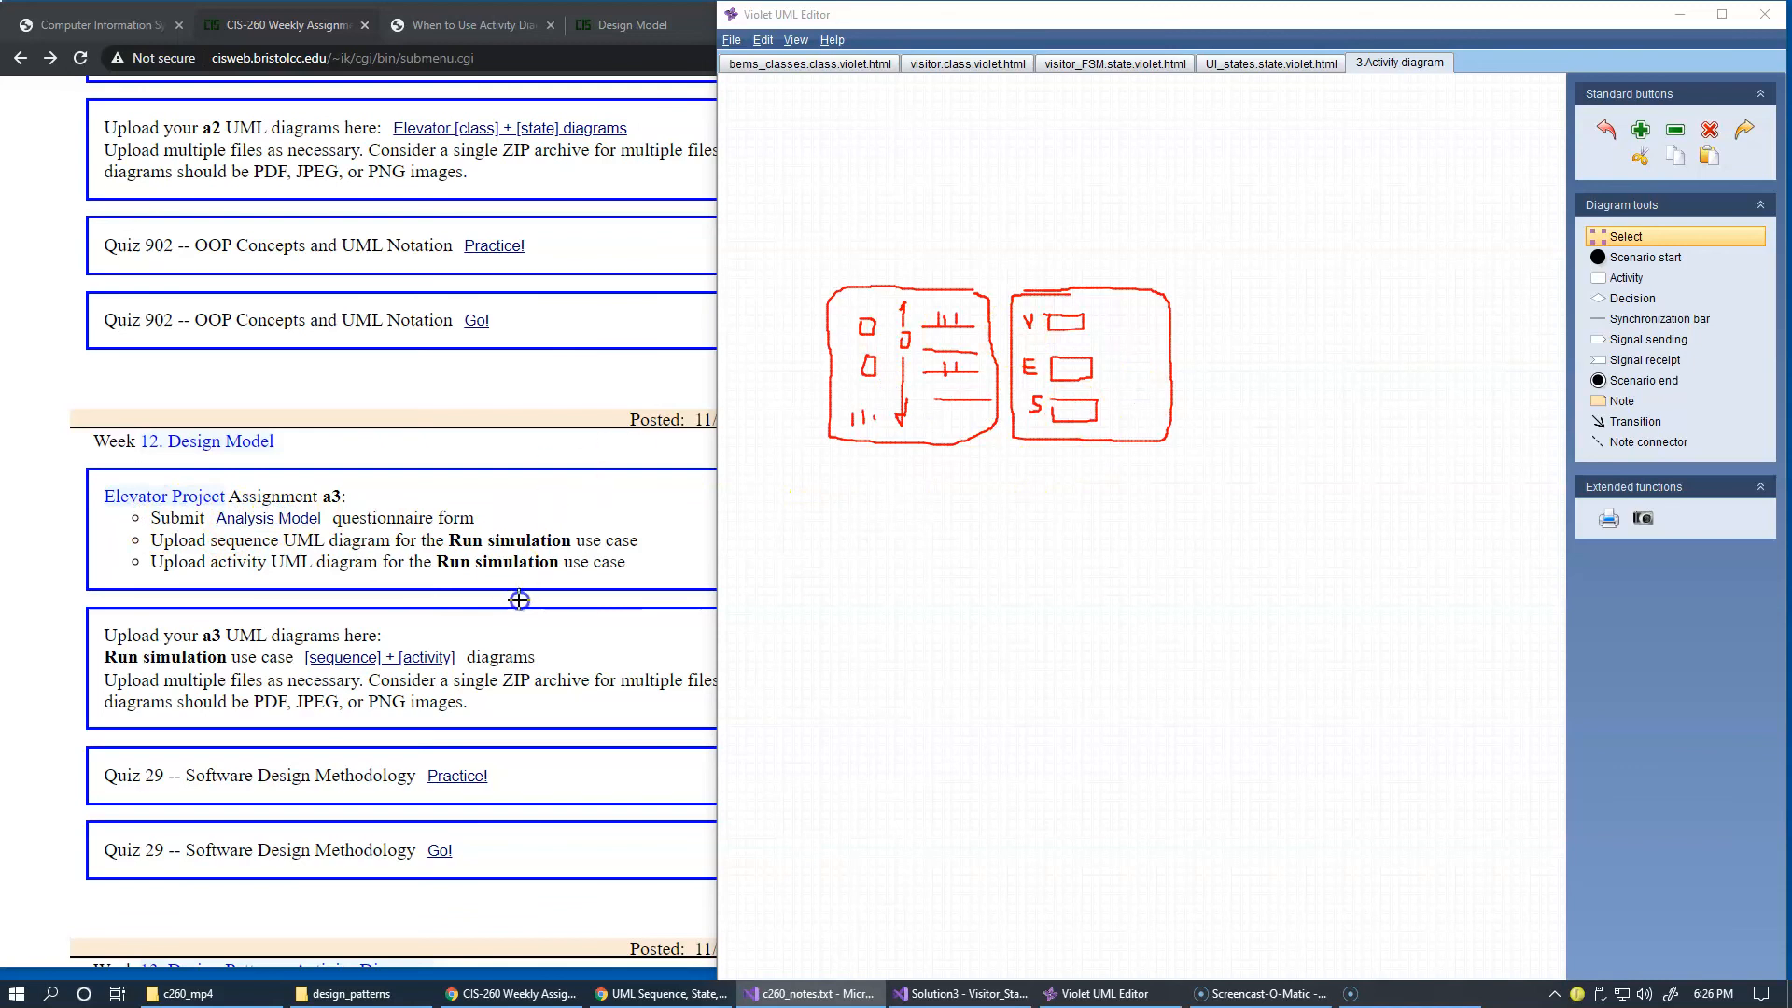
{"action": "mouse_move", "coordinate": [441, 593]}
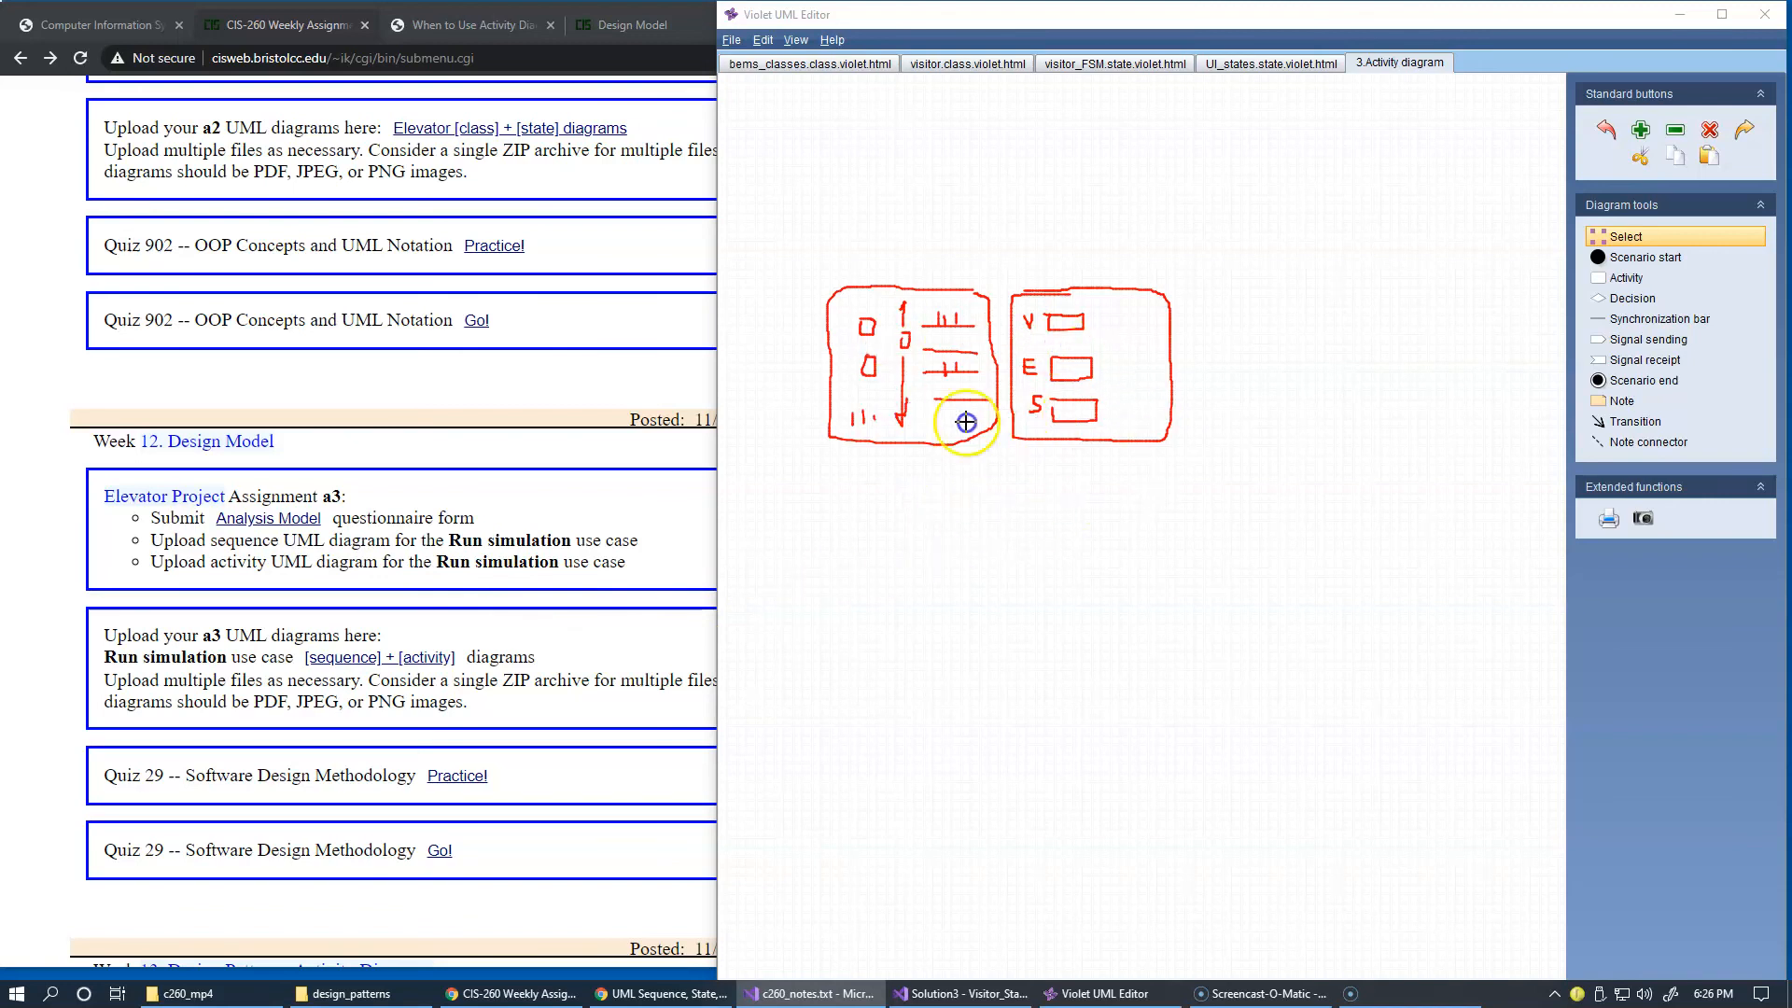
{"action": "mouse_move", "coordinate": [394, 579]}
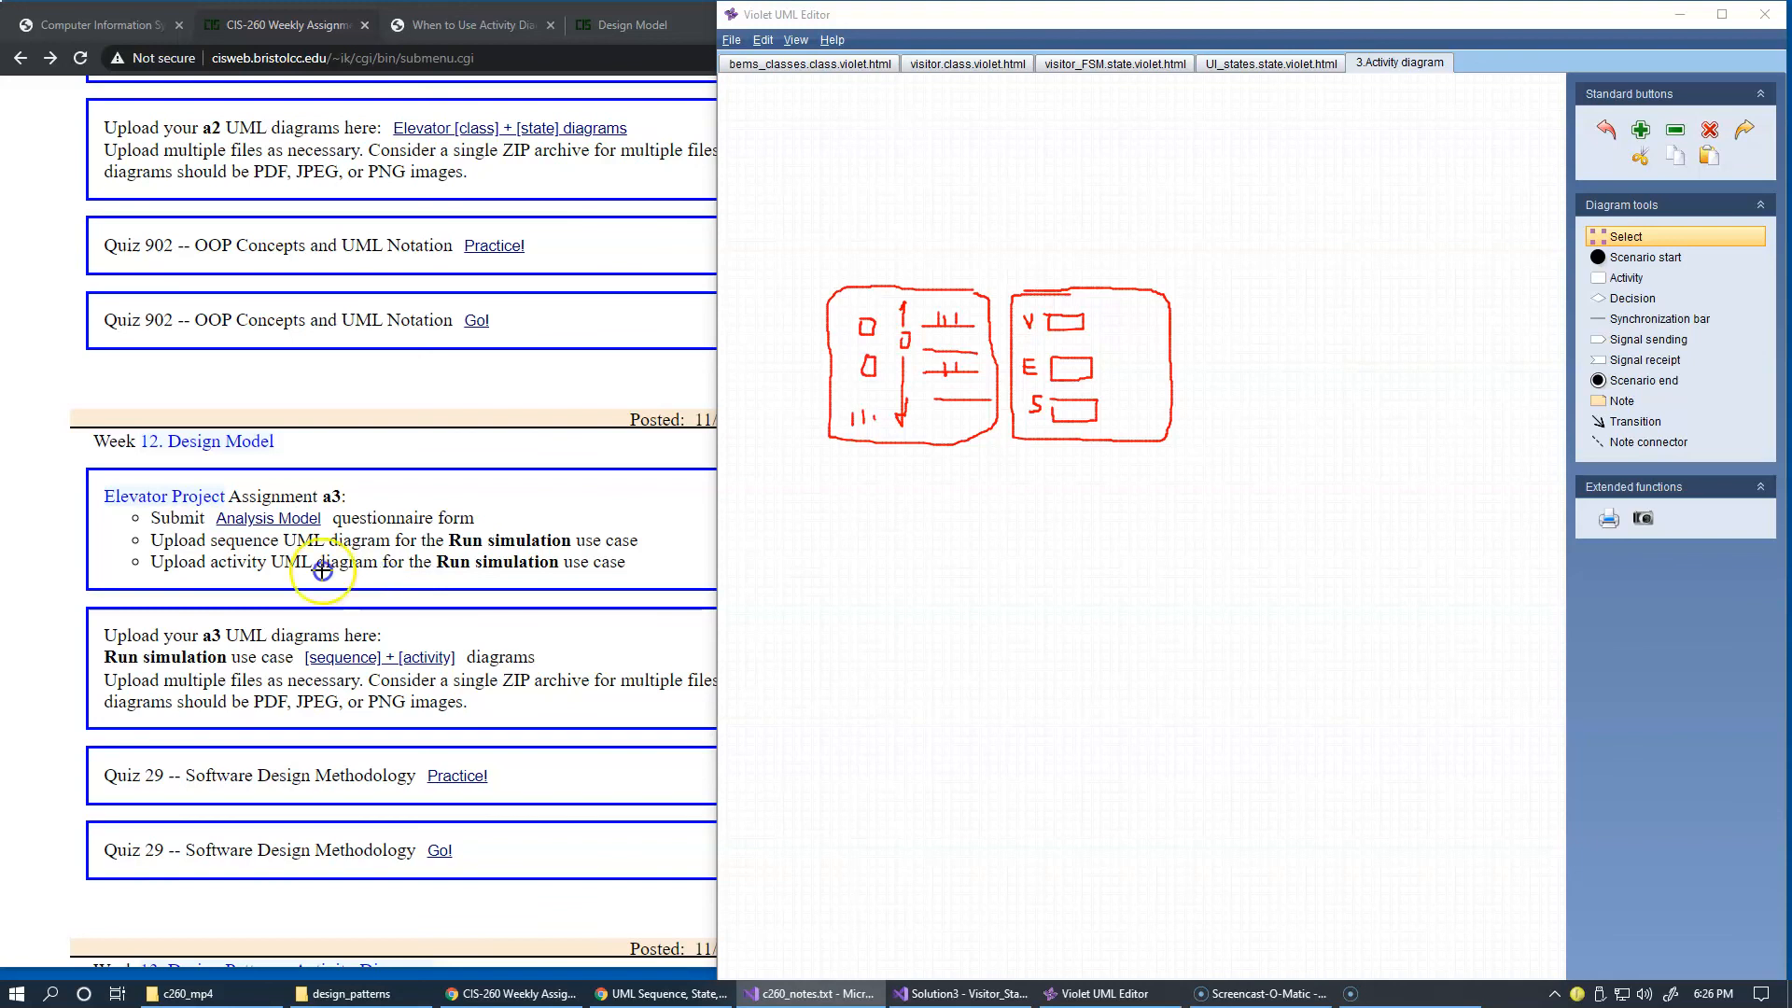
{"action": "mouse_move", "coordinate": [254, 584]}
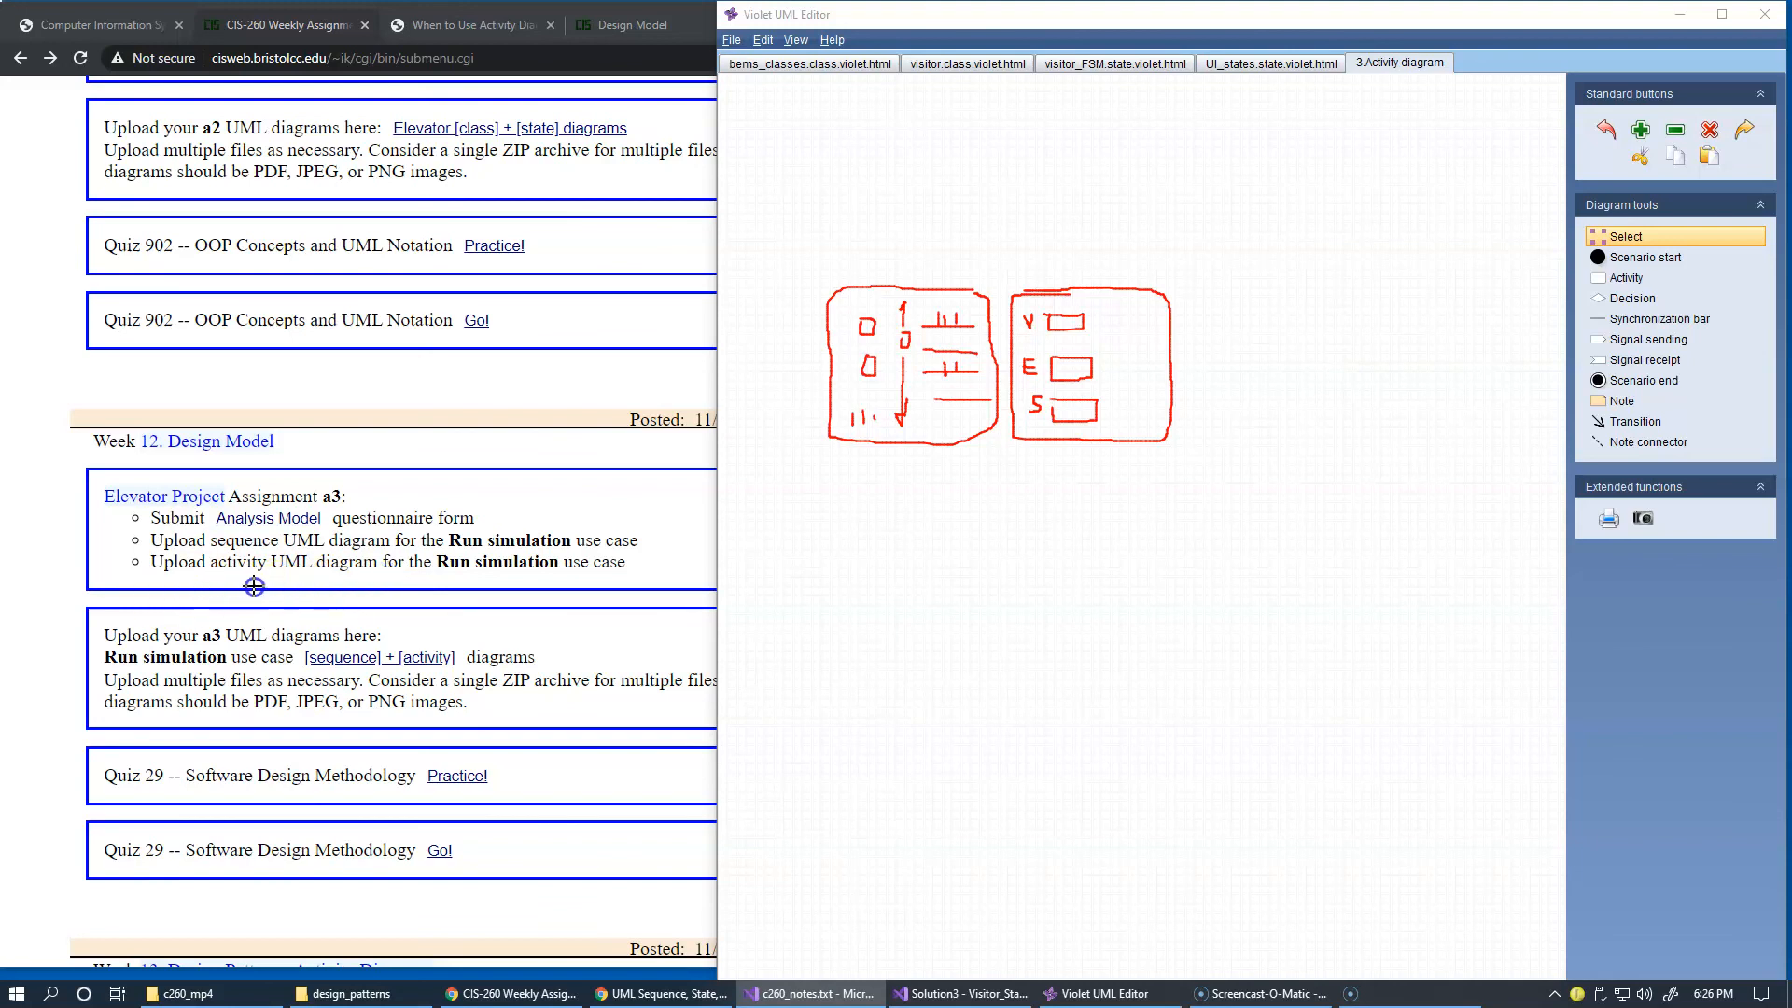